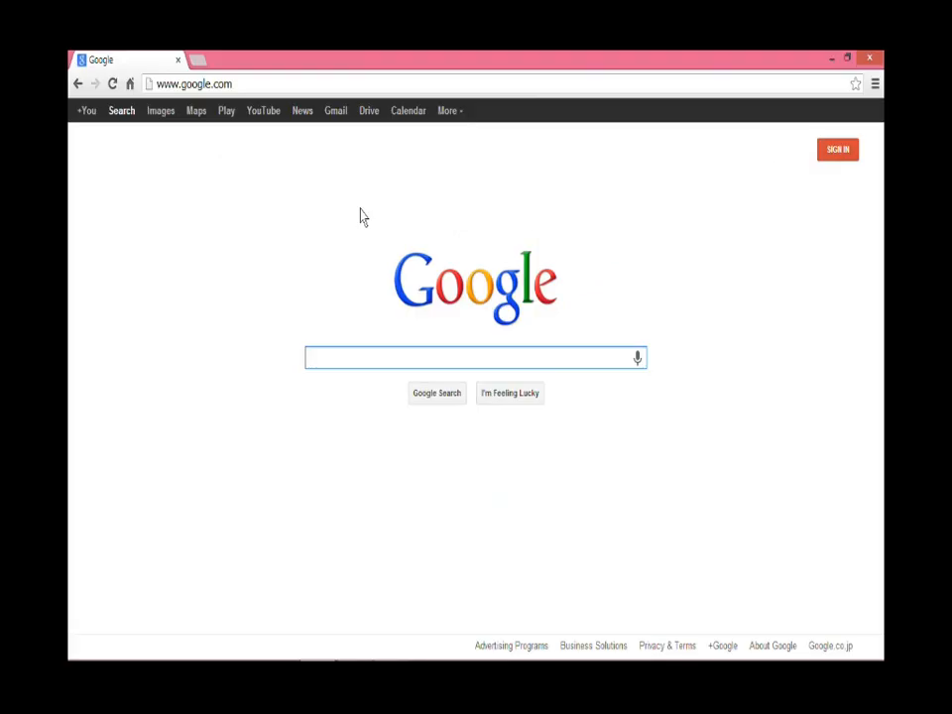
Search Google for "aws marketplace".
{"action": "type", "text": "aws marketplace"}
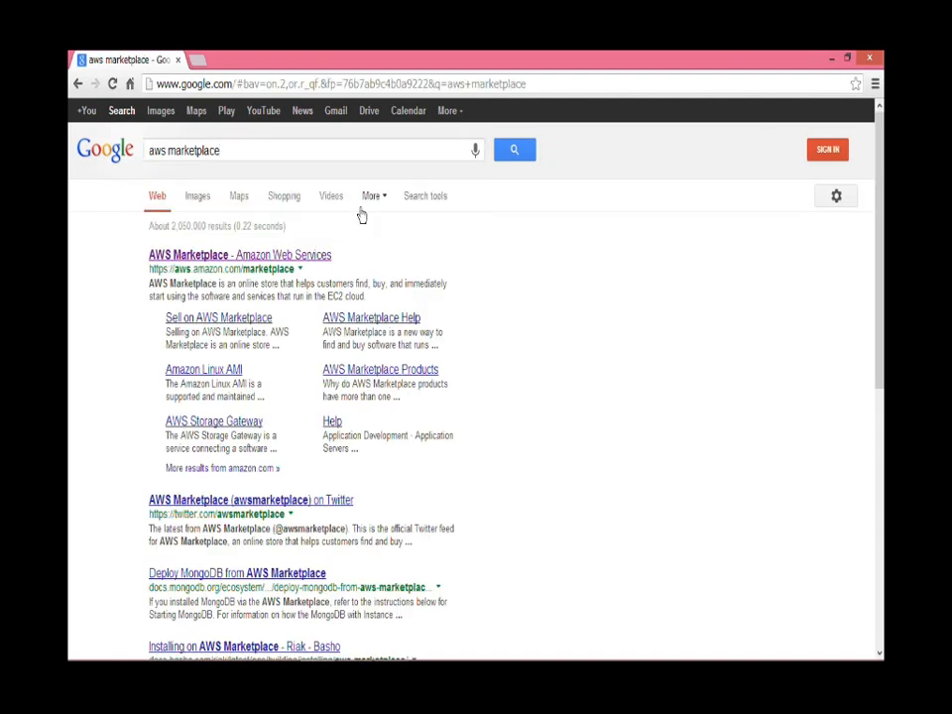
From the results, search AWS Marketplace for "unicage" and bring up the Unicage Data Analytics Platform listing.
{"action": "left_click", "coordinate": [238, 253]}
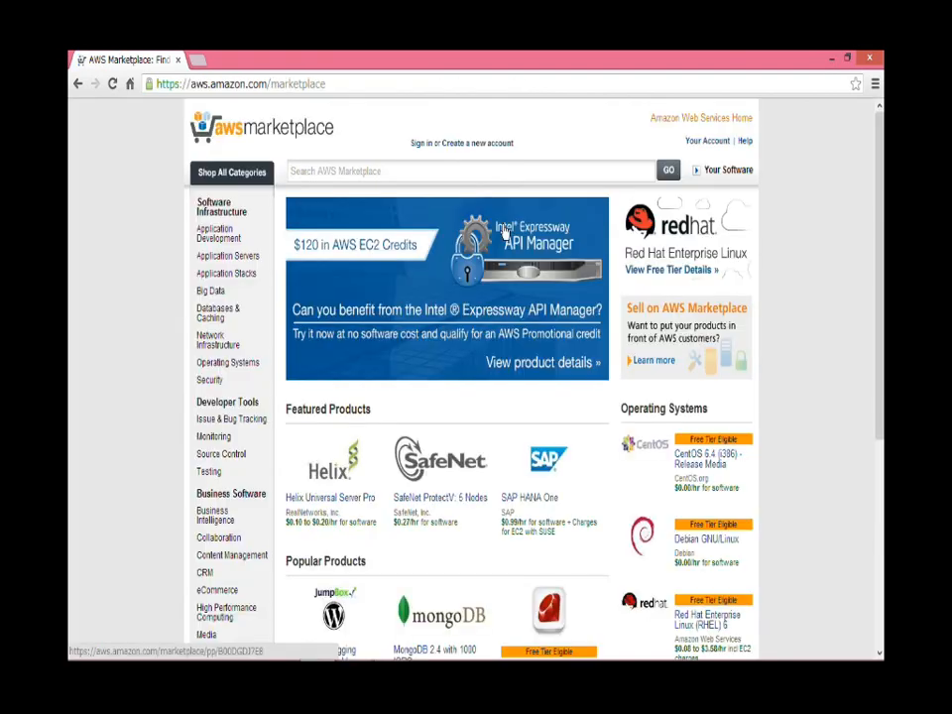
{"action": "type", "text": "unicage"}
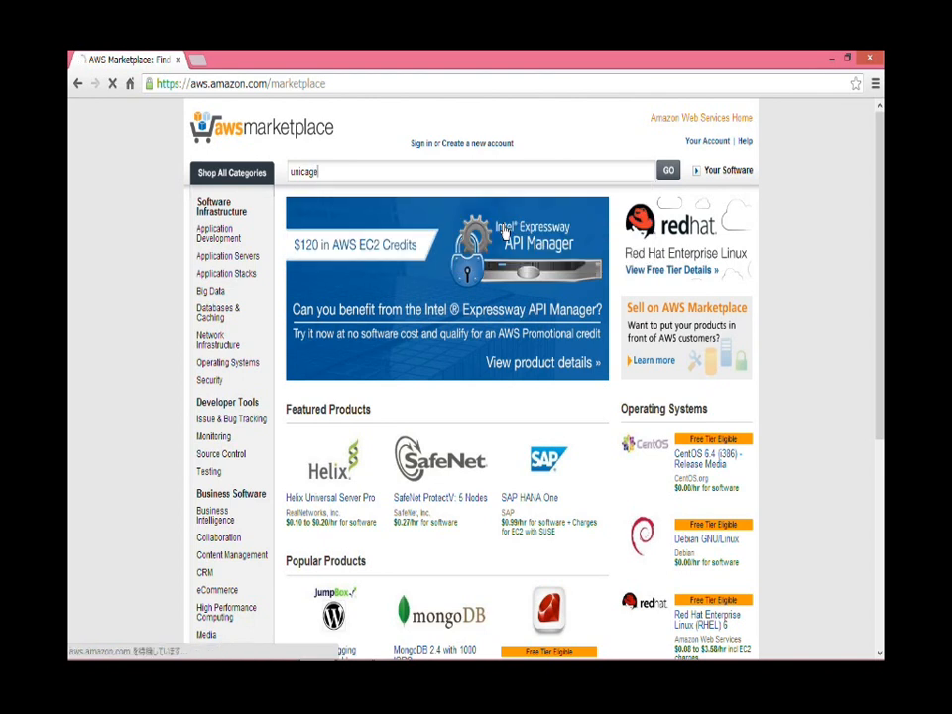
{"action": "left_click", "coordinate": [668, 171]}
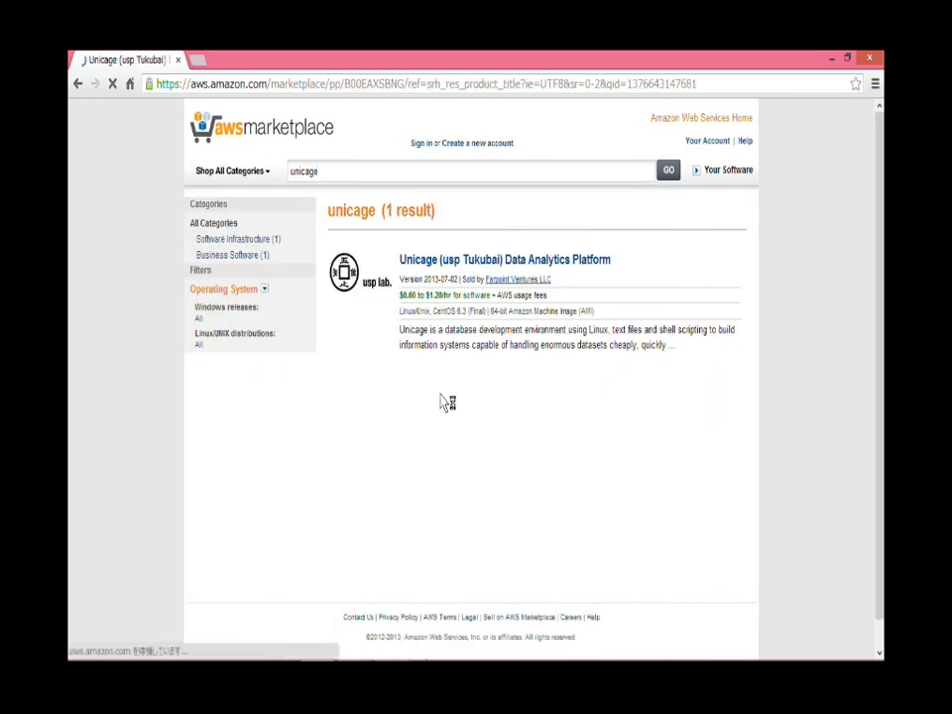
{"action": "left_click", "coordinate": [504, 258]}
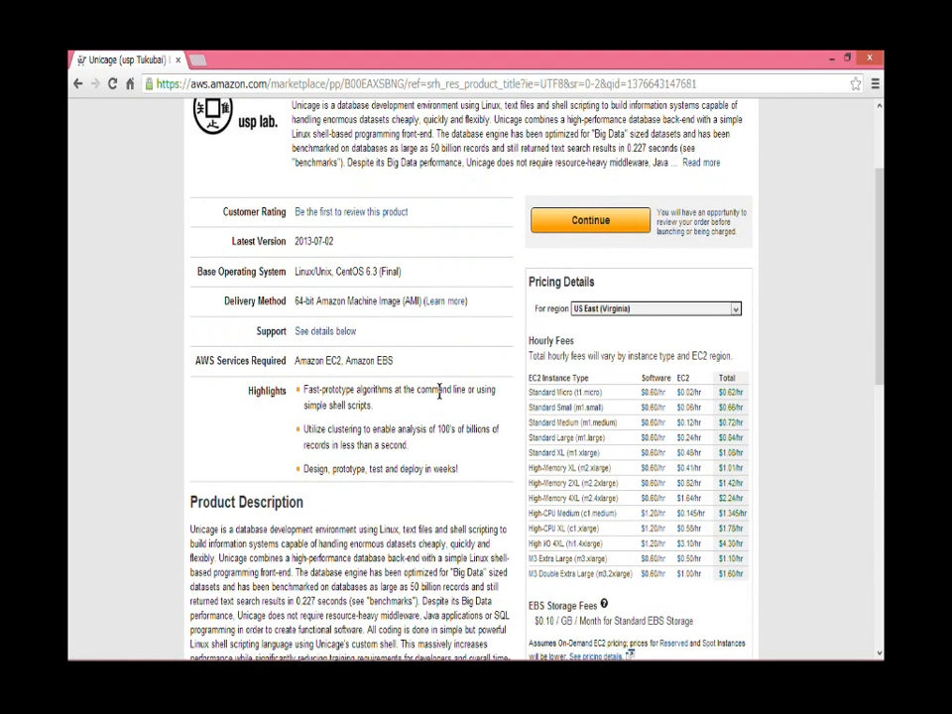
Review the listing's details and pricing, then continue toward launching Unicage.
{"action": "scroll", "scroll_direction": "down", "scroll_amount": 3}
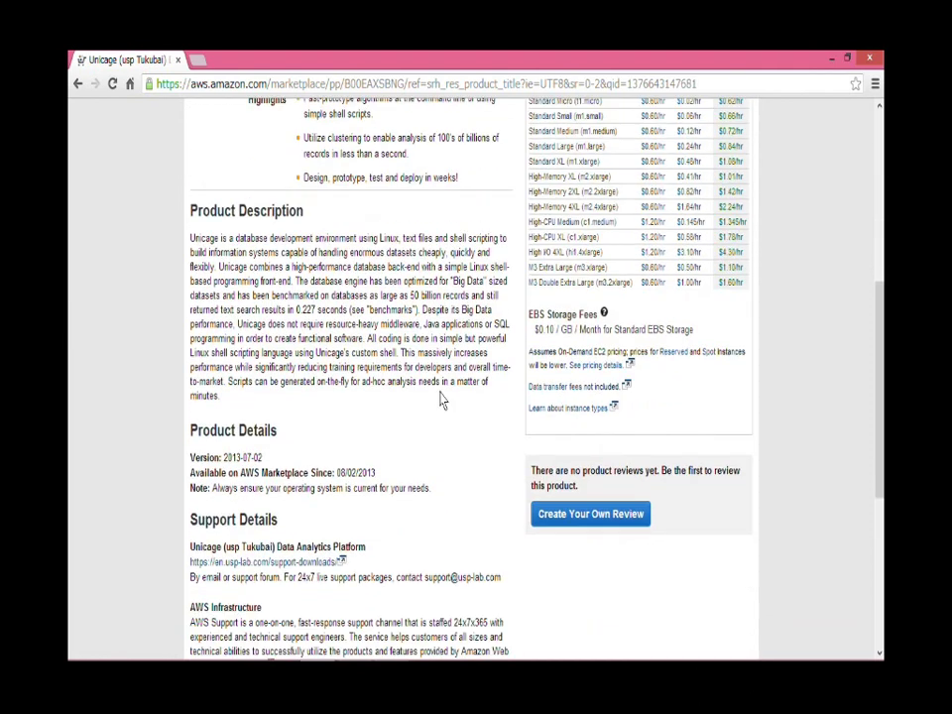
{"action": "scroll", "scroll_direction": "down", "scroll_amount": 3}
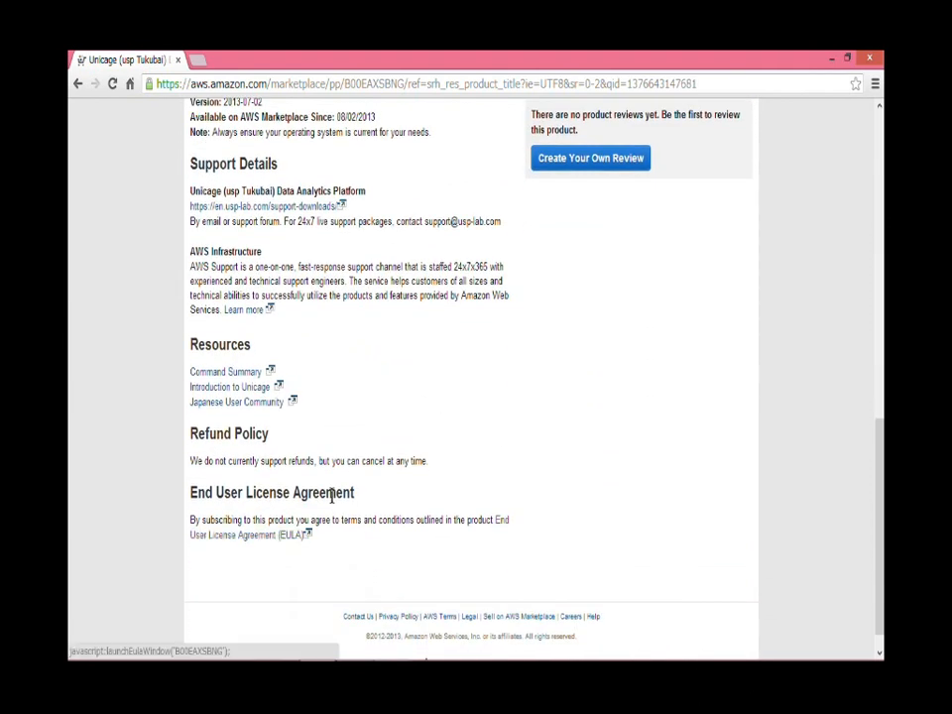
{"action": "scroll", "scroll_direction": "up", "scroll_amount": 3}
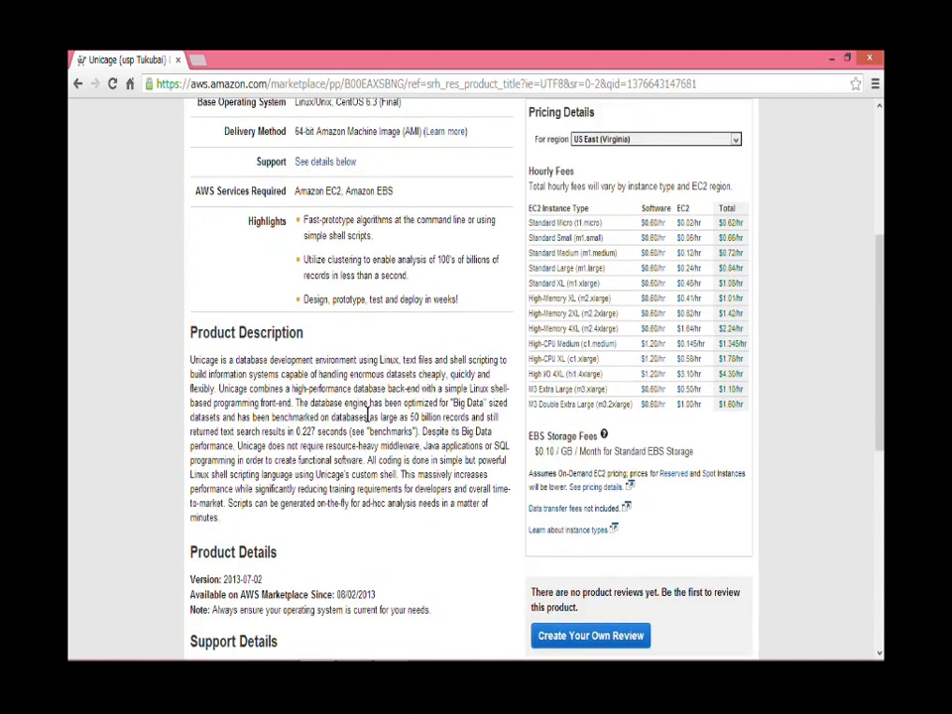
{"action": "scroll", "scroll_direction": "up", "scroll_amount": 3}
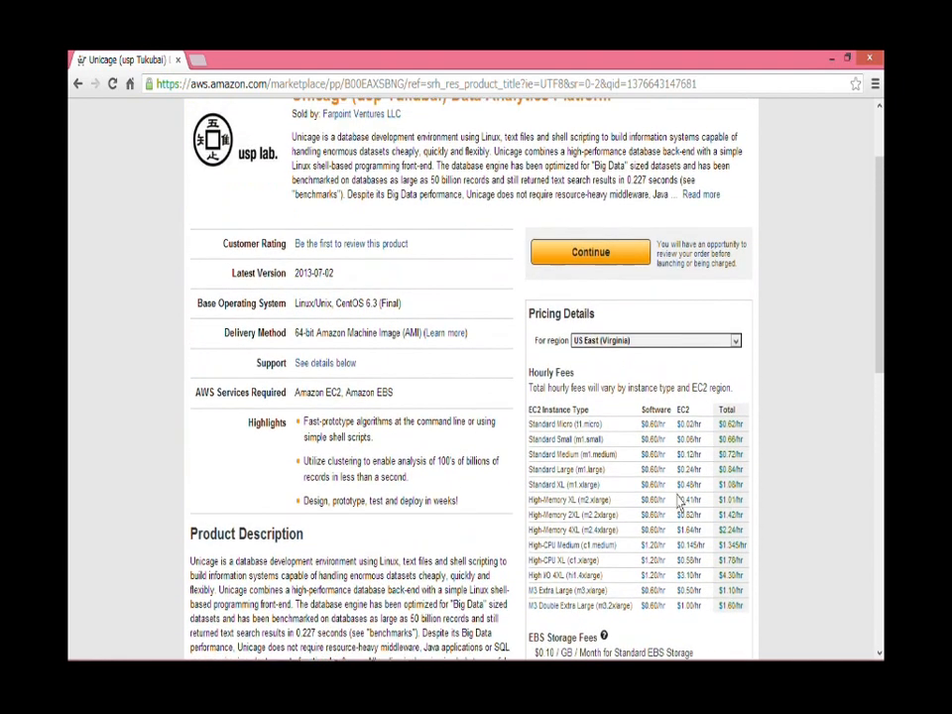
{"action": "scroll", "scroll_direction": "up", "scroll_amount": 3}
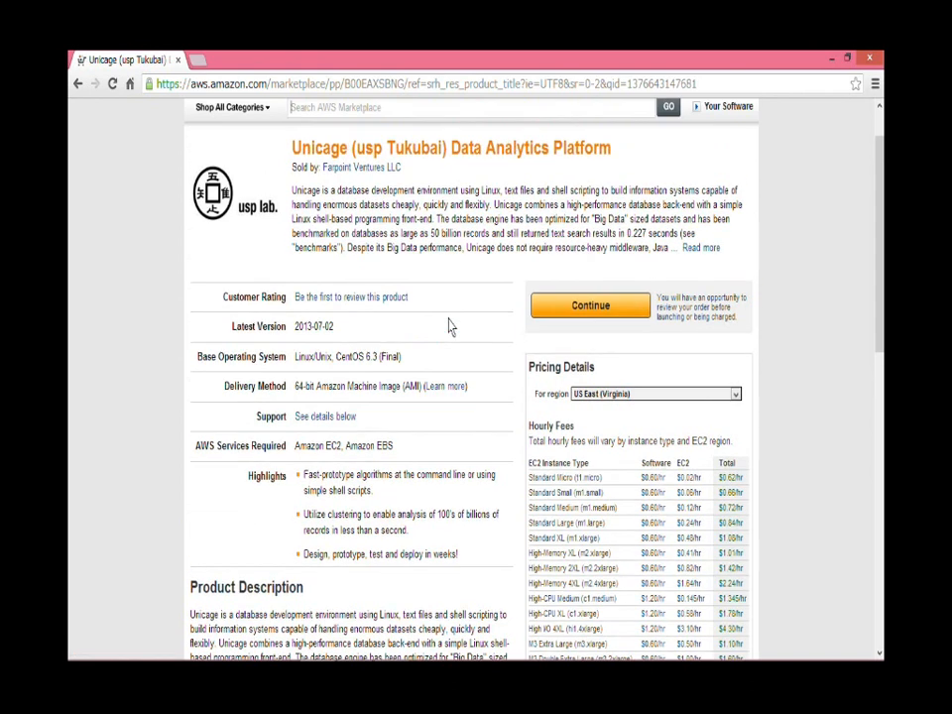
{"action": "mouse_move", "coordinate": [591, 306]}
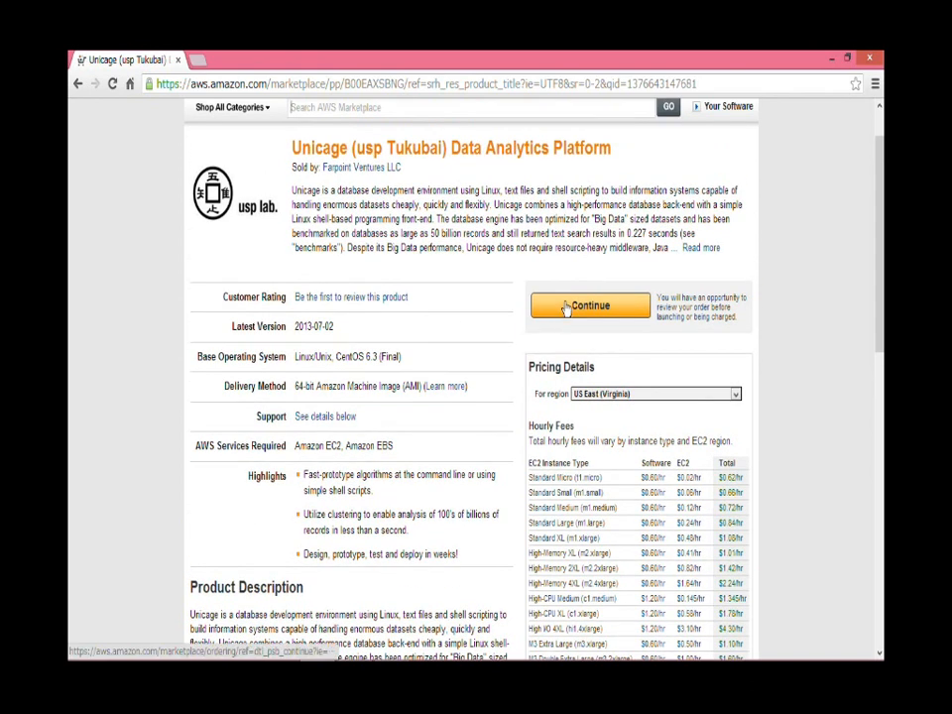
{"action": "left_click", "coordinate": [591, 305]}
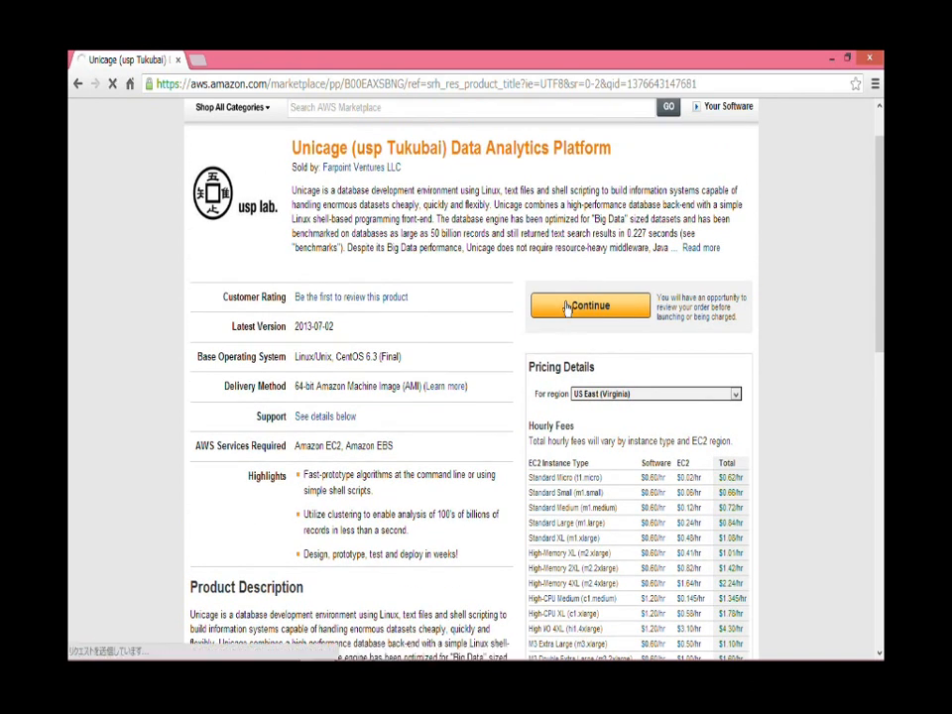
Sign in to the existing AWS account to reach the Unicage 1-Click launch settings.
{"action": "left_click", "coordinate": [591, 306]}
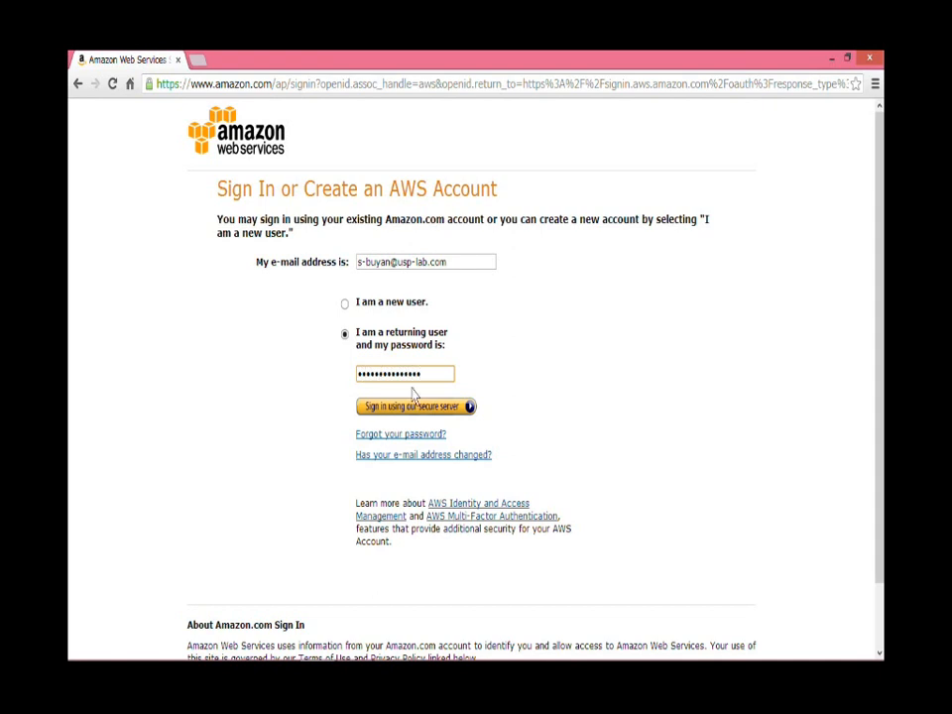
{"action": "left_click", "coordinate": [407, 406]}
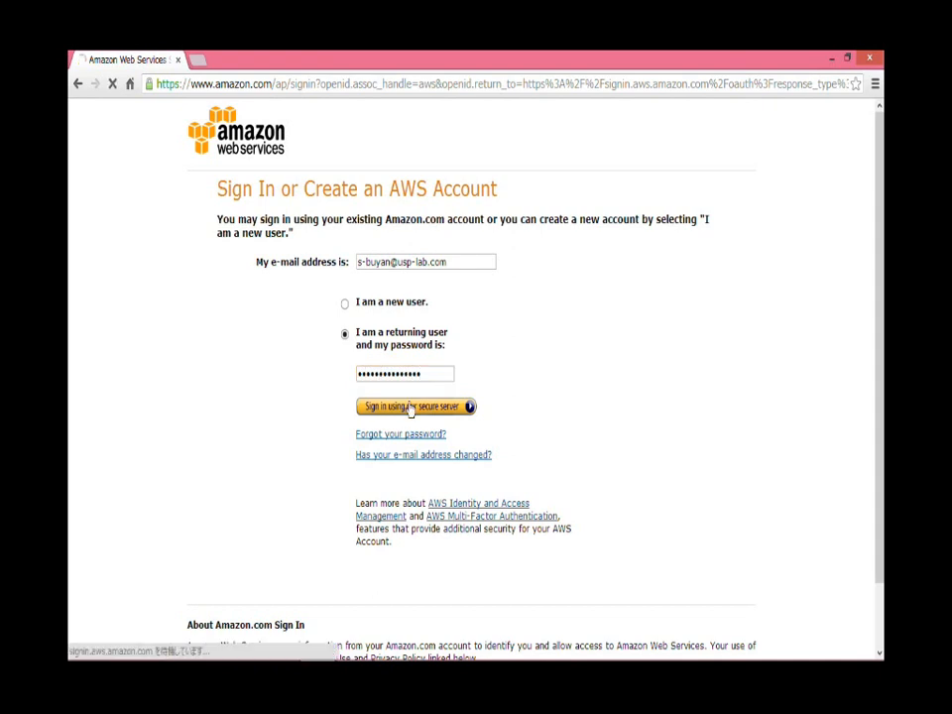
{"action": "left_click", "coordinate": [409, 406]}
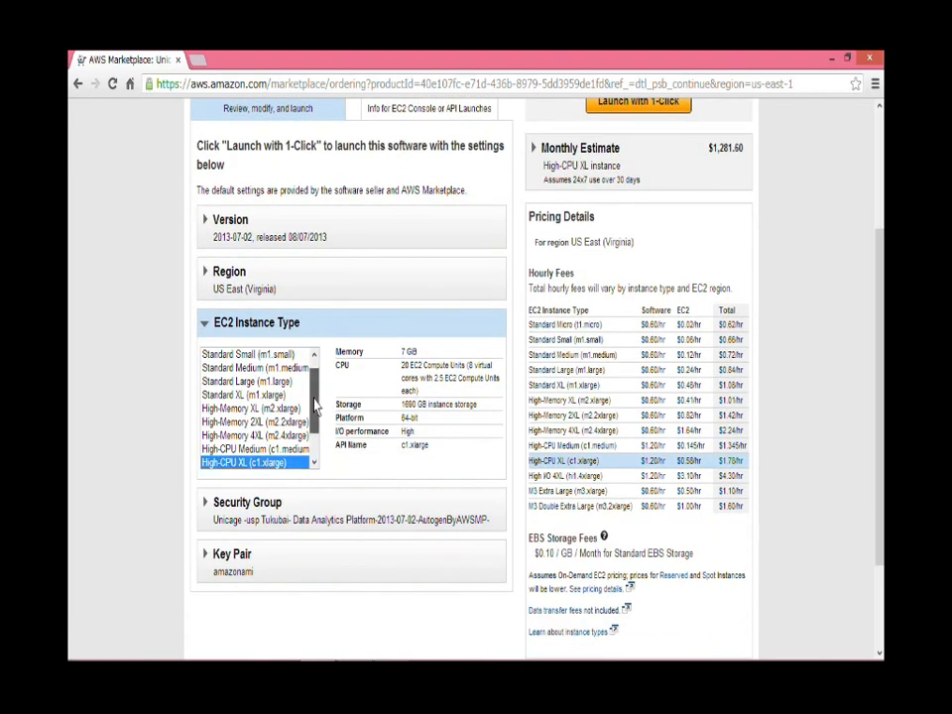
Choose Standard Large (m1.large), $604.80 monthly estimate, and launch Unicage with 1-Click.
{"action": "scroll", "scroll_direction": "down", "scroll_amount": 3}
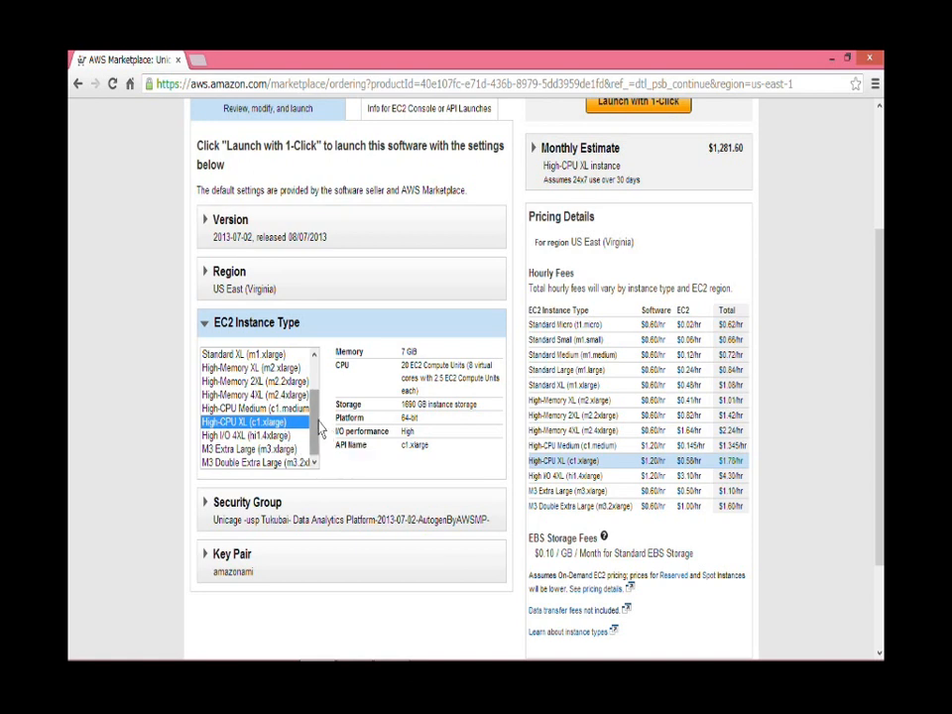
{"action": "scroll", "scroll_direction": "up", "scroll_amount": 3}
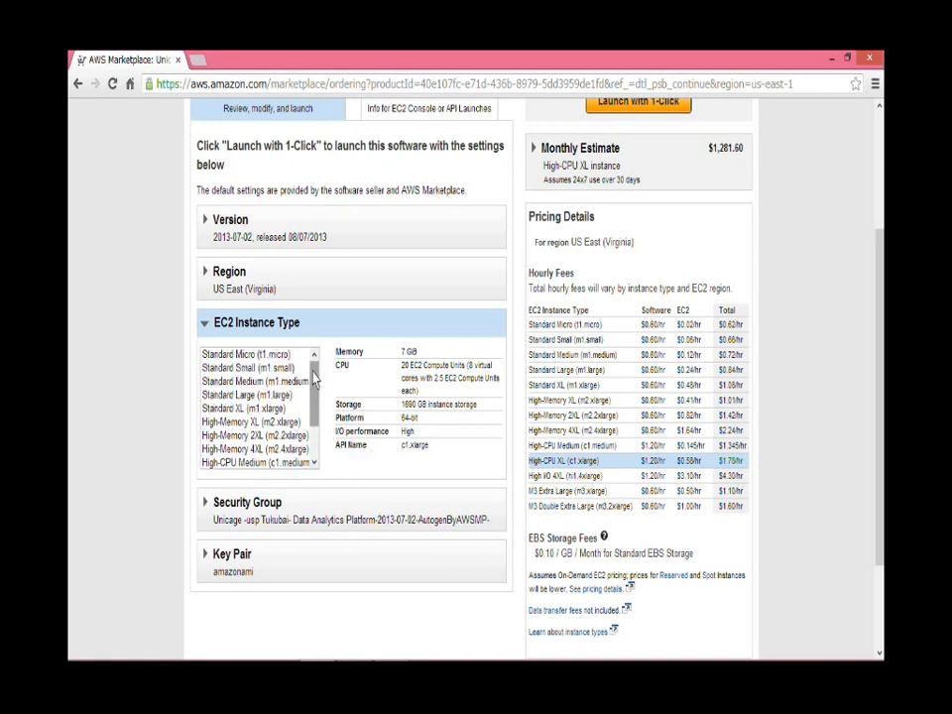
{"action": "mouse_move", "coordinate": [278, 395]}
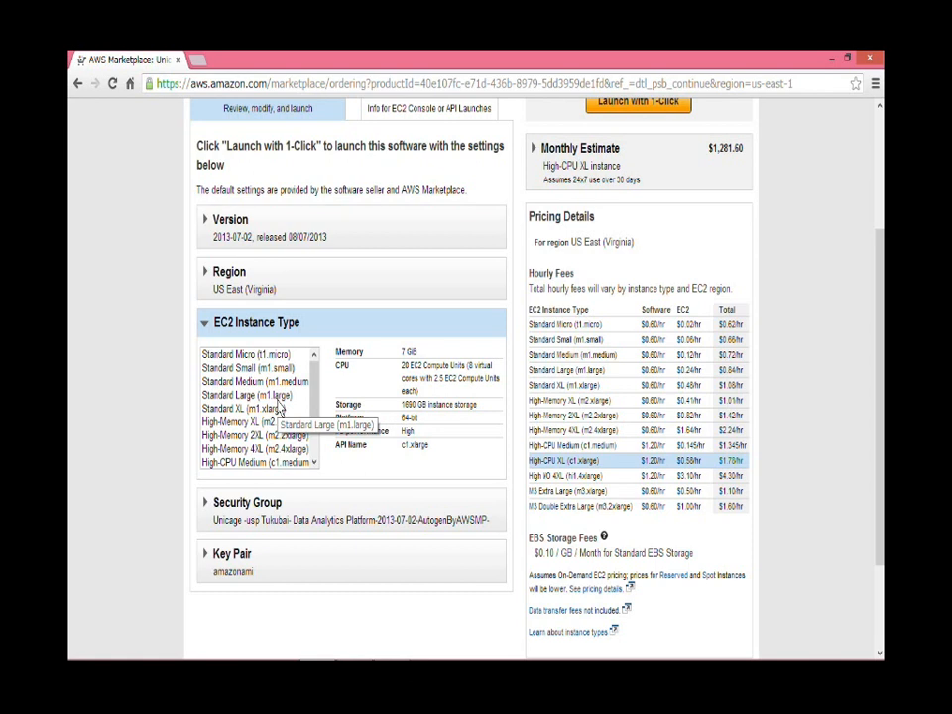
{"action": "left_click", "coordinate": [248, 395]}
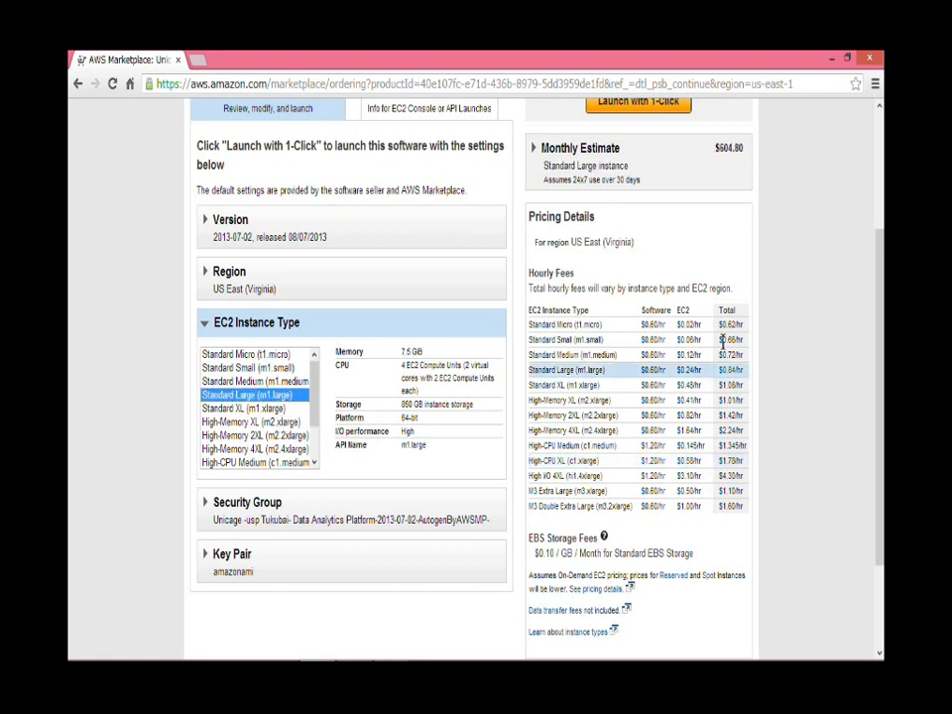
{"action": "mouse_move", "coordinate": [595, 432]}
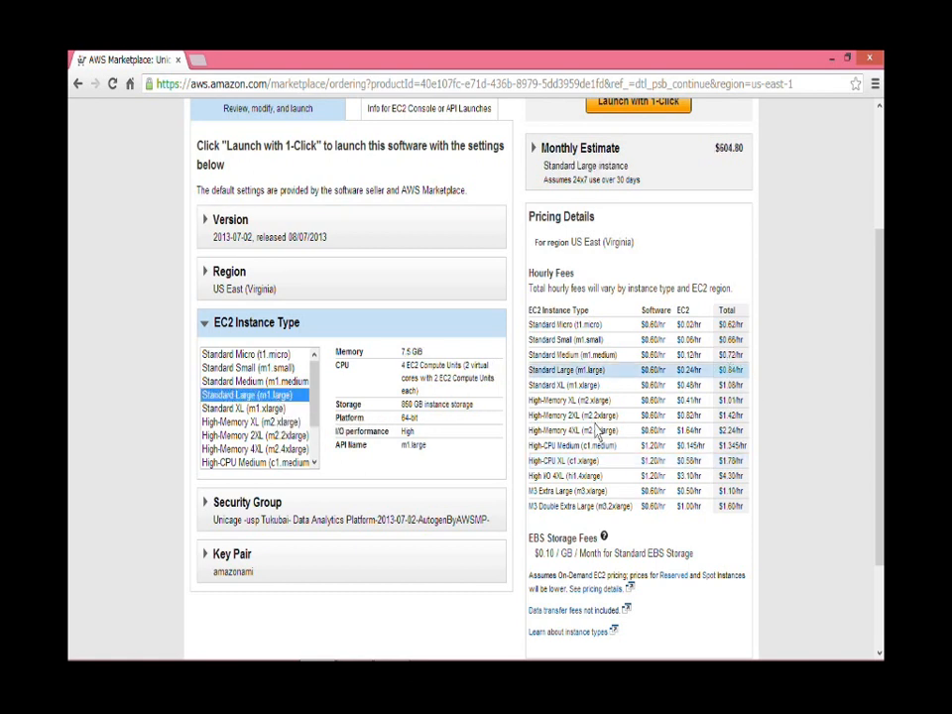
{"action": "scroll", "scroll_direction": "up", "scroll_amount": 3}
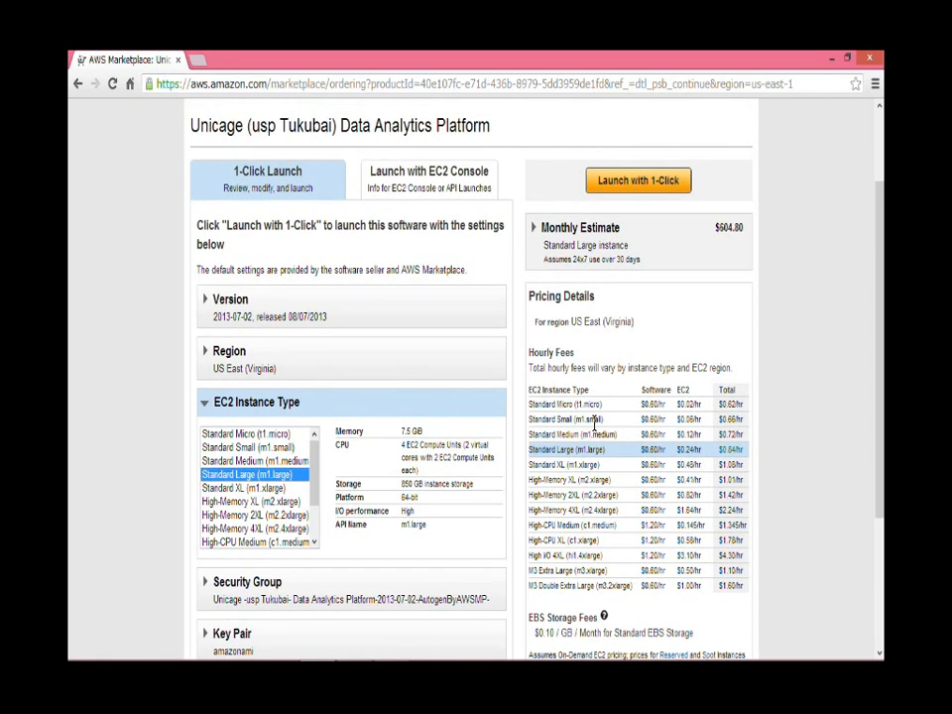
{"action": "scroll", "scroll_direction": "down", "scroll_amount": 3}
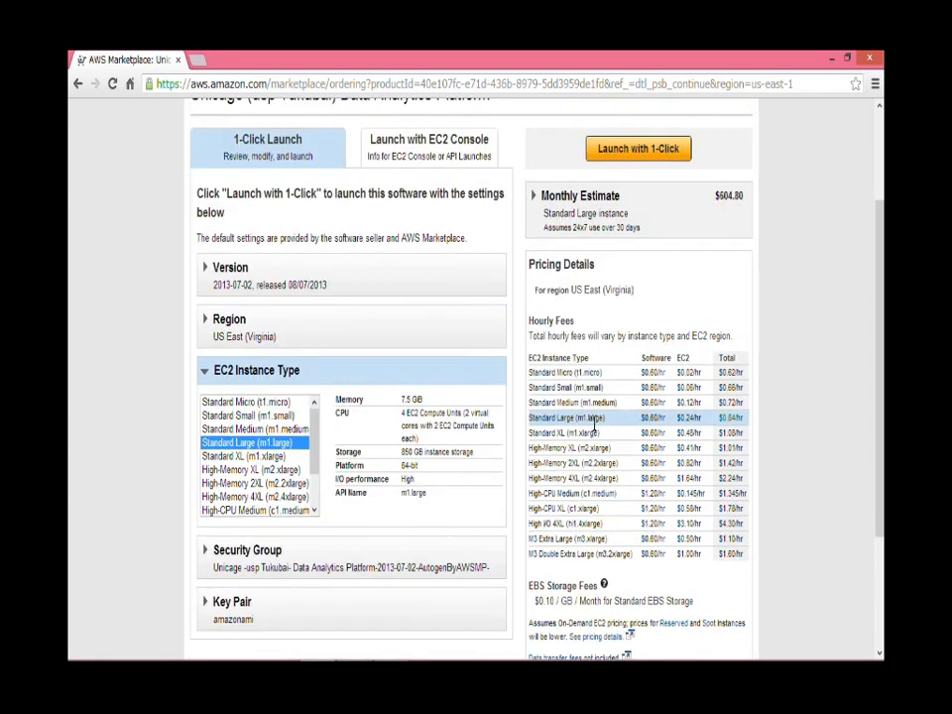
{"action": "scroll", "scroll_direction": "up", "scroll_amount": 3}
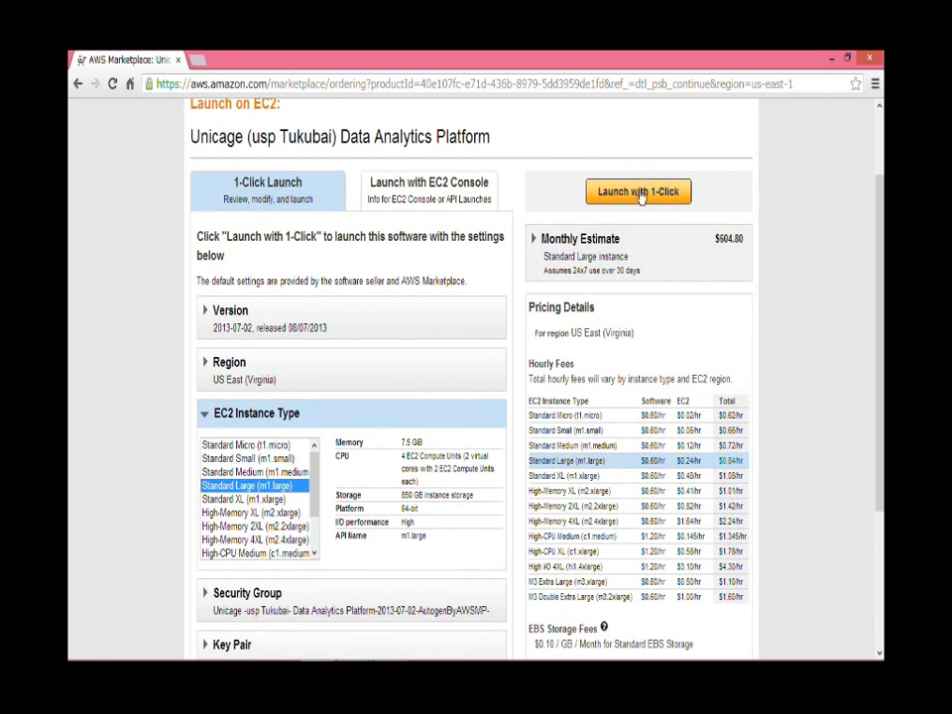
{"action": "left_click", "coordinate": [639, 190]}
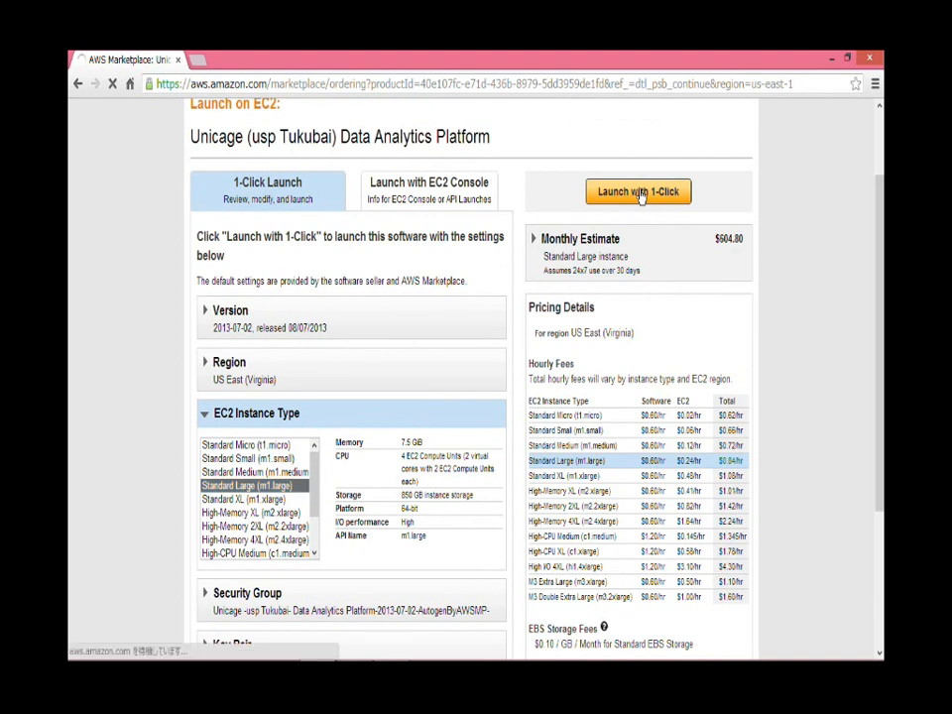
Confirm the launch and follow the AWS Management Console link to the EC2 instance list.
{"action": "left_click", "coordinate": [639, 190]}
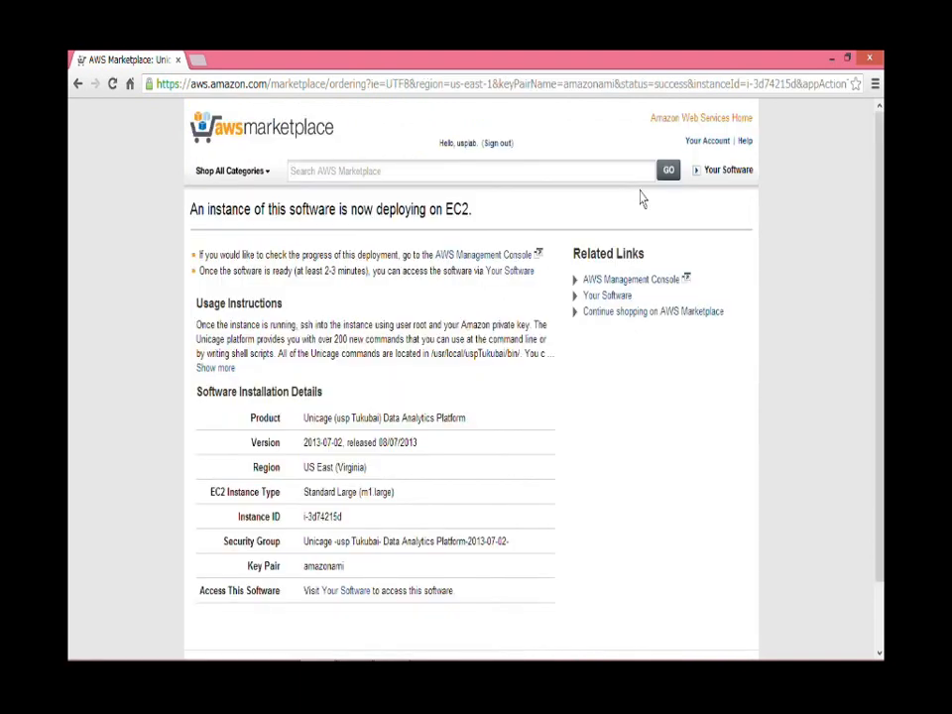
{"action": "mouse_move", "coordinate": [482, 254]}
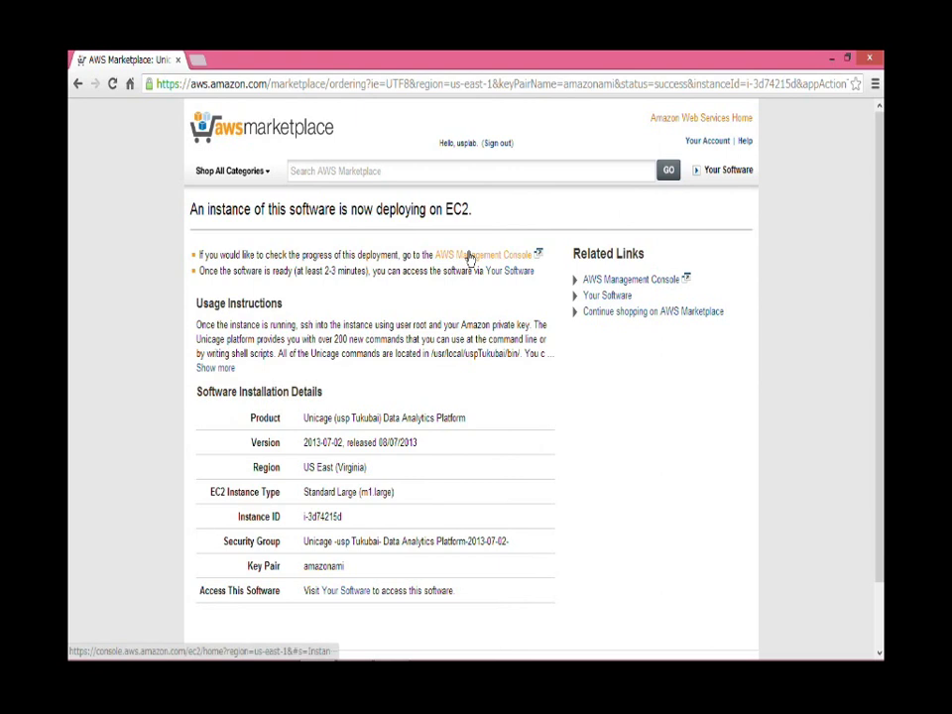
{"action": "left_click", "coordinate": [486, 254]}
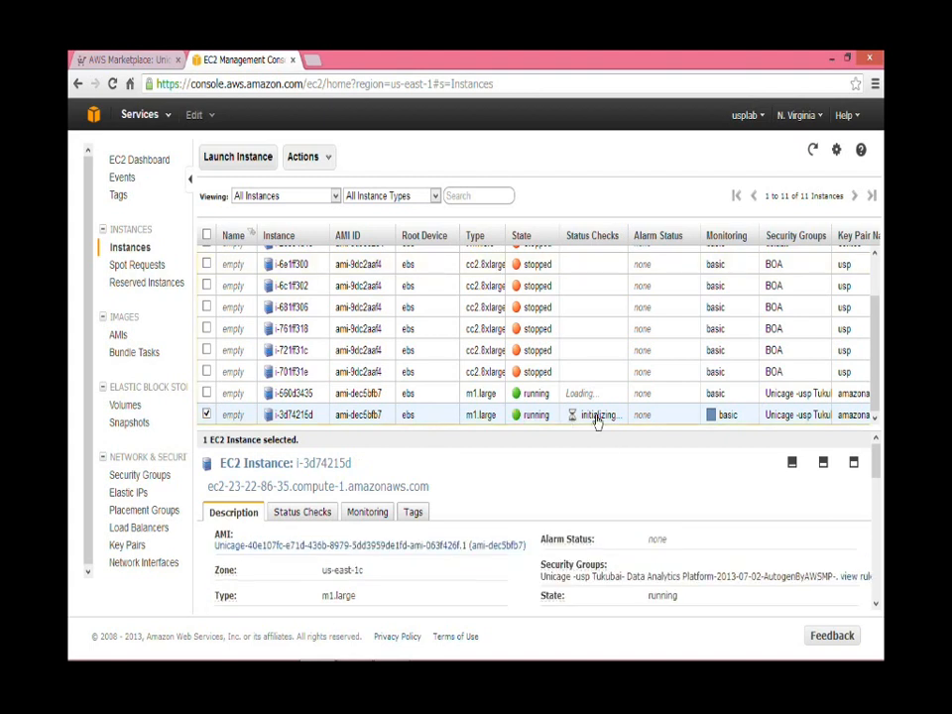
Connect to the instance via the Java SSH Client as root with the Amazon key path.
{"action": "left_click", "coordinate": [309, 155]}
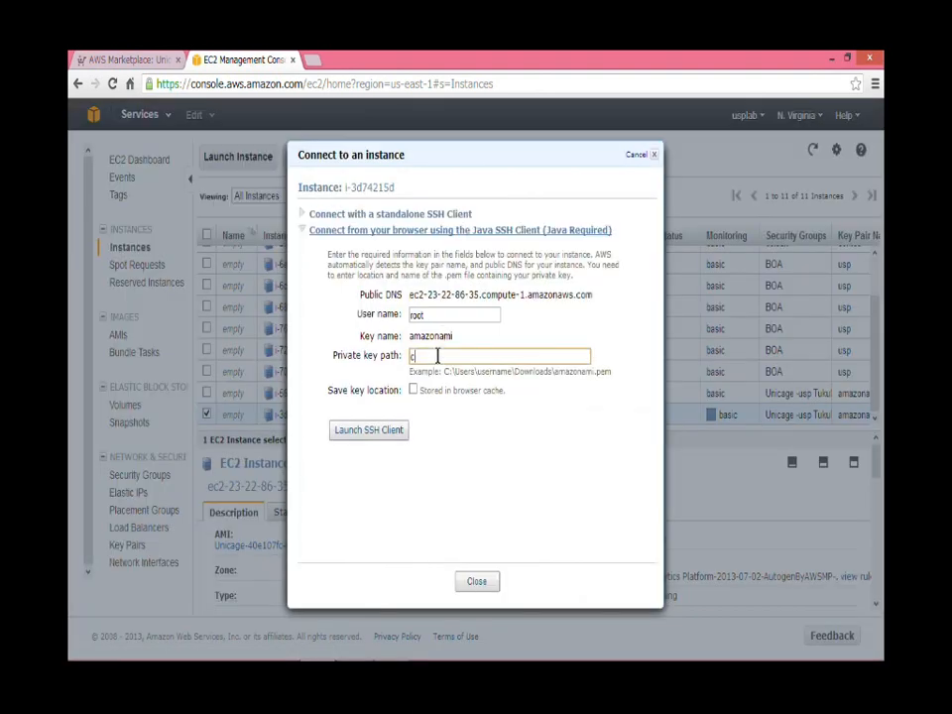
{"action": "type", "text": ":\\amazonami.pem"}
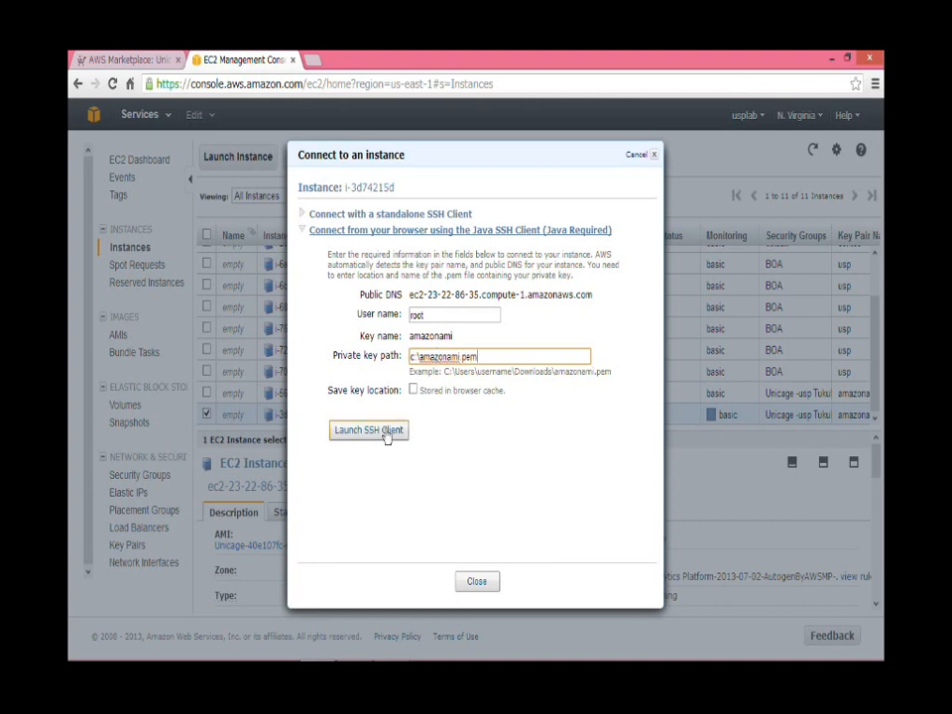
{"action": "left_click", "coordinate": [369, 428]}
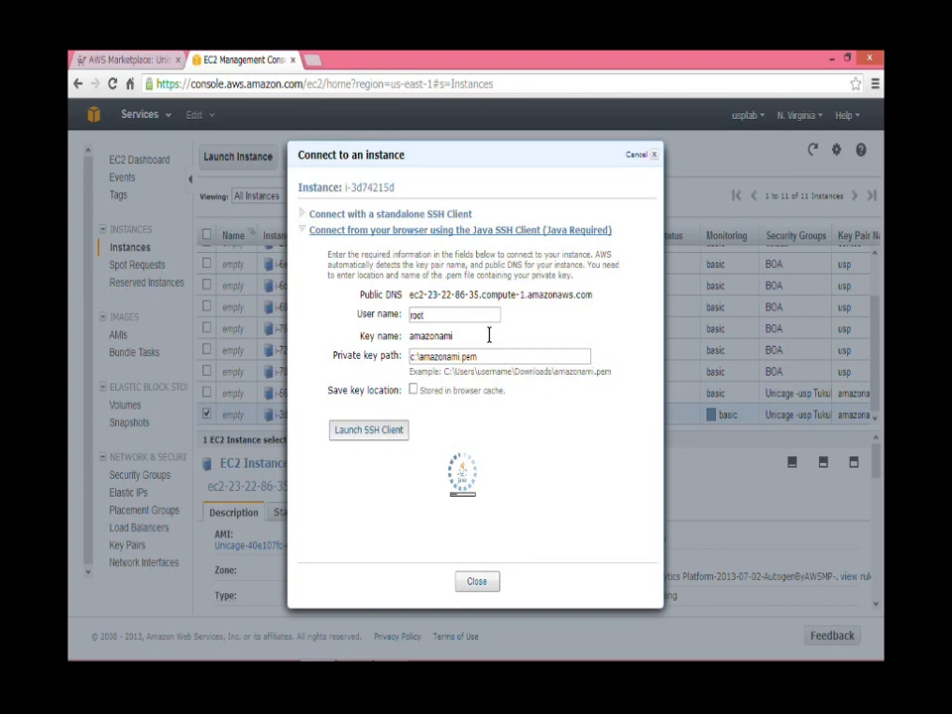
{"action": "left_click", "coordinate": [369, 429]}
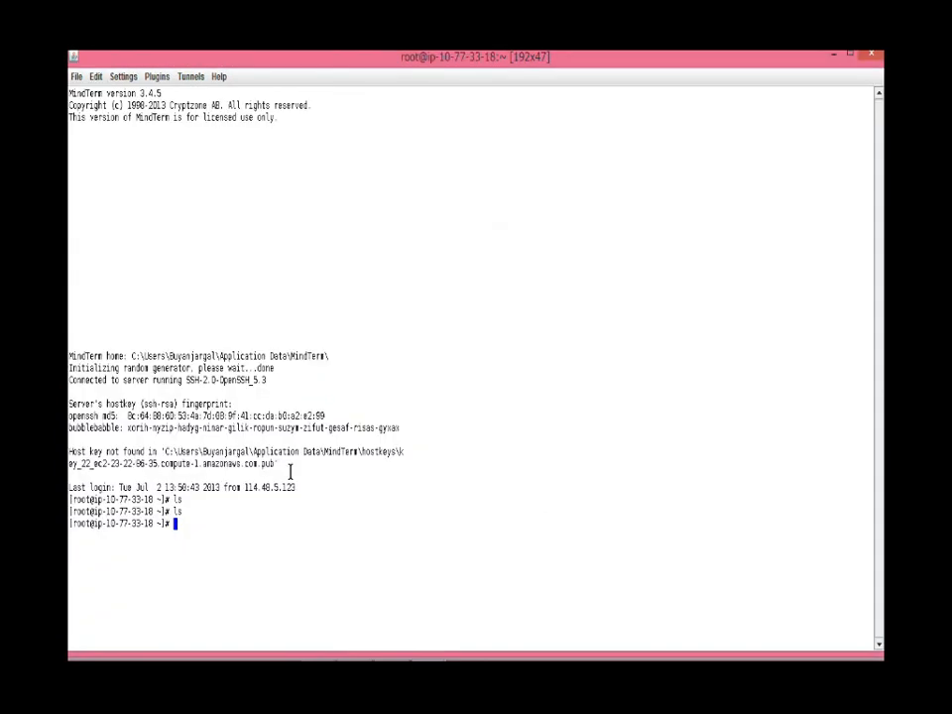
Clear the terminal, cd to /home, mkdir unicagesample and move into it.
{"action": "type", "text": "cl"}
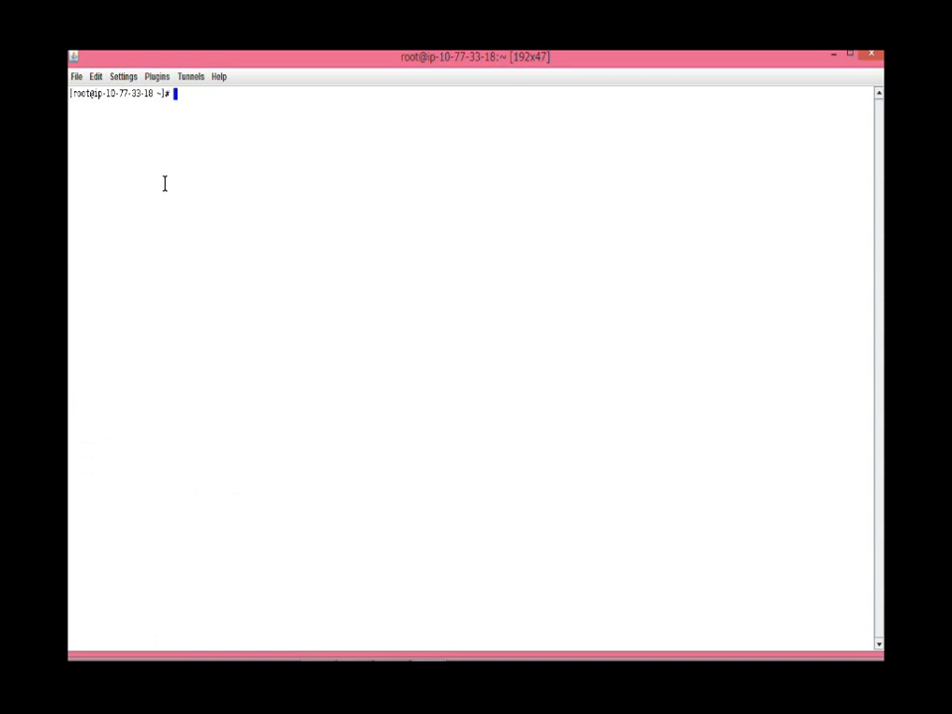
{"action": "type", "text": "cd"}
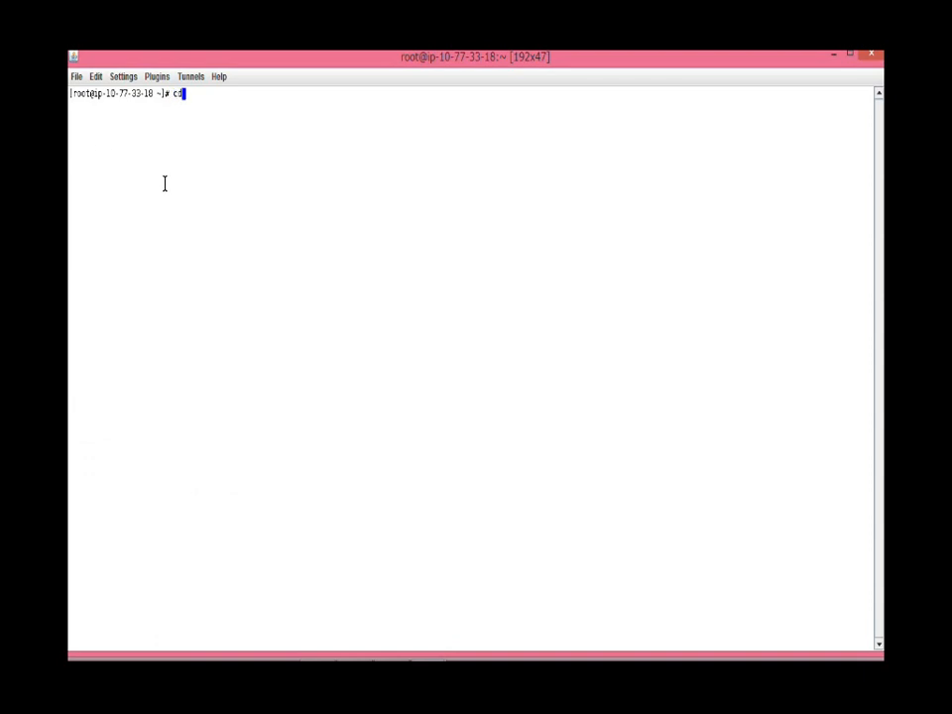
{"action": "key", "text": "Return"}
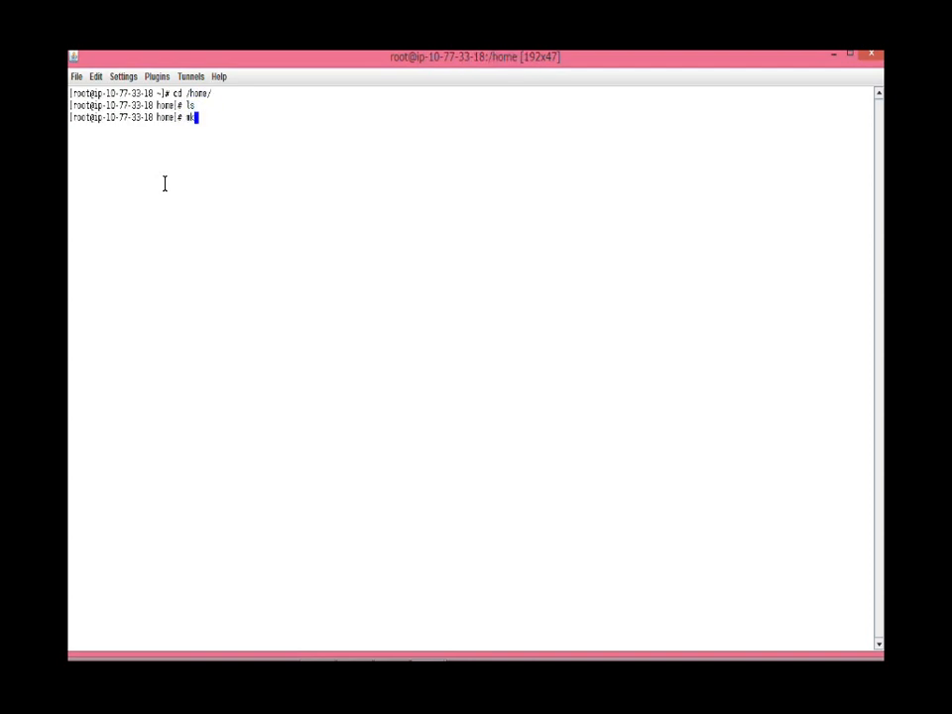
{"action": "type", "text": "dir"}
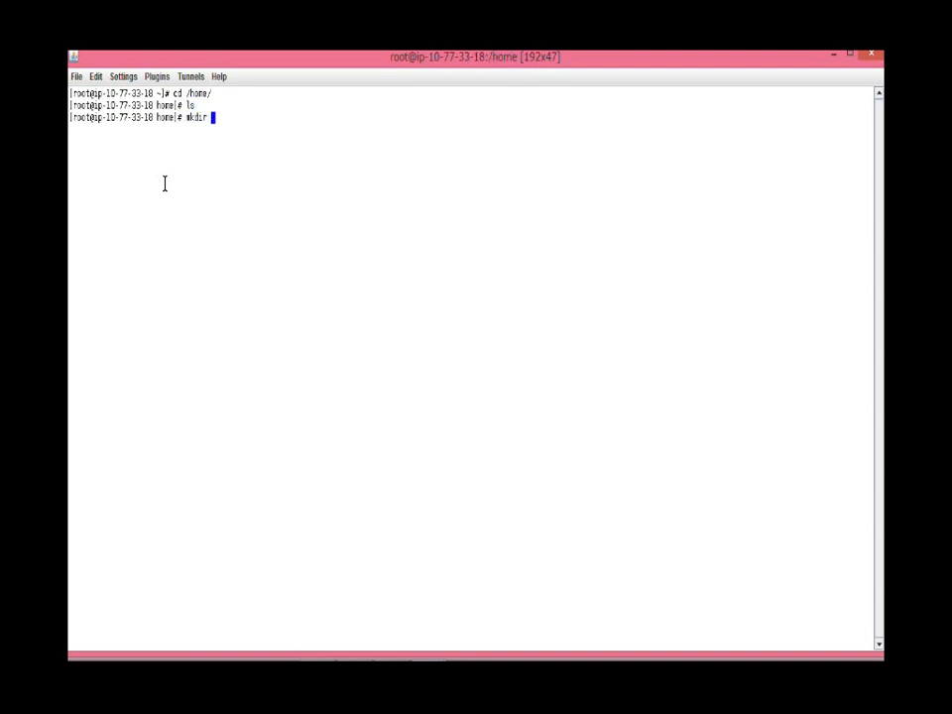
{"action": "type", "text": "ur"}
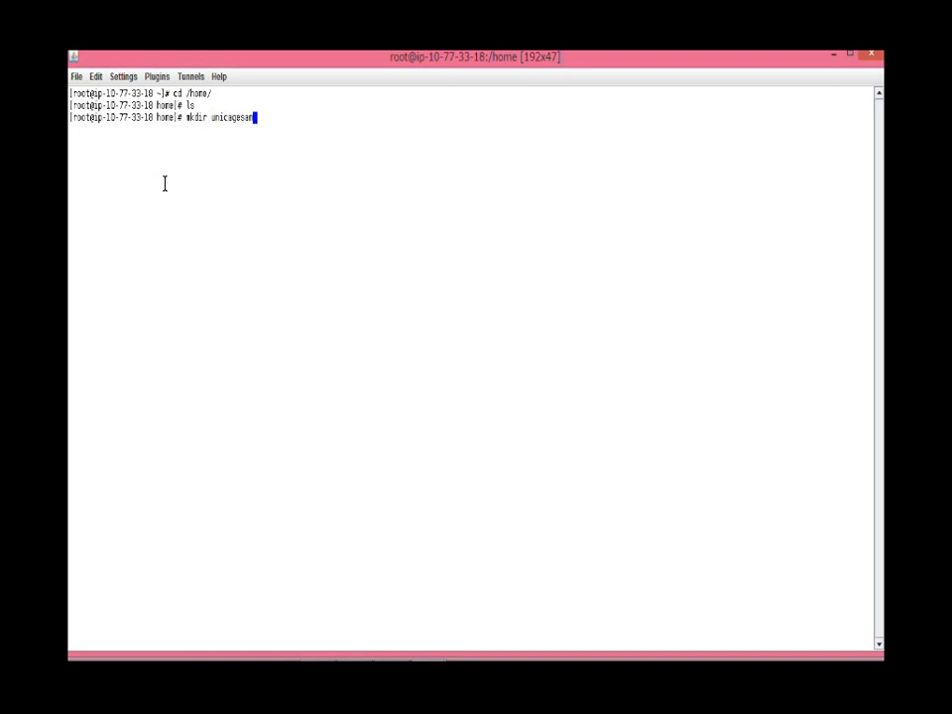
{"action": "key", "text": "Return"}
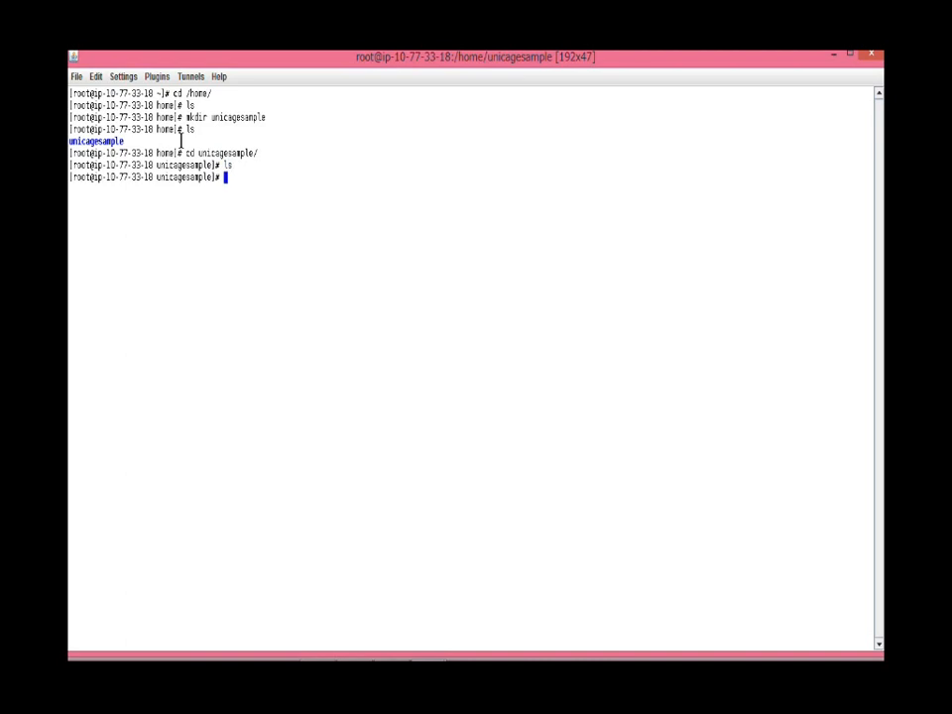
{"action": "mouse_move", "coordinate": [117, 81]}
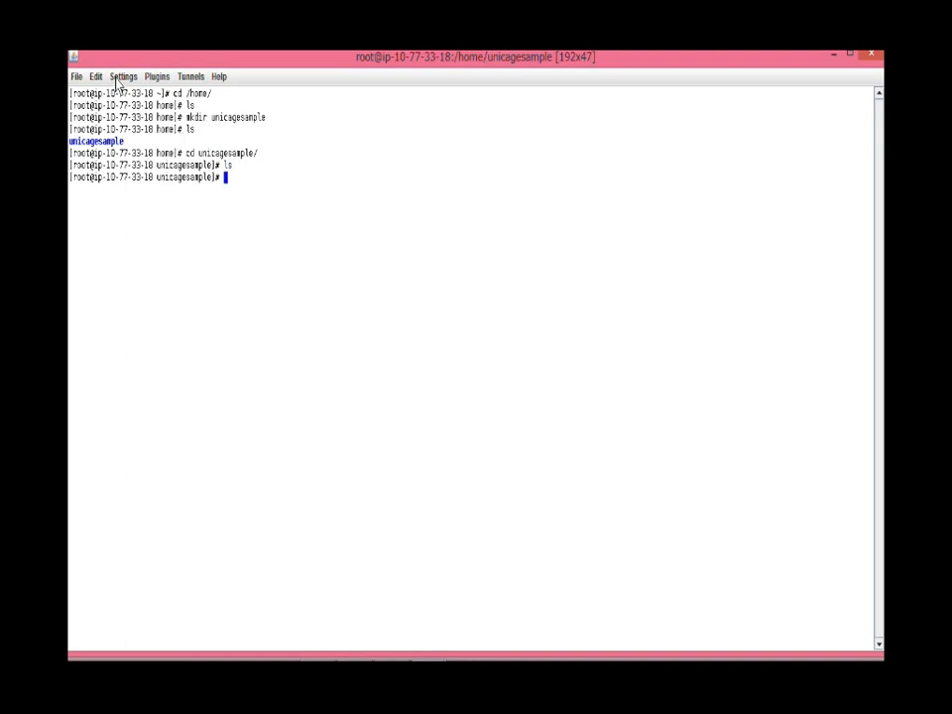
Start MindTerm's SCP File Transfer plugin and pick DemoData.zip from local Documents.
{"action": "left_click", "coordinate": [159, 75]}
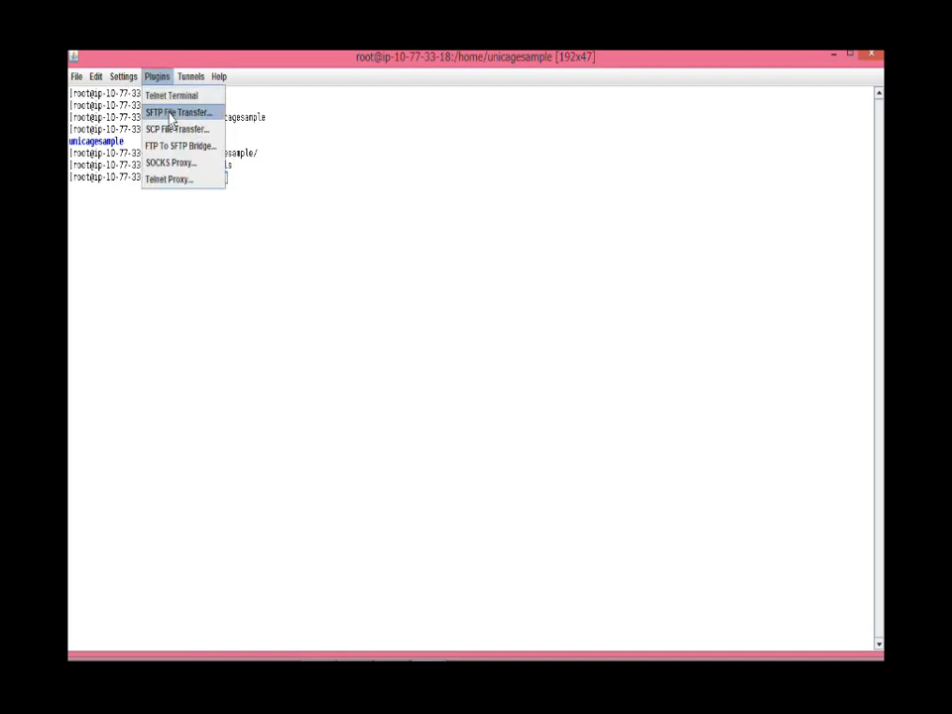
{"action": "mouse_move", "coordinate": [176, 129]}
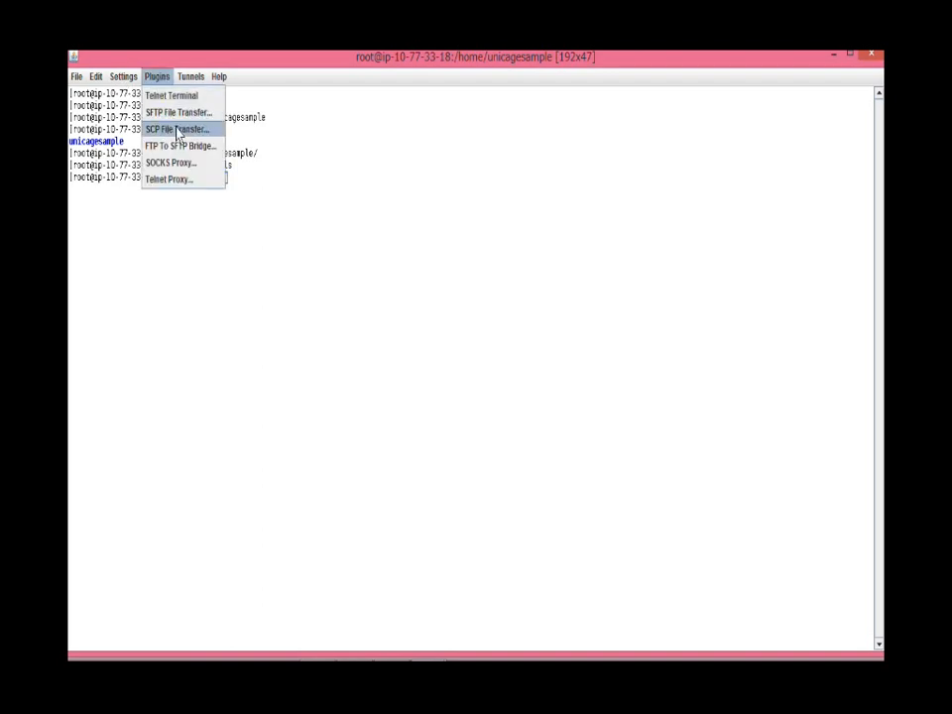
{"action": "left_click", "coordinate": [177, 129]}
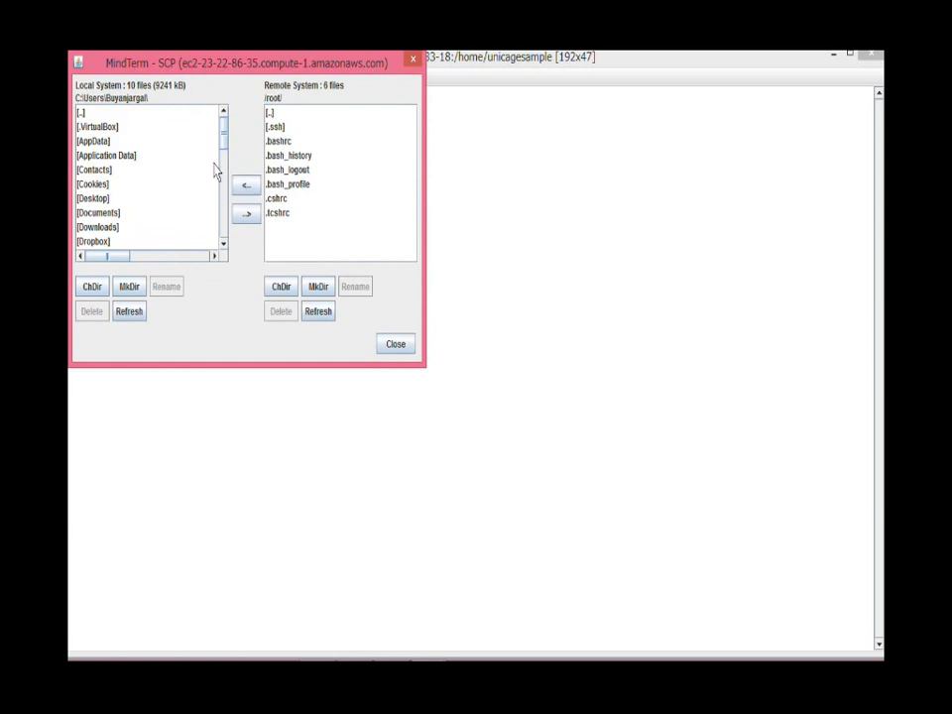
{"action": "scroll", "scroll_direction": "down", "scroll_amount": 3}
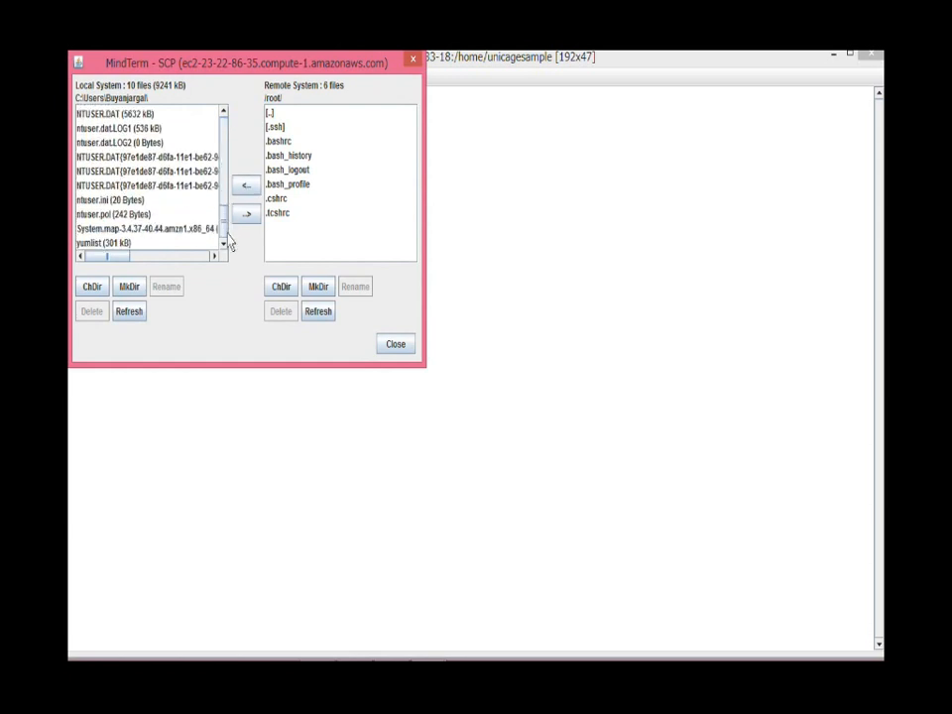
{"action": "scroll", "scroll_direction": "up", "scroll_amount": 3}
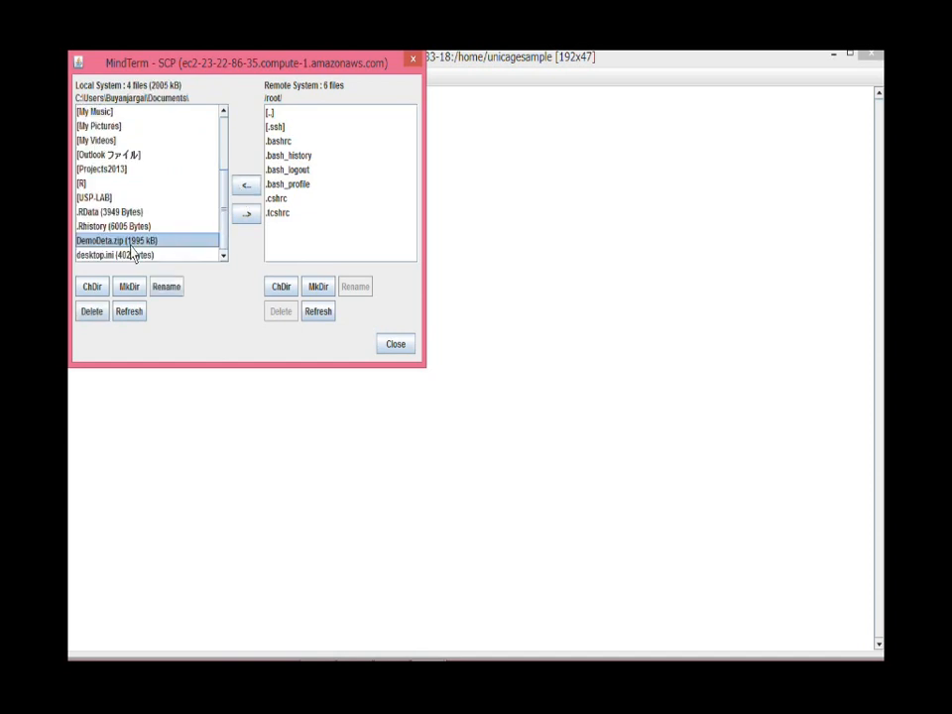
Browse the remote side to /home/unicagesample, upload DemoData.zip and dismiss the transfer.
{"action": "left_click", "coordinate": [274, 112]}
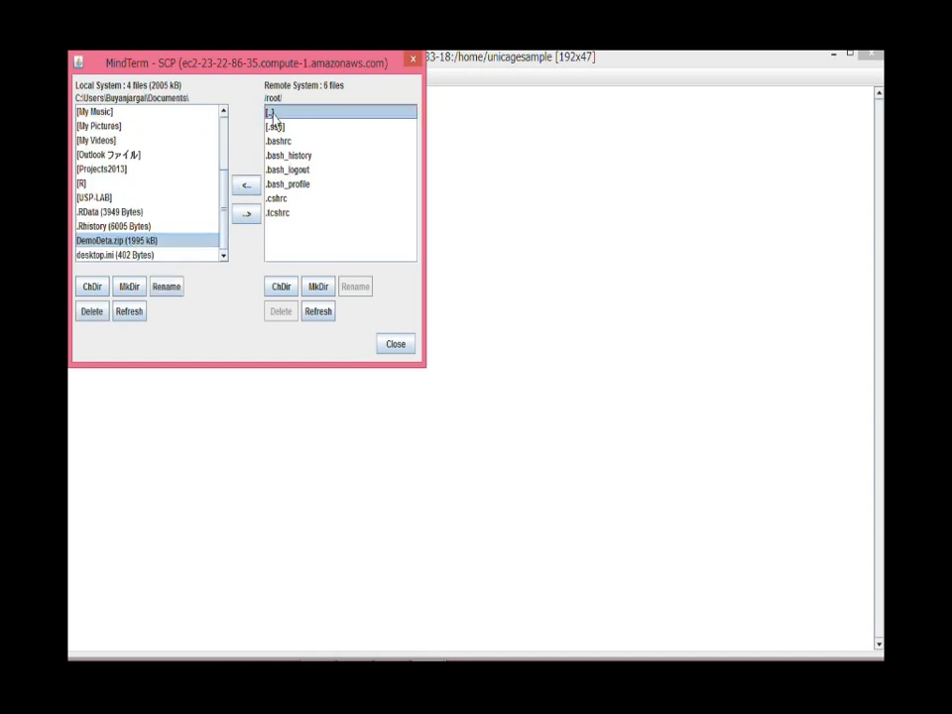
{"action": "double_click", "coordinate": [269, 111]}
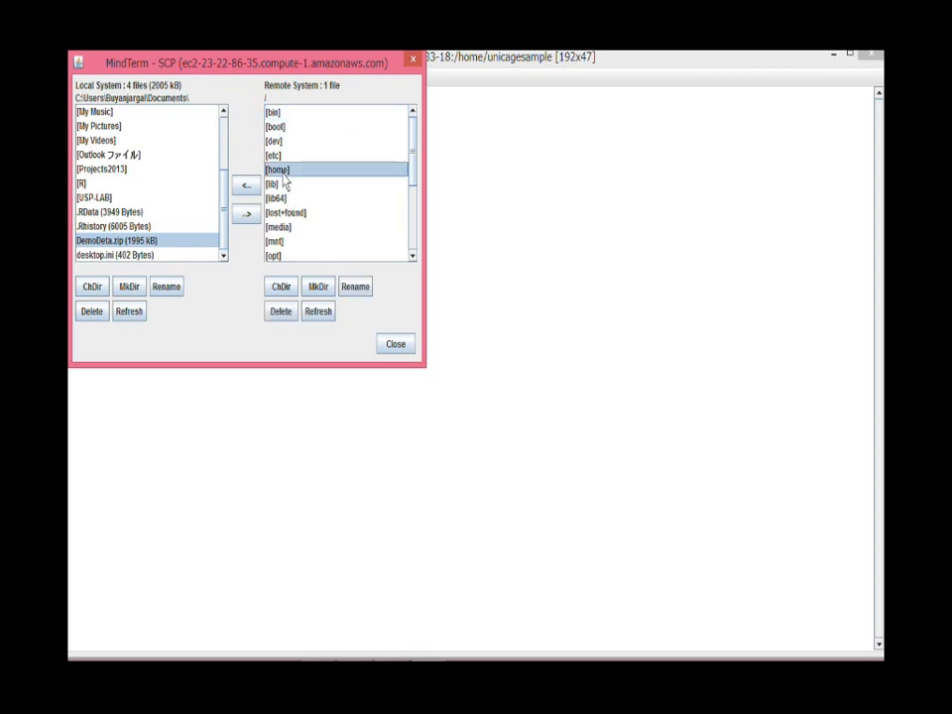
{"action": "double_click", "coordinate": [278, 171]}
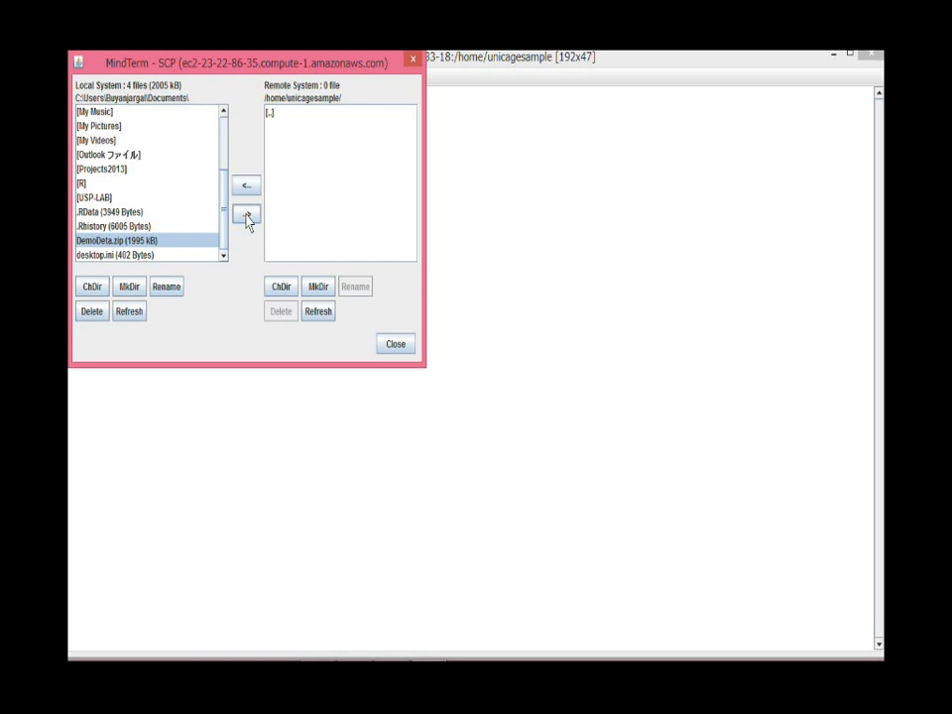
{"action": "left_click", "coordinate": [246, 217]}
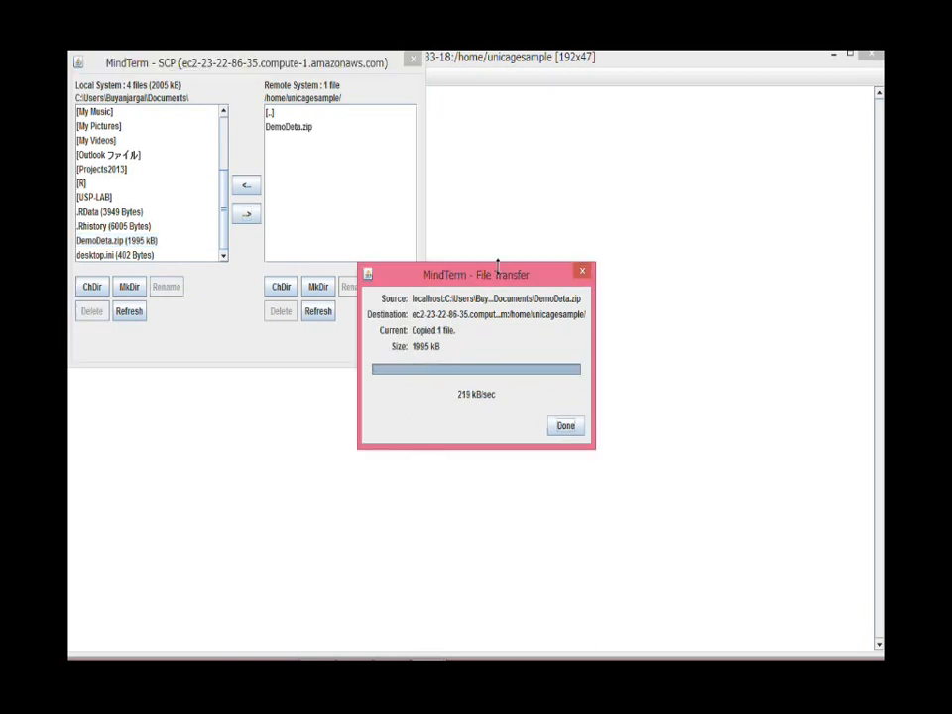
{"action": "left_click", "coordinate": [565, 424]}
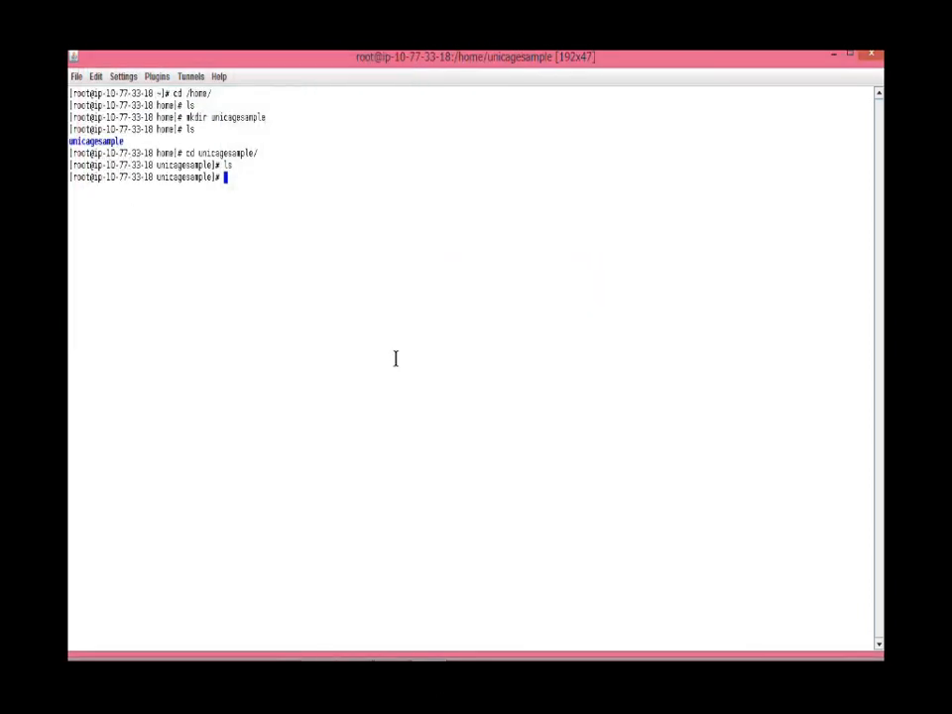
List the folder to confirm DemoData.zip arrived and find unzip is not installed.
{"action": "key", "text": "Return"}
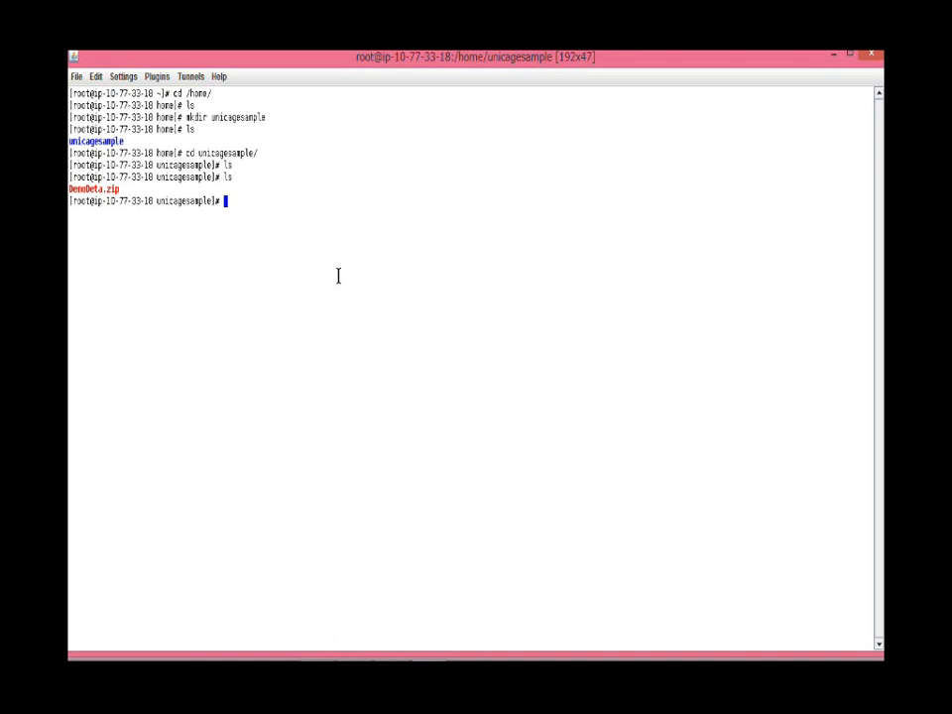
{"action": "type", "text": "u"}
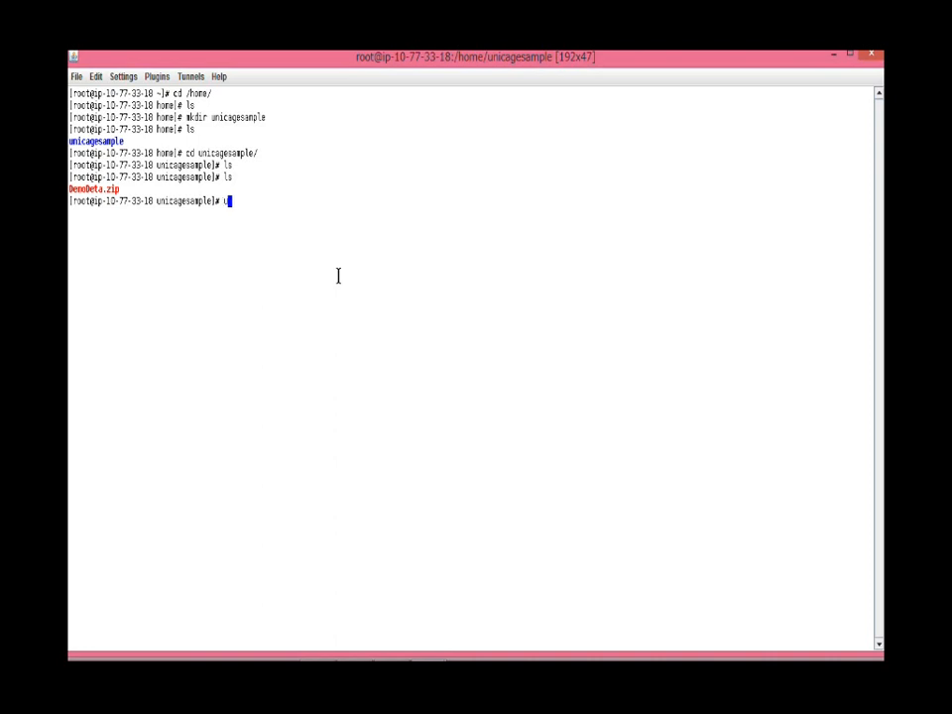
{"action": "type", "text": "nzip"}
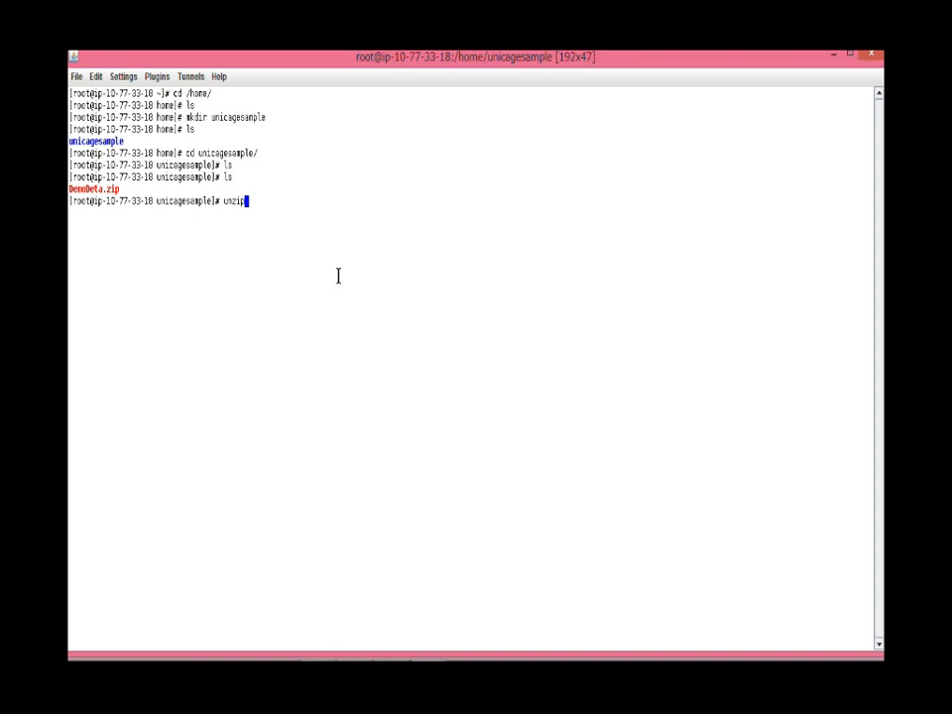
{"action": "key", "text": "Return"}
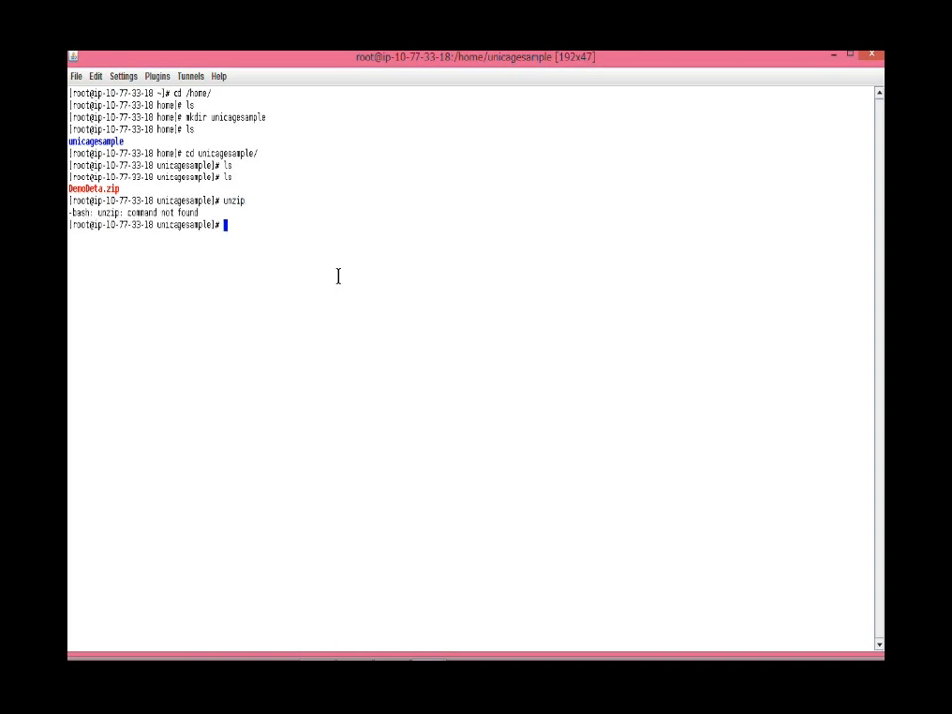
Install the unzip package with yum install unzip.
{"action": "type", "text": "yum"}
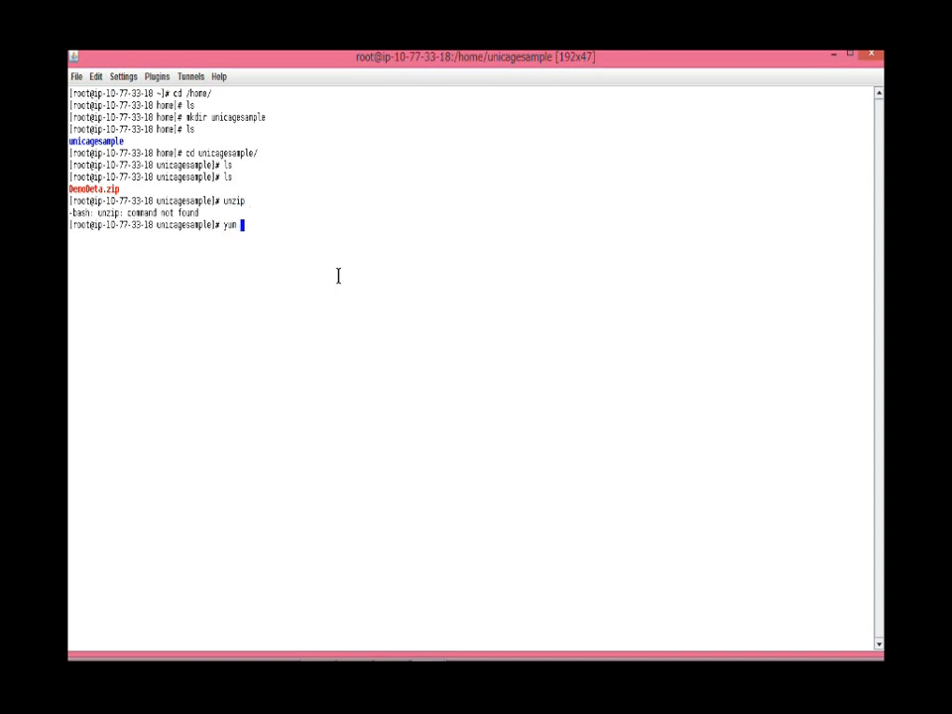
{"action": "type", "text": "un"}
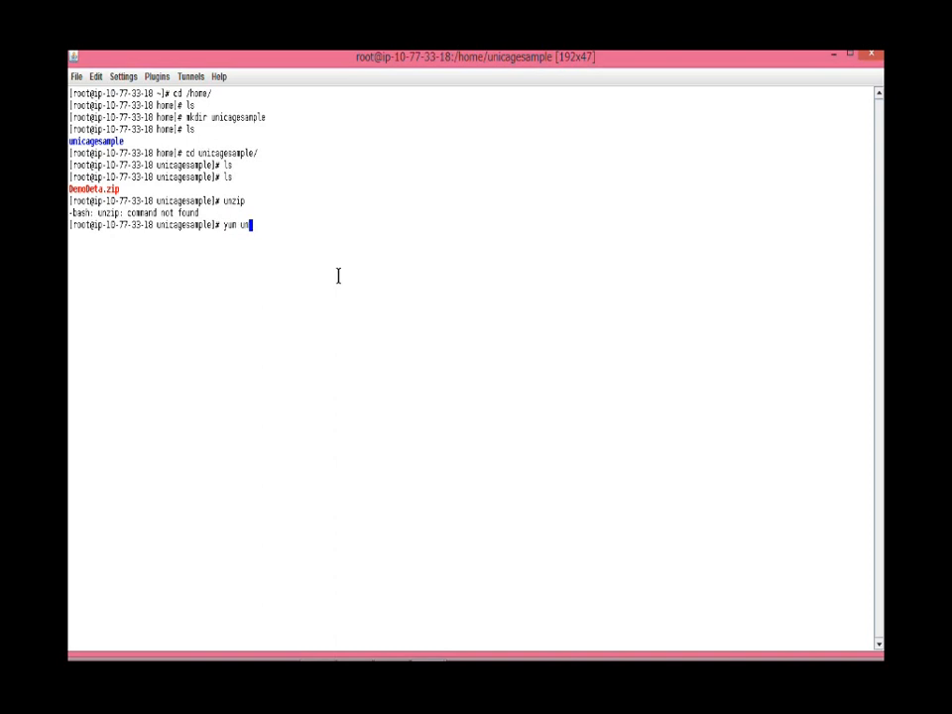
{"action": "type", "text": "insta"}
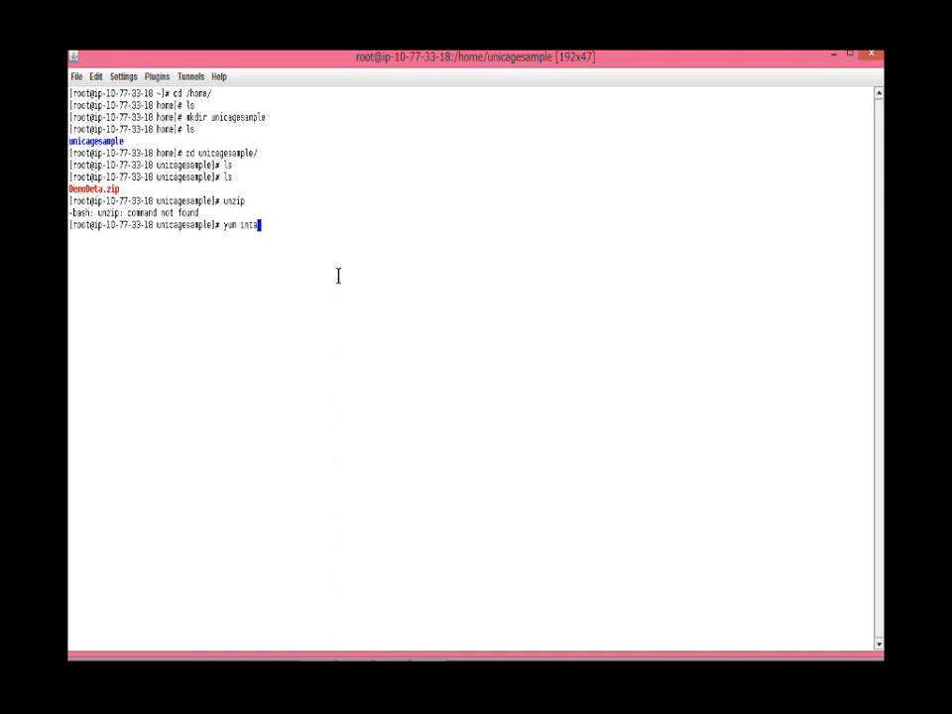
{"action": "type", "text": "ll"}
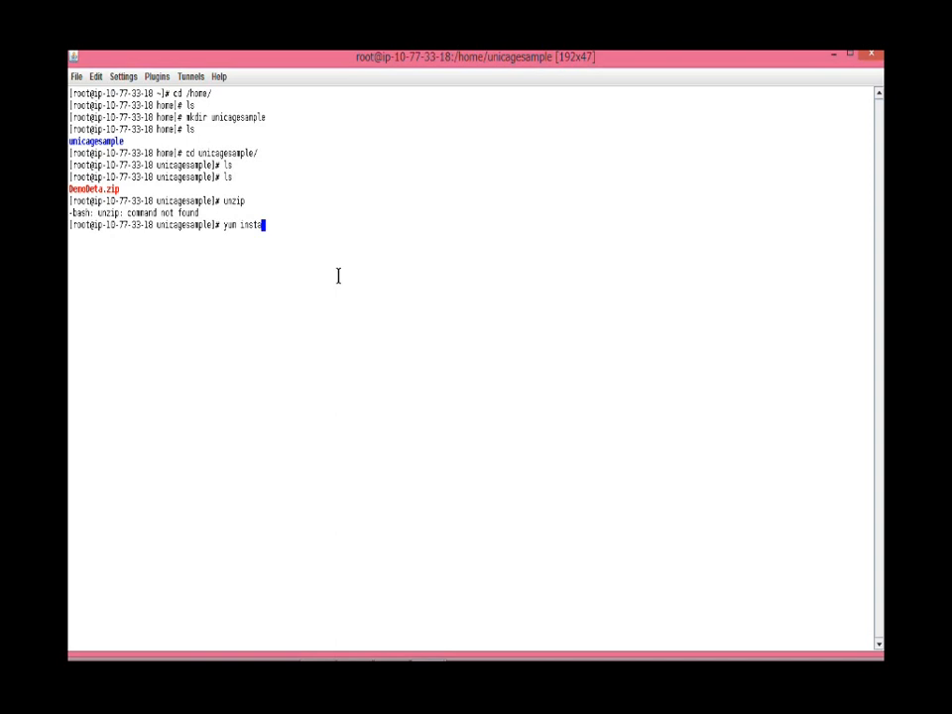
{"action": "type", "text": "ll"}
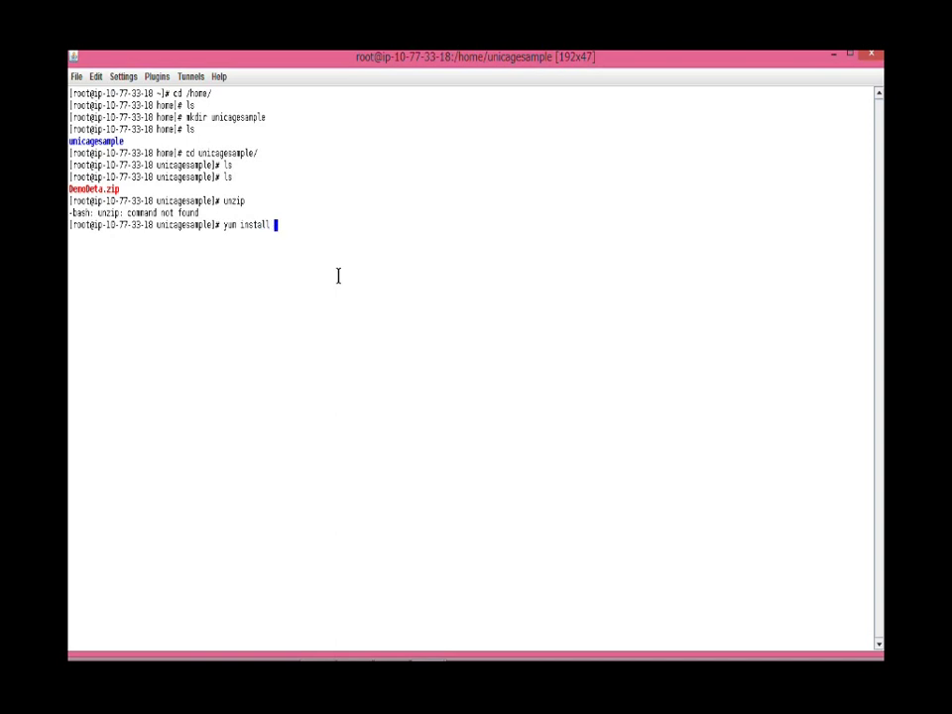
{"action": "type", "text": "uniz"}
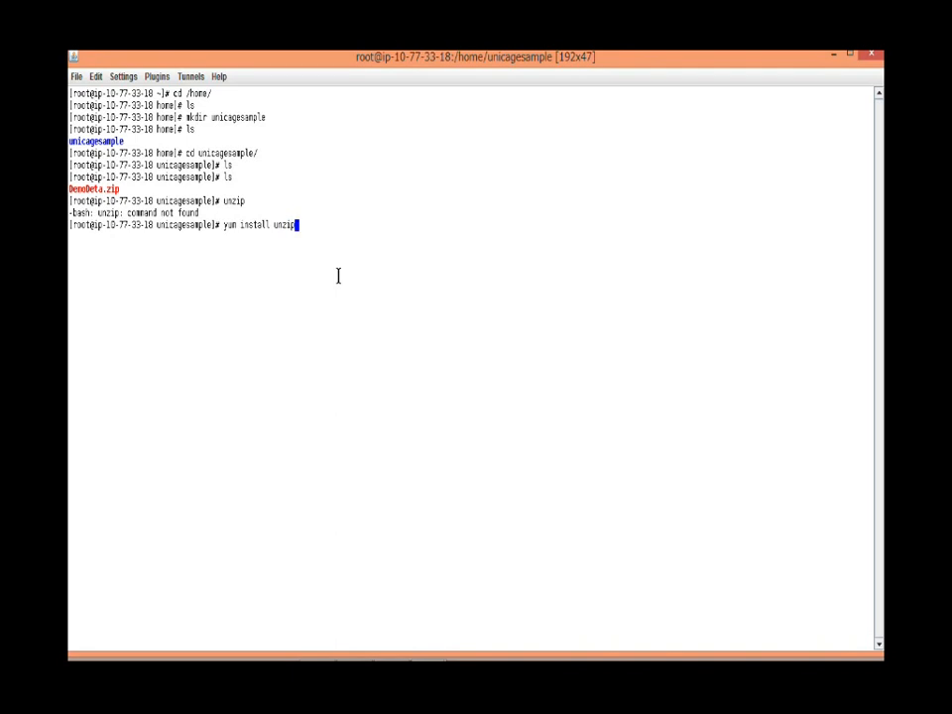
{"action": "key", "text": "Return"}
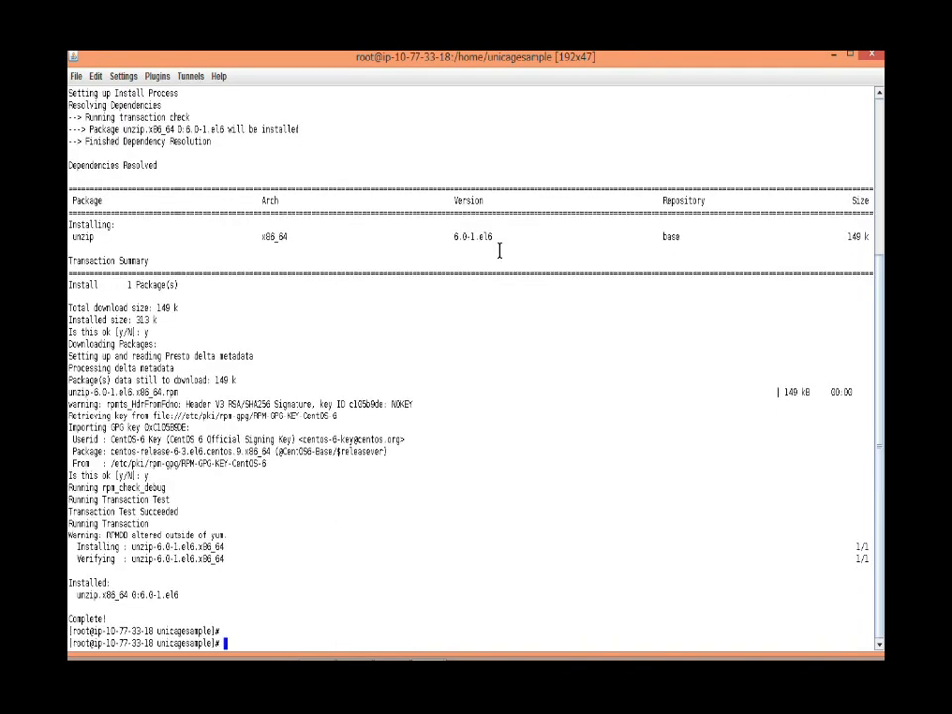
{"action": "type", "text": "d"}
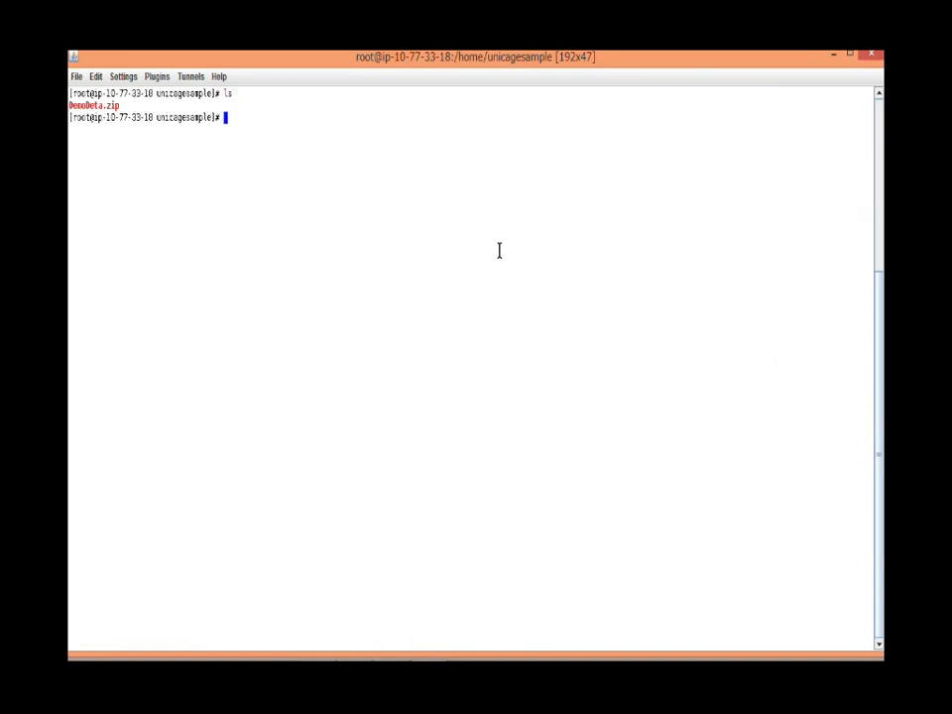
Run unzip DemoData.zip to extract CATEGORY, CATEGORY_NAME, PRICE and SALES, then rm -f the archive.
{"action": "type", "text": "u"}
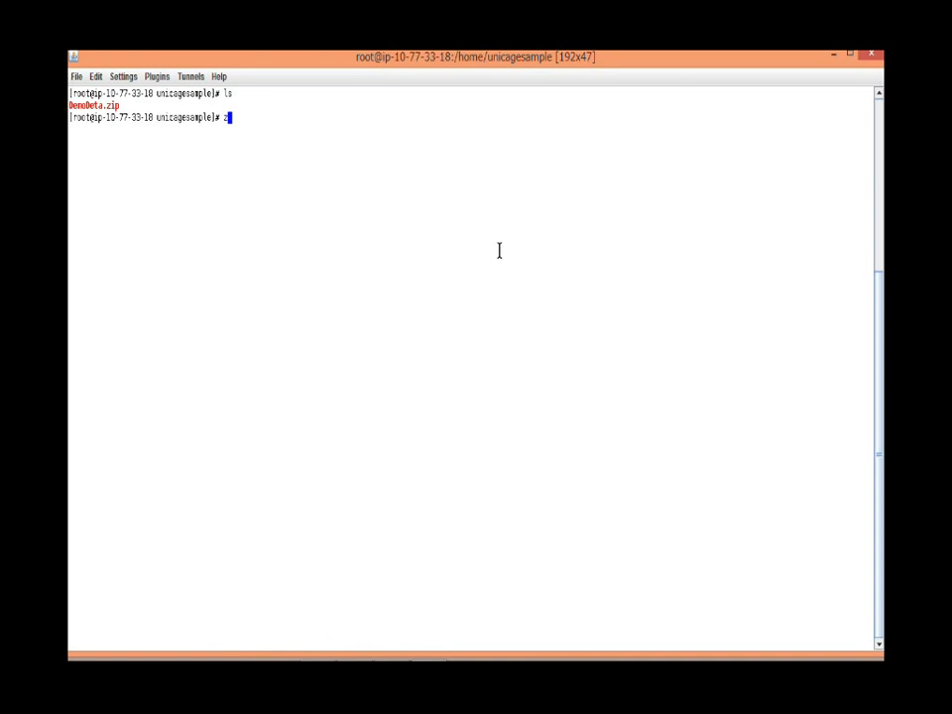
{"action": "type", "text": "nzip"}
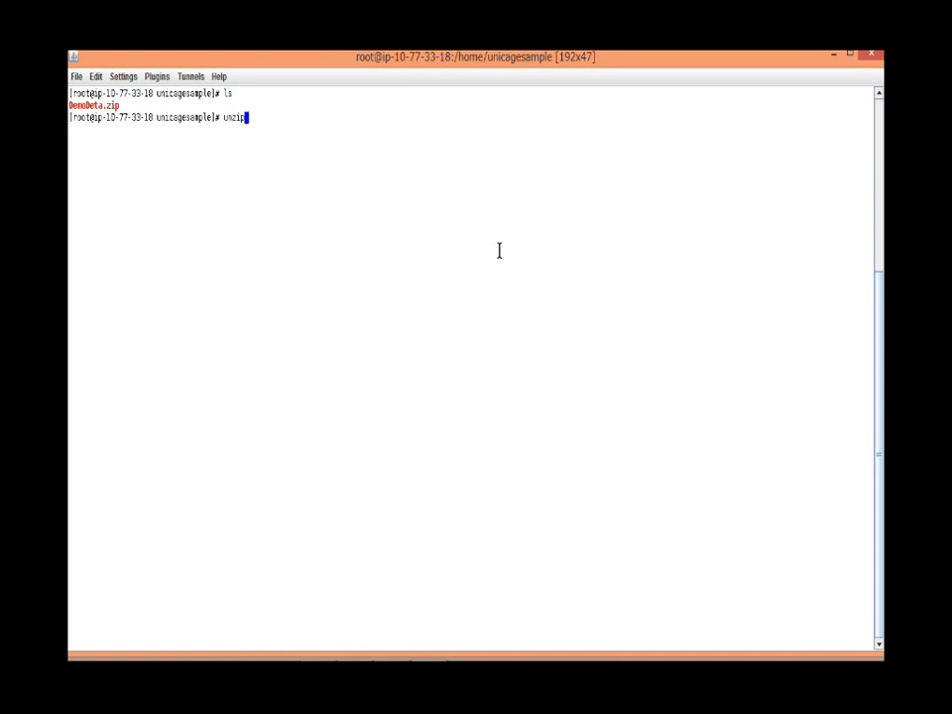
{"action": "type", "text": "d"}
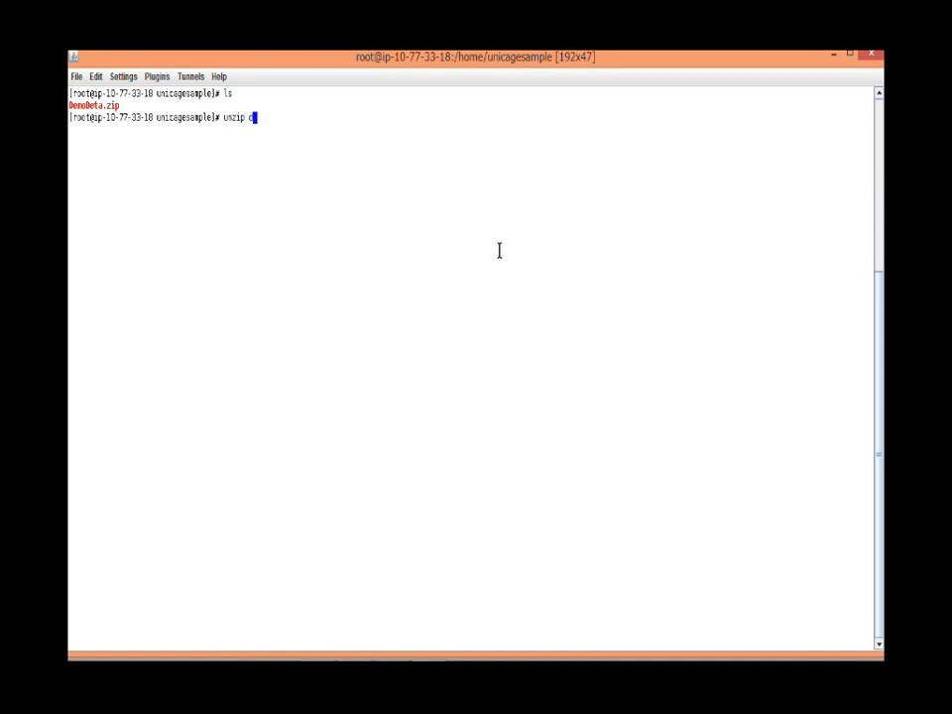
{"action": "type", "text": "DemoData.zip"}
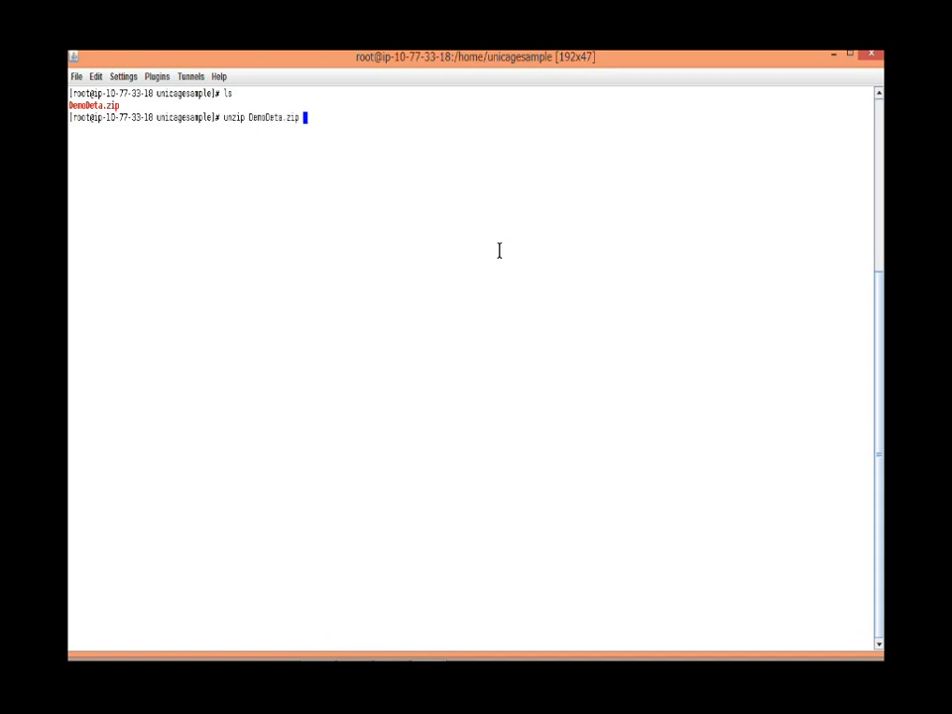
{"action": "key", "text": "Return"}
{"action": "type", "text": "ls"}
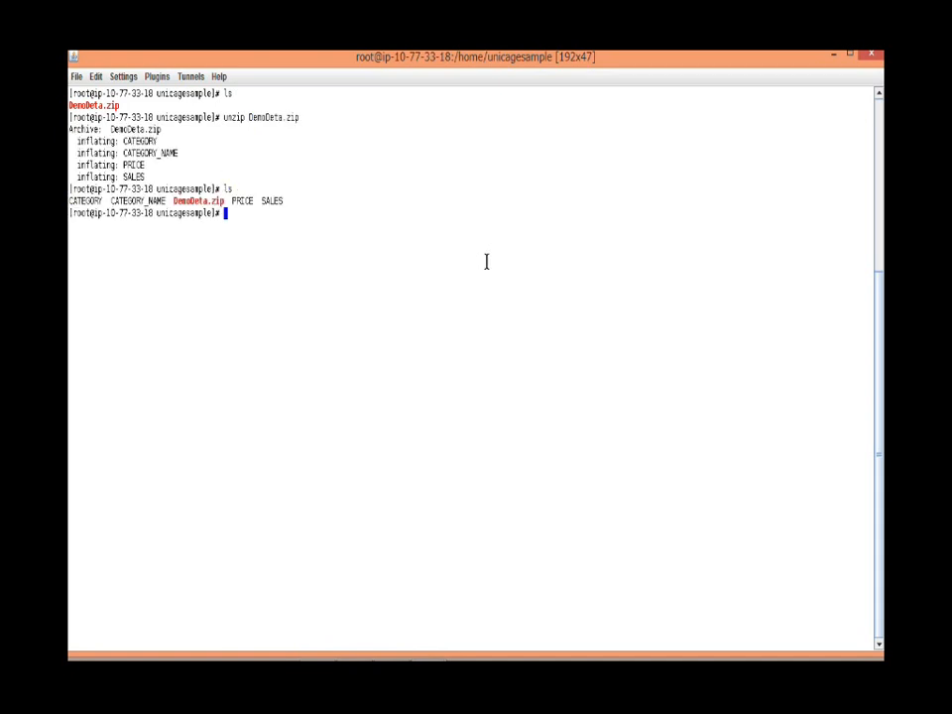
{"action": "type", "text": "rm -f"}
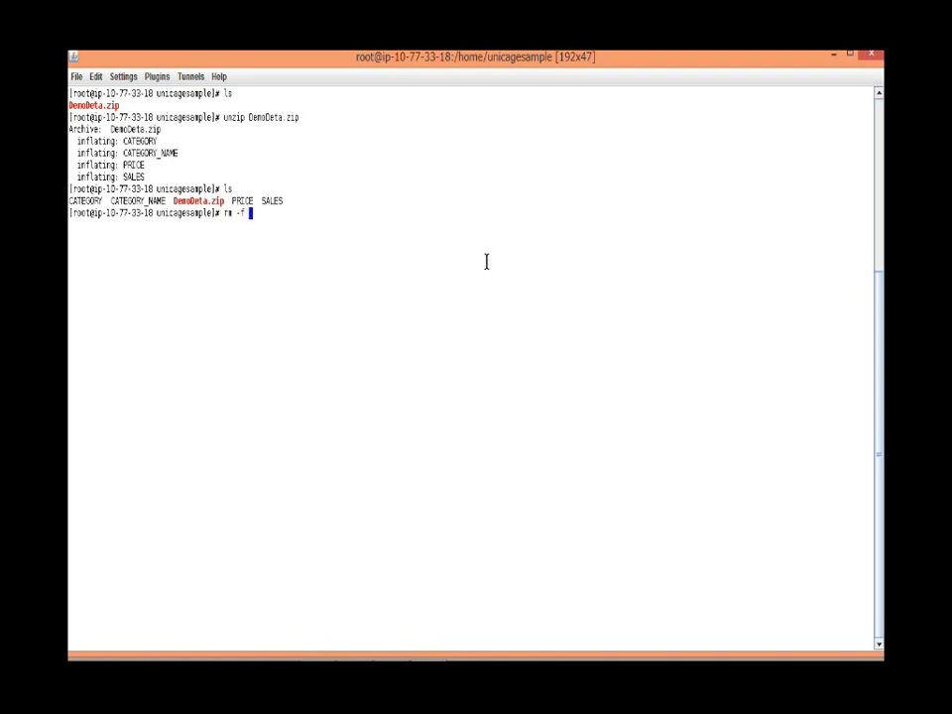
{"action": "key", "text": "Return"}
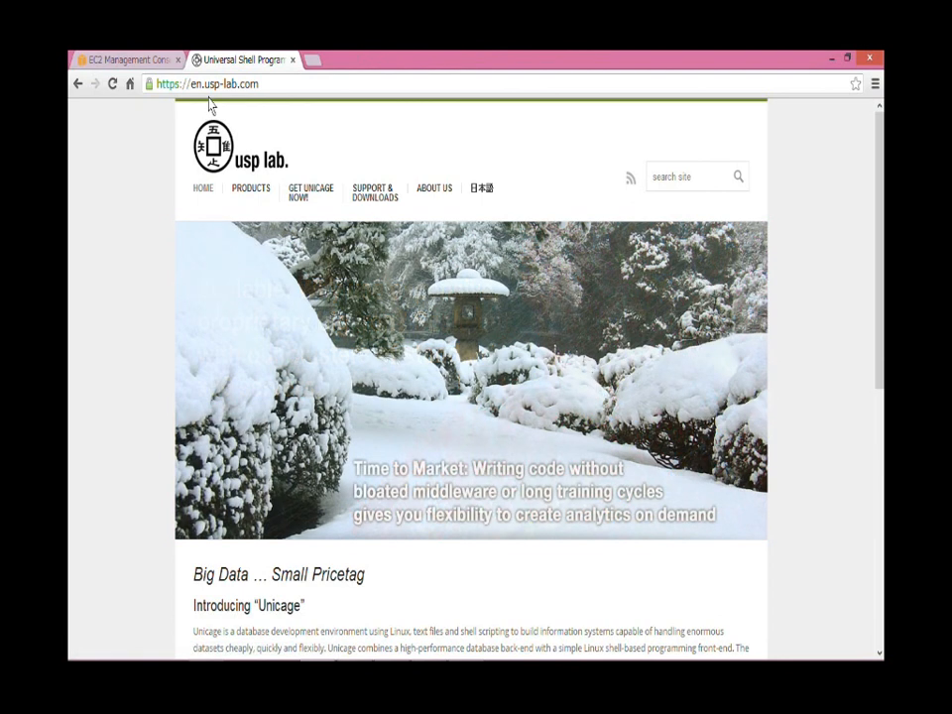
Go through Support & Downloads to the Support Forum and open the 'Unicage Sample Program' topic.
{"action": "left_click", "coordinate": [374, 190]}
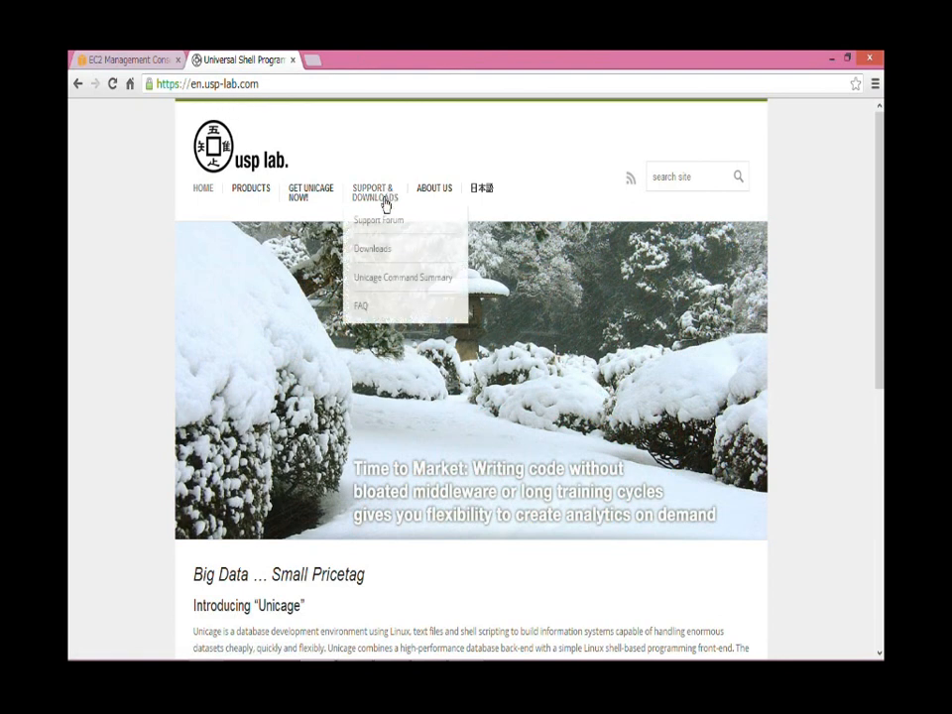
{"action": "left_click", "coordinate": [379, 220]}
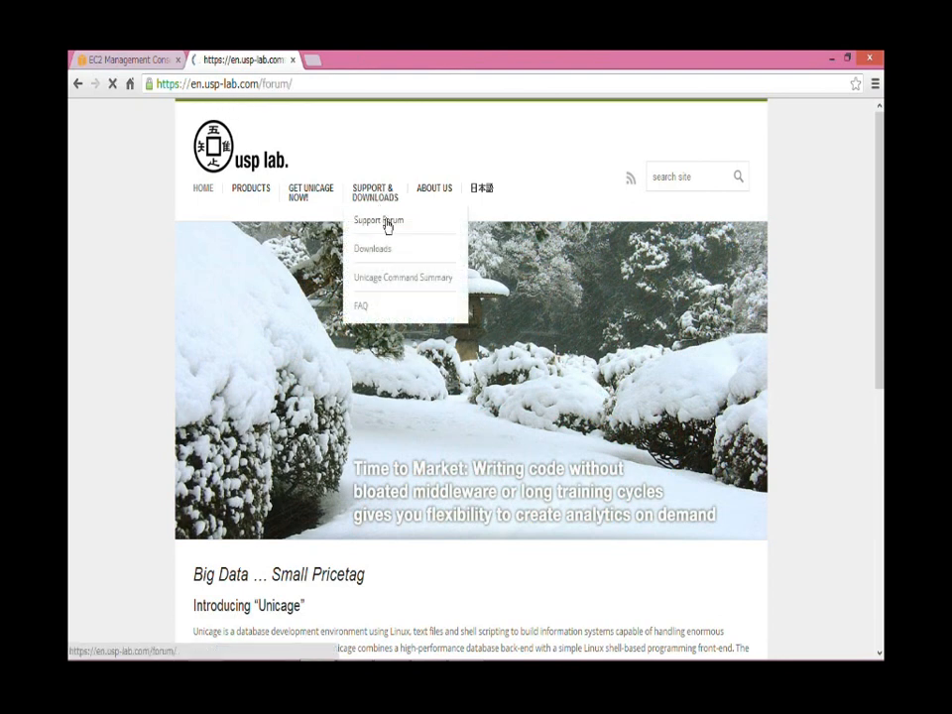
{"action": "left_click", "coordinate": [377, 220]}
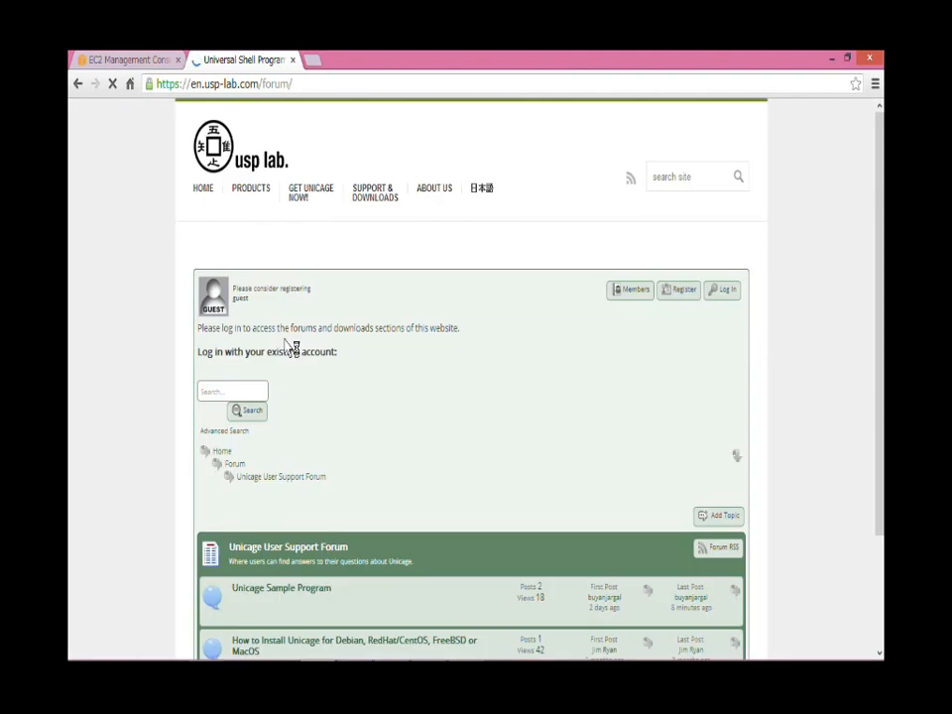
{"action": "scroll", "scroll_direction": "down", "scroll_amount": 3}
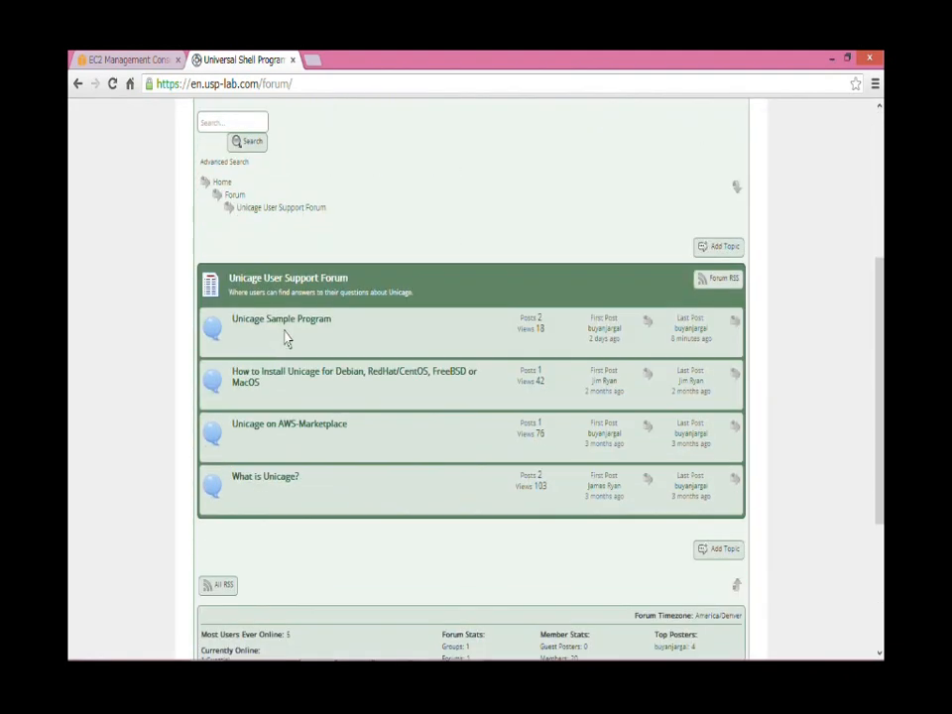
{"action": "left_click", "coordinate": [282, 317]}
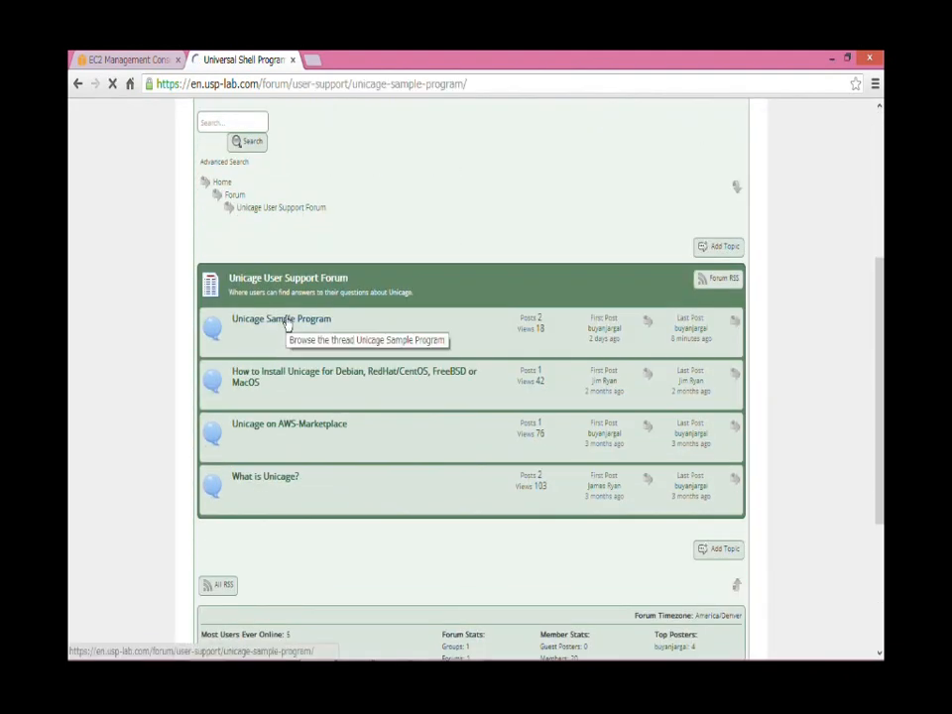
{"action": "left_click", "coordinate": [281, 317]}
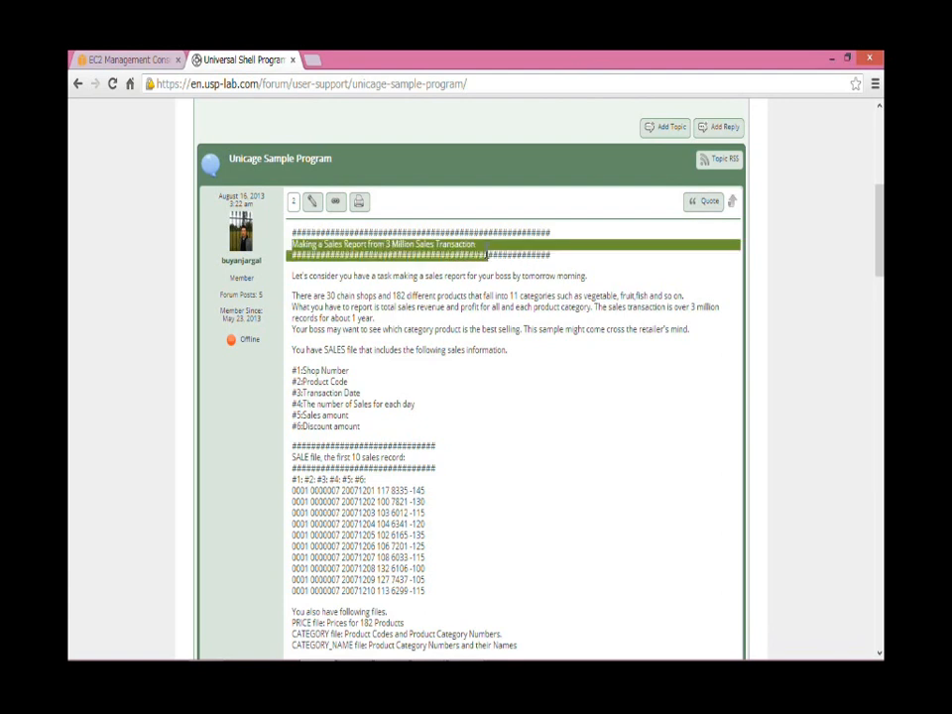
Scroll down the thread to the Step by Step and Batch Computing sales report code.
{"action": "scroll", "scroll_direction": "down", "scroll_amount": 3}
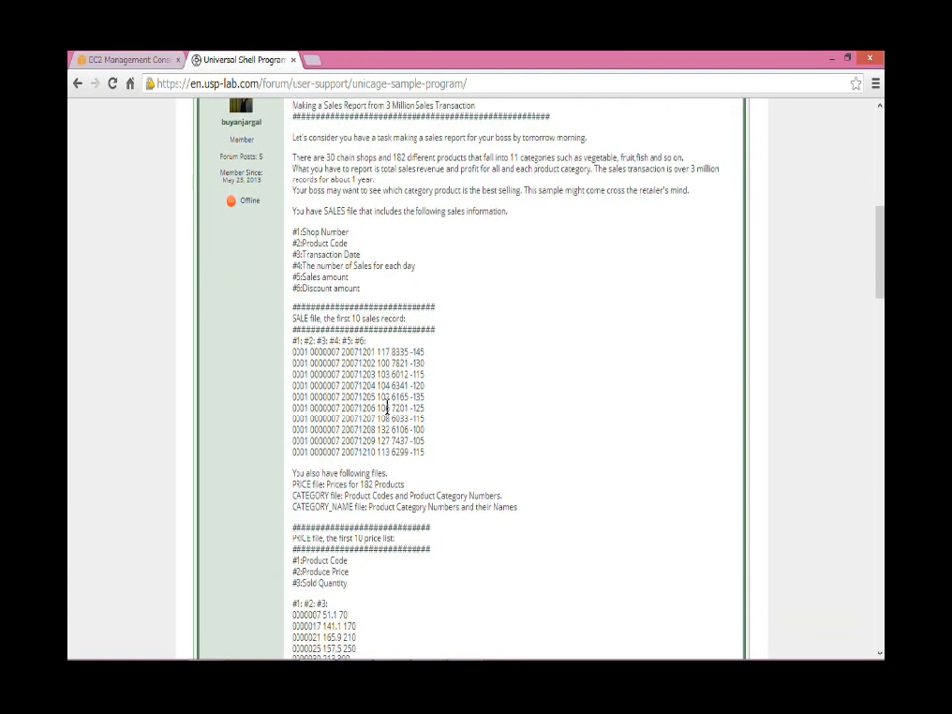
{"action": "scroll", "scroll_direction": "down", "scroll_amount": 3}
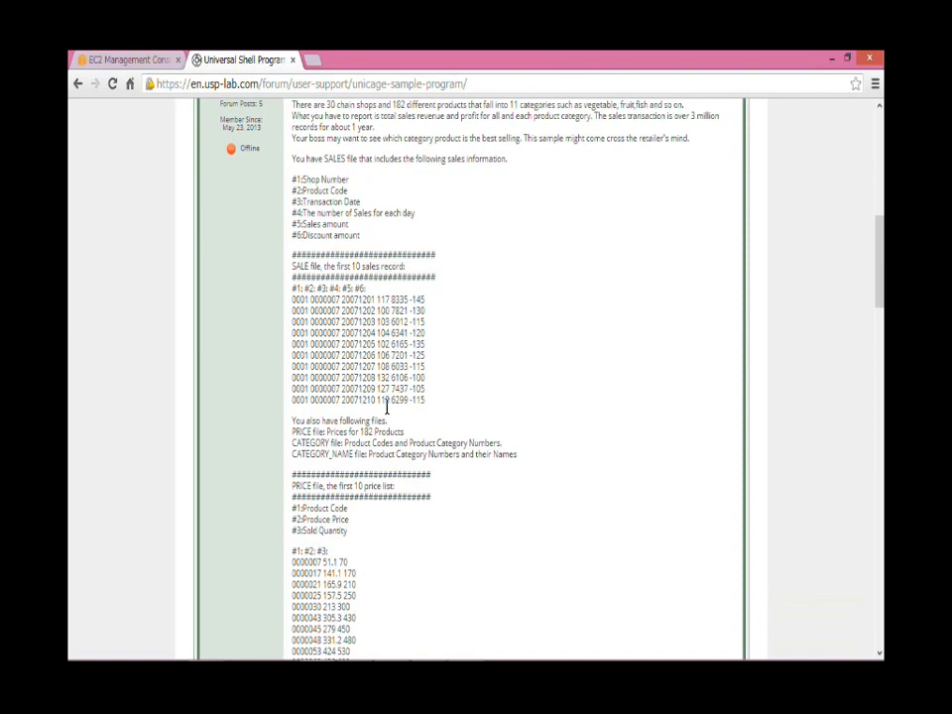
{"action": "scroll", "scroll_direction": "down", "scroll_amount": 3}
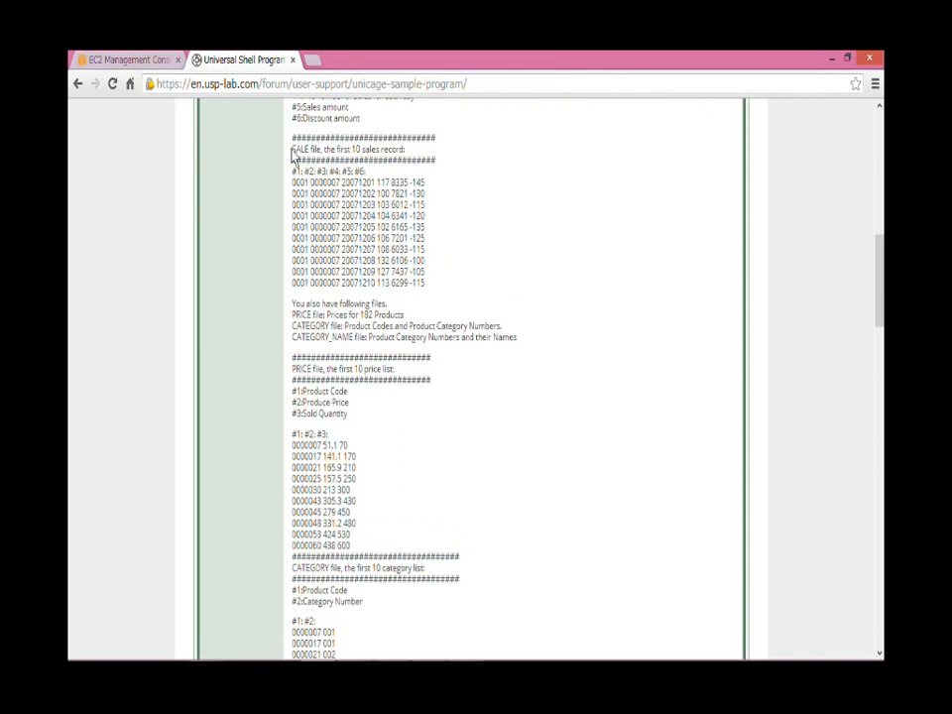
{"action": "mouse_move", "coordinate": [353, 361]}
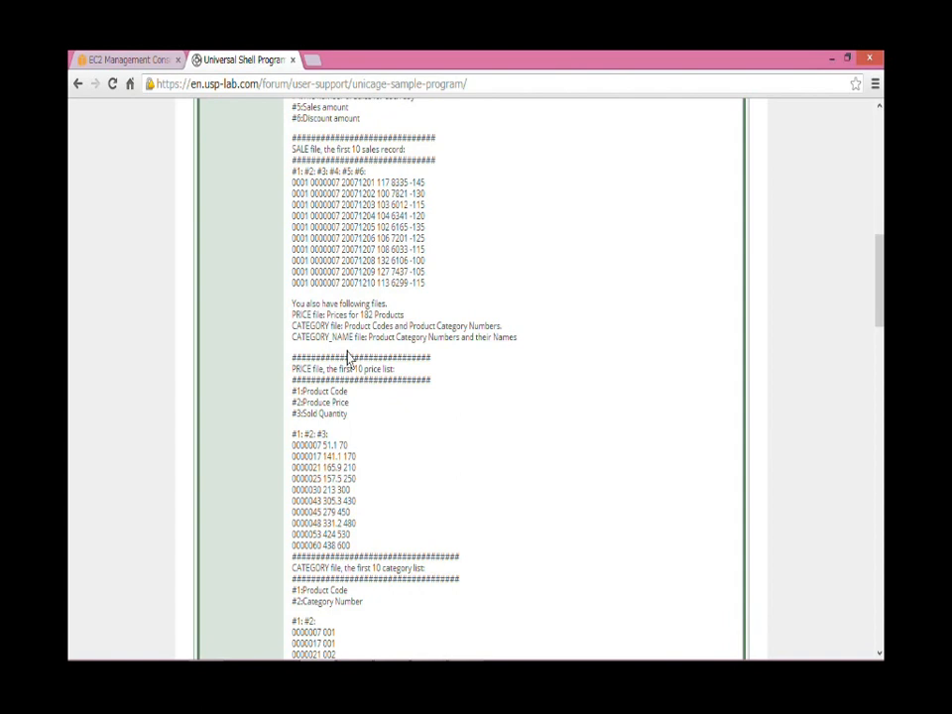
{"action": "scroll", "scroll_direction": "down", "scroll_amount": 3}
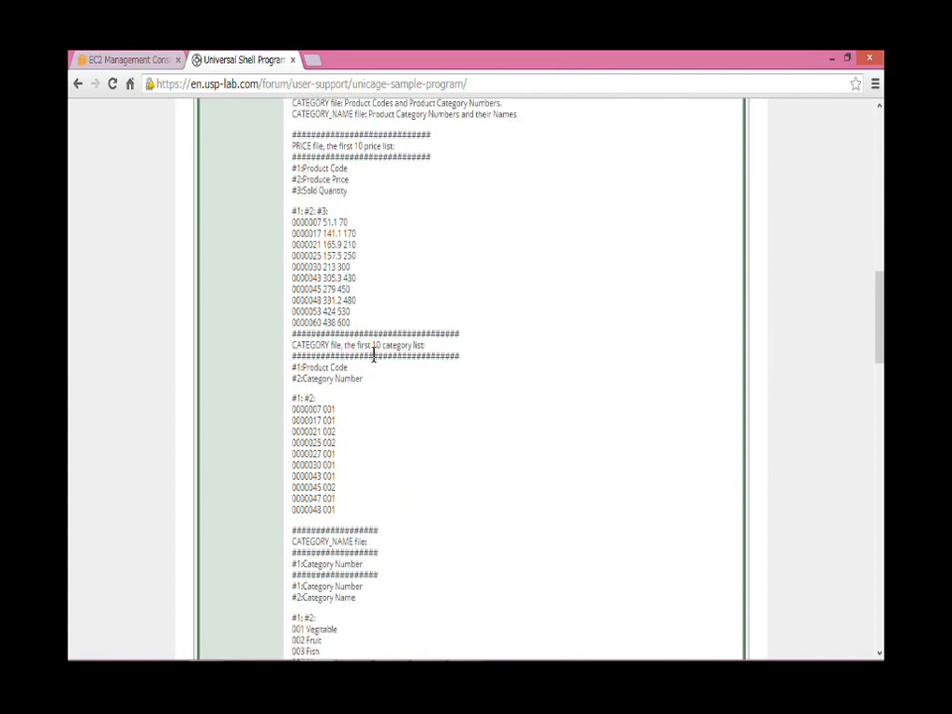
{"action": "scroll", "scroll_direction": "down", "scroll_amount": 3}
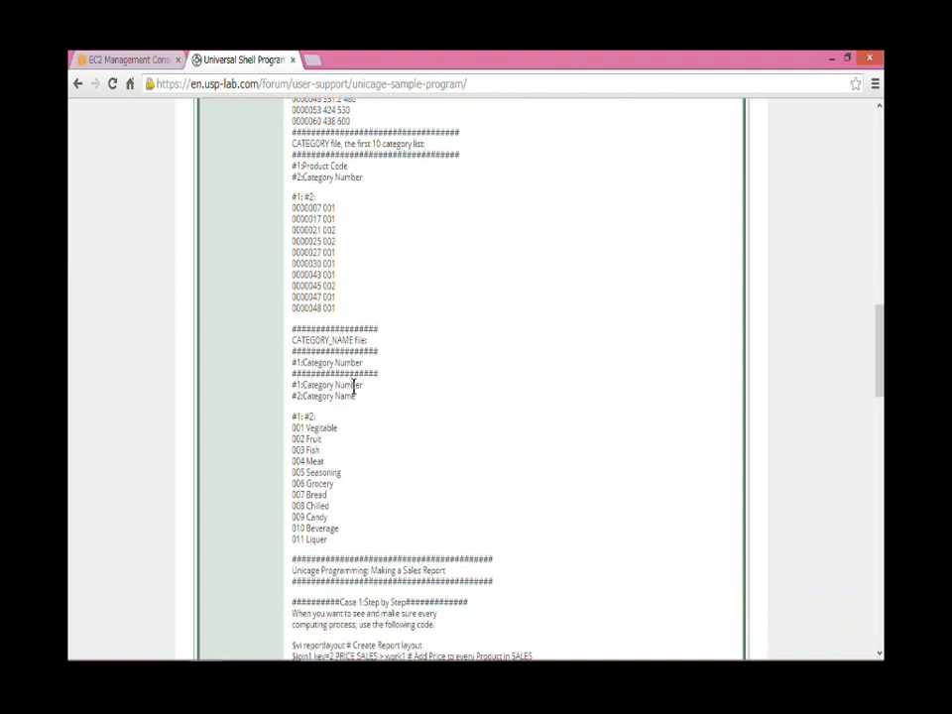
{"action": "scroll", "scroll_direction": "down", "scroll_amount": 3}
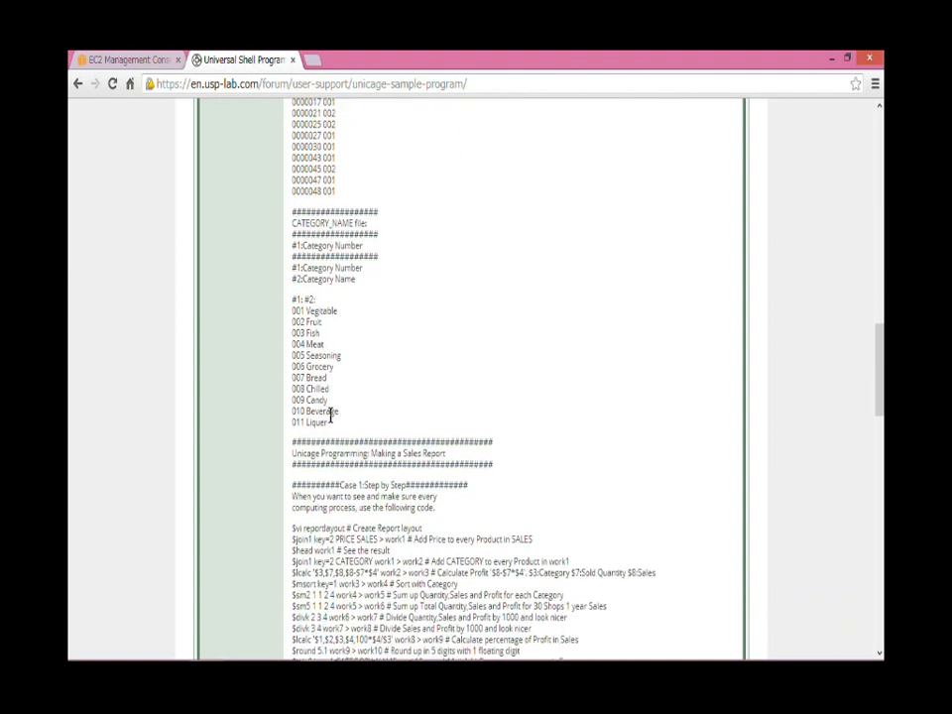
{"action": "scroll", "scroll_direction": "down", "scroll_amount": 3}
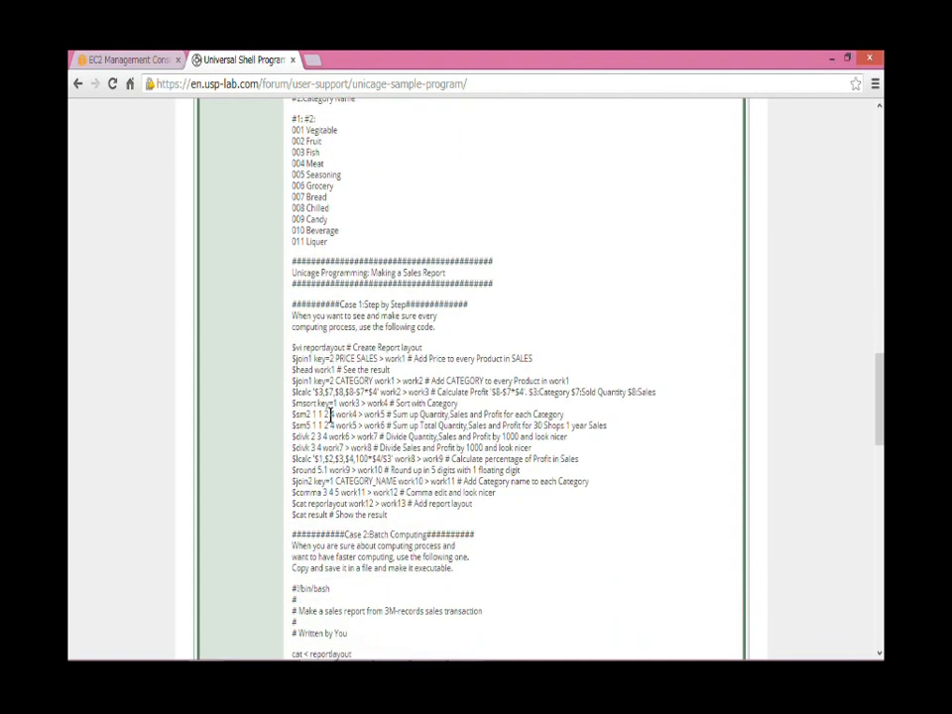
{"action": "scroll", "scroll_direction": "down", "scroll_amount": 3}
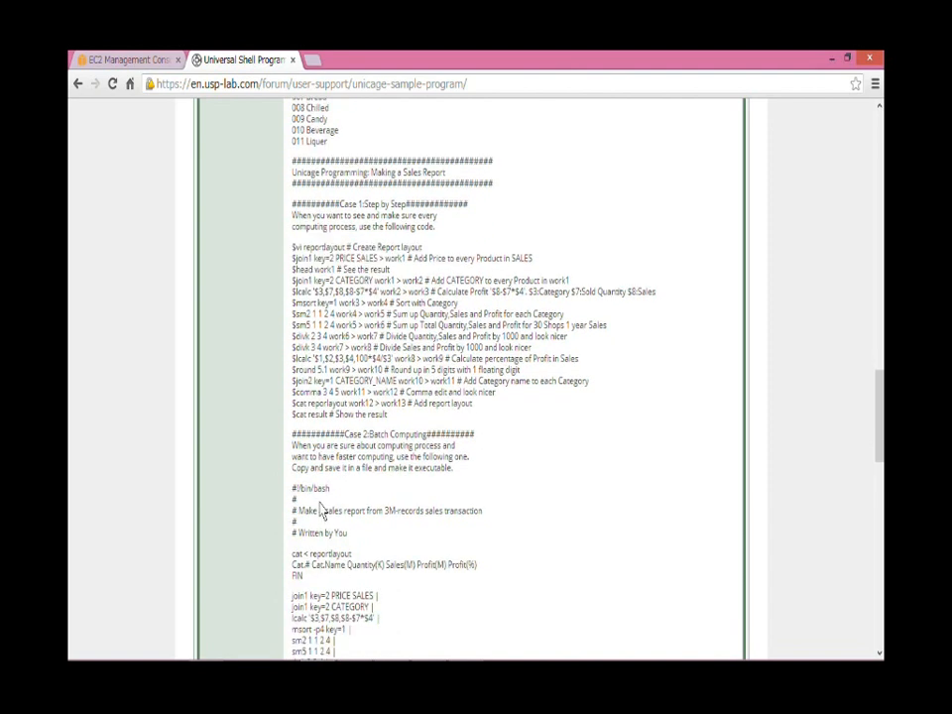
{"action": "scroll", "scroll_direction": "down", "scroll_amount": 3}
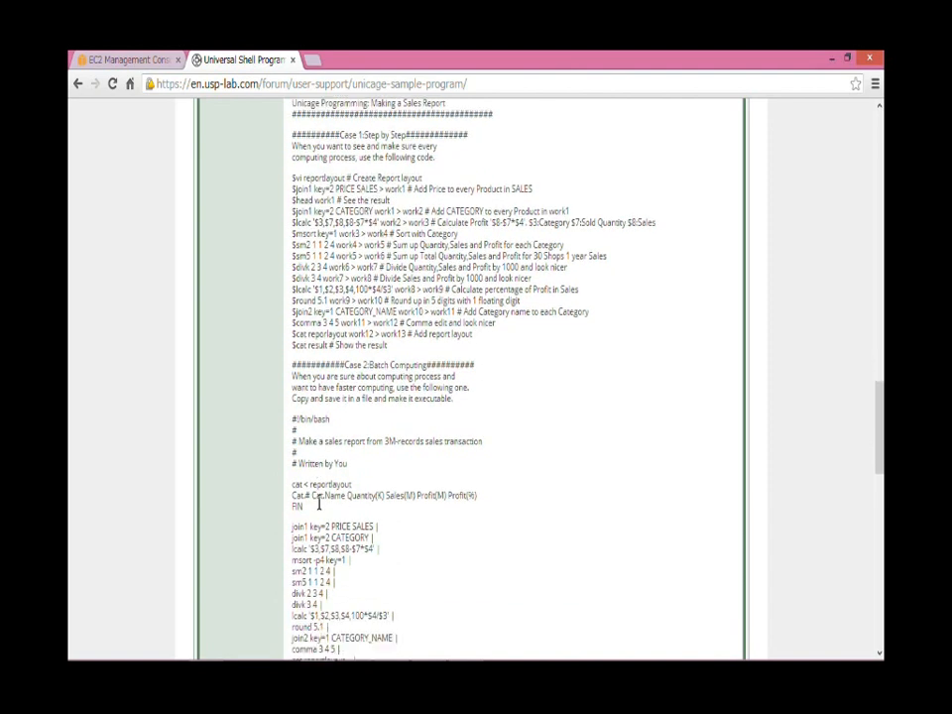
{"action": "scroll", "scroll_direction": "down", "scroll_amount": 3}
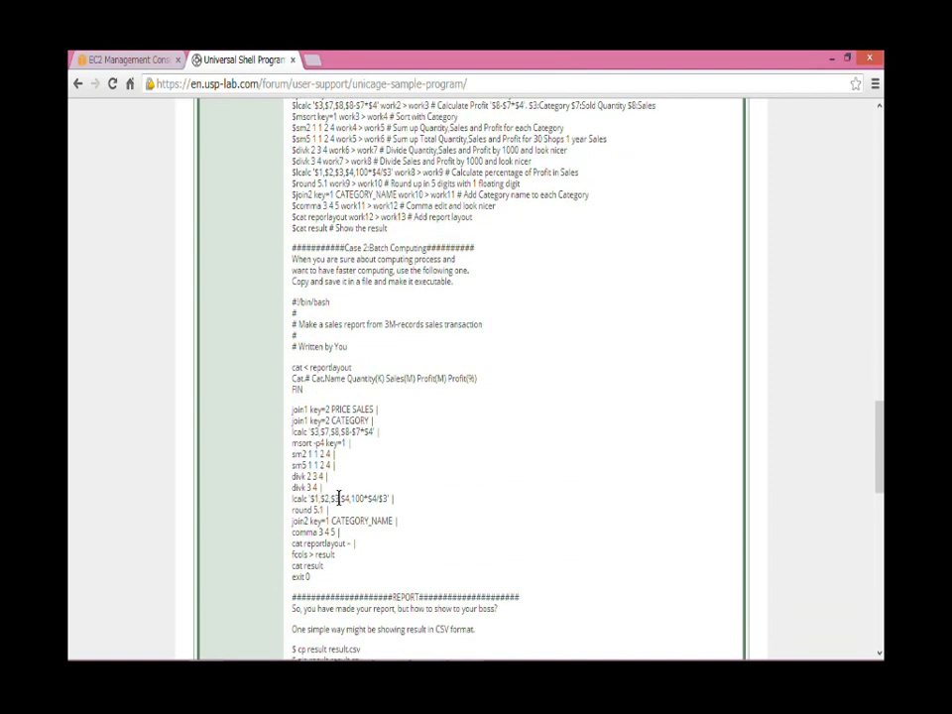
{"action": "mouse_move", "coordinate": [361, 399]}
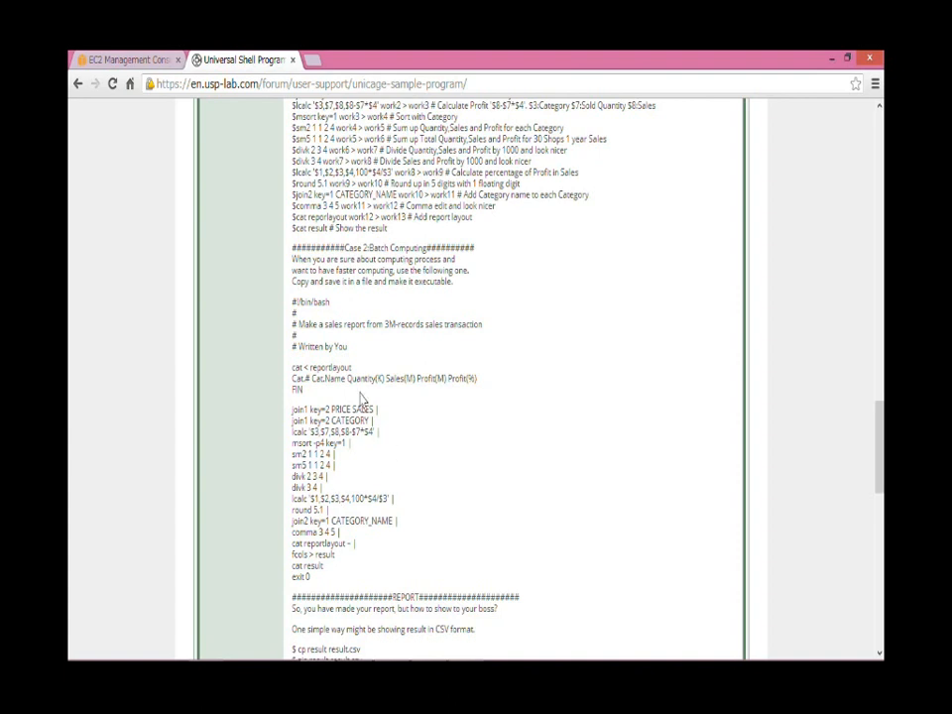
{"action": "mouse_move", "coordinate": [375, 500]}
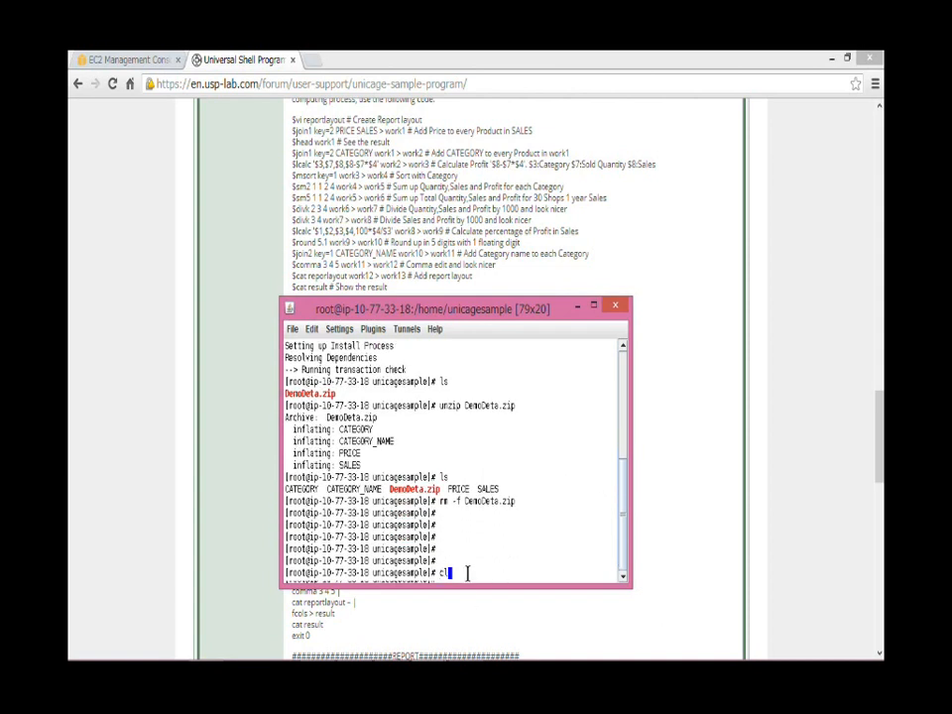
Open the reportlayout file in vi from a fresh prompt.
{"action": "key", "text": "Return"}
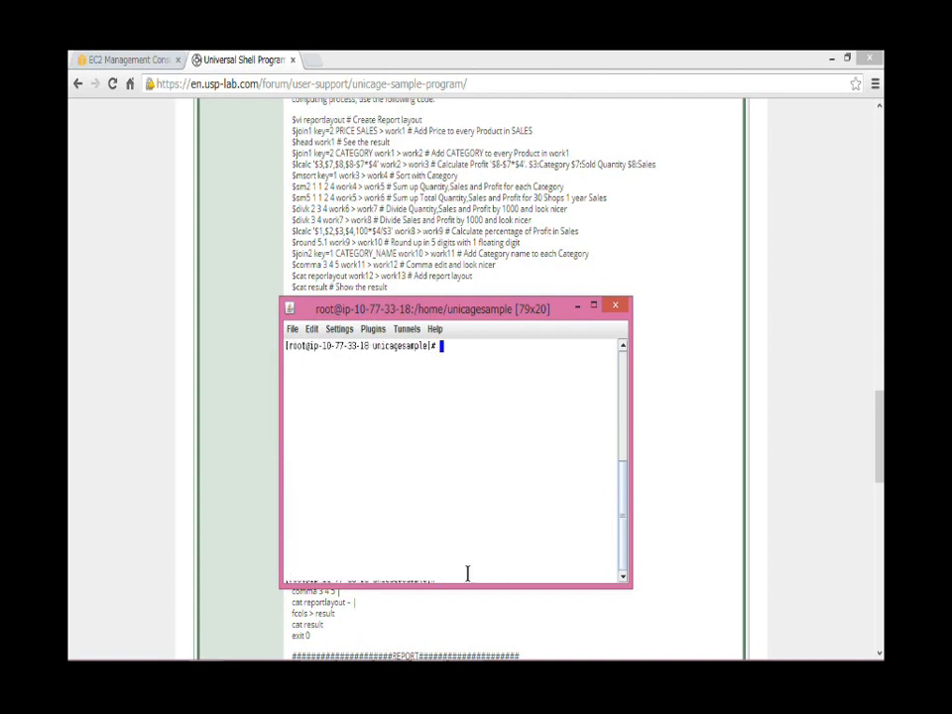
{"action": "type", "text": "vi report"}
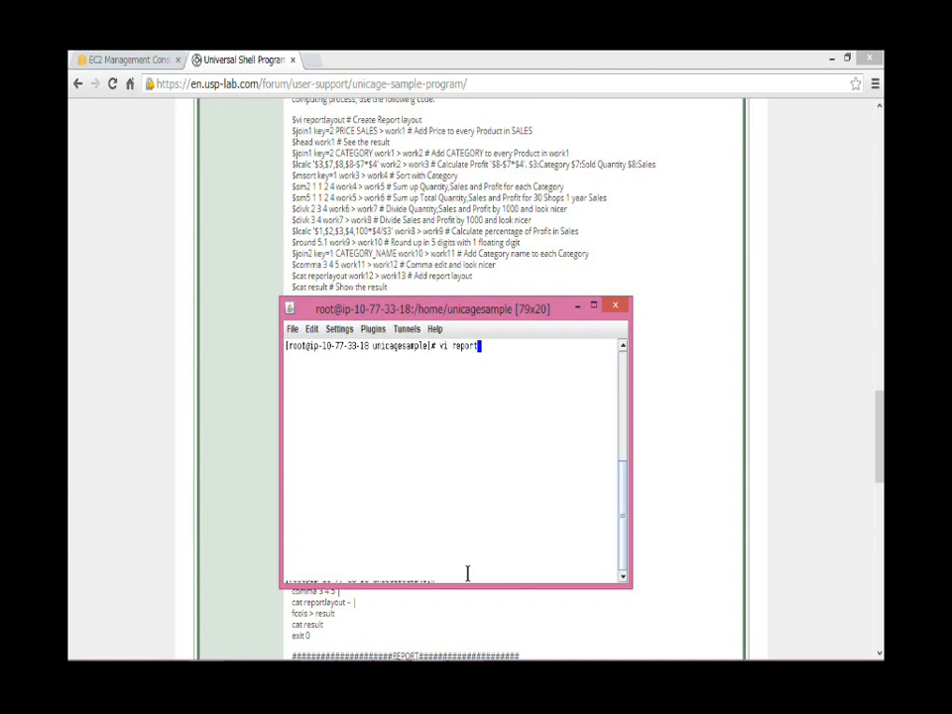
{"action": "type", "text": "layout"}
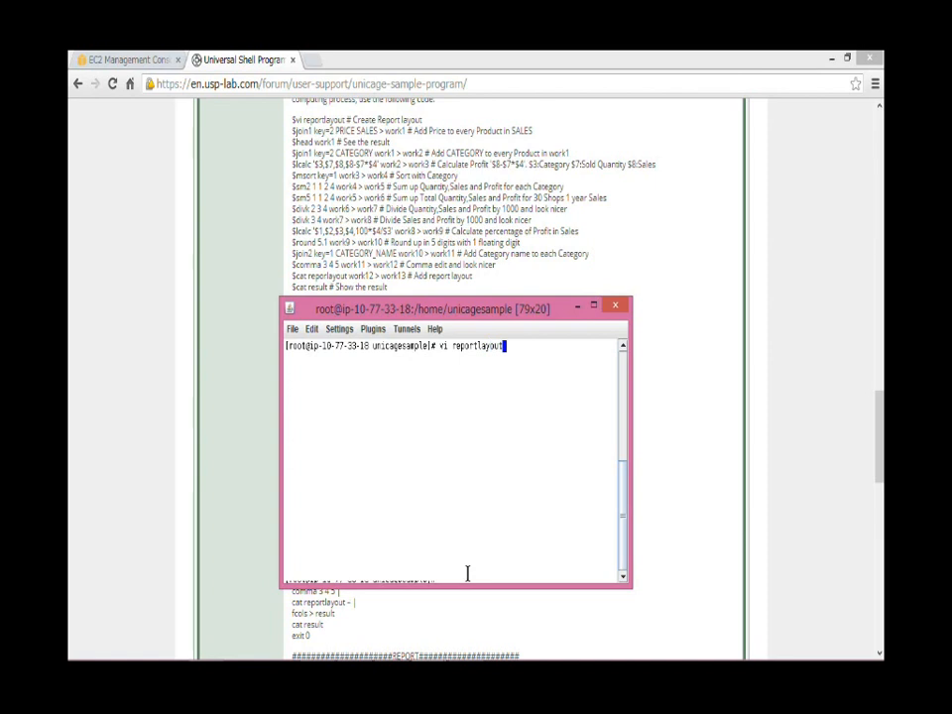
{"action": "key", "text": "Return"}
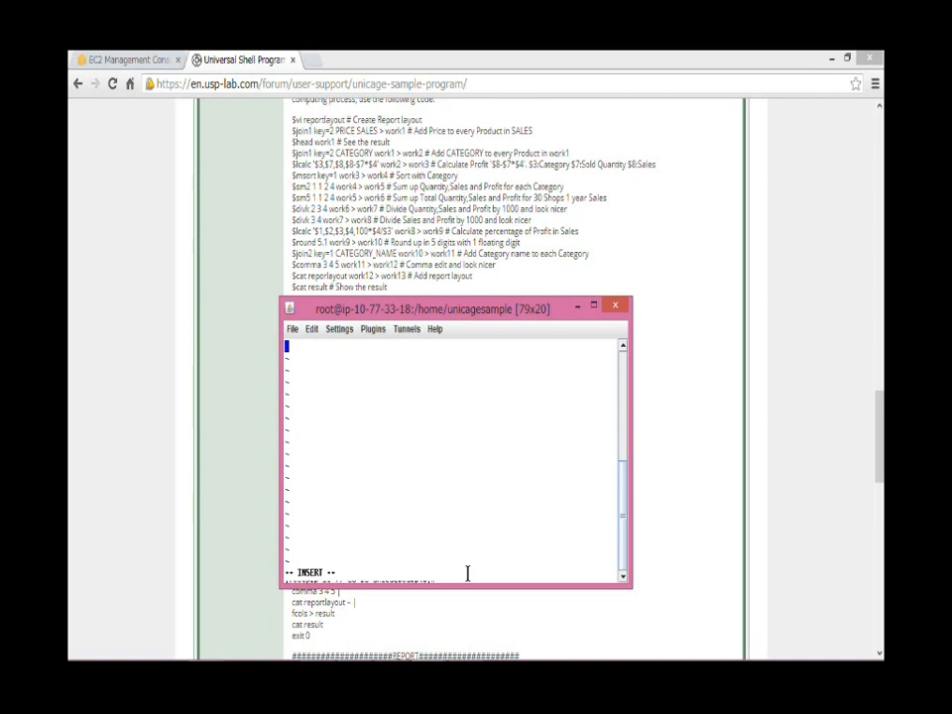
Enter the header 'Cat # Cat Name Quantity(K) Sales(M) Profit(M) Profit(%)' and save with :wq.
{"action": "type", "text": "Cat"}
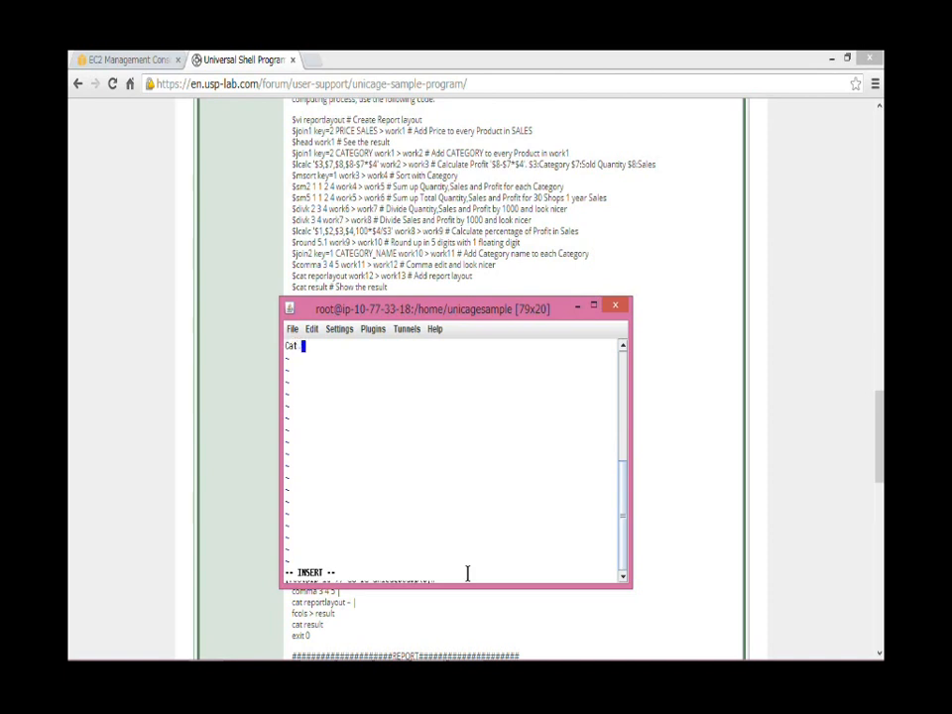
{"action": "type", "text": ".# Cat"}
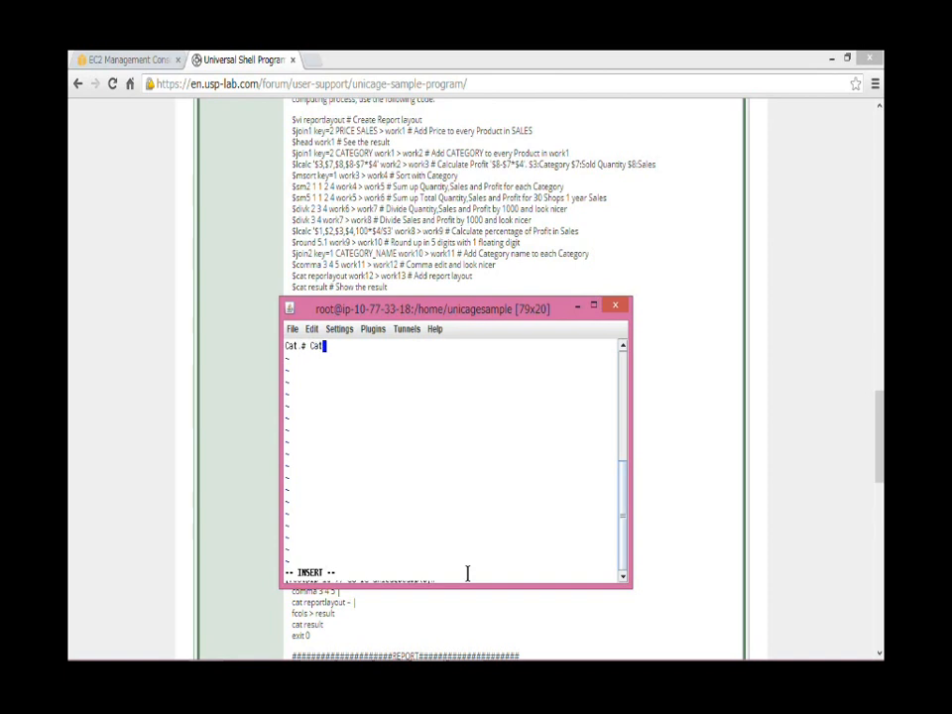
{"action": "type", "text": "Name"}
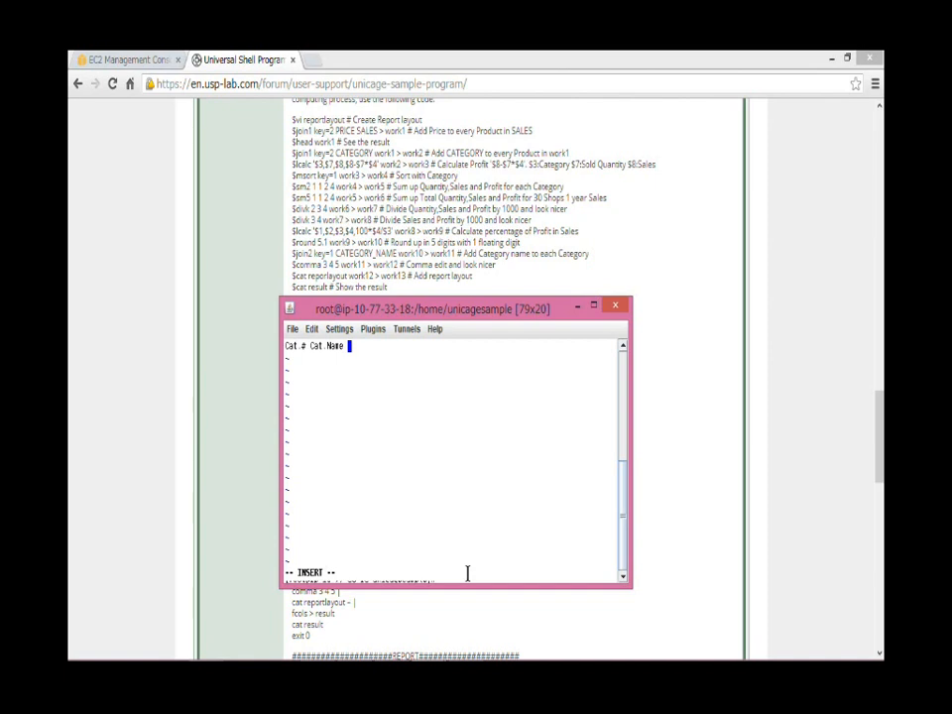
{"action": "left_click_drag", "start_coordinate": [433, 310], "coordinate": [432, 193]}
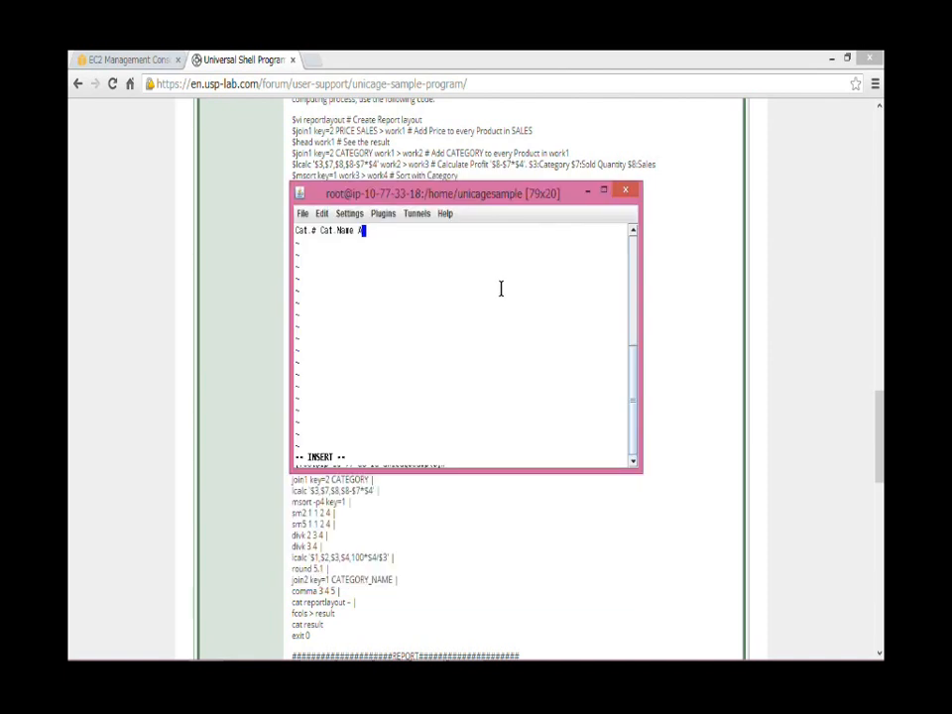
{"action": "type", "text": "Quanti"}
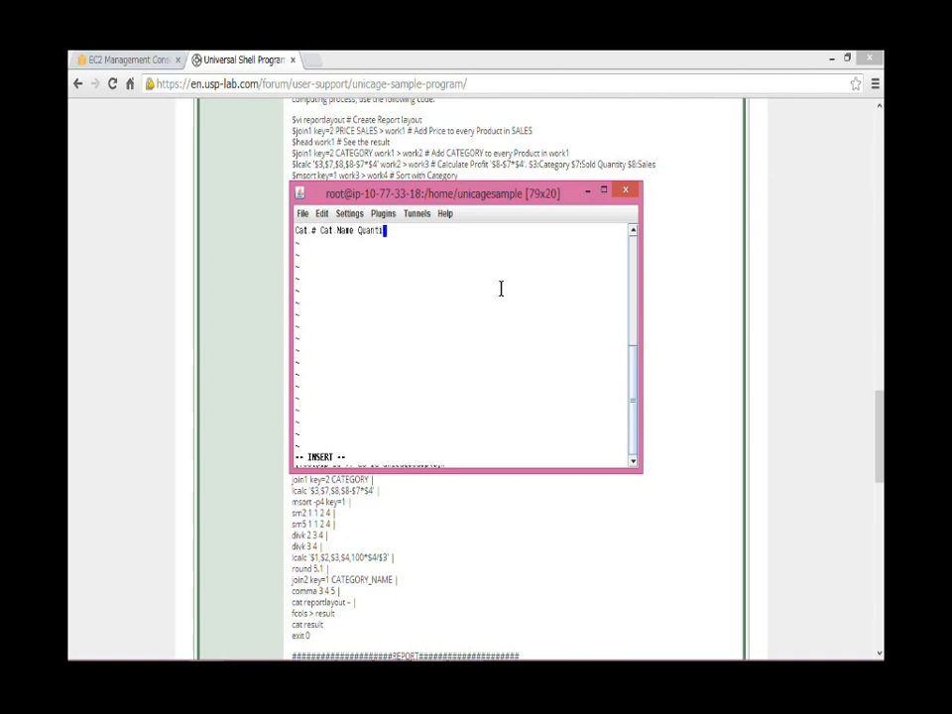
{"action": "type", "text": "ty"}
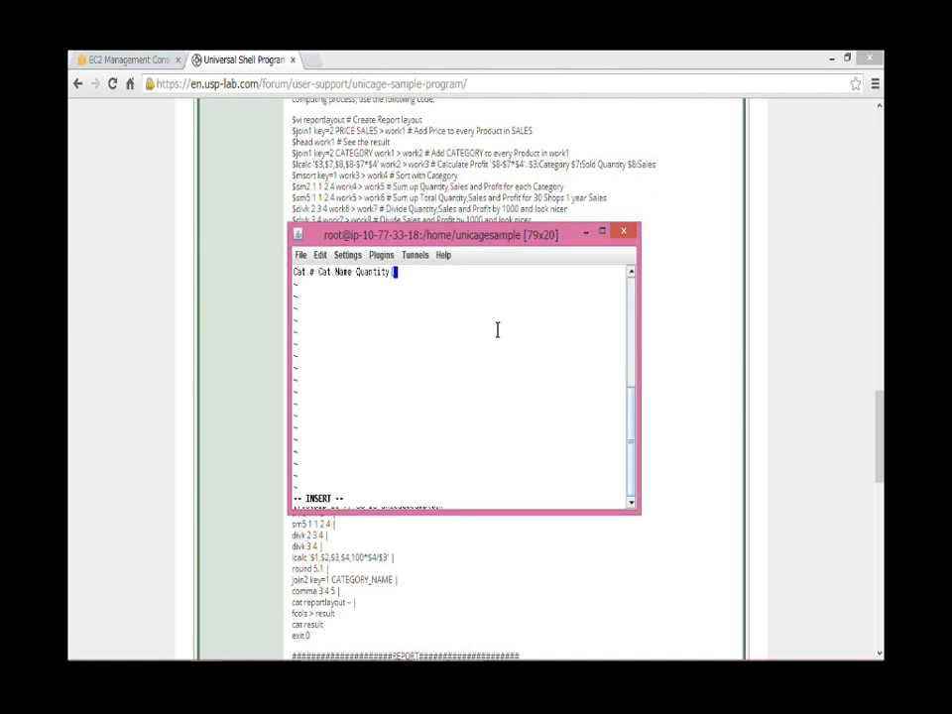
{"action": "type", "text": "8"}
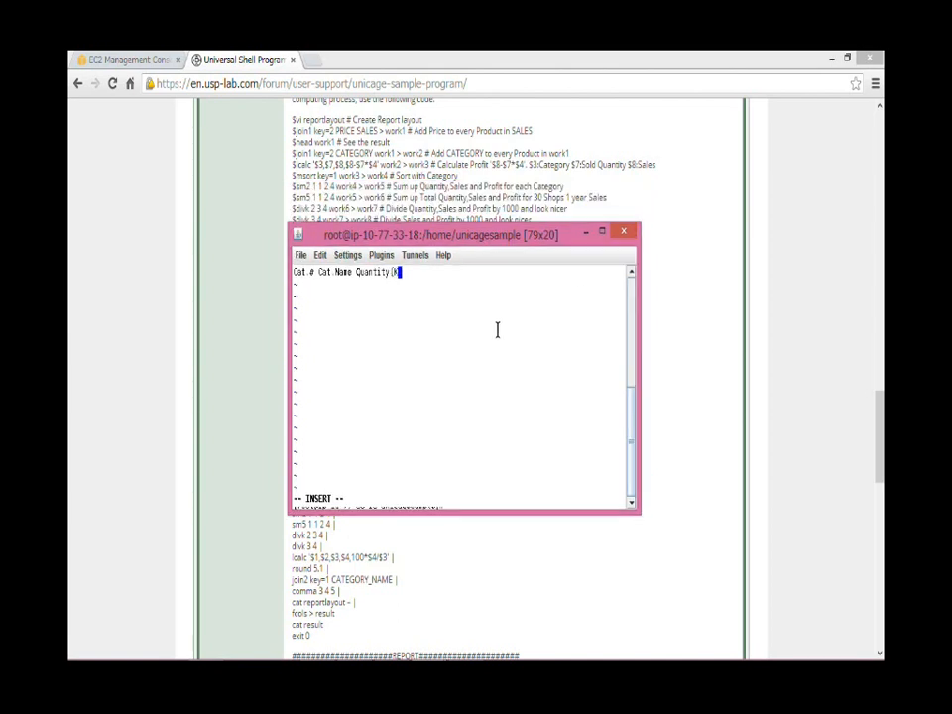
{"action": "type", "text": "]"}
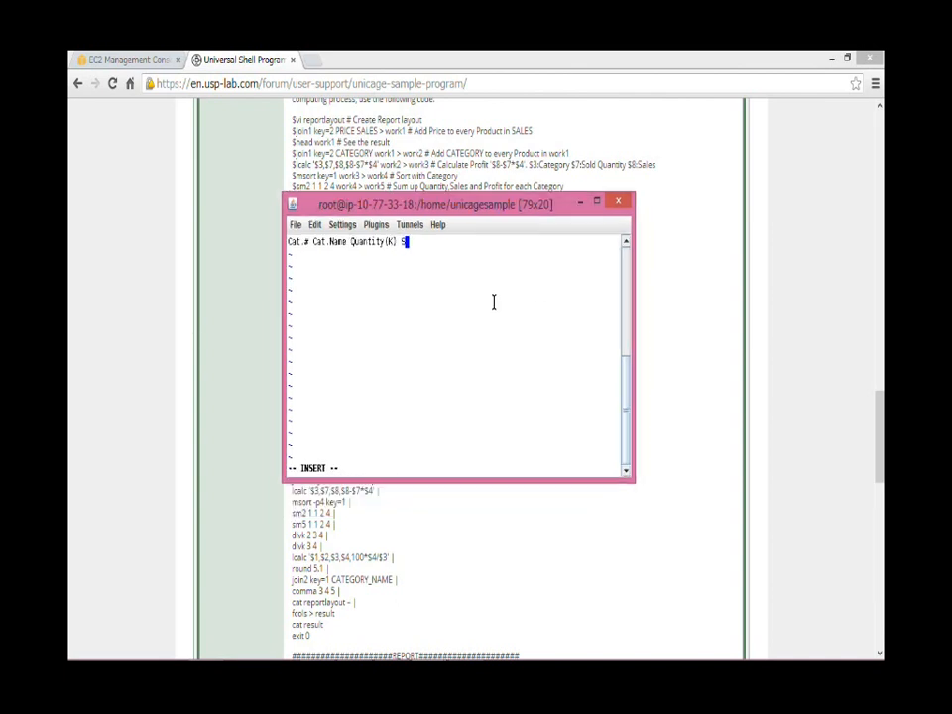
{"action": "type", "text": "ales(M"}
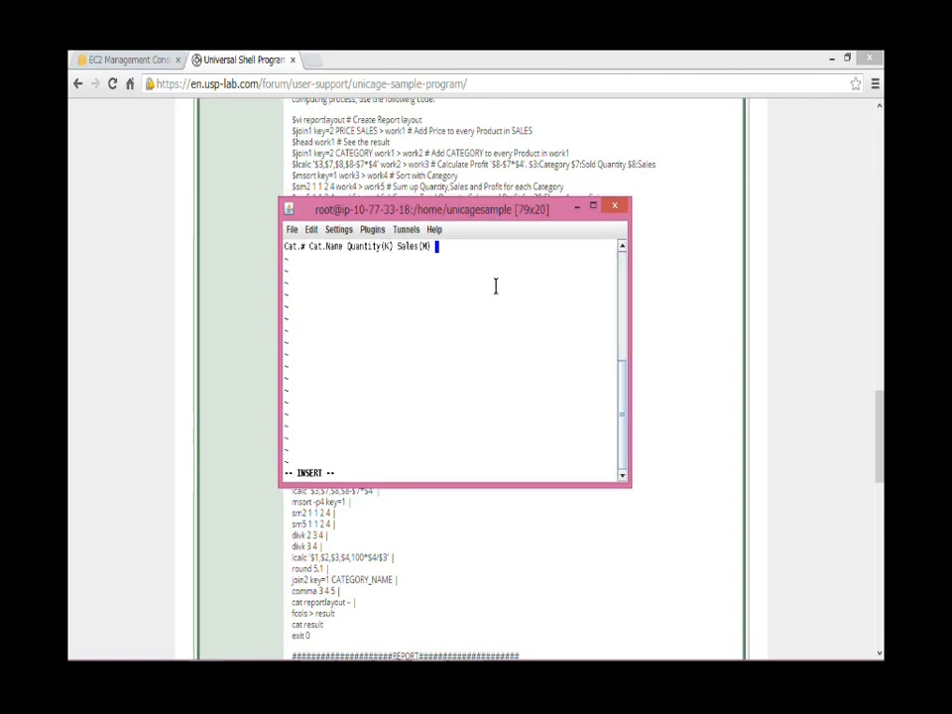
{"action": "type", "text": "Profit(M"}
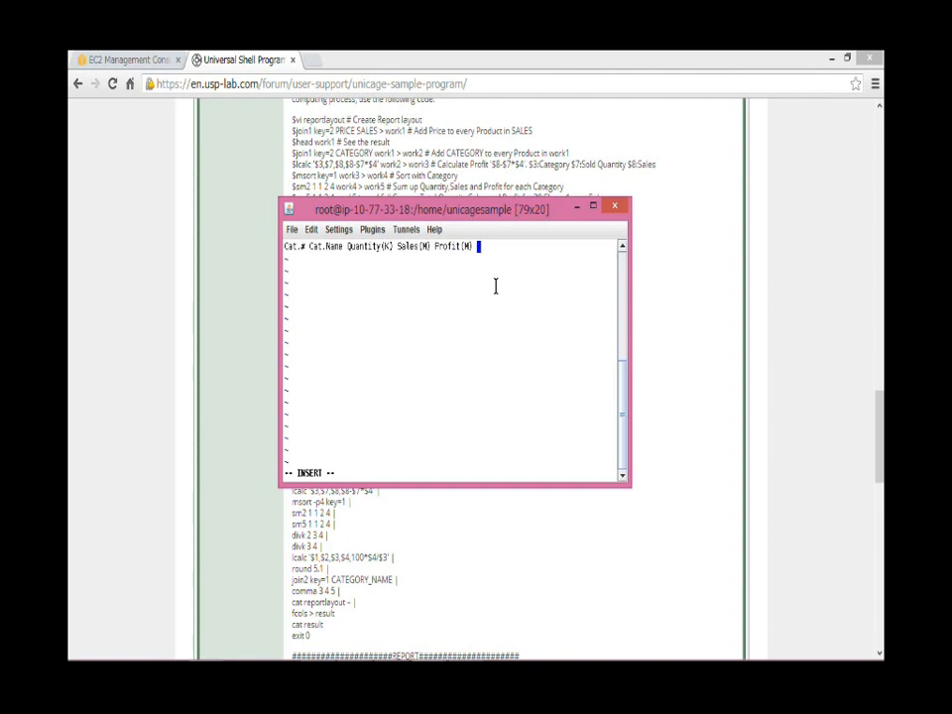
{"action": "type", "text": "Profit(%"}
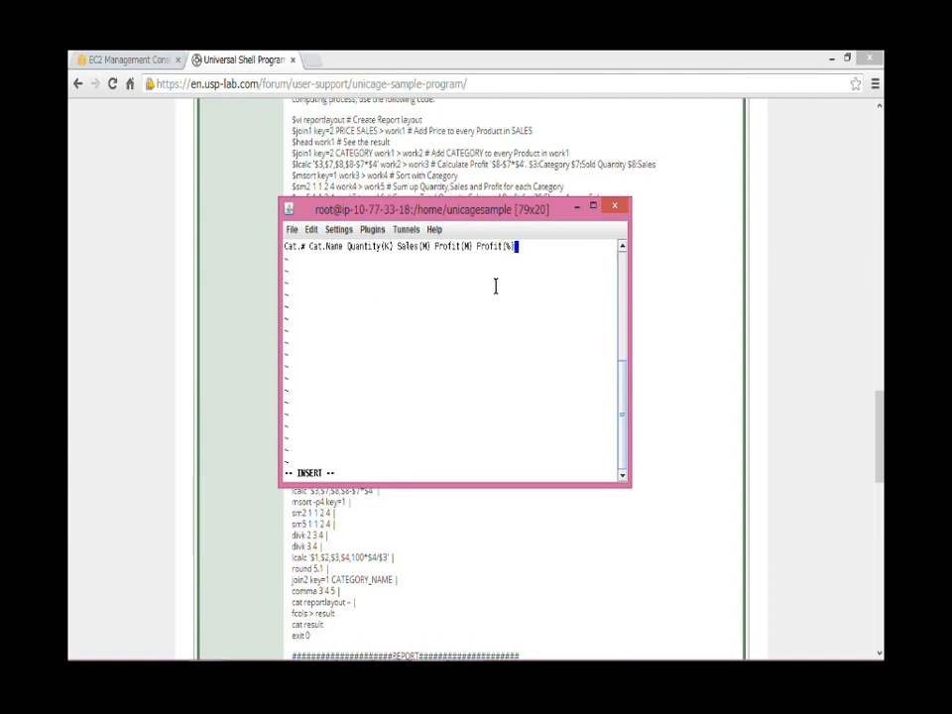
{"action": "key", "text": "Escape"}
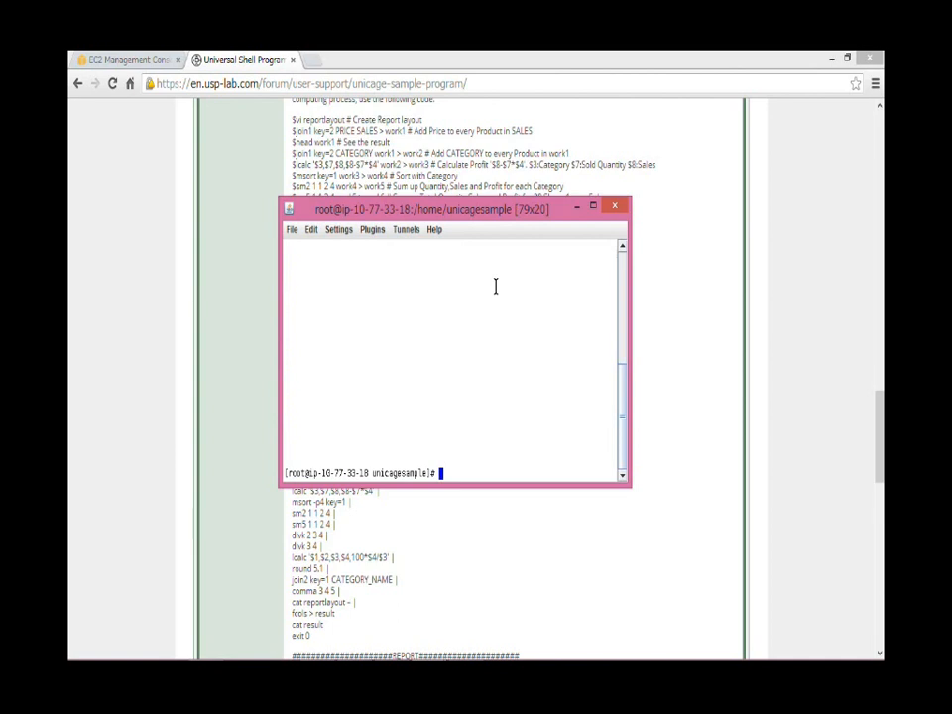
List the sample files with ls and preview the first PRICE records with head.
{"action": "type", "text": "ls"}
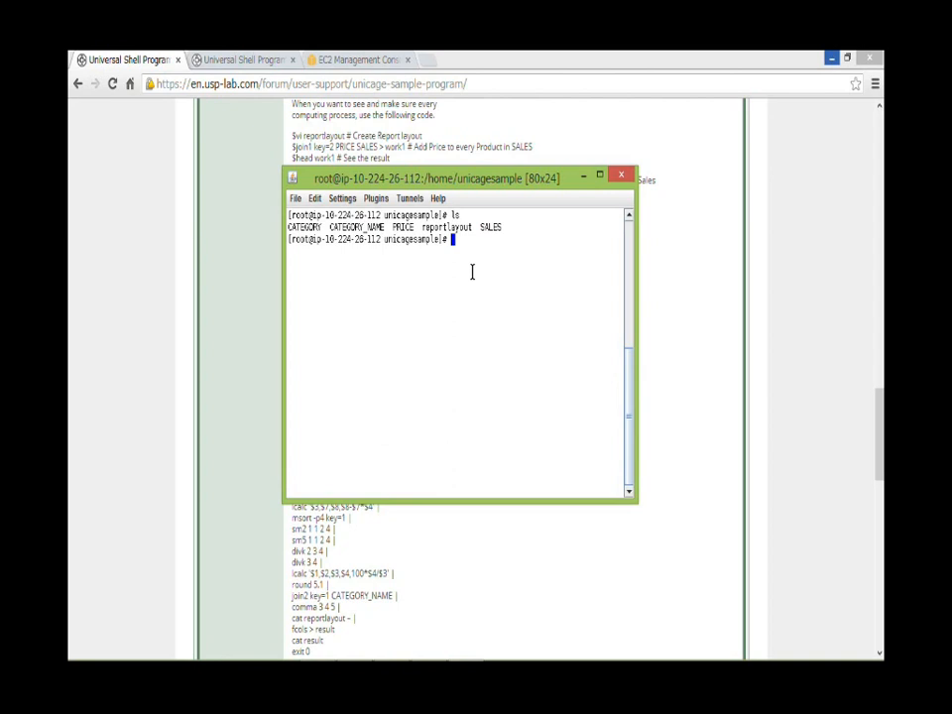
{"action": "type", "text": "head PRICE"}
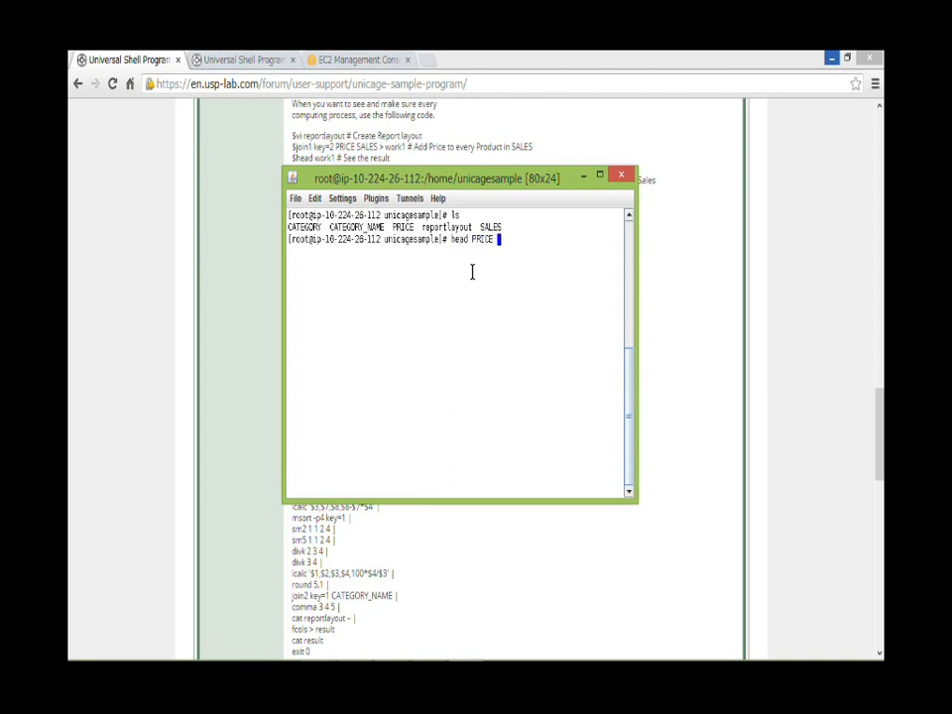
{"action": "key", "text": "Return"}
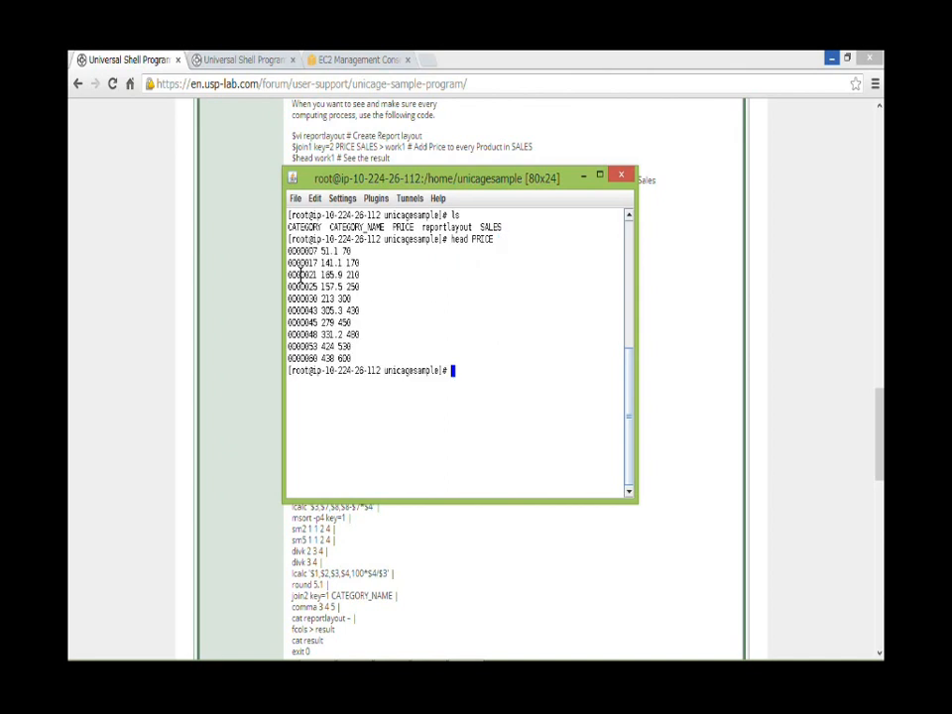
{"action": "double_click", "coordinate": [321, 262]}
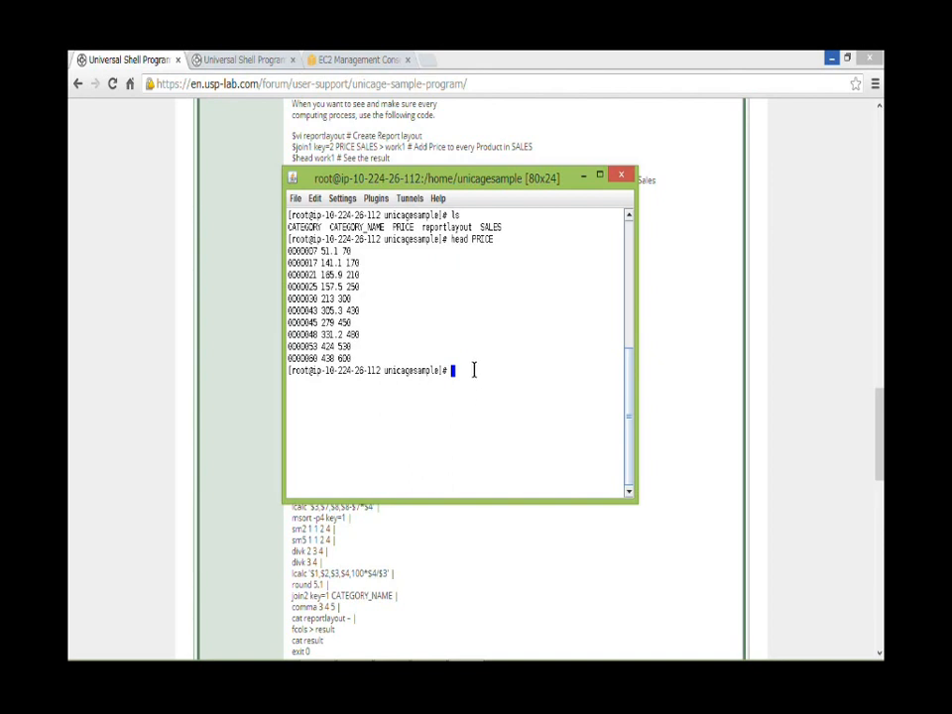
Count PRICE's 102 lines with lcnt, then clear the terminal.
{"action": "type", "text": "ld"}
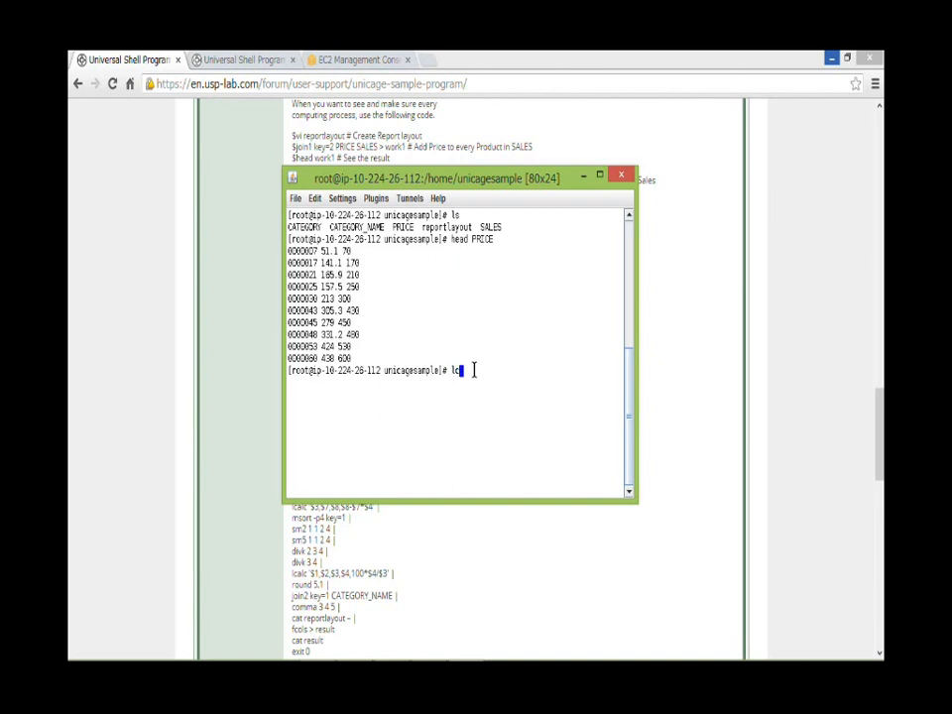
{"action": "type", "text": "nt PRICE"}
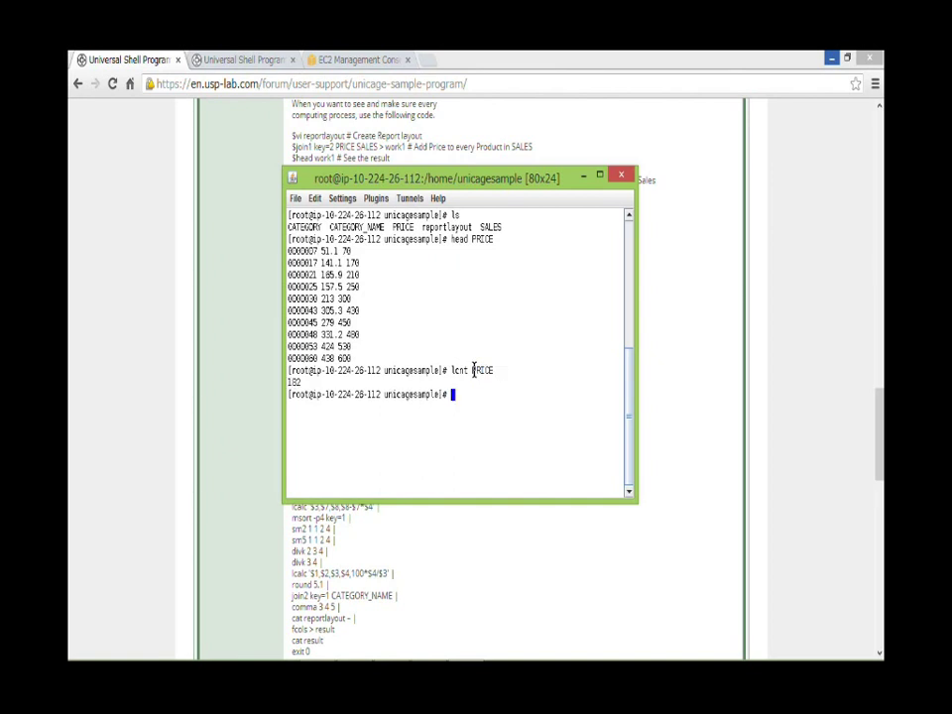
{"action": "mouse_move", "coordinate": [514, 419]}
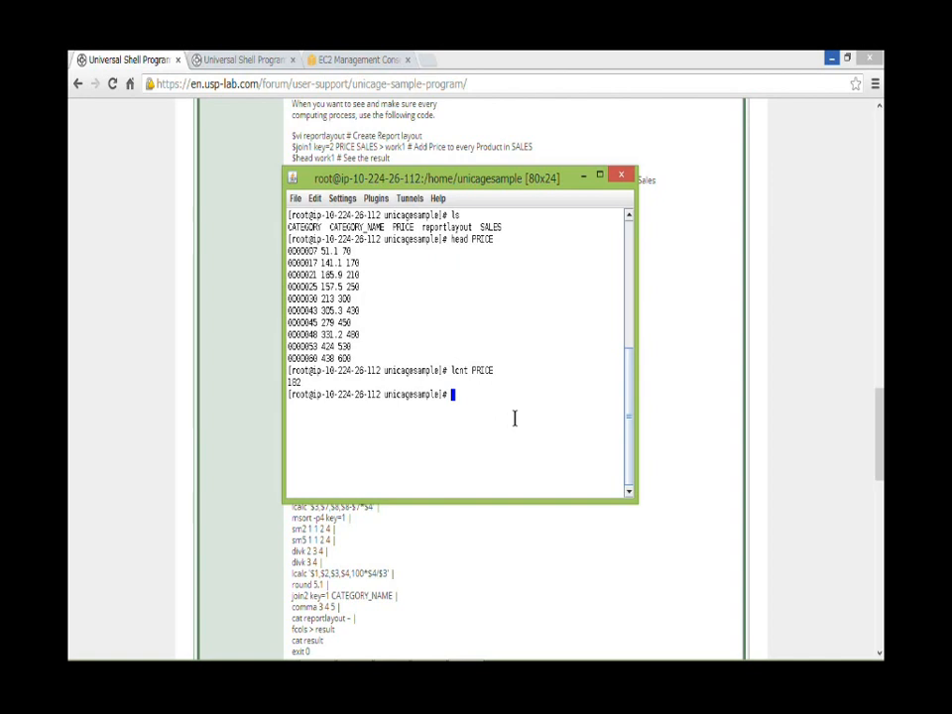
{"action": "type", "text": "t"}
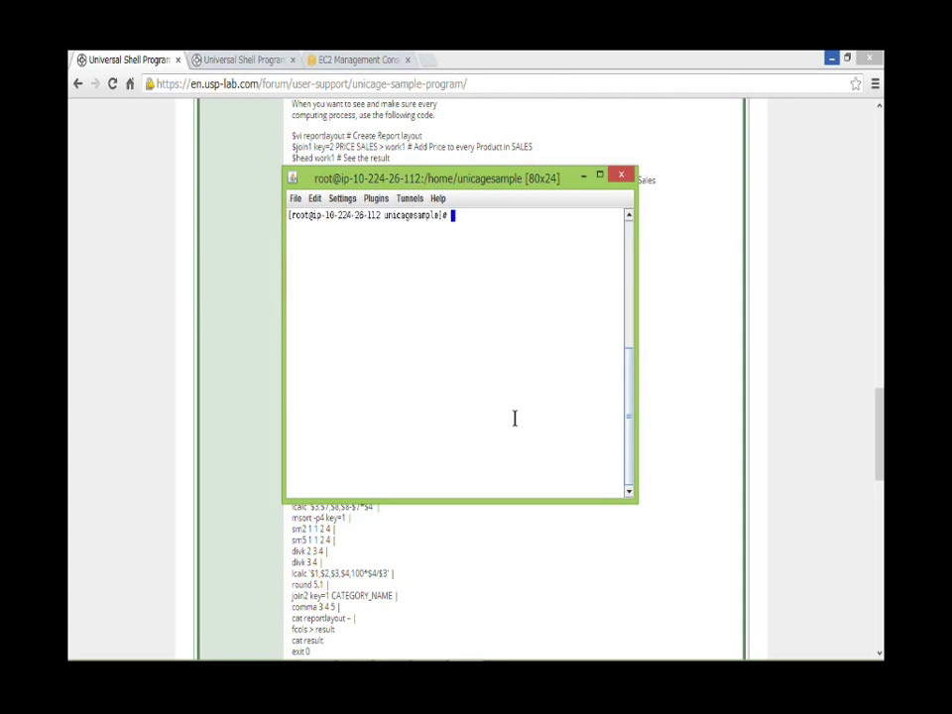
Preview the first SALES records with head SALES.
{"action": "type", "text": "head S"}
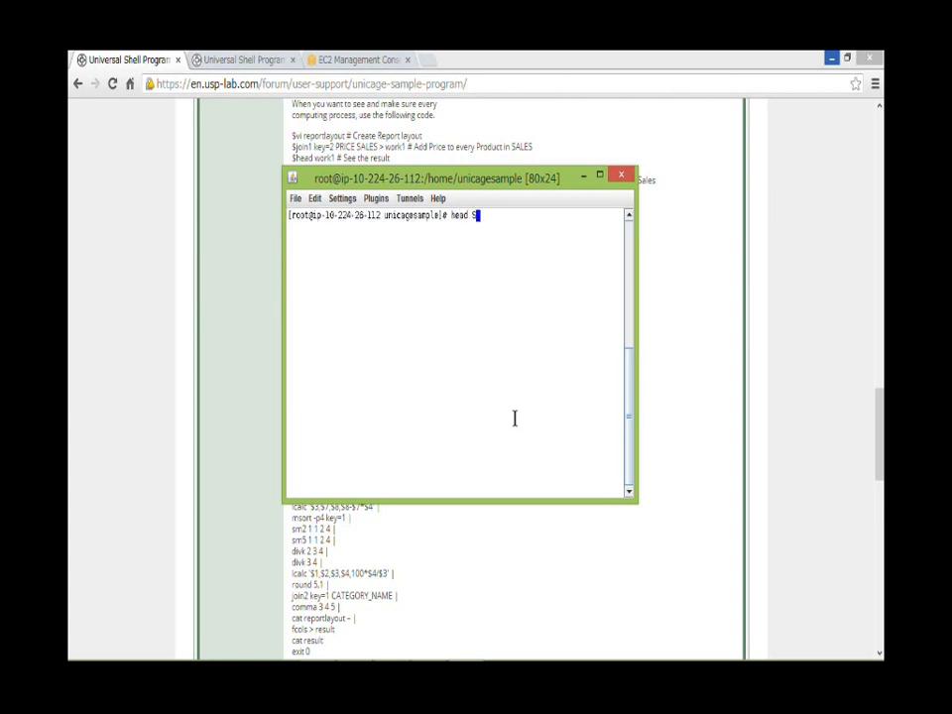
{"action": "key", "text": "Return"}
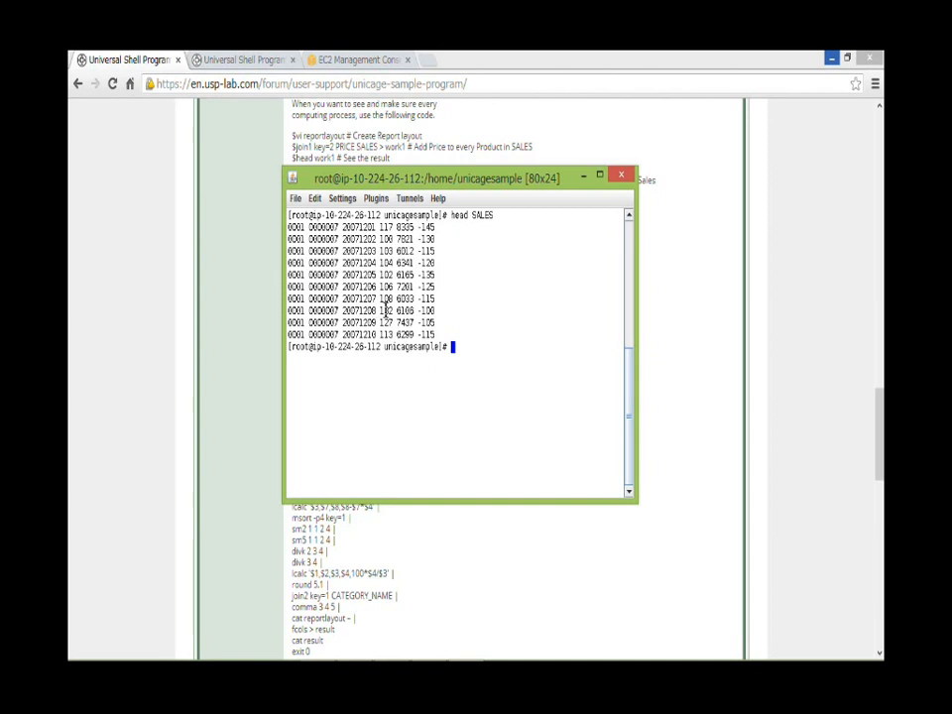
{"action": "double_click", "coordinate": [401, 309]}
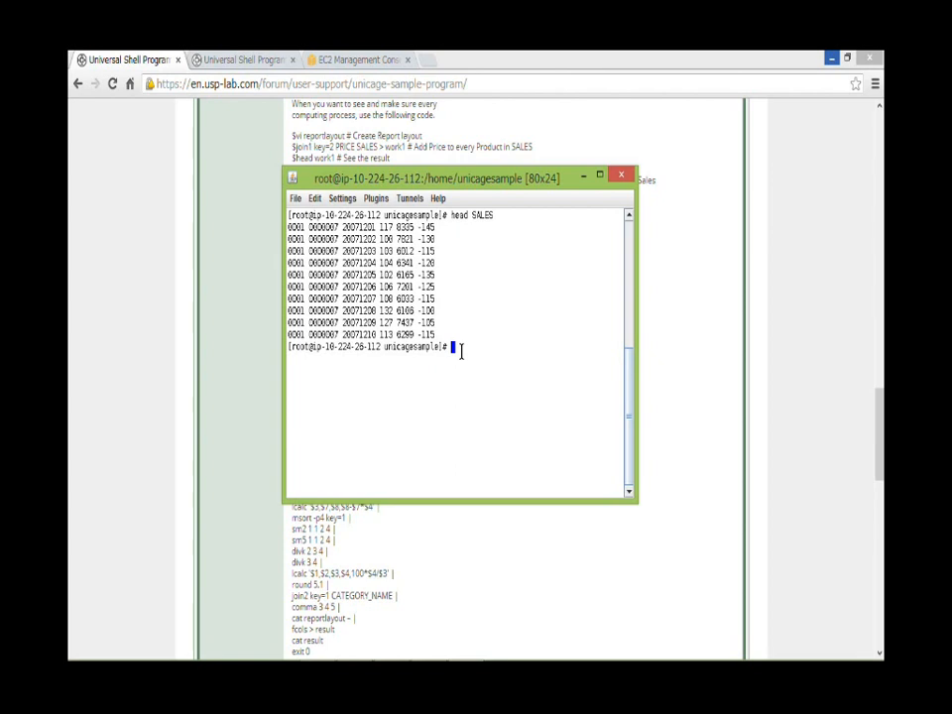
Count SALES lines with lcnt, then reprint the ~1.09 million count via comma 1.
{"action": "type", "text": "lcnt"}
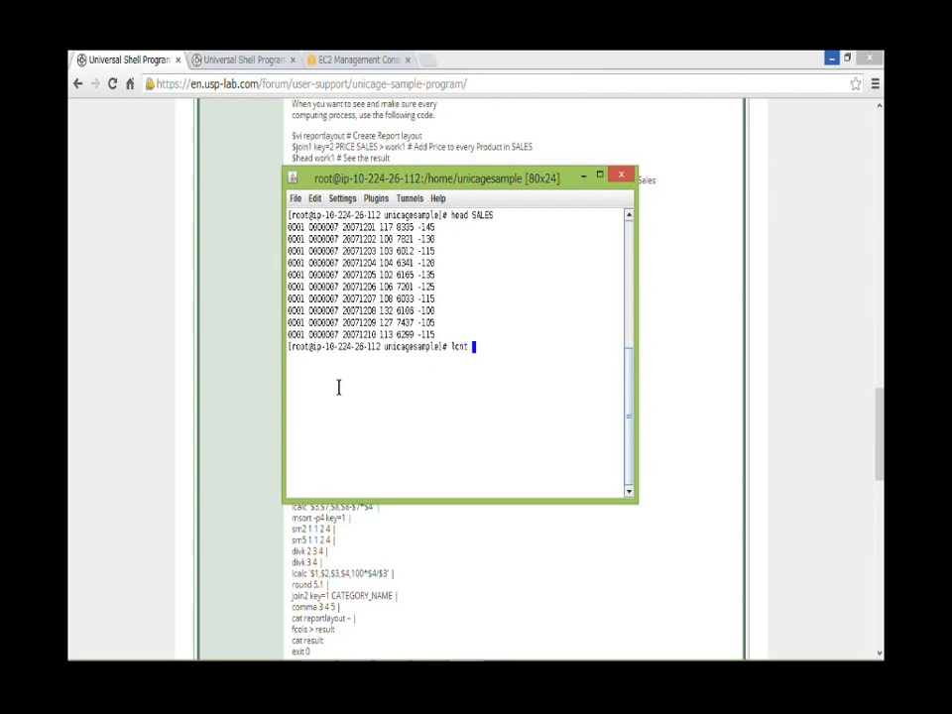
{"action": "key", "text": "Return"}
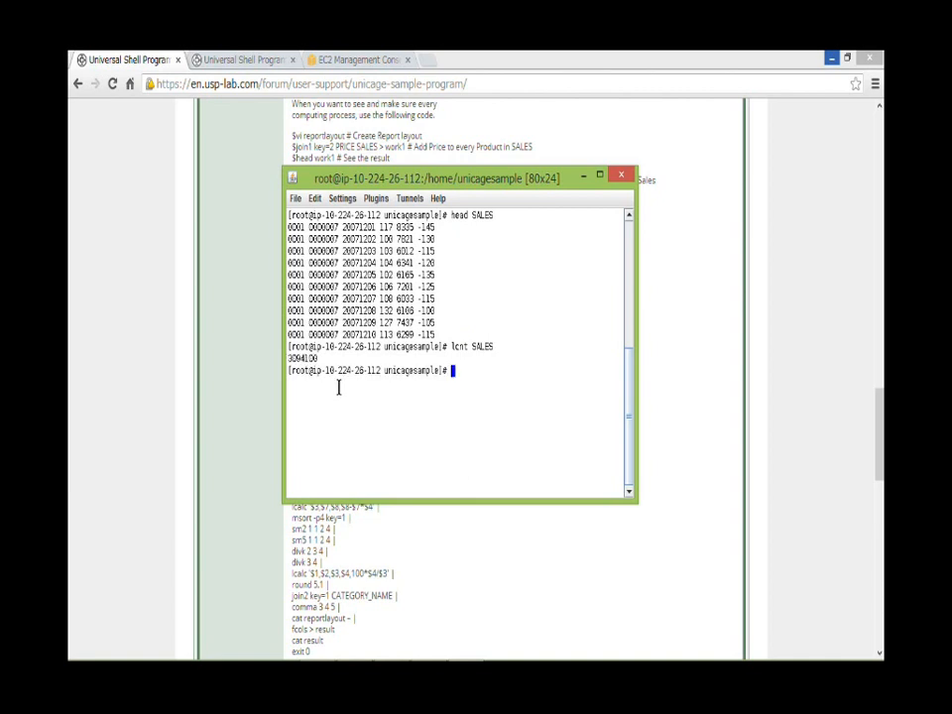
{"action": "type", "text": "lcnt SALES | comma 1"}
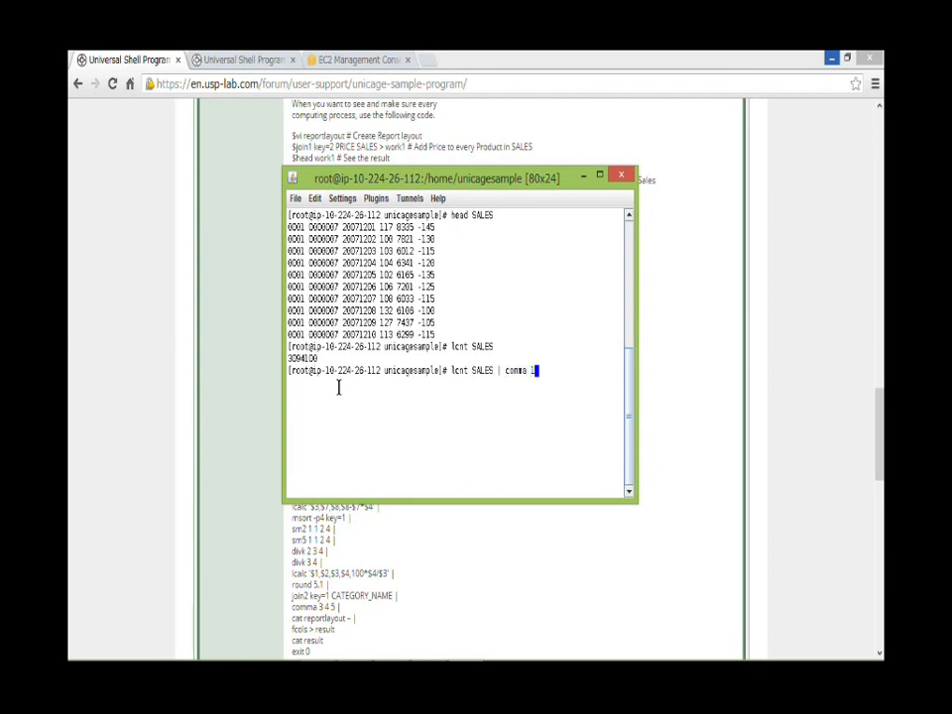
{"action": "key", "text": "Return"}
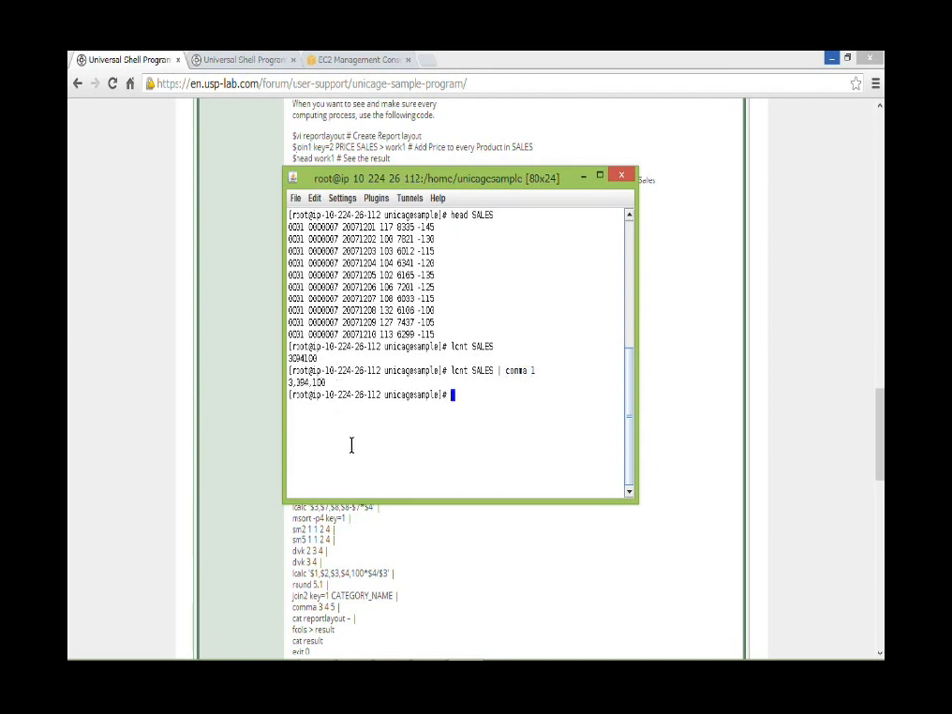
{"action": "mouse_move", "coordinate": [361, 449]}
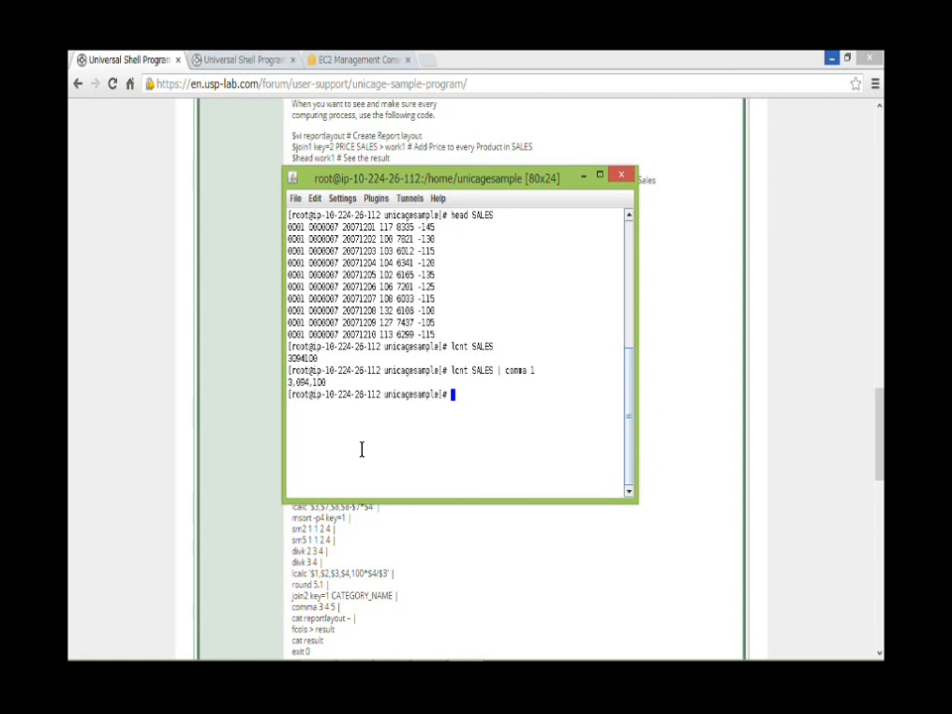
{"action": "mouse_move", "coordinate": [458, 397]}
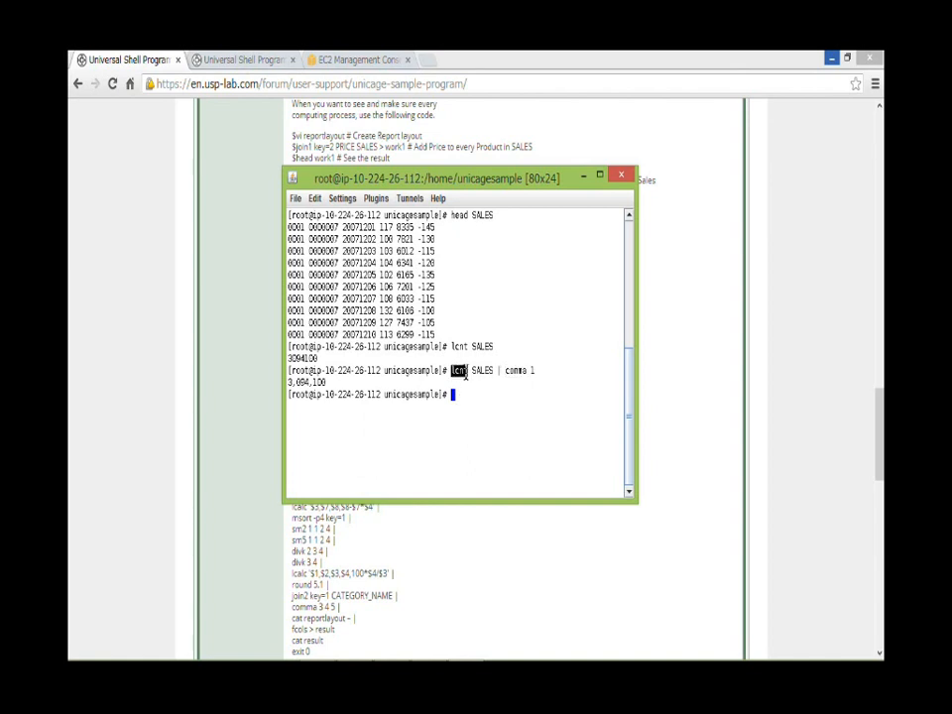
{"action": "mouse_move", "coordinate": [266, 371]}
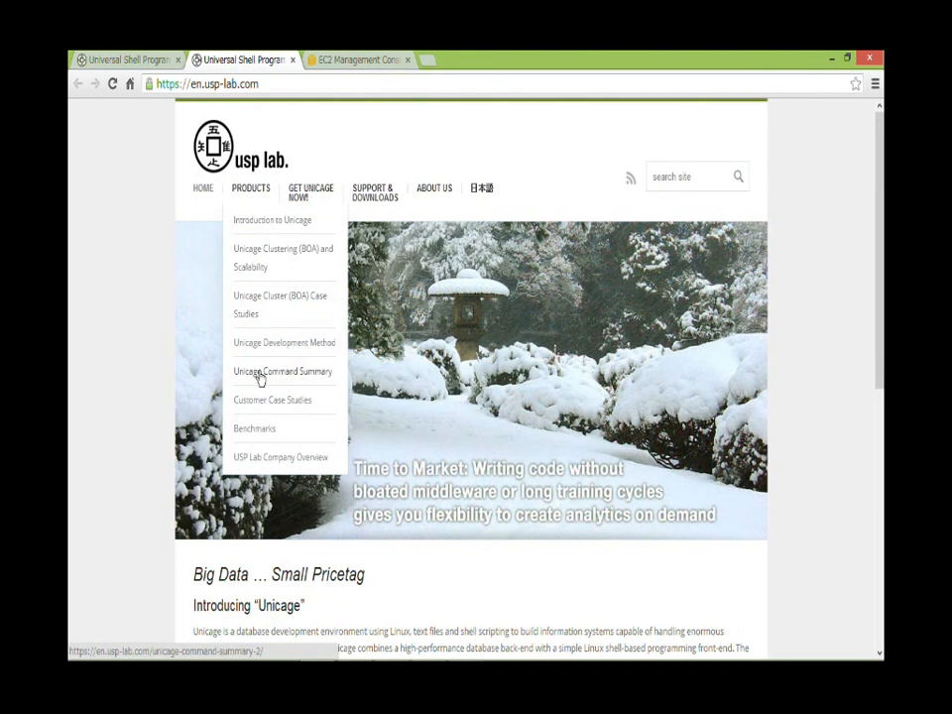
Open the Unicage Command Summary page and search it for the comma command.
{"action": "left_click", "coordinate": [282, 371]}
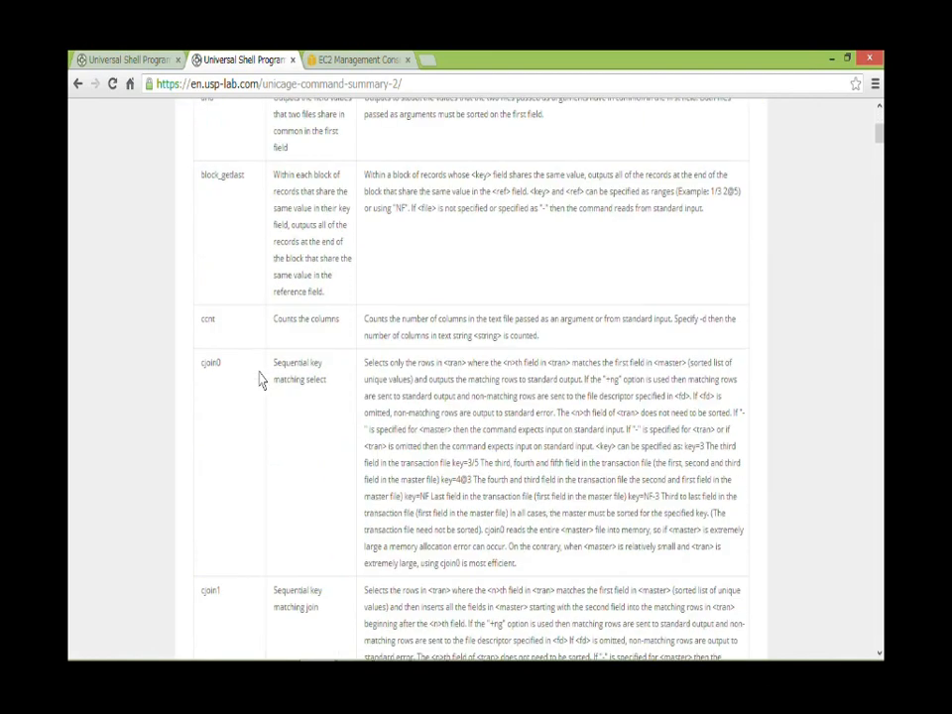
{"action": "scroll", "scroll_direction": "down", "scroll_amount": 3}
{"action": "type", "text": "comma"}
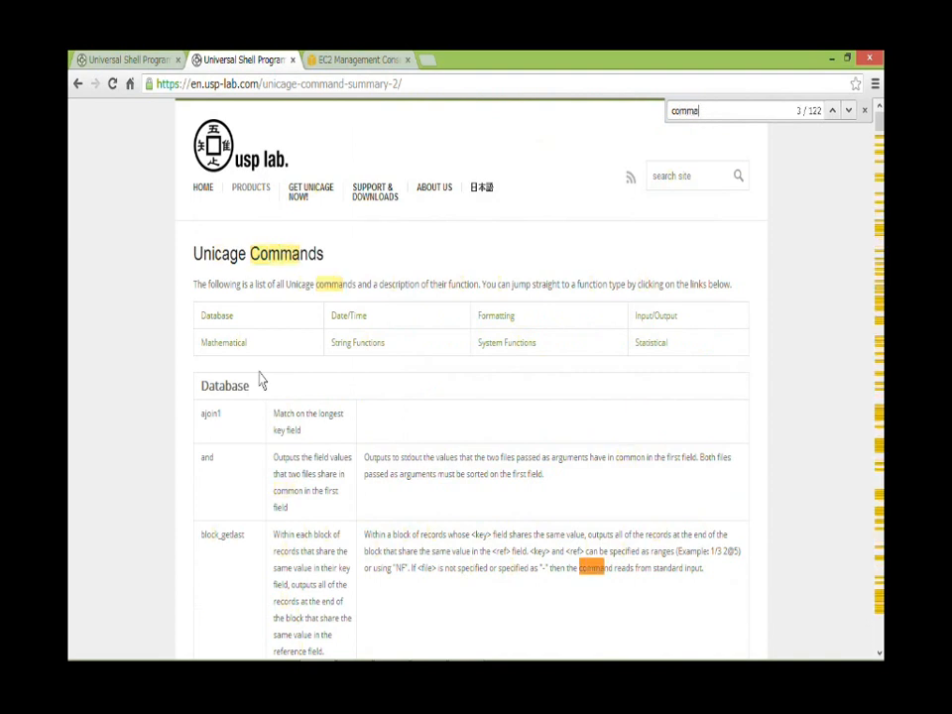
{"action": "left_click", "coordinate": [833, 111]}
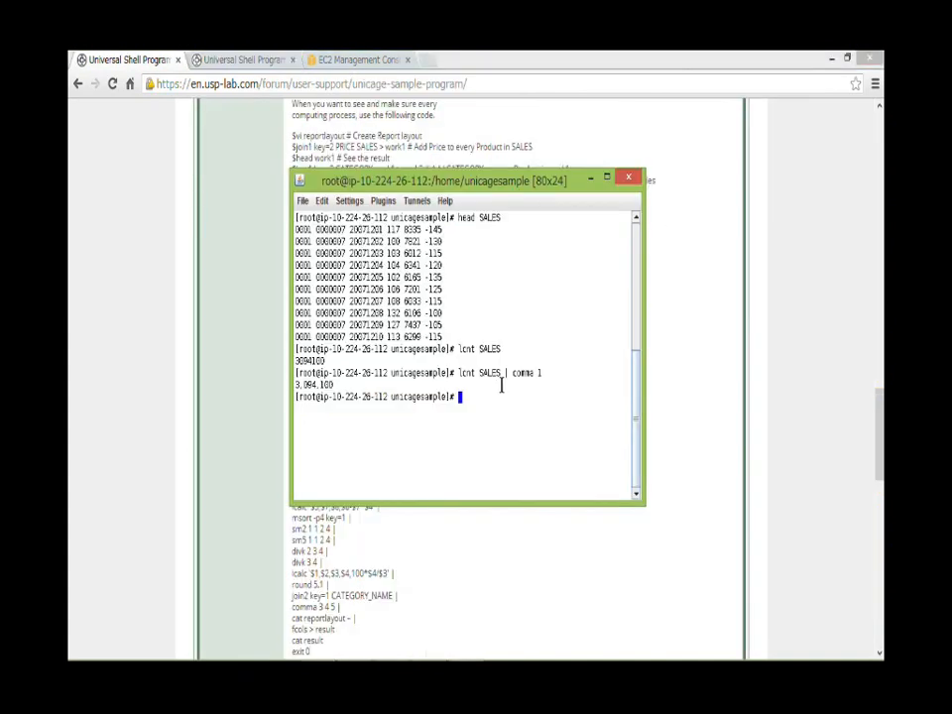
Run join1 key=2 PRICE SALES > work1 to attach prices by product code.
{"action": "type", "text": "join1"}
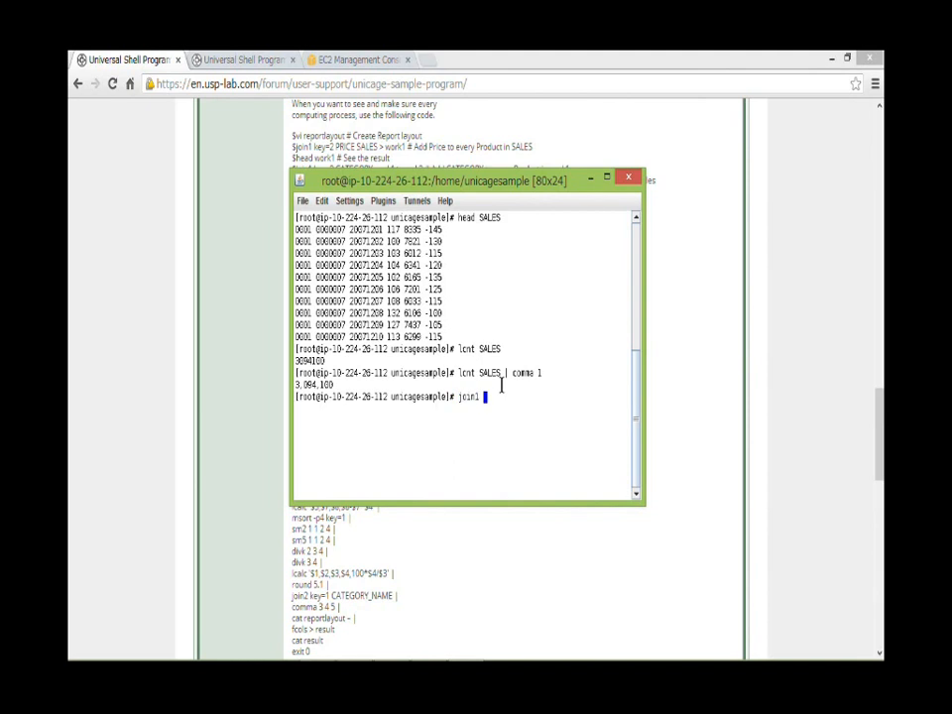
{"action": "type", "text": "key=2"}
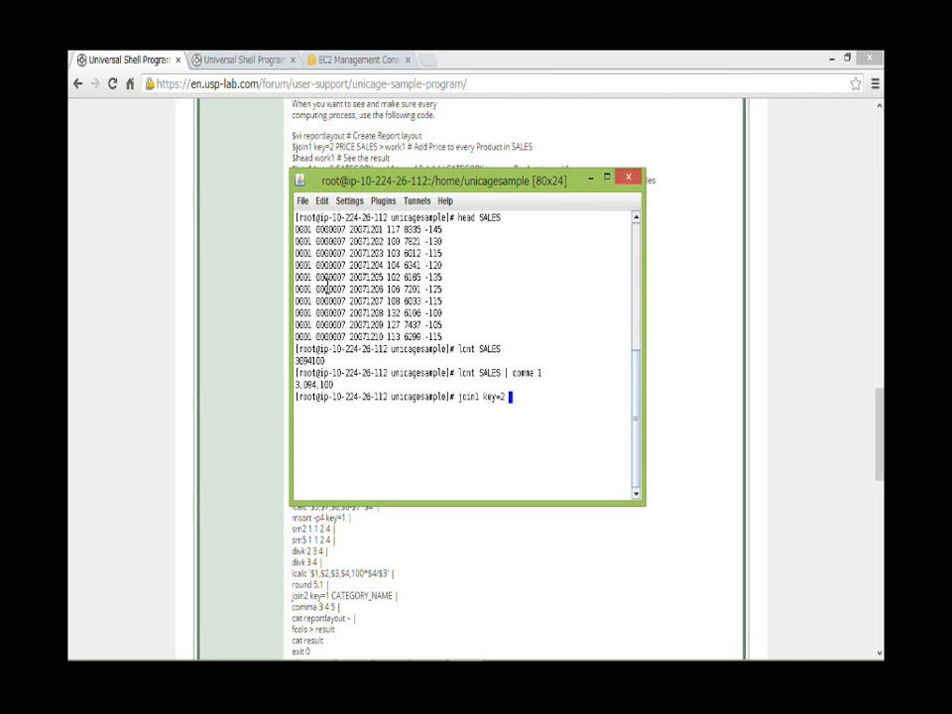
{"action": "double_click", "coordinate": [331, 290]}
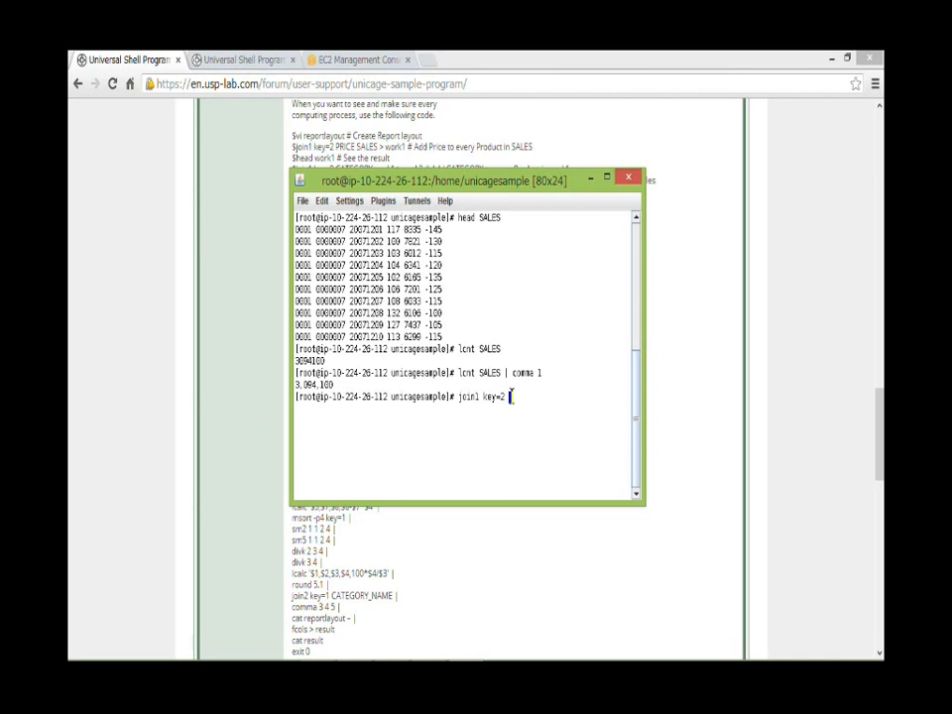
{"action": "type", "text": "p"}
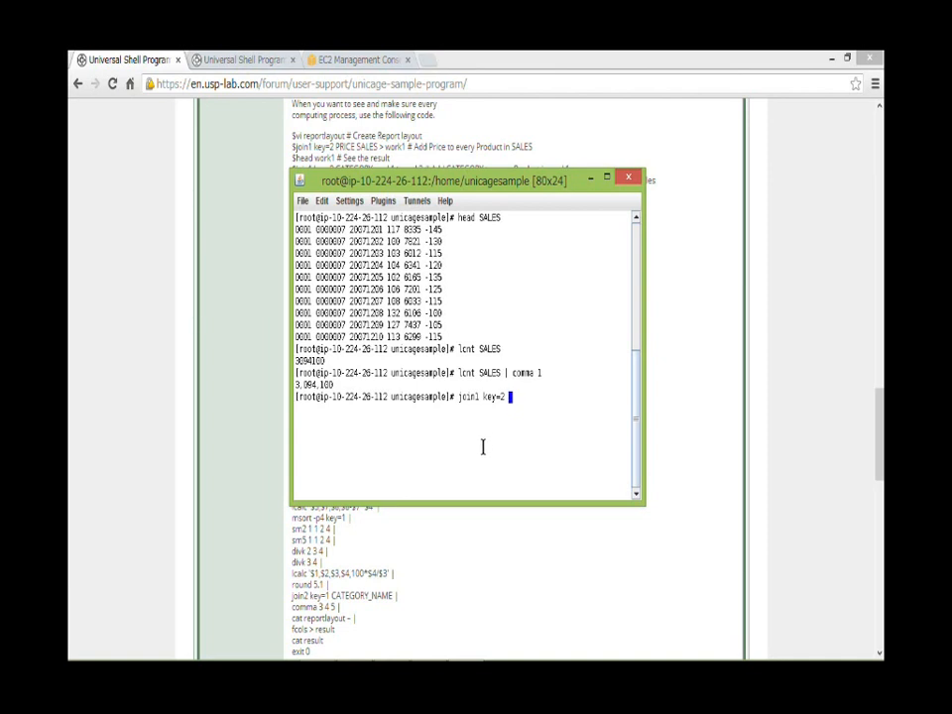
{"action": "type", "text": "P"}
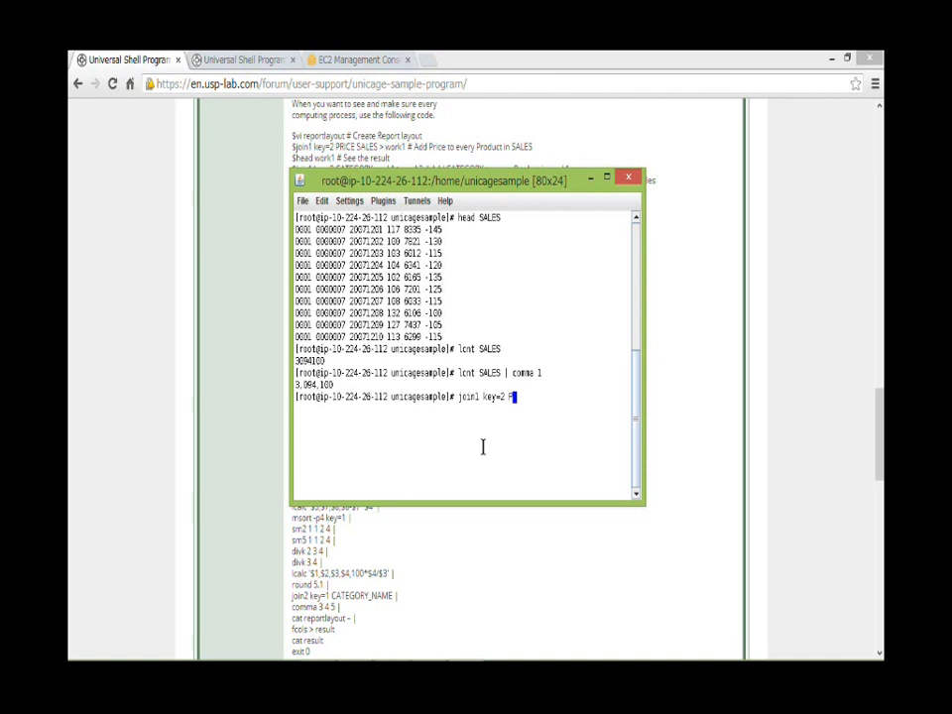
{"action": "type", "text": "RICE"}
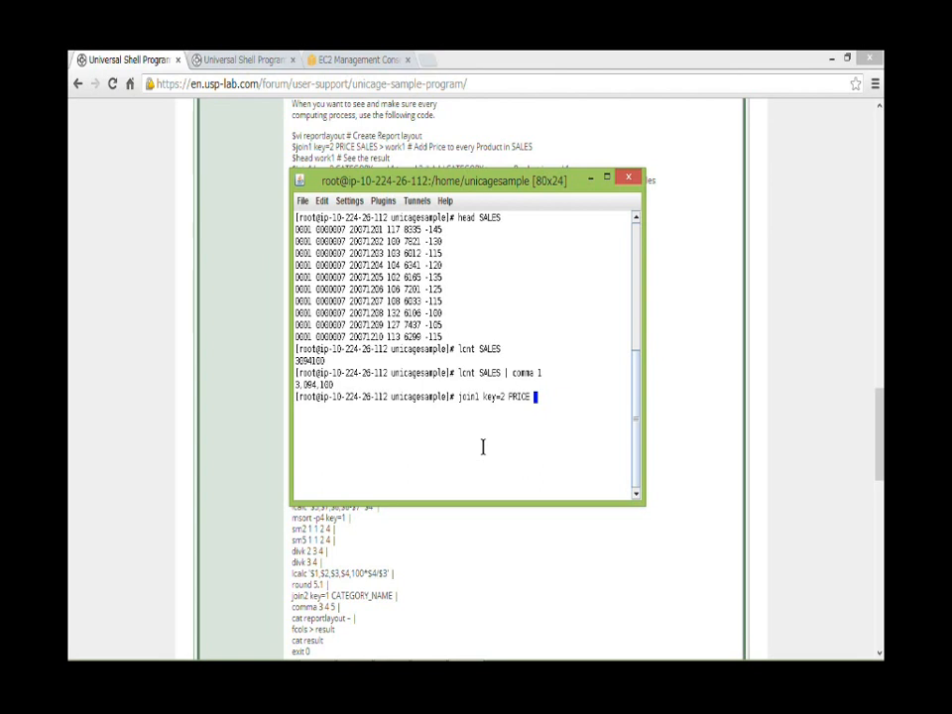
{"action": "type", "text": "SALES > w"}
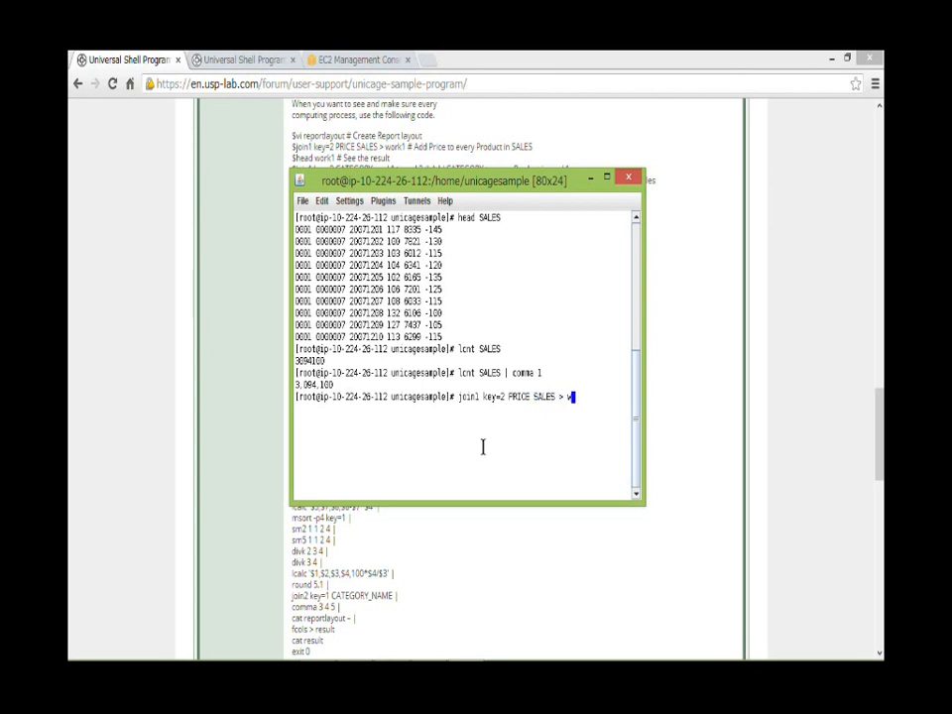
{"action": "type", "text": "ork1"}
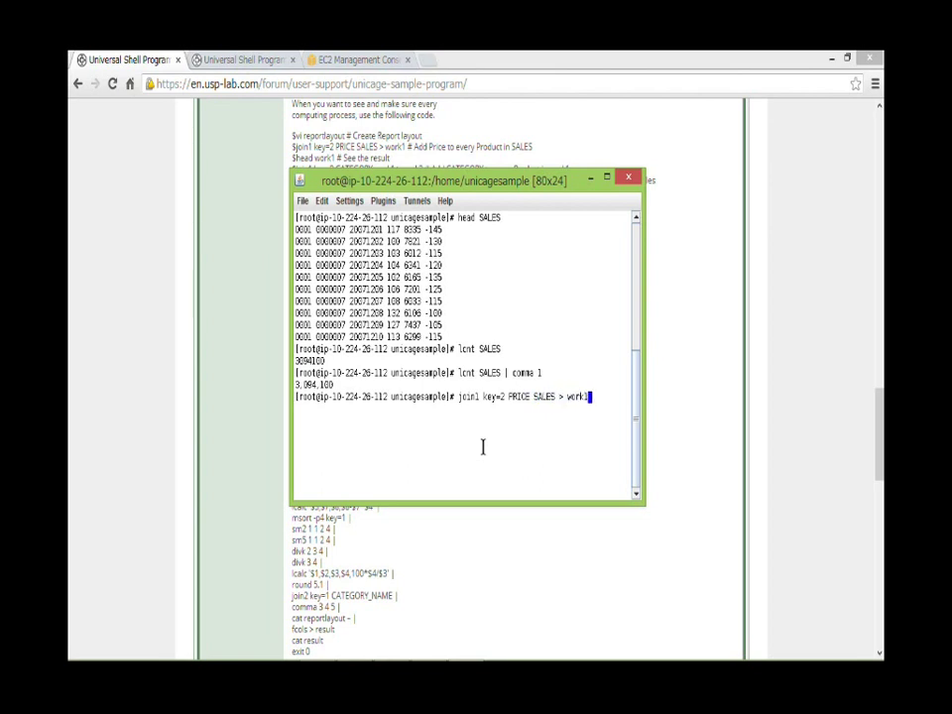
{"action": "key", "text": "Return"}
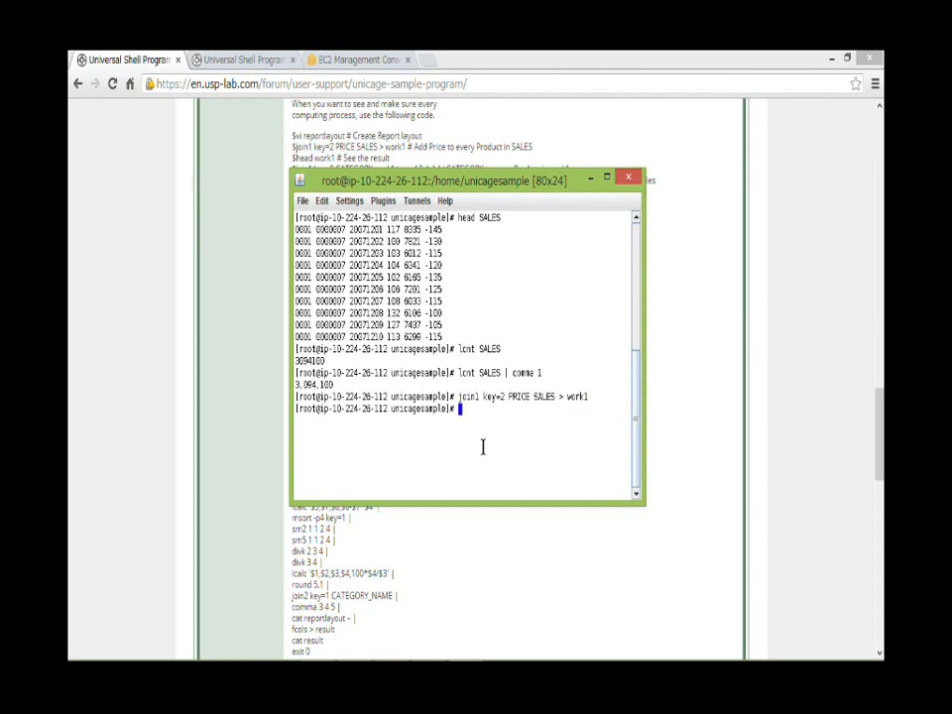
Preview the first lines of work1 with head.
{"action": "type", "text": "head"}
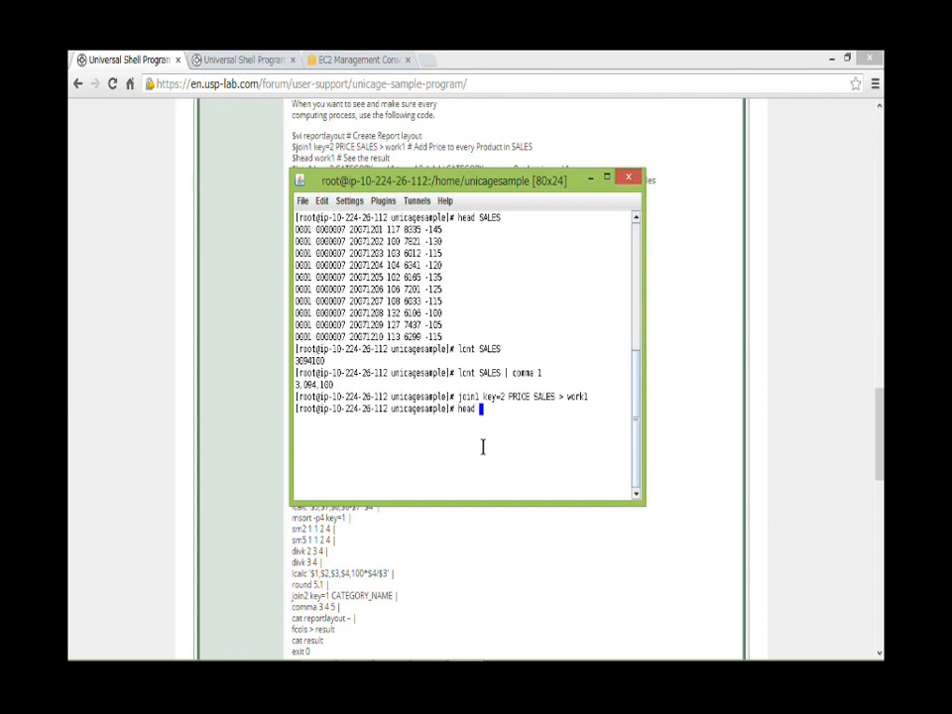
{"action": "type", "text": "work1"}
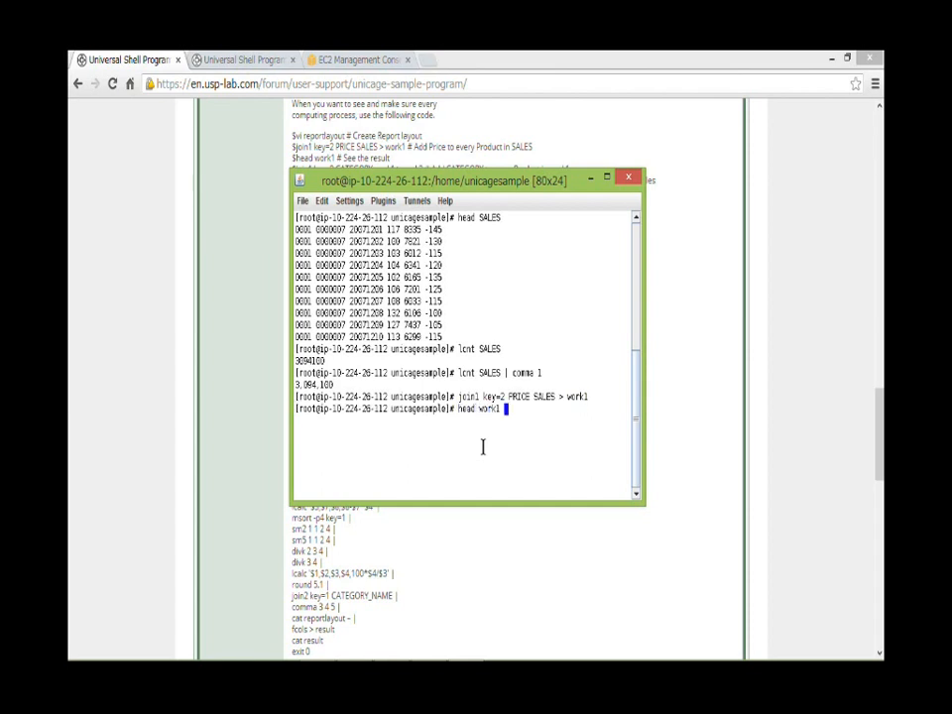
{"action": "key", "text": "Return"}
{"action": "type", "text": "hea"}
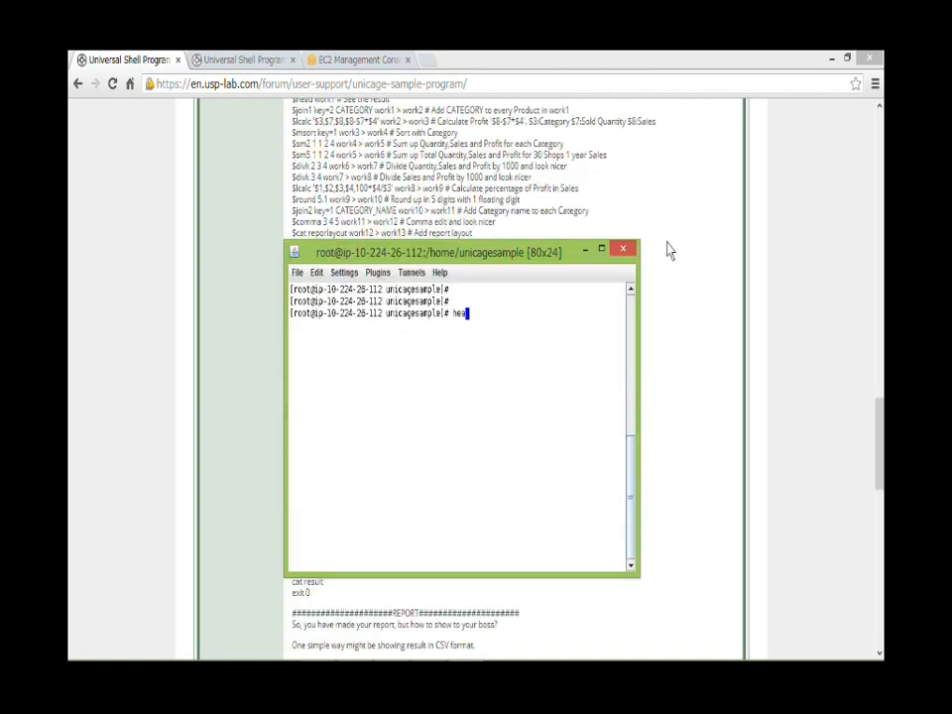
Preview the first lines of CATEGORY and of work1 with head.
{"action": "type", "text": "CATEGORY"}
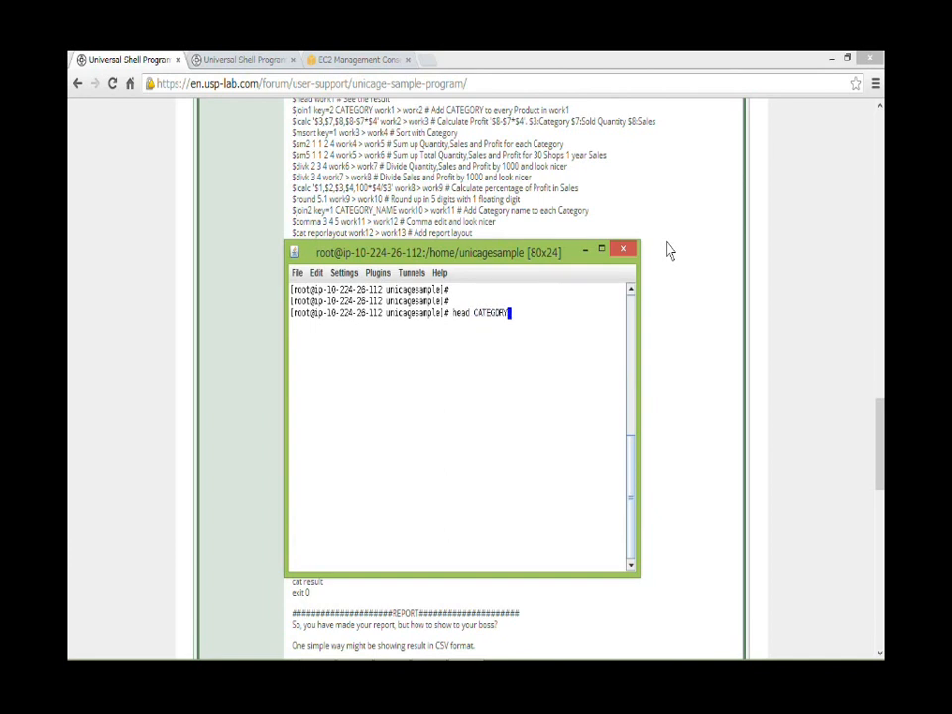
{"action": "key", "text": "Return"}
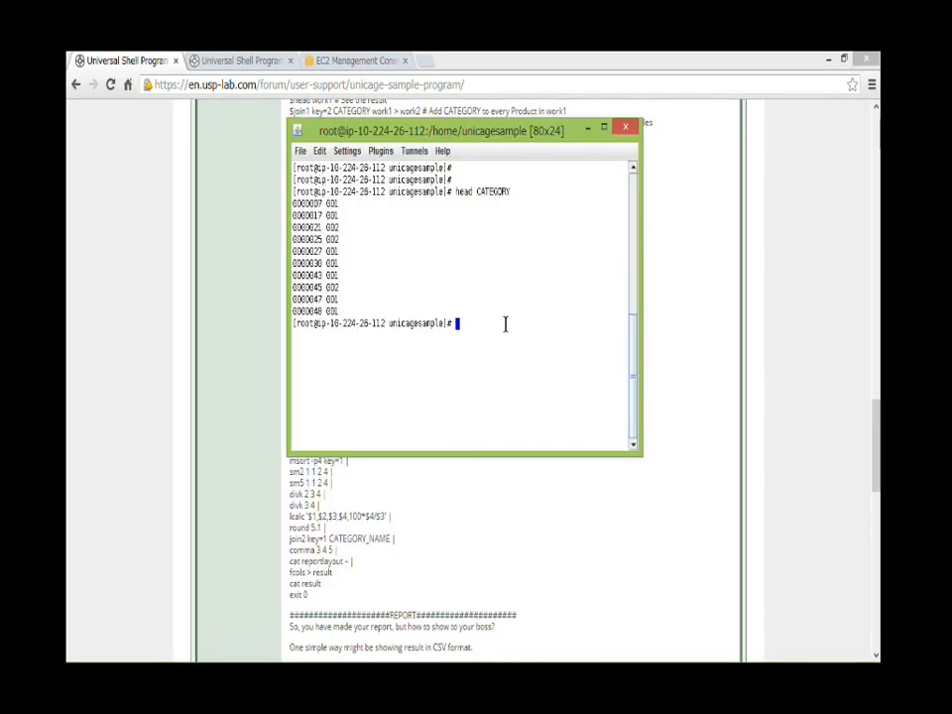
{"action": "type", "text": "head w"}
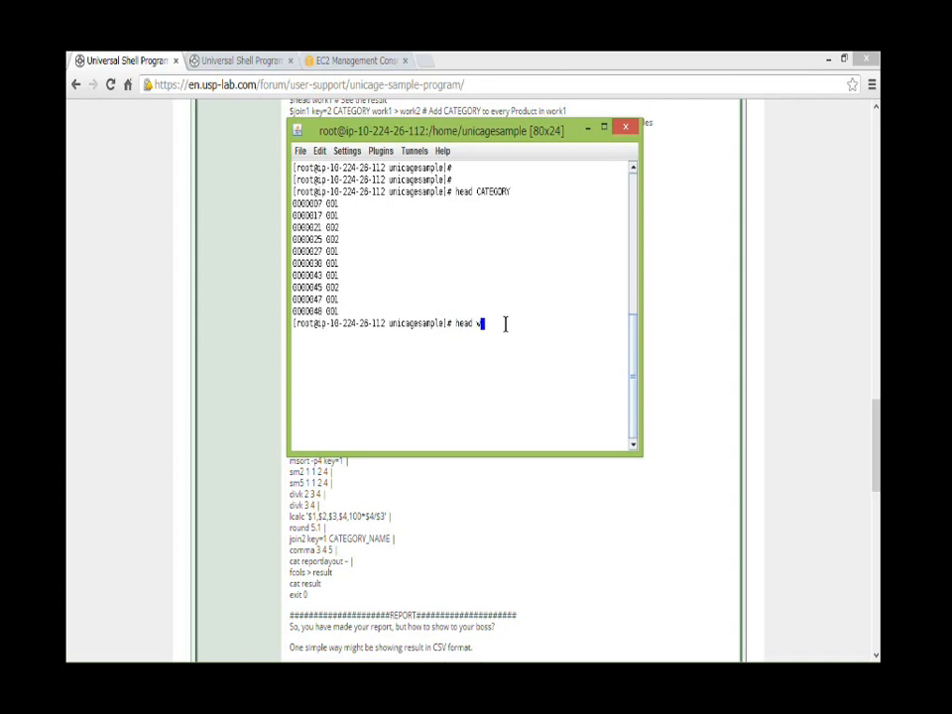
{"action": "key", "text": "Return"}
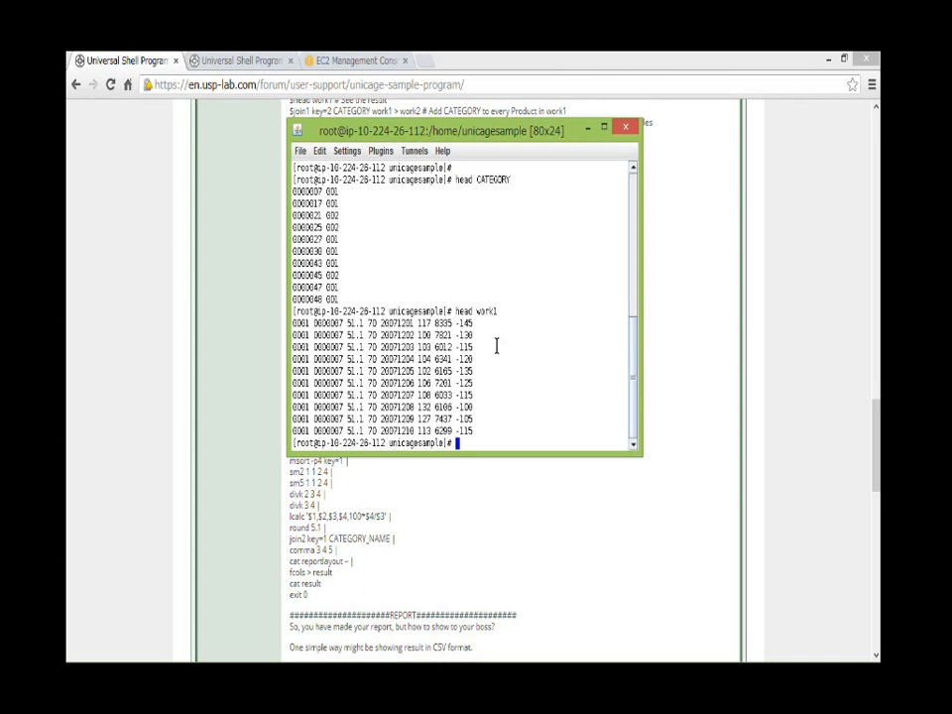
Run join2 key=2 CATEGORY work1 > work2 to attach category names.
{"action": "type", "text": "join1"}
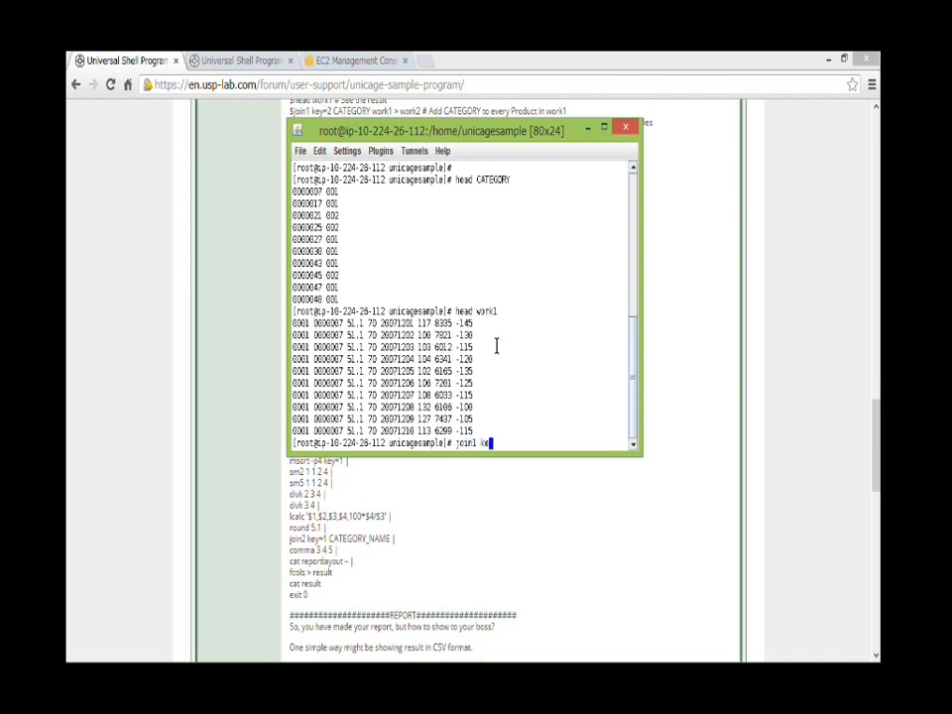
{"action": "type", "text": "key=2"}
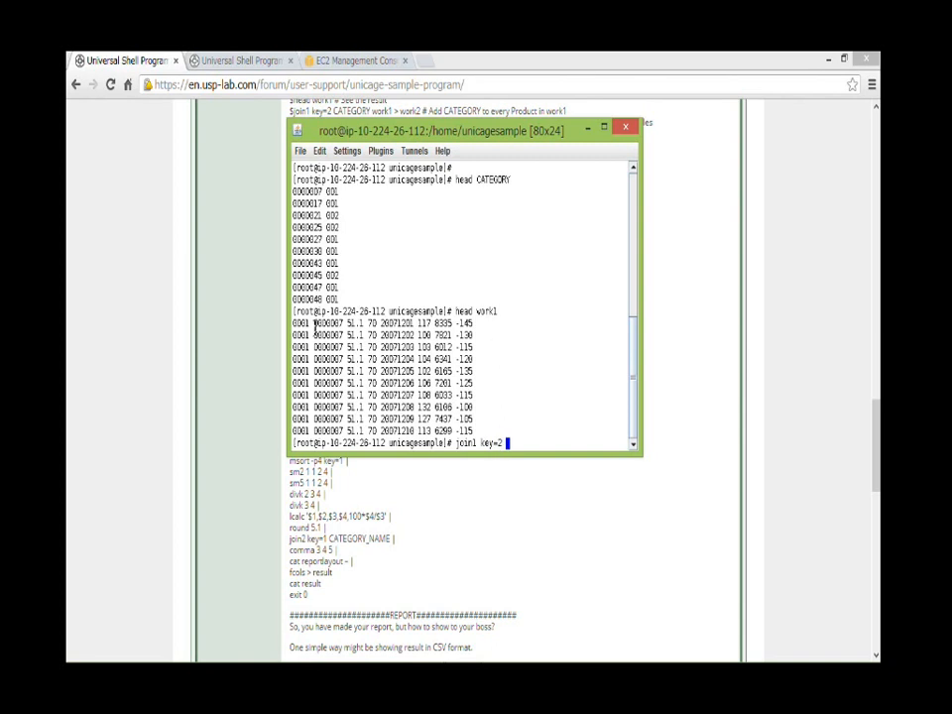
{"action": "double_click", "coordinate": [329, 323]}
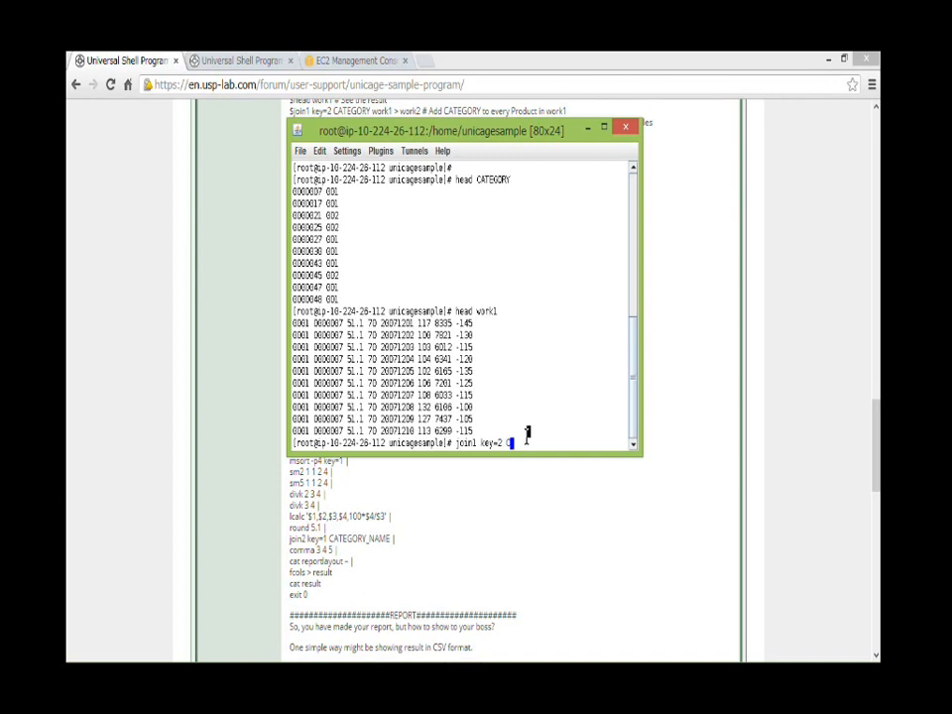
{"action": "type", "text": "CATEGORY"}
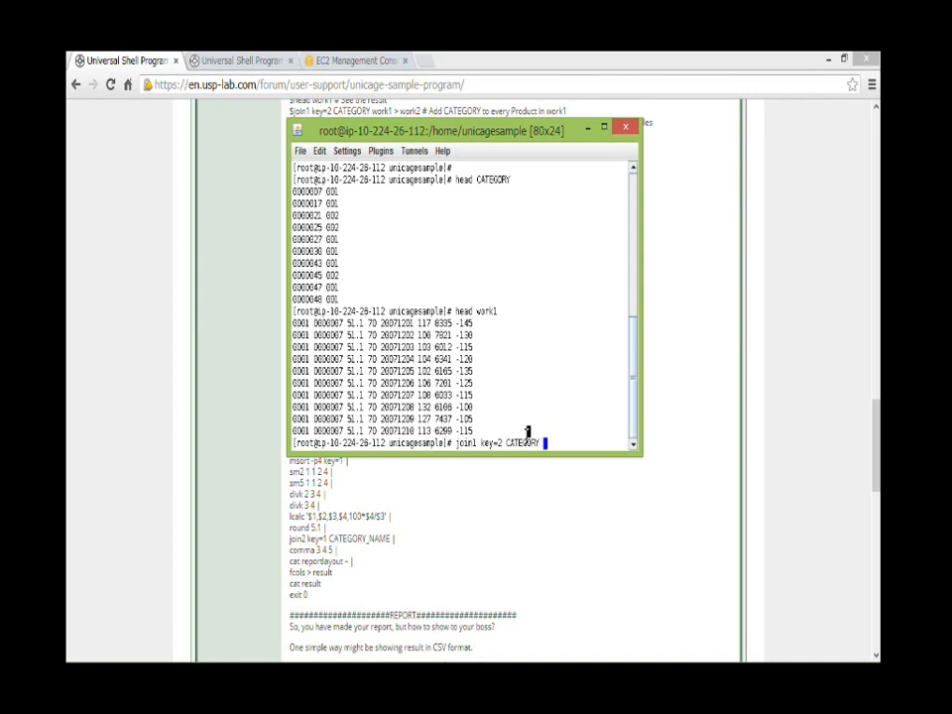
{"action": "type", "text": "work"}
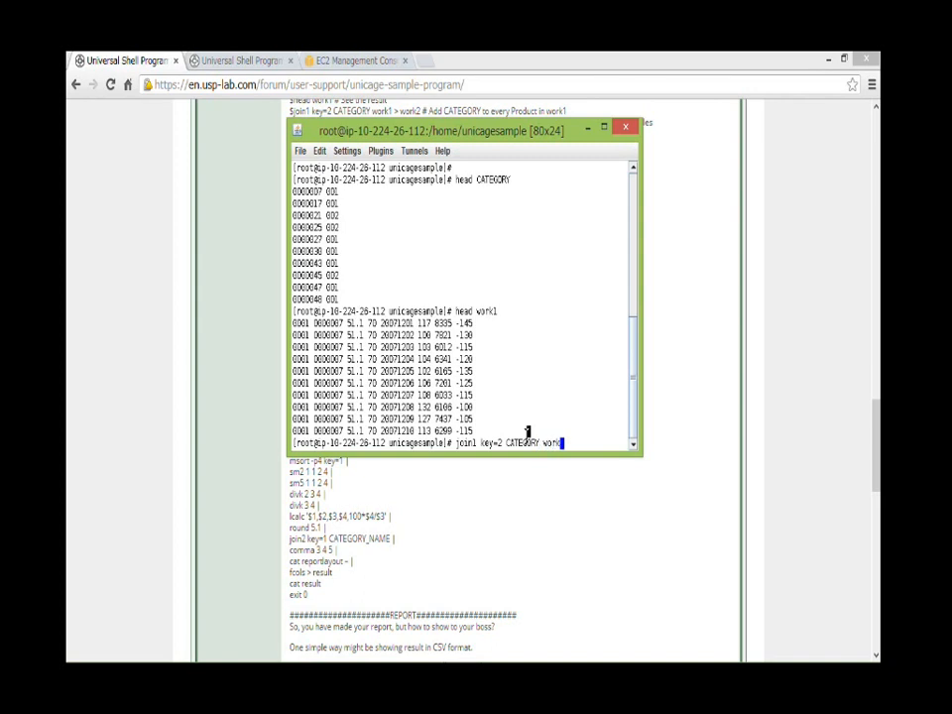
{"action": "type", "text": "> work2"}
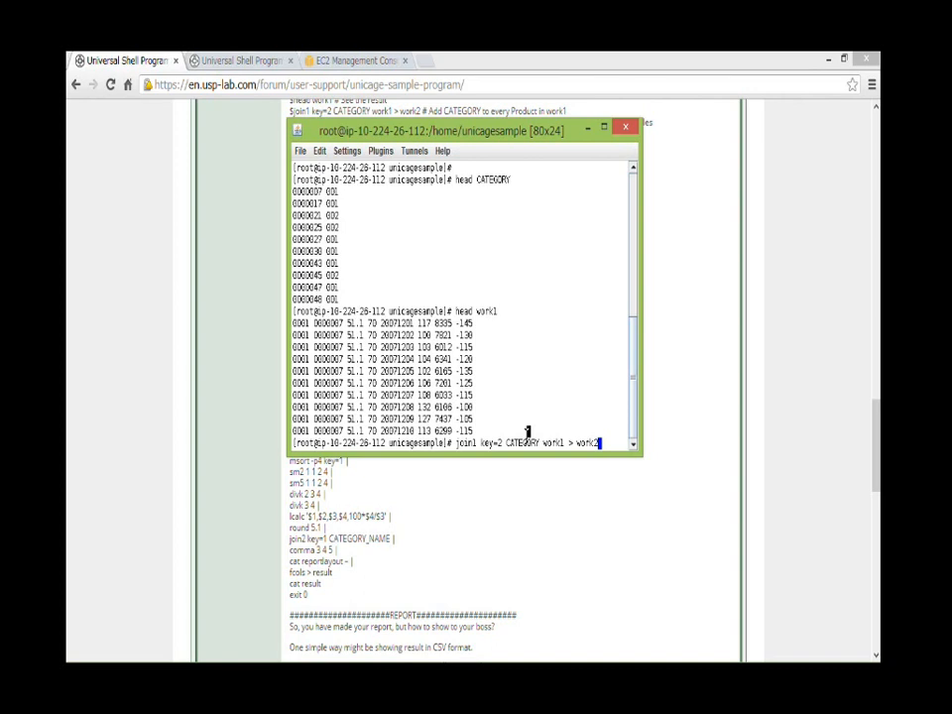
{"action": "key", "text": "Return"}
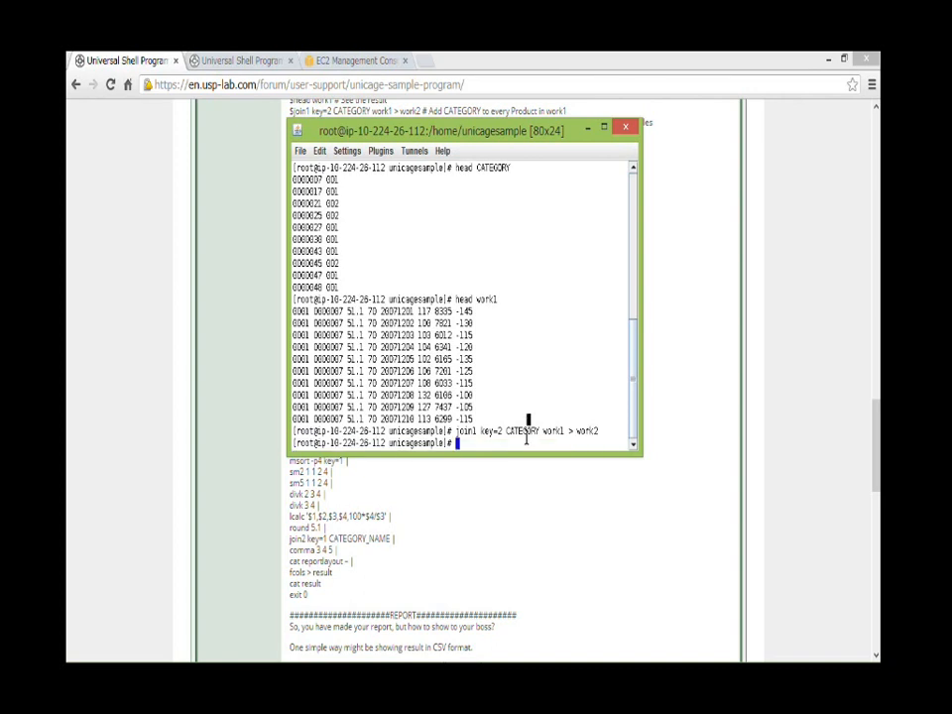
Preview work2's first rows showing the category column and begin an lcnt on it.
{"action": "type", "text": "head work"}
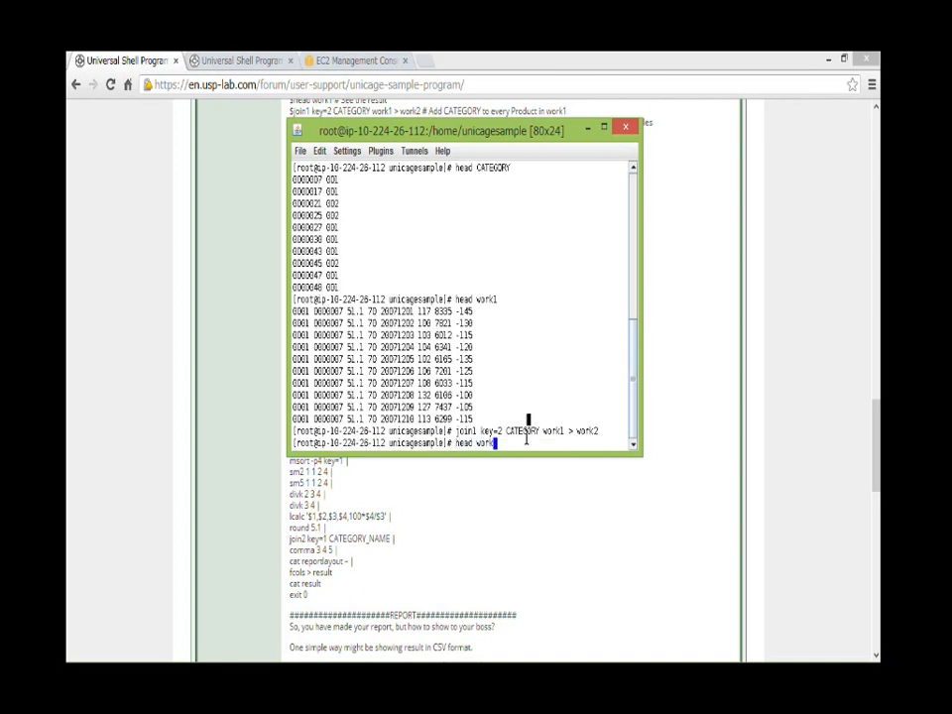
{"action": "key", "text": "Return"}
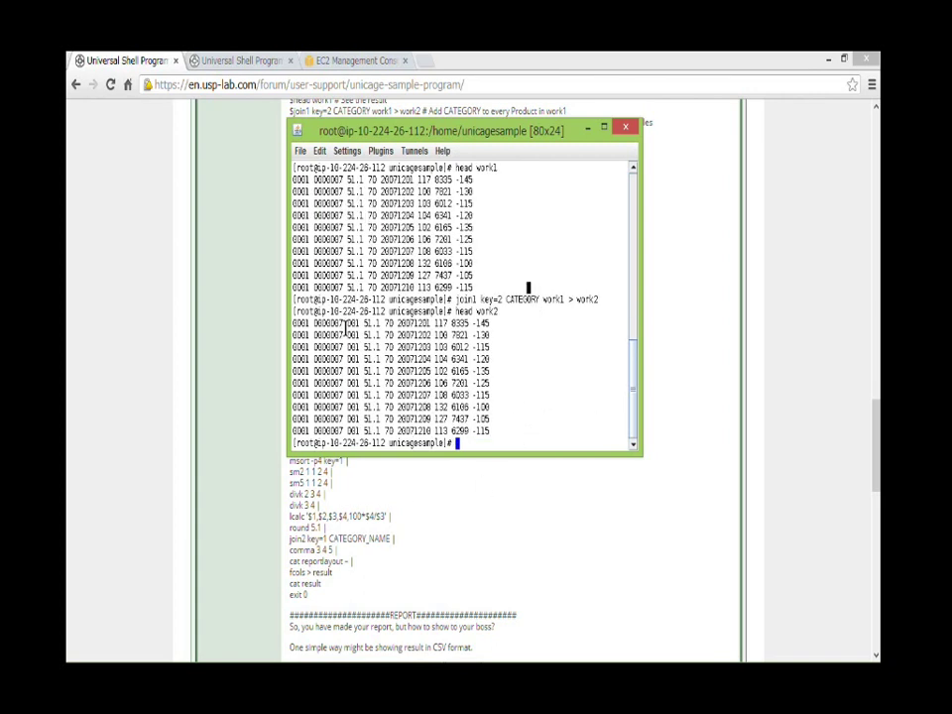
{"action": "double_click", "coordinate": [353, 335]}
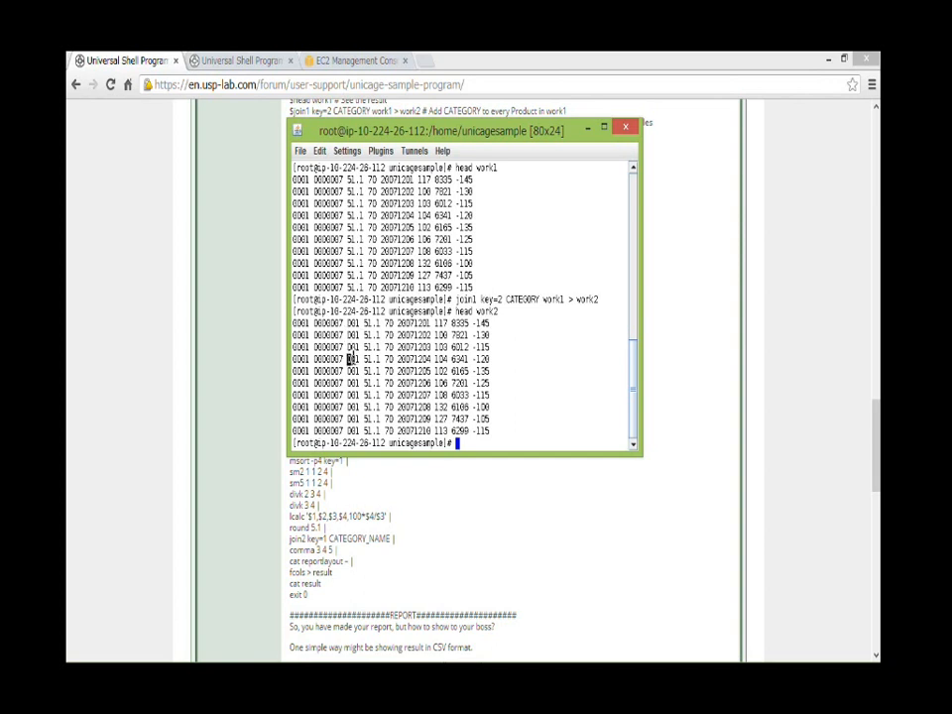
{"action": "double_click", "coordinate": [353, 371]}
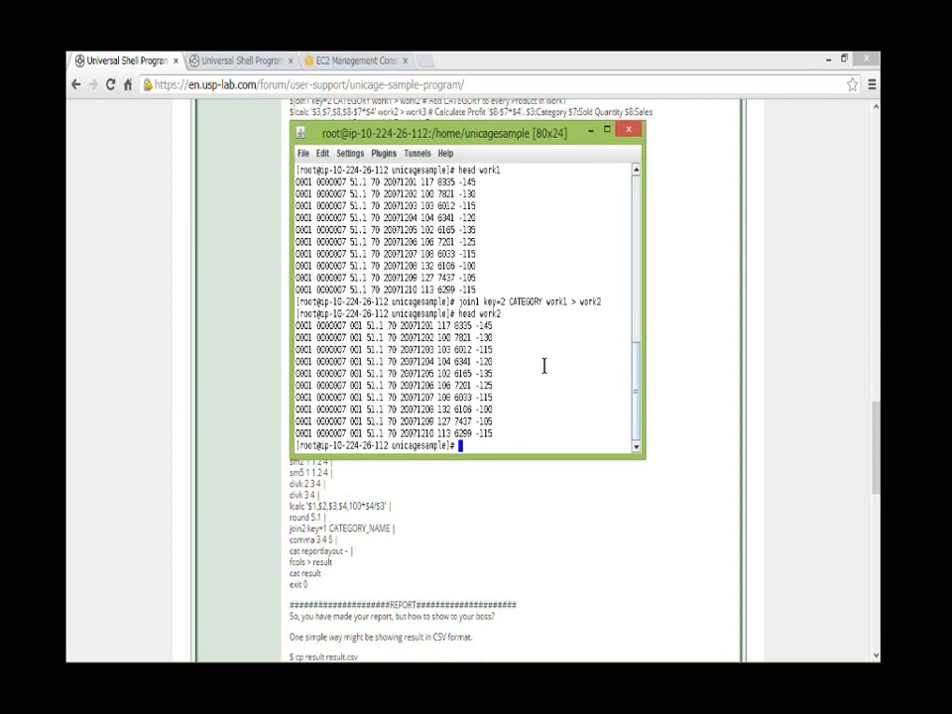
{"action": "type", "text": "lc"}
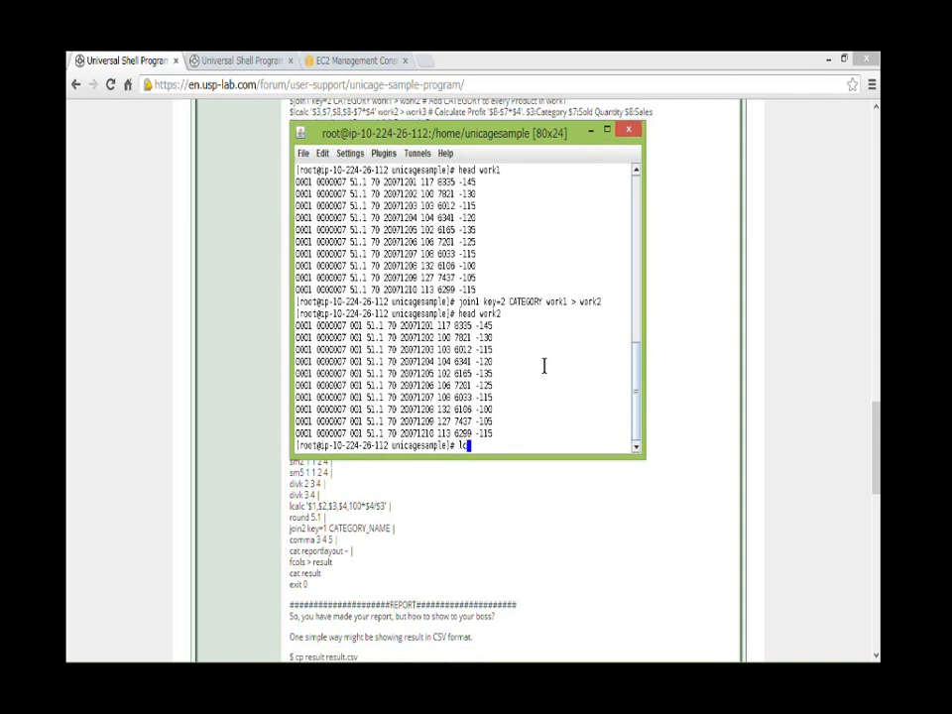
{"action": "type", "text": "alc '$"}
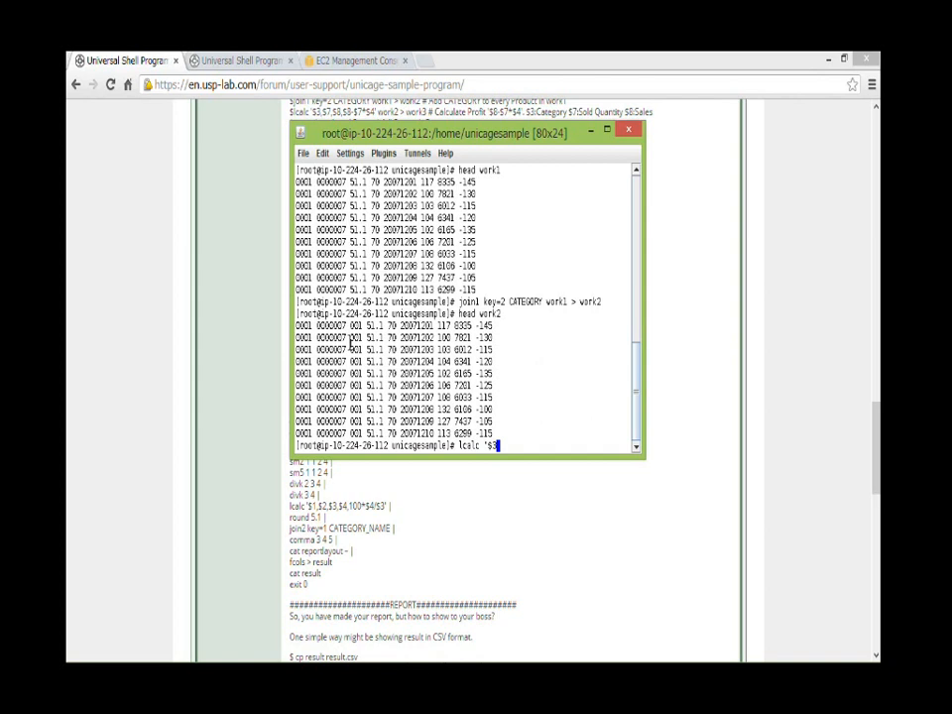
{"action": "mouse_move", "coordinate": [511, 444]}
{"action": "type", "text": ", $7"}
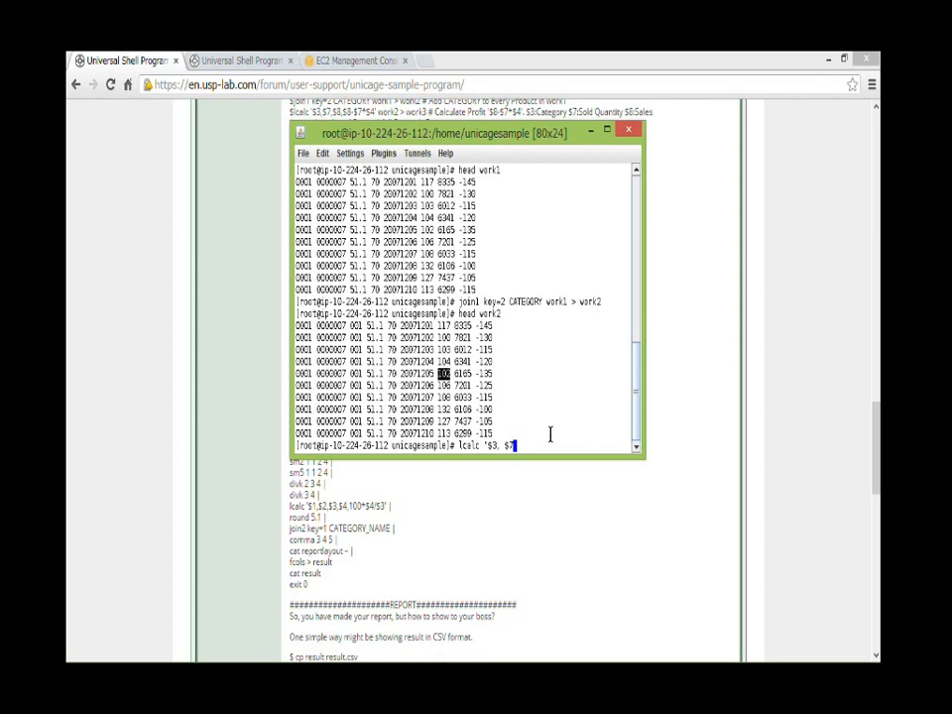
Run fcalc '$3, $7, $8, $8-$7*$4' work2 > work3 to compute sales and profit.
{"action": "type", "text": "."}
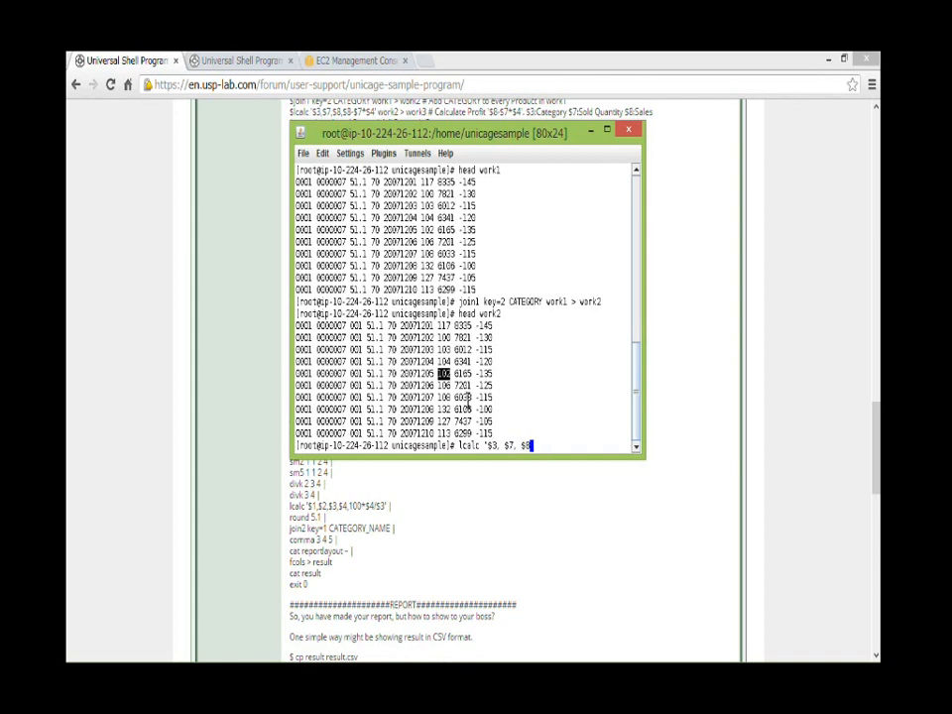
{"action": "mouse_move", "coordinate": [582, 431]}
{"action": "type", "text": ", $8"}
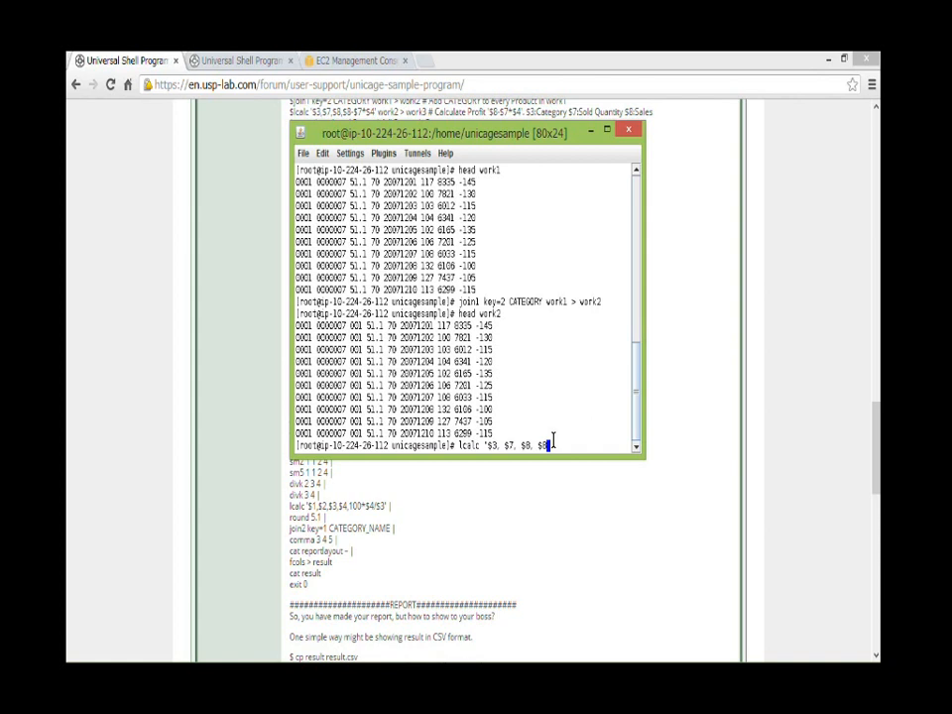
{"action": "type", "text": "4"}
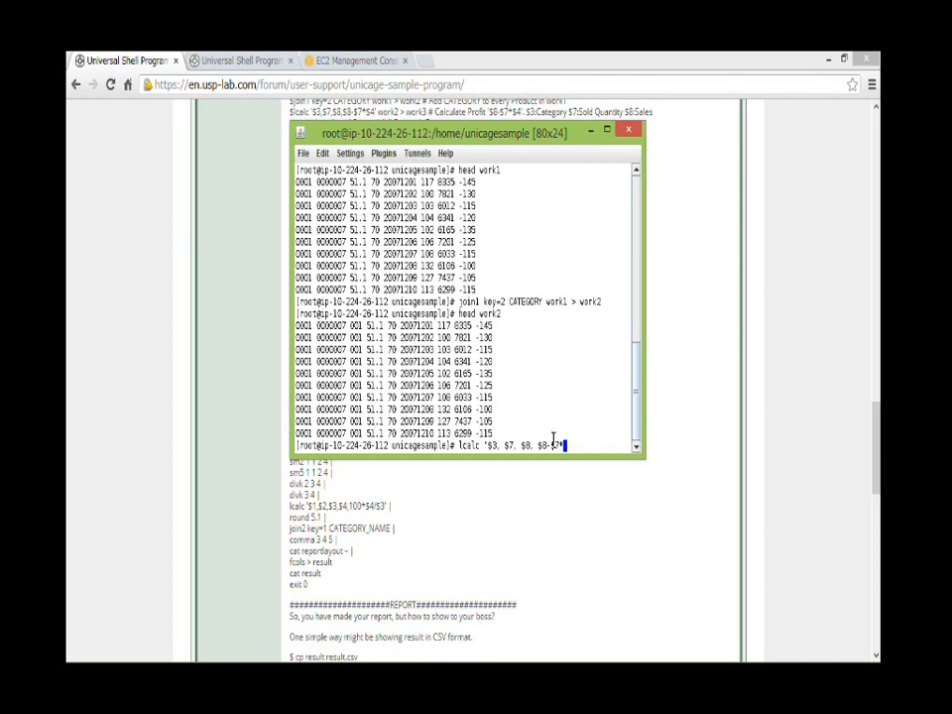
{"action": "type", "text": "$4"}
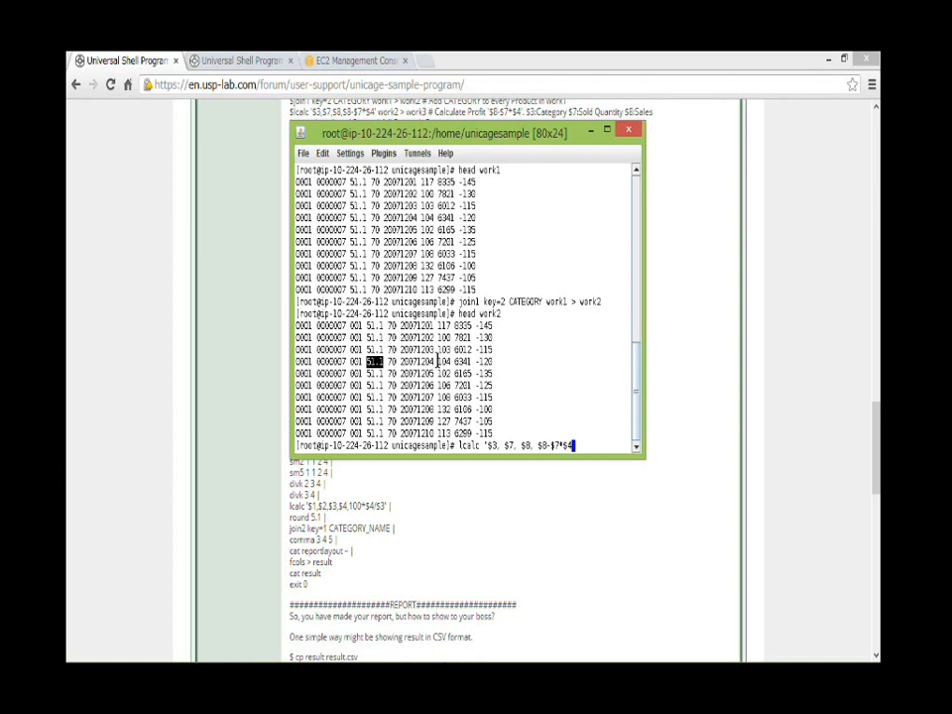
{"action": "mouse_move", "coordinate": [585, 445]}
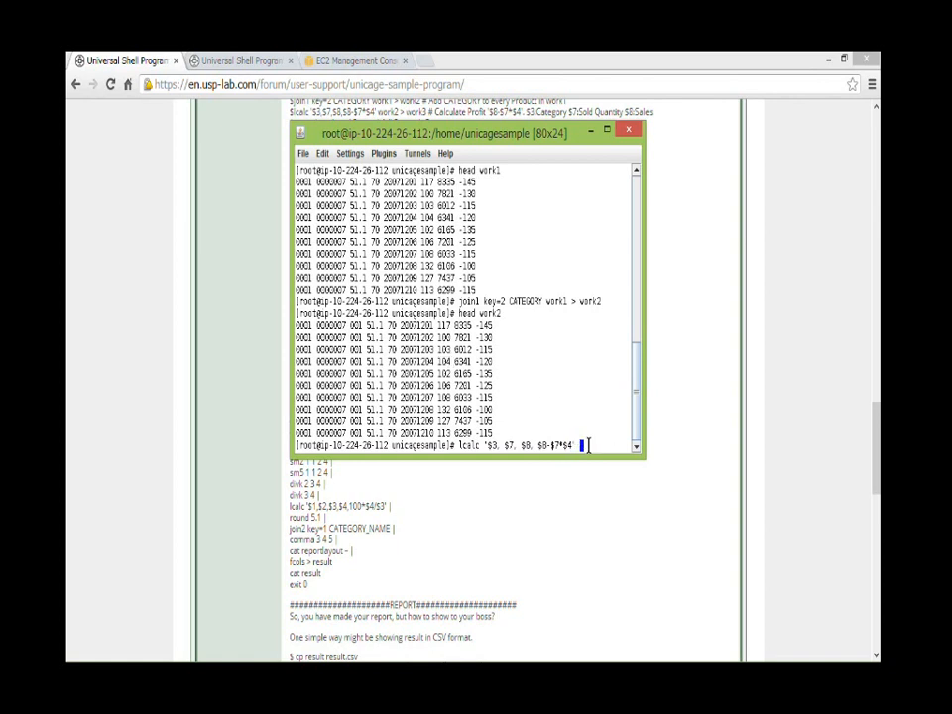
{"action": "type", "text": "work2"}
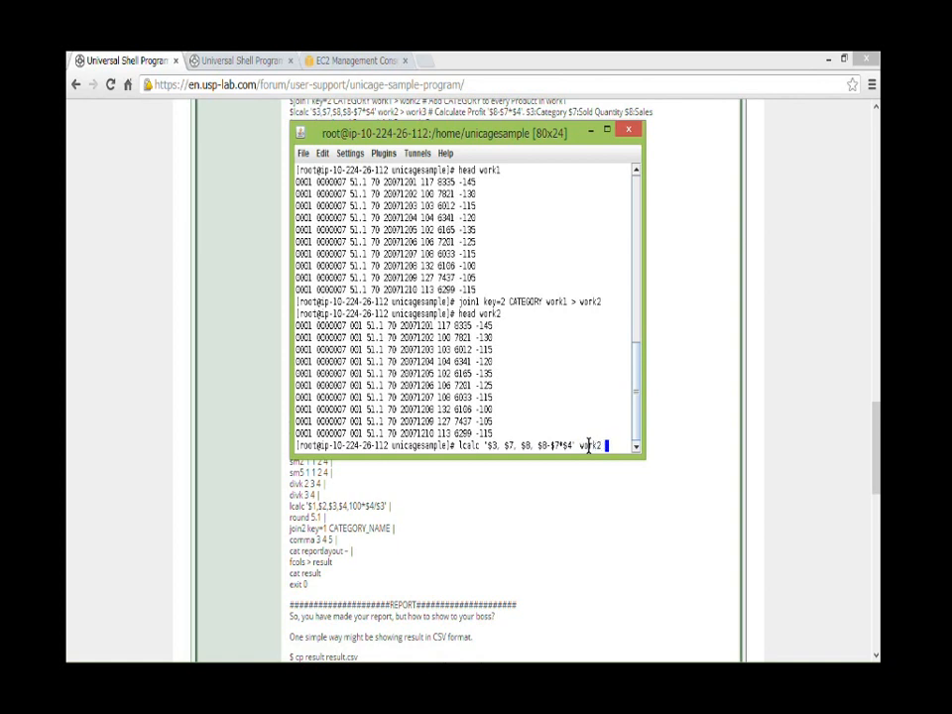
{"action": "type", "text": "> work"}
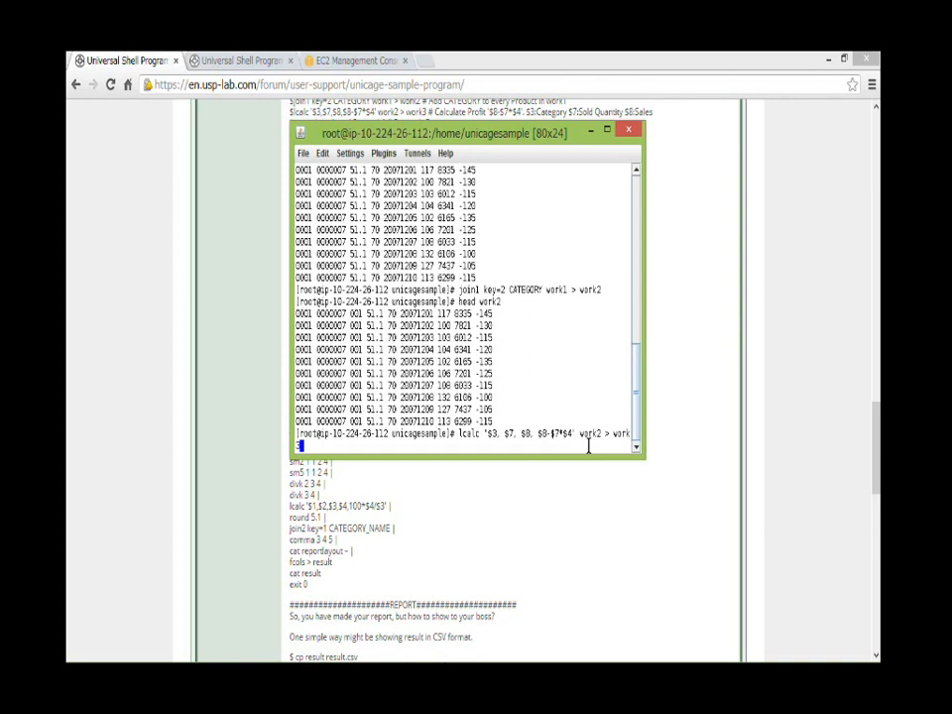
{"action": "key", "text": "Return"}
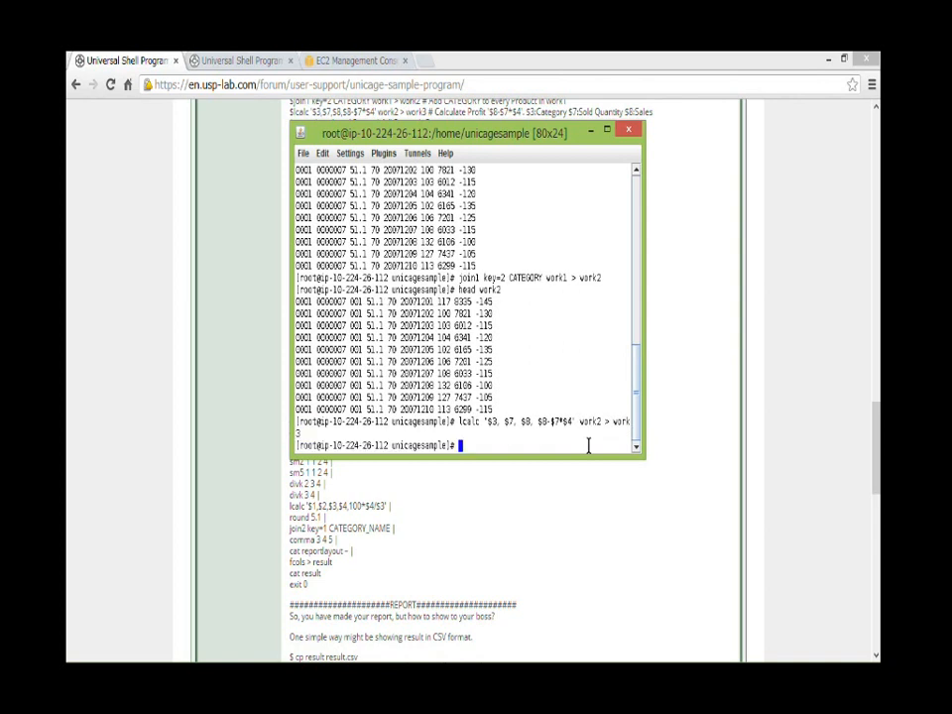
List the working files and preview the first rows of work3.
{"action": "type", "text": "head work"}
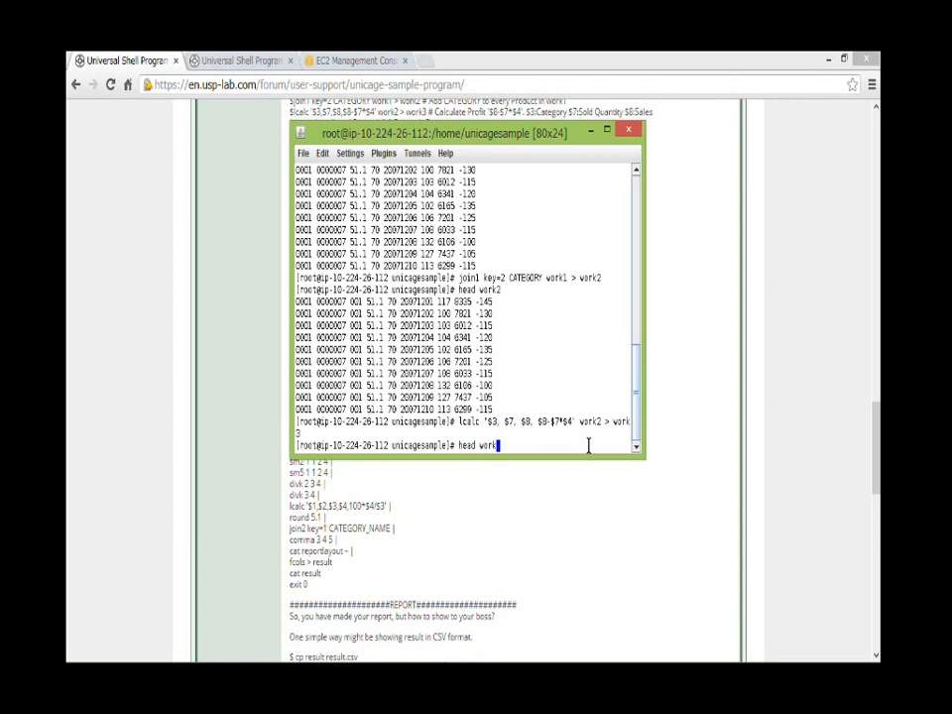
{"action": "key", "text": "Return"}
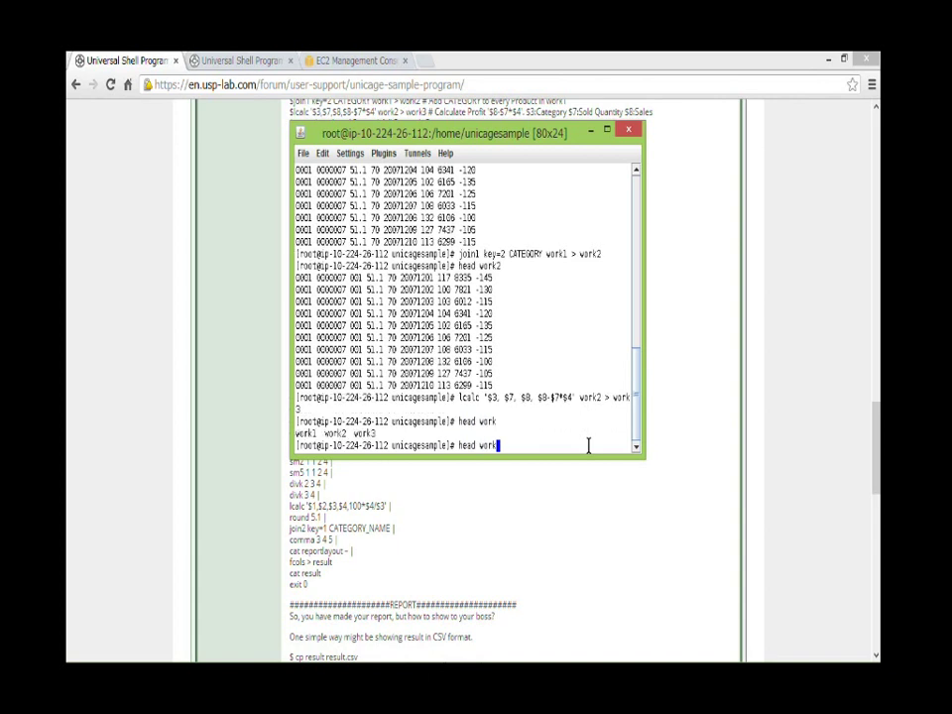
{"action": "key", "text": "Return"}
{"action": "type", "text": "msort k"}
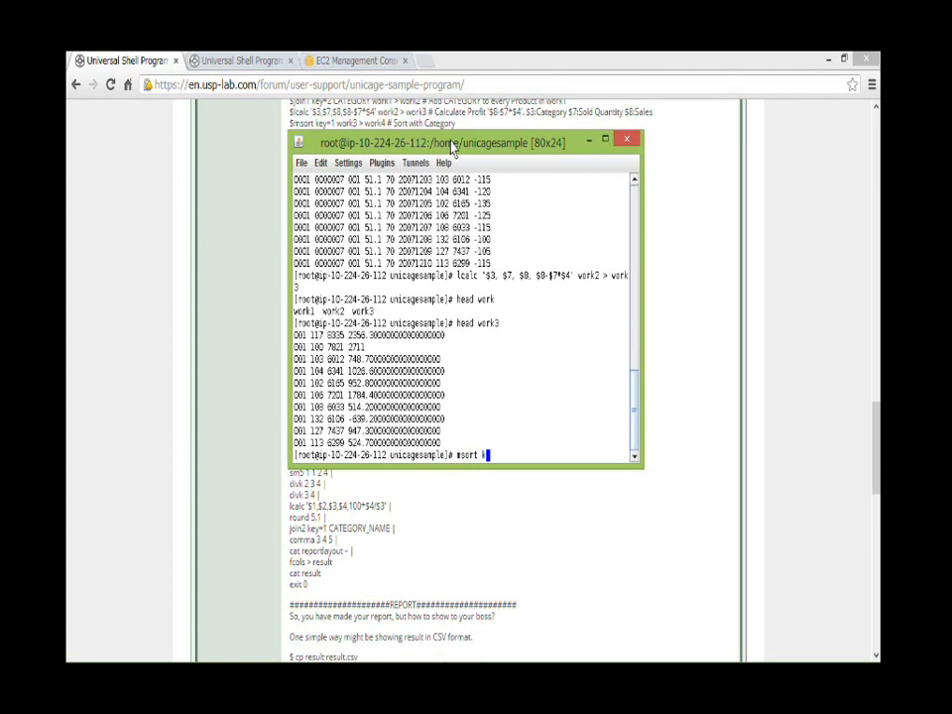
Run msort key=1 work3 > work4 to sort the profit records by category.
{"action": "type", "text": "ey"}
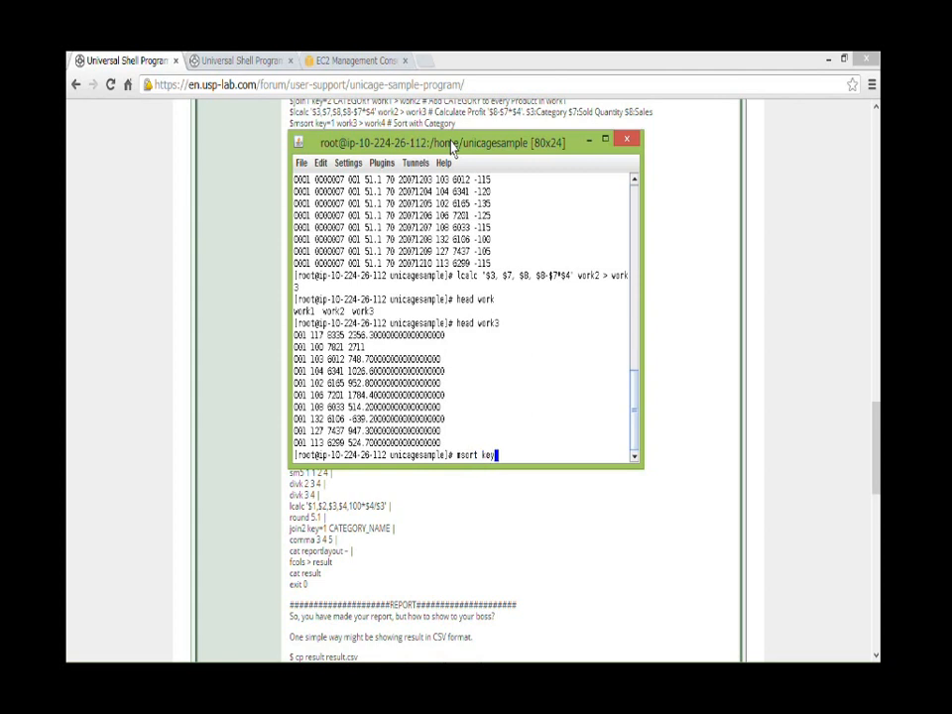
{"action": "type", "text": "=1"}
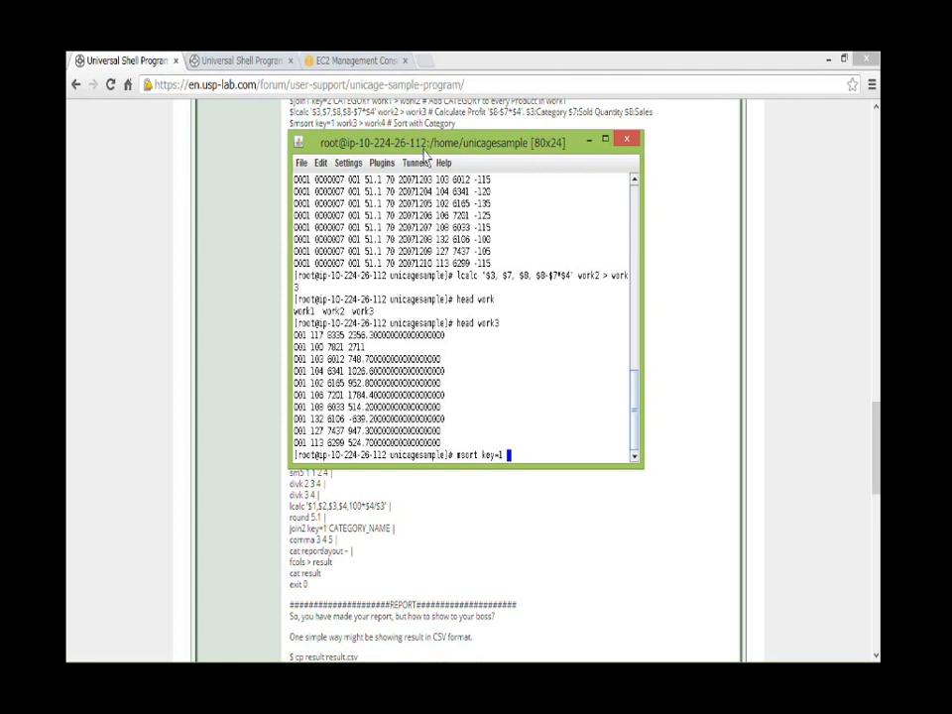
{"action": "double_click", "coordinate": [300, 347]}
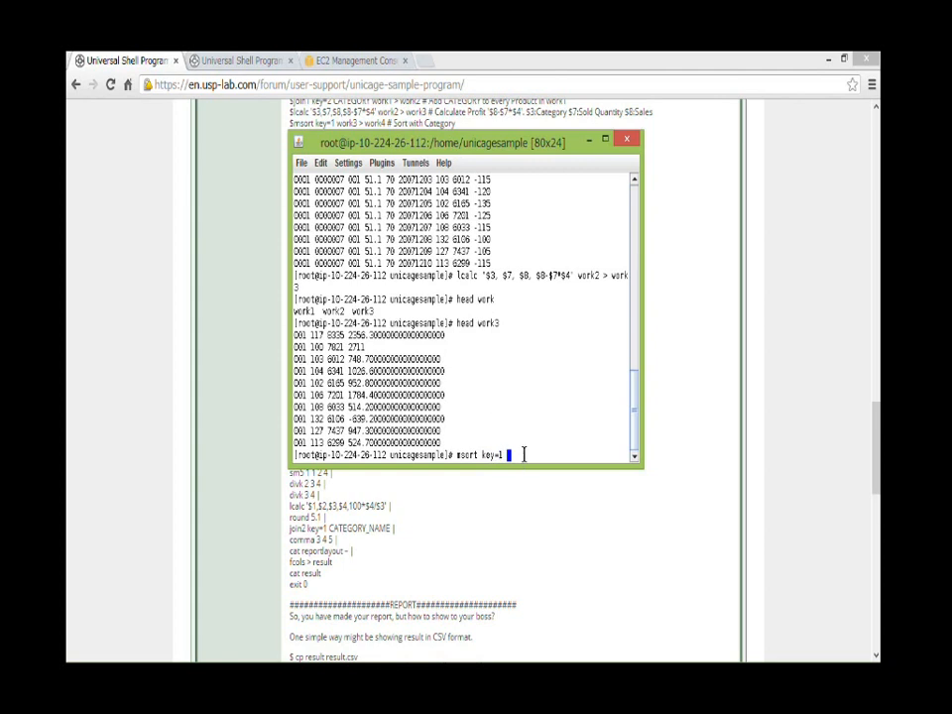
{"action": "type", "text": "work"}
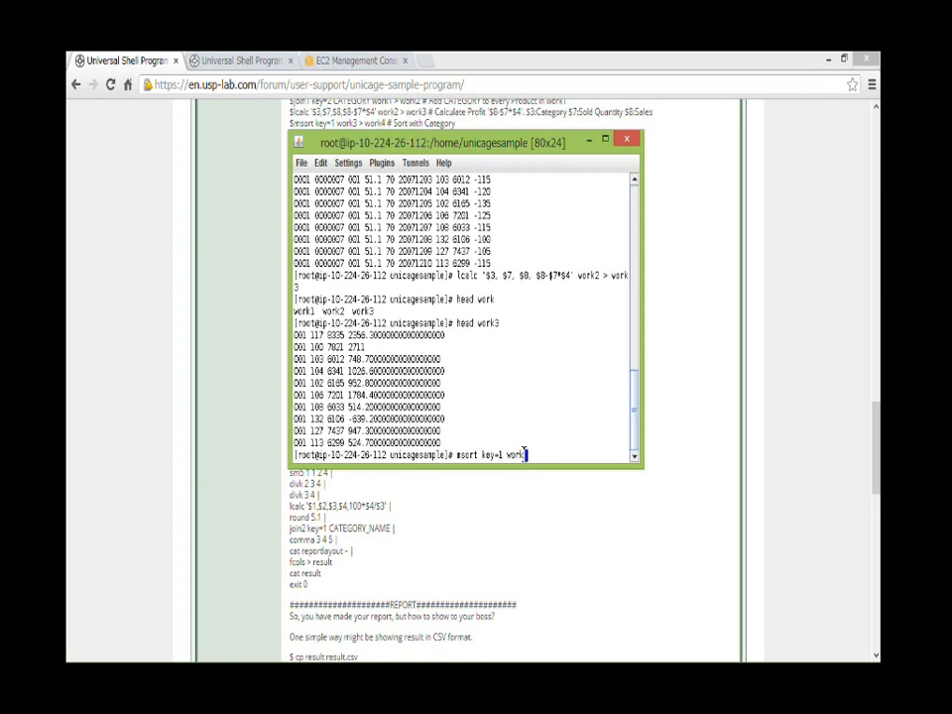
{"action": "type", "text": "> work"}
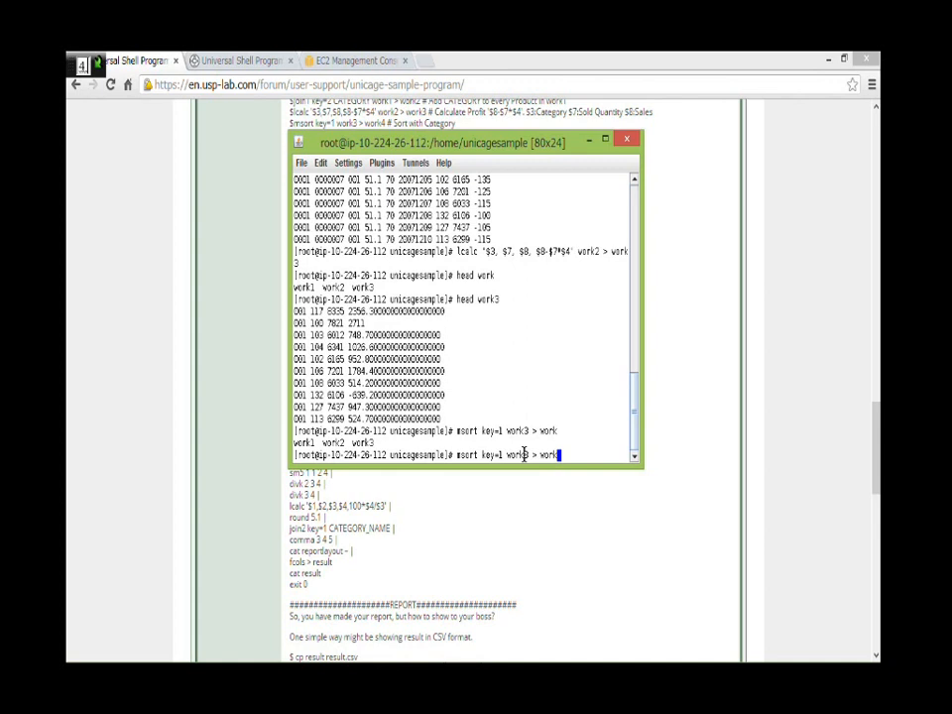
{"action": "mouse_move", "coordinate": [619, 424]}
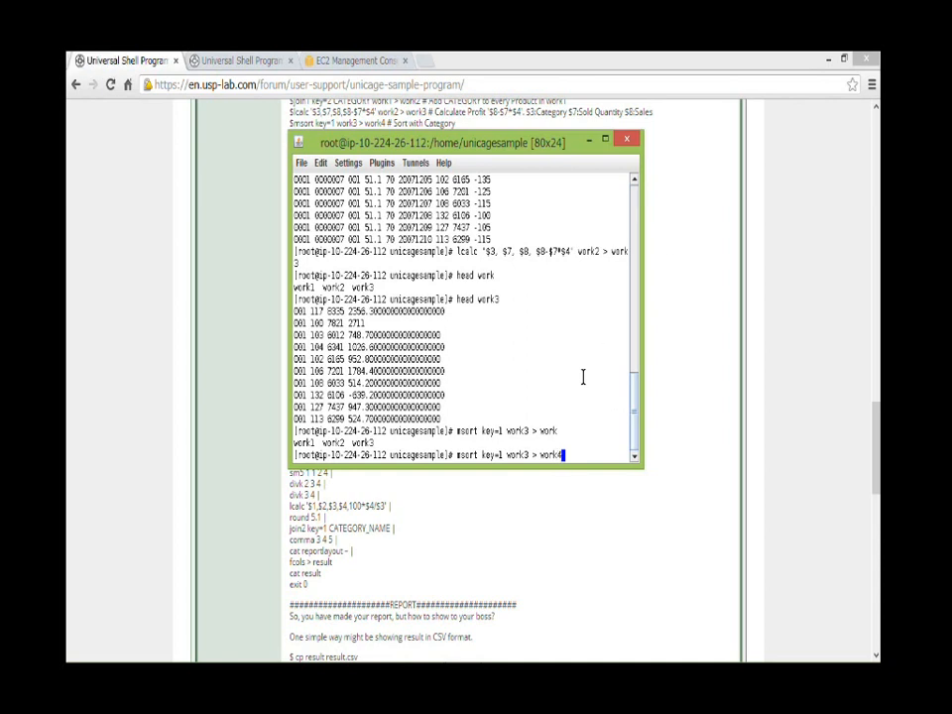
{"action": "key", "text": "Return"}
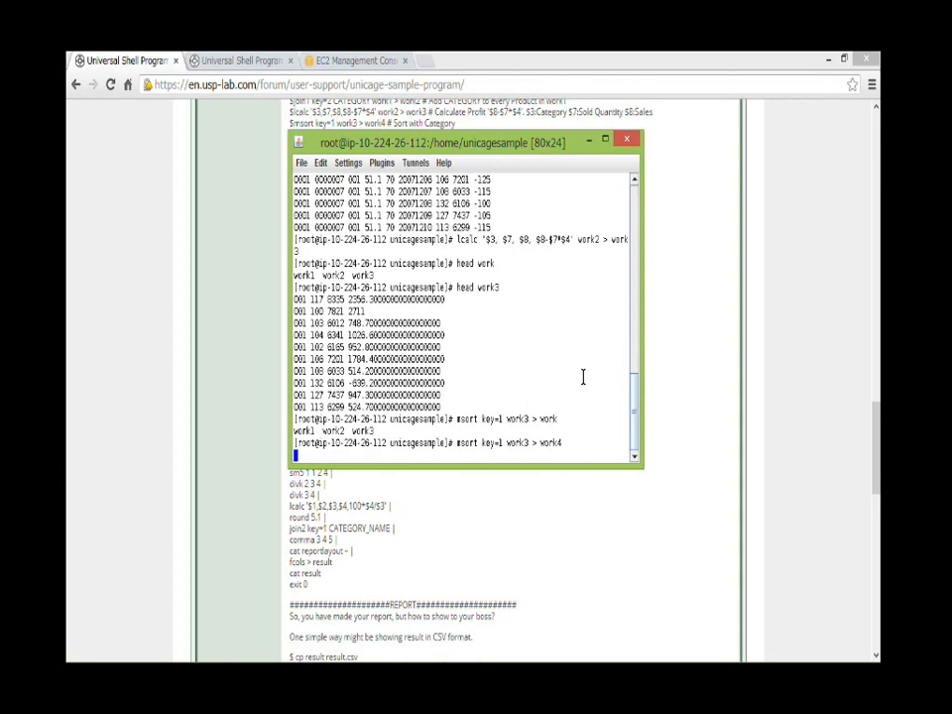
{"action": "key", "text": "Return"}
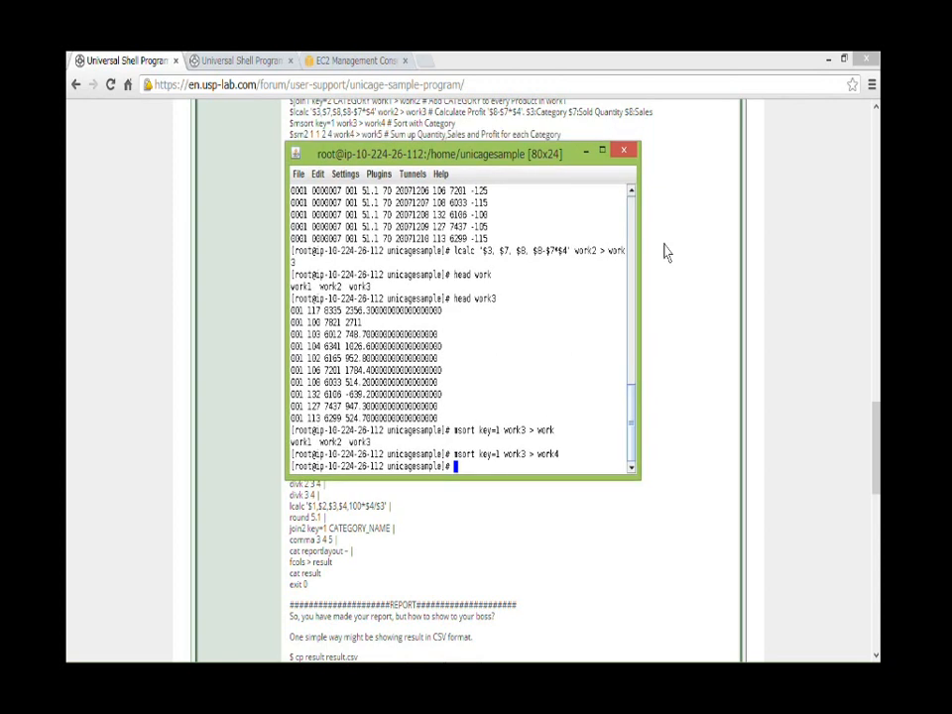
Show the first rows and then the last rows of work4 with head and tail.
{"action": "type", "text": "head work4"}
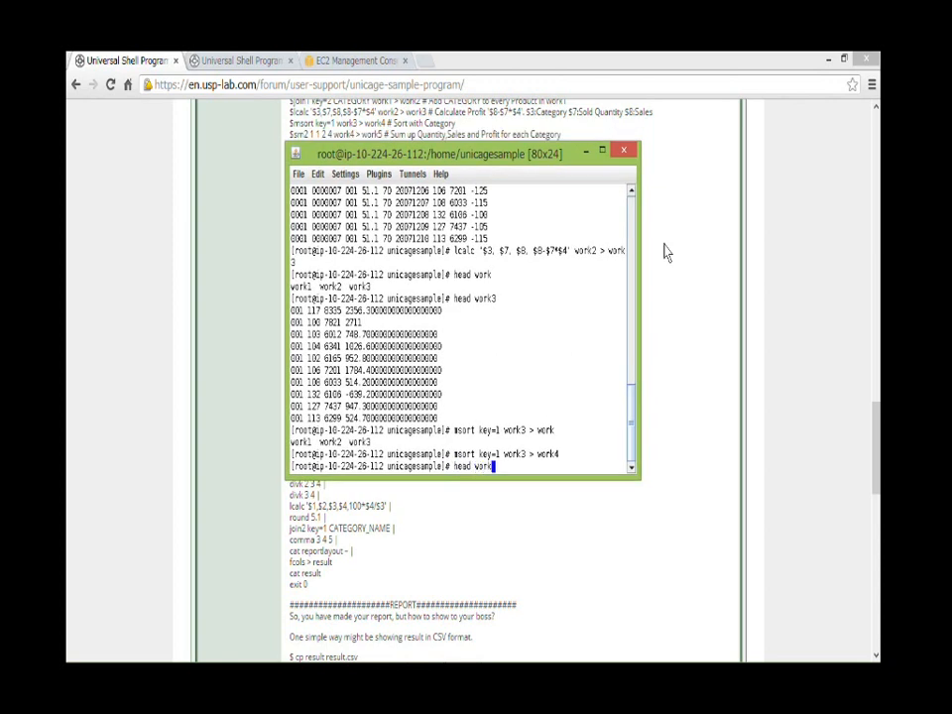
{"action": "key", "text": "Return"}
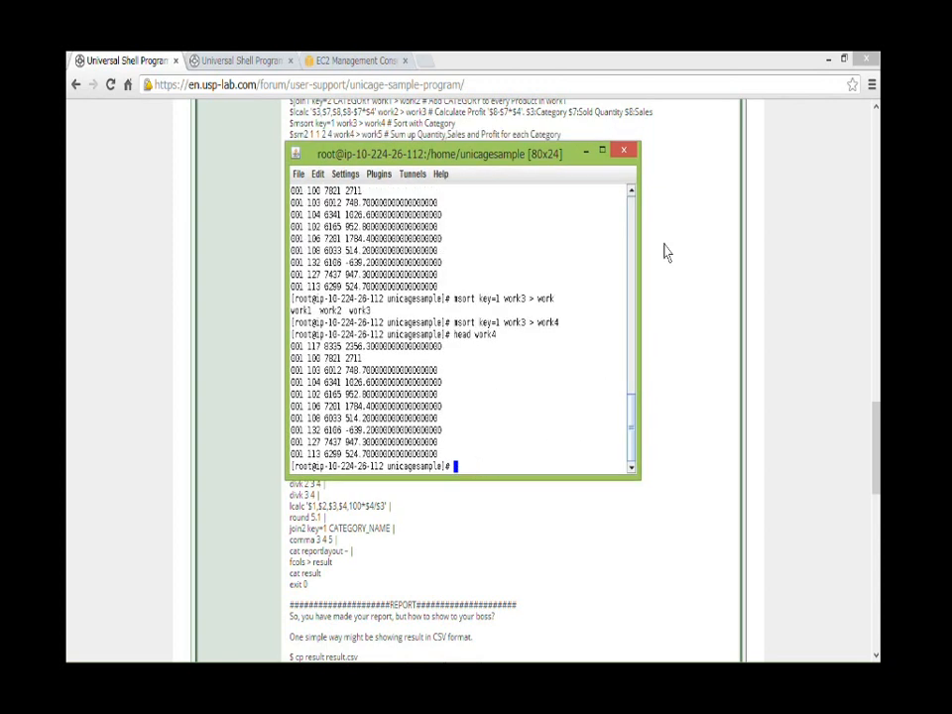
{"action": "type", "text": "t"}
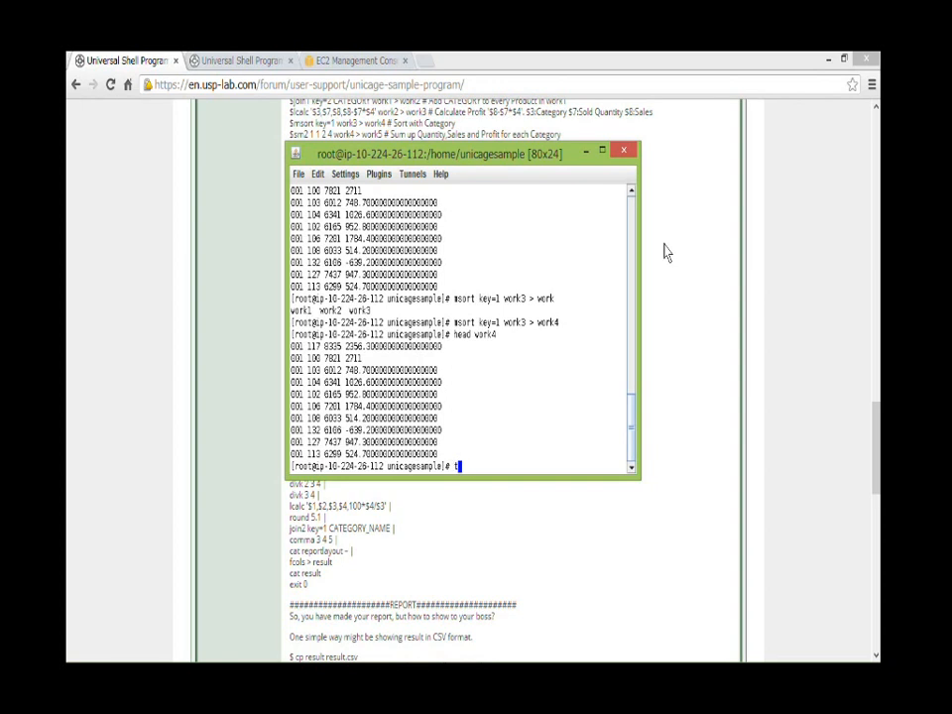
{"action": "type", "text": "tail work4"}
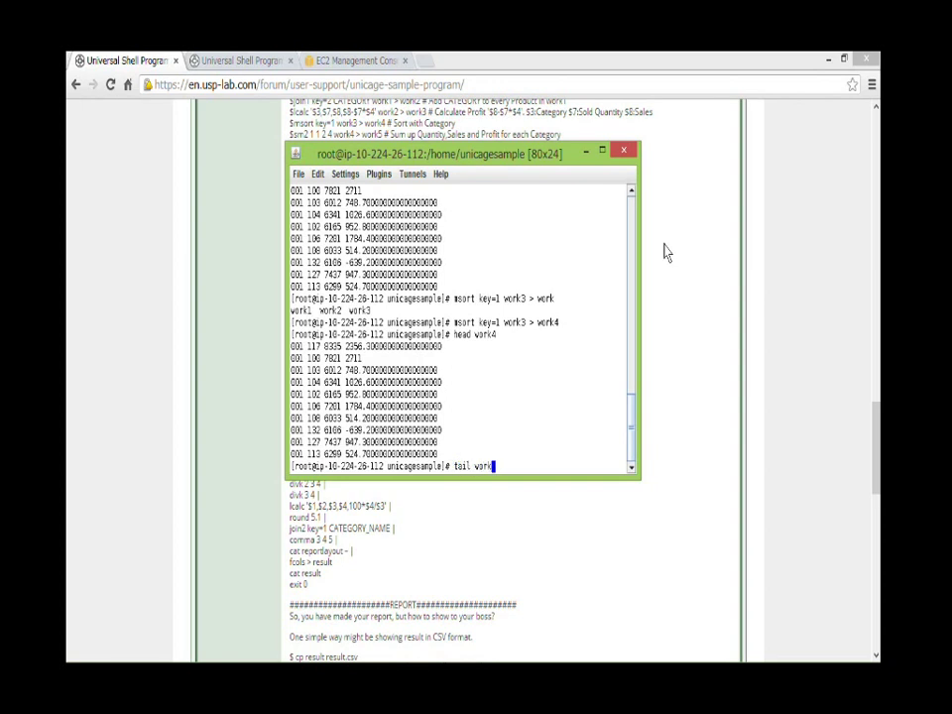
{"action": "type", "text": "4"}
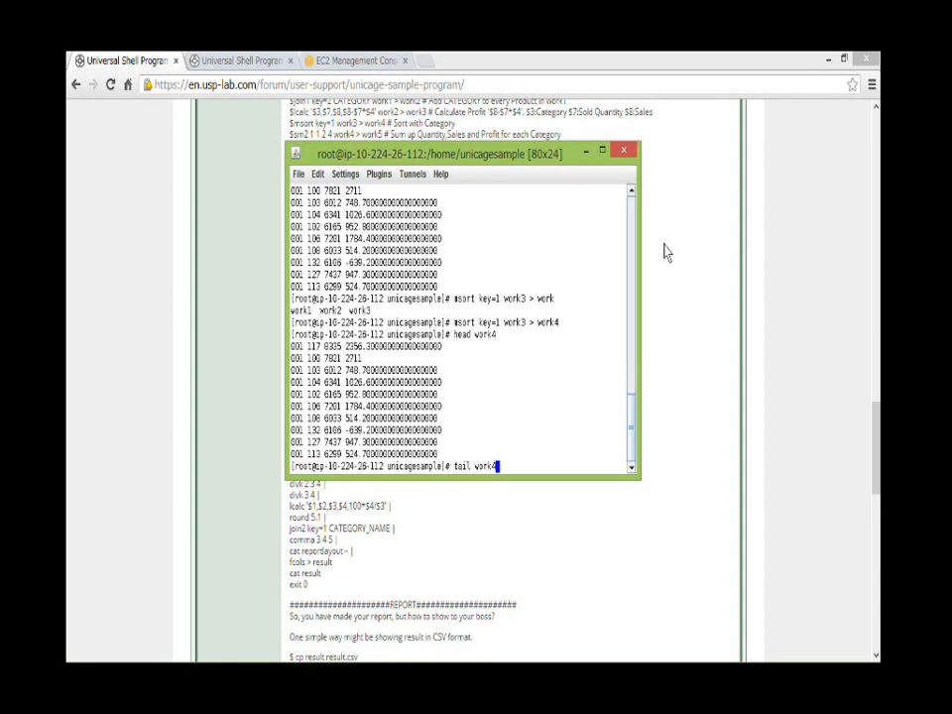
{"action": "key", "text": "Return"}
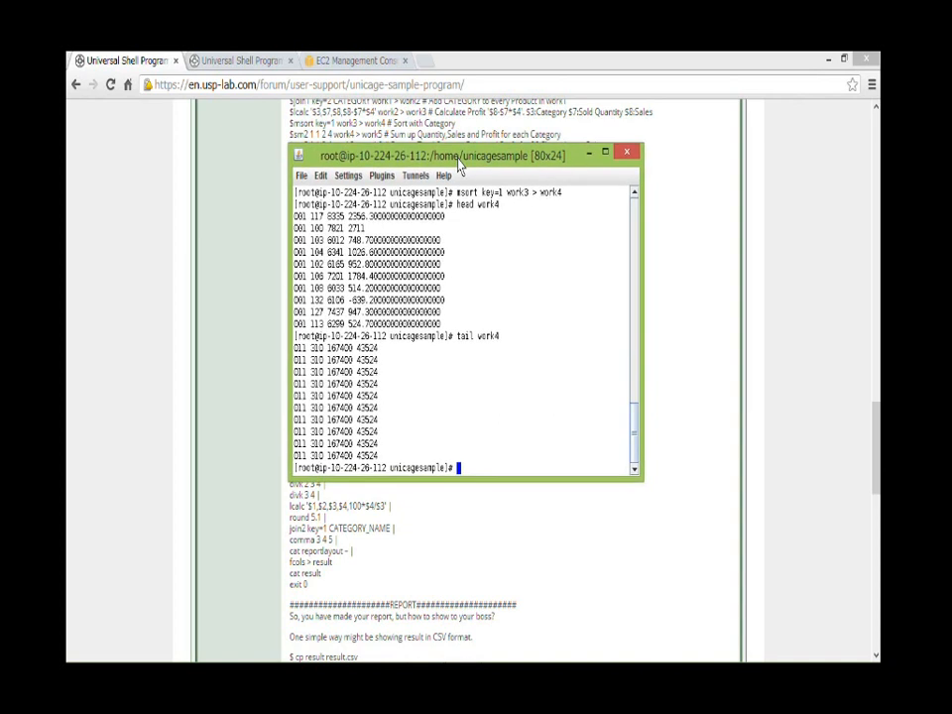
{"action": "type", "text": "$"}
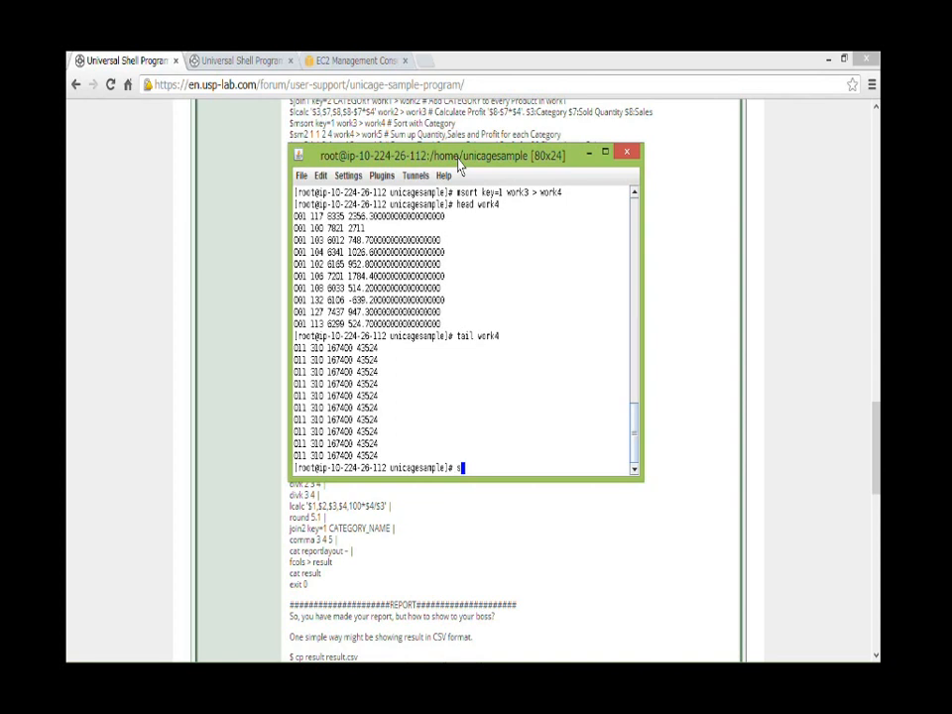
Sum quantity, sales and profit per category with sm2 1 1 2 4 work4 into work5.
{"action": "type", "text": "sm2"}
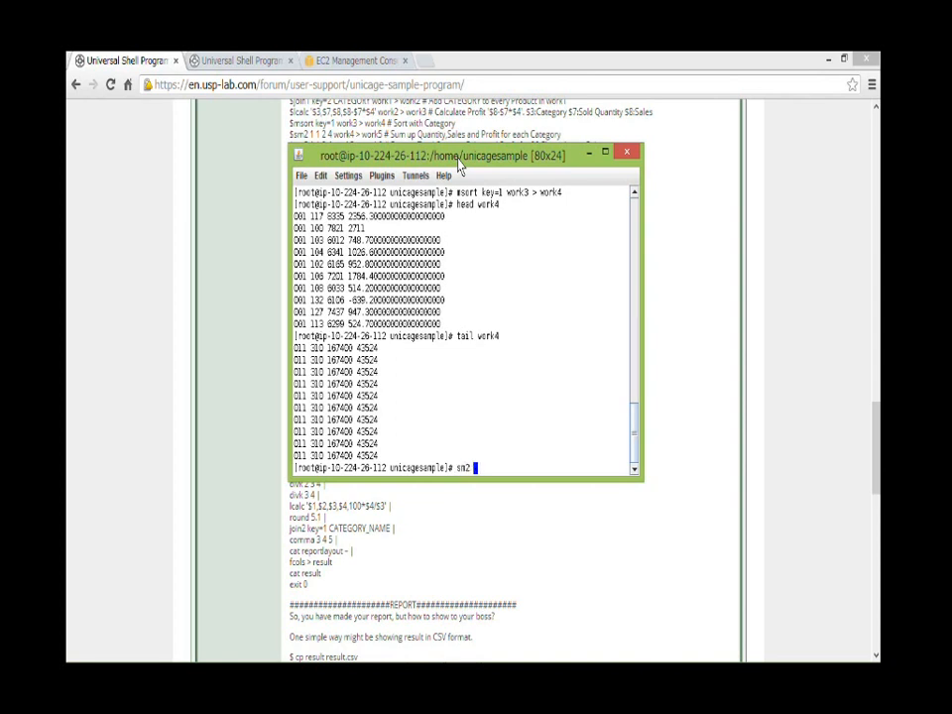
{"action": "type", "text": "1"}
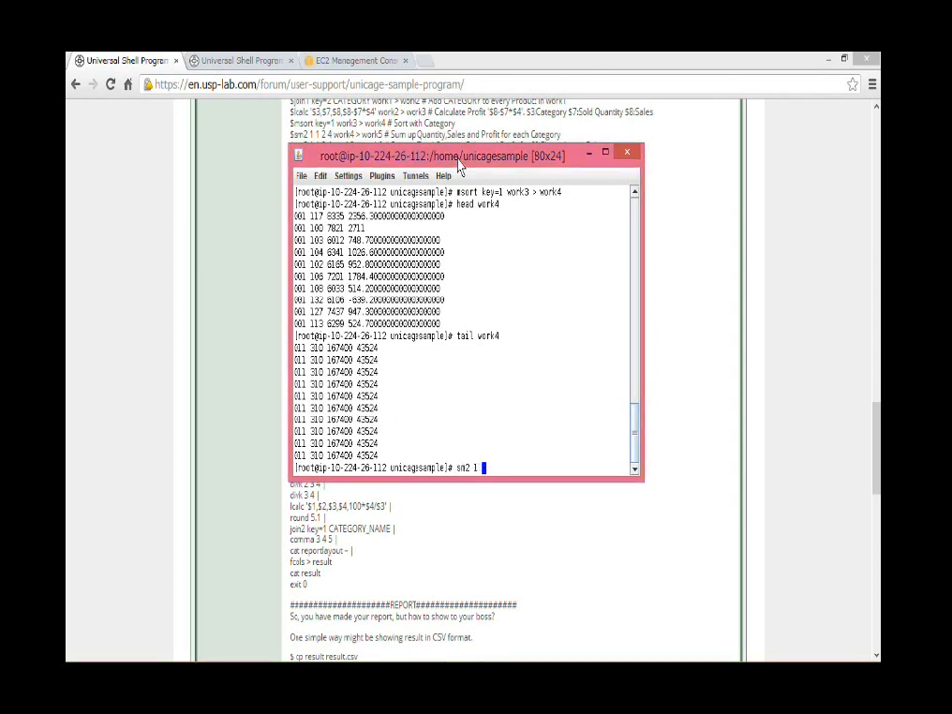
{"action": "type", "text": "1"}
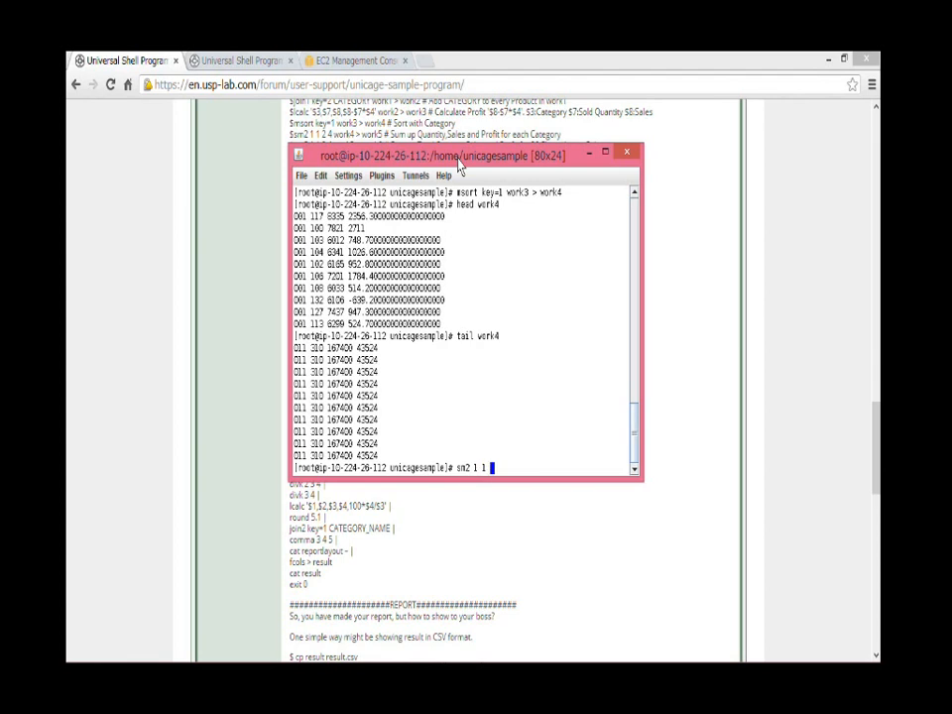
{"action": "type", "text": "2"}
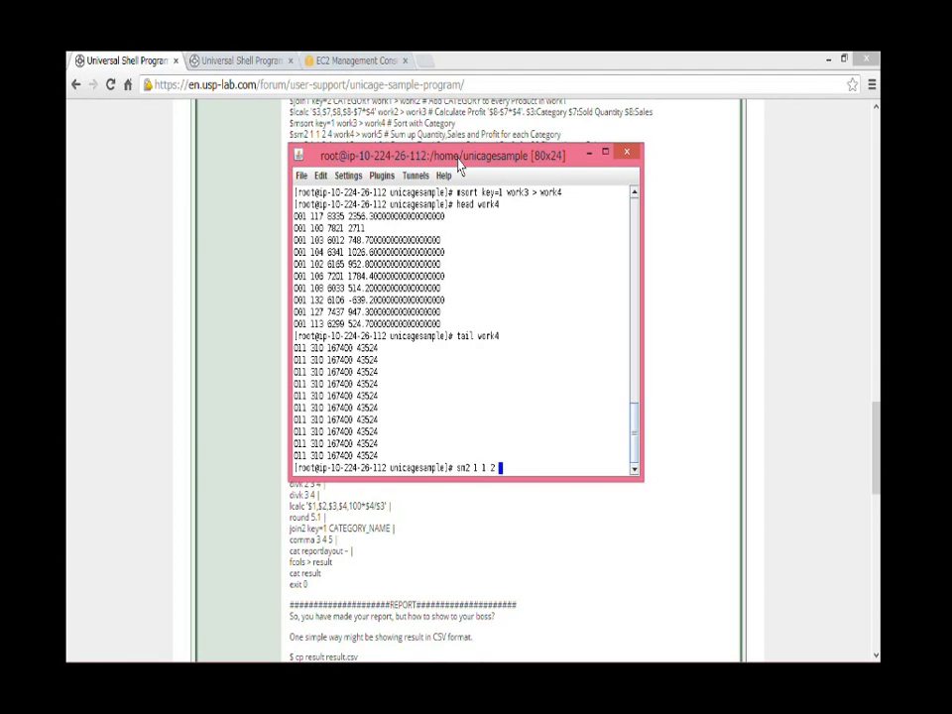
{"action": "type", "text": "4"}
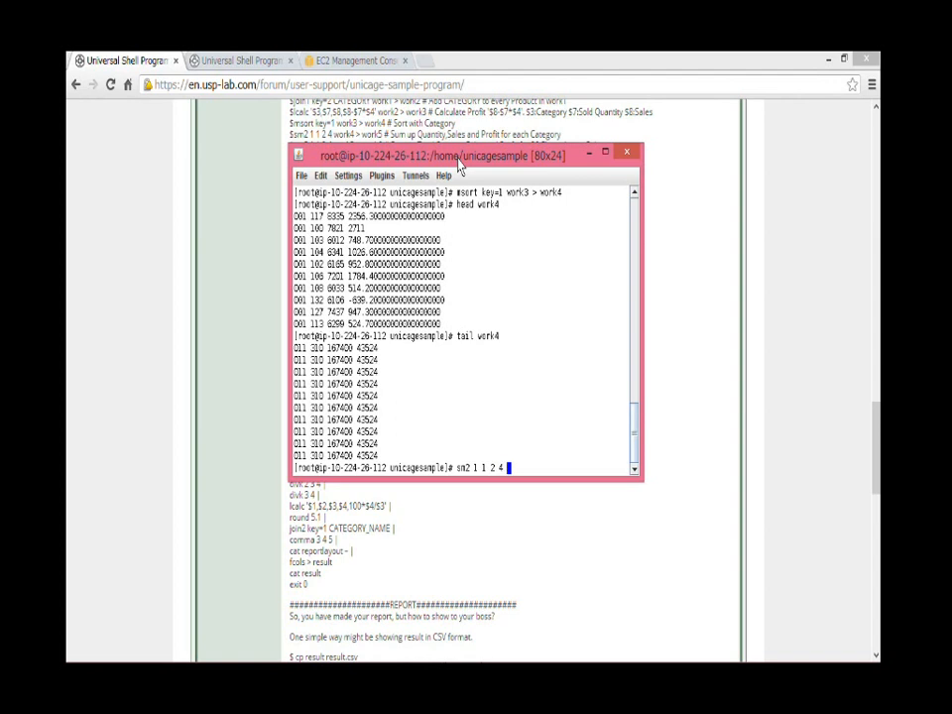
{"action": "mouse_move", "coordinate": [276, 218]}
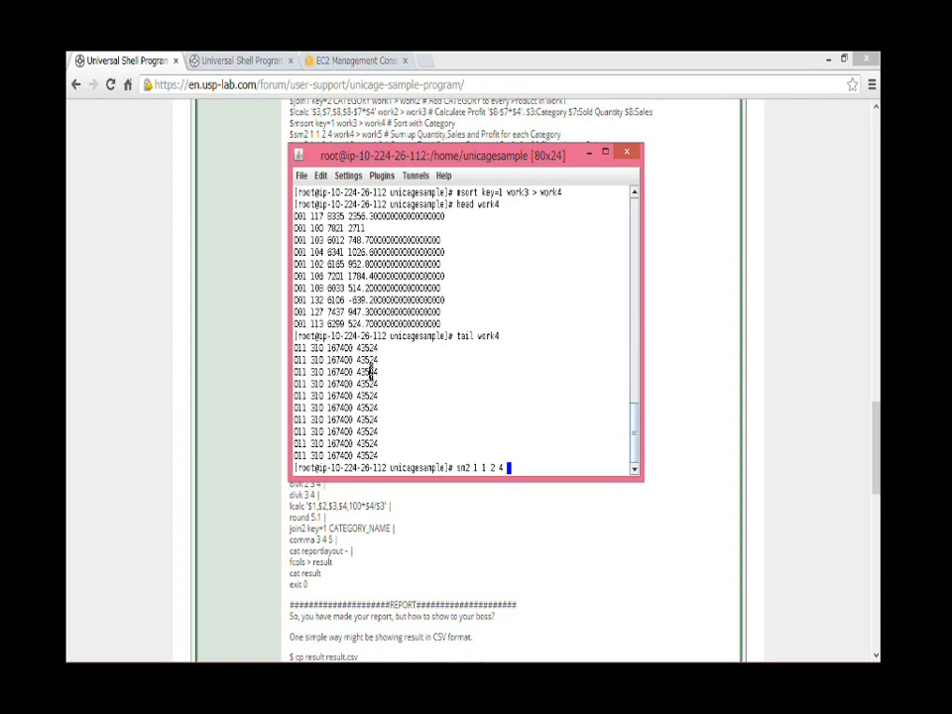
{"action": "mouse_move", "coordinate": [531, 463]}
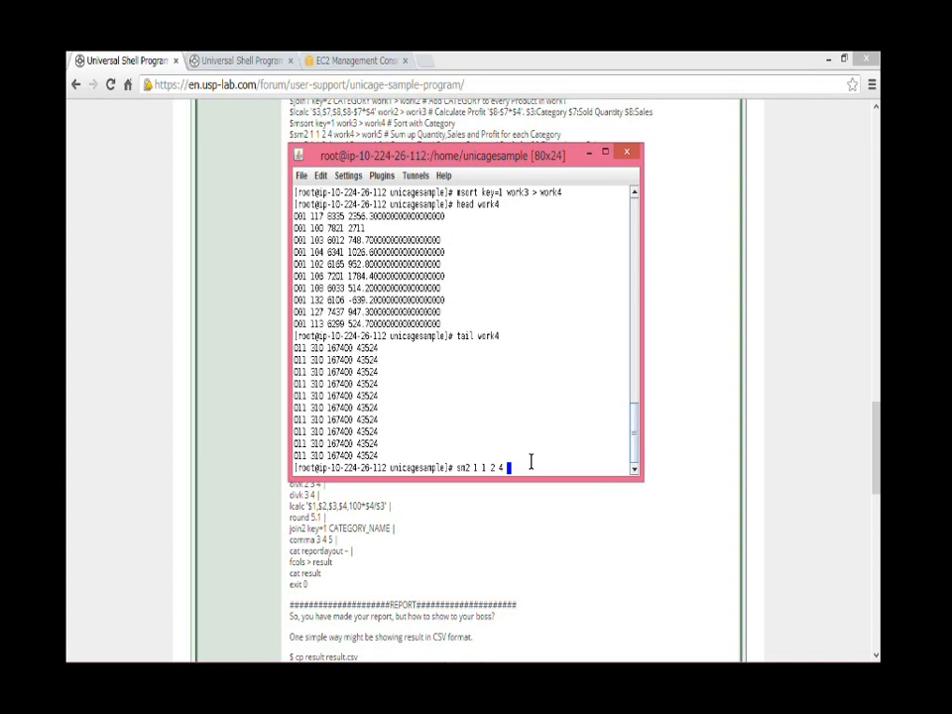
{"action": "type", "text": "work5"}
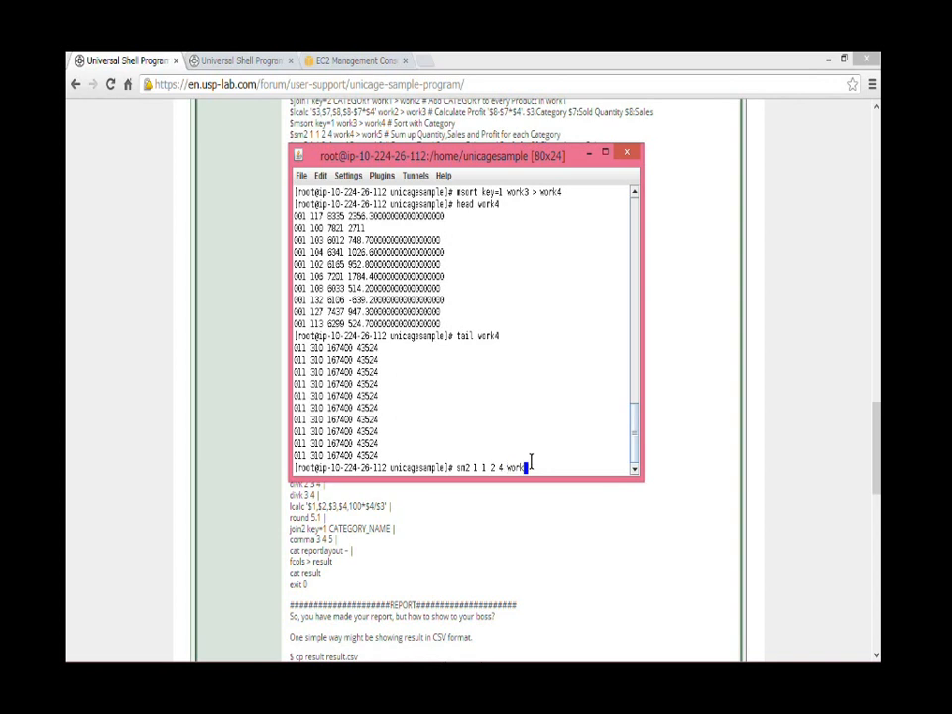
{"action": "key", "text": "Return"}
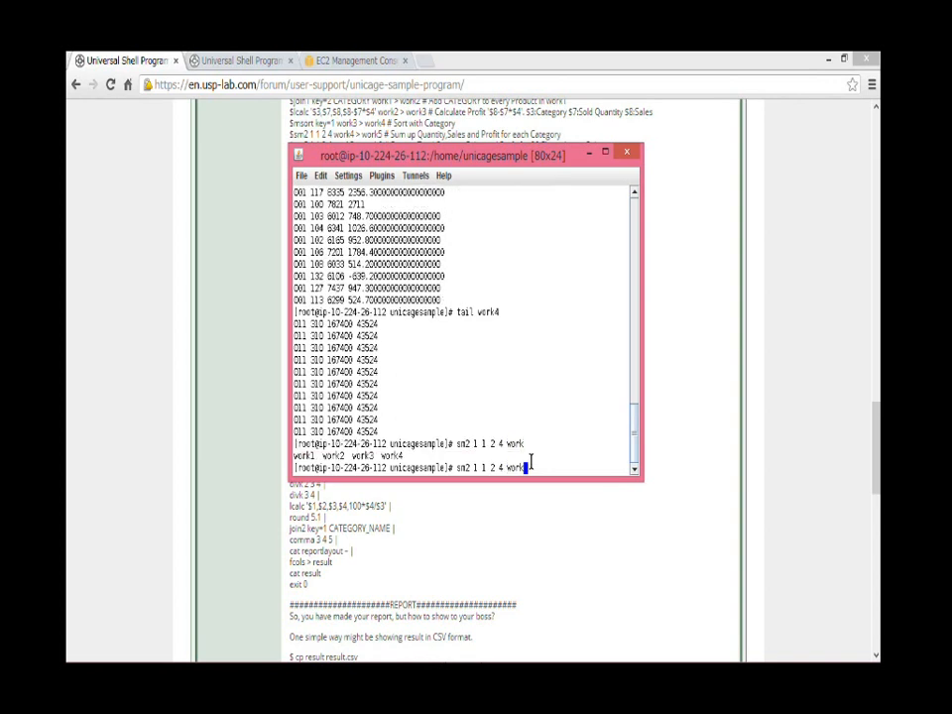
{"action": "type", "text": "> work"}
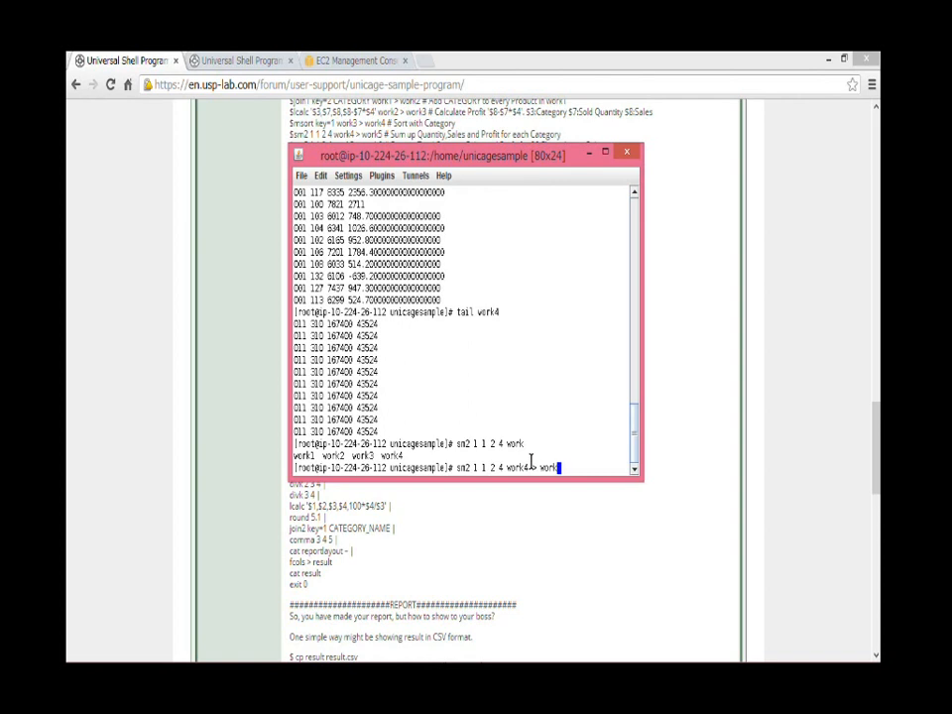
{"action": "type", "text": "5"}
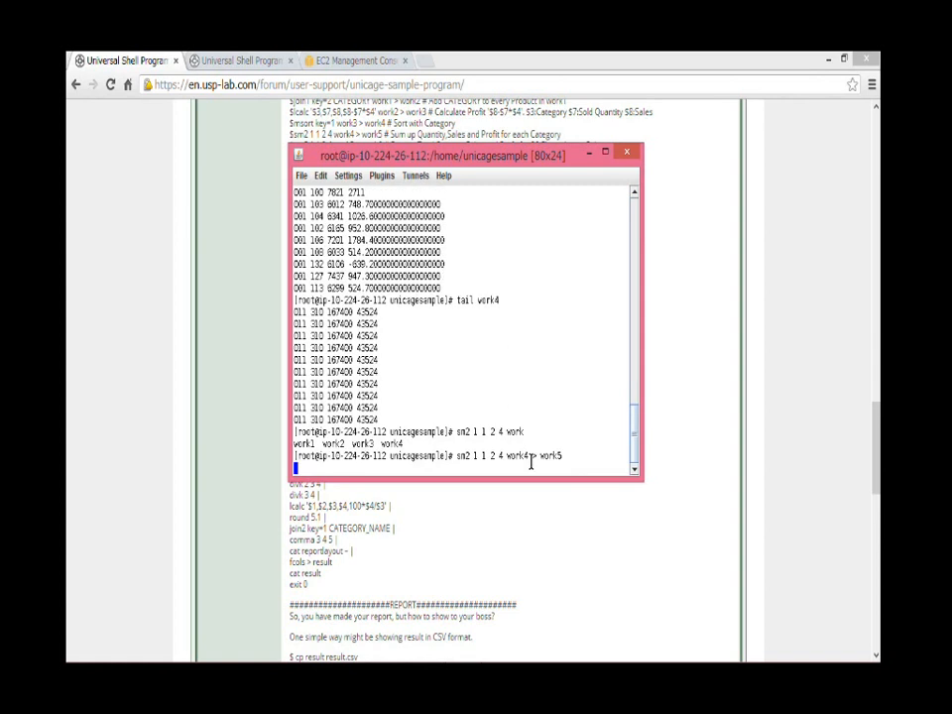
Display the per-category totals in work5 with cat.
{"action": "type", "text": "cat"}
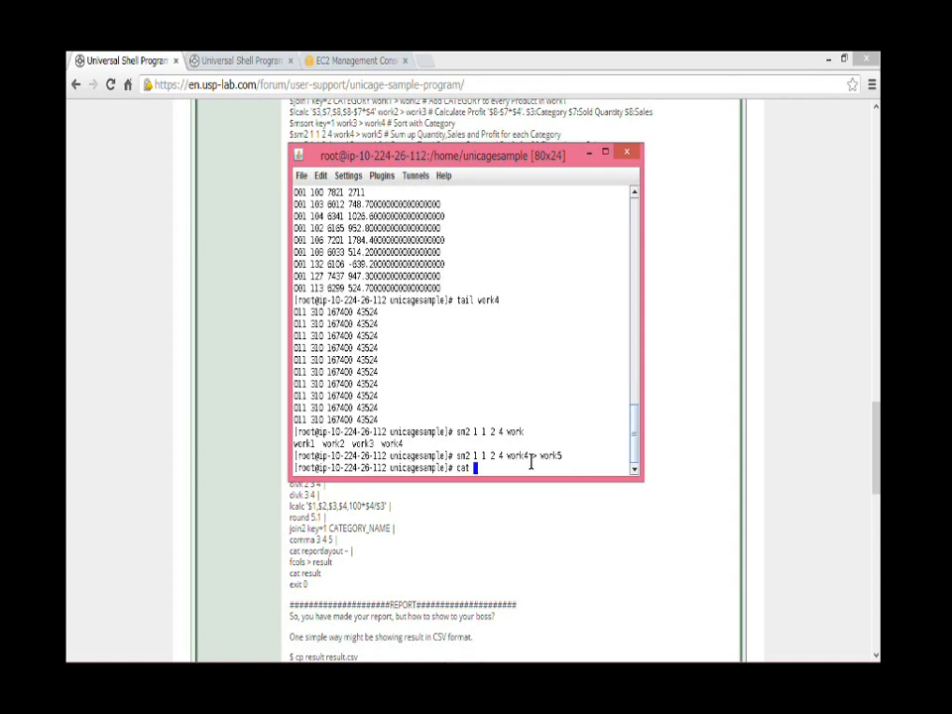
{"action": "type", "text": "work"}
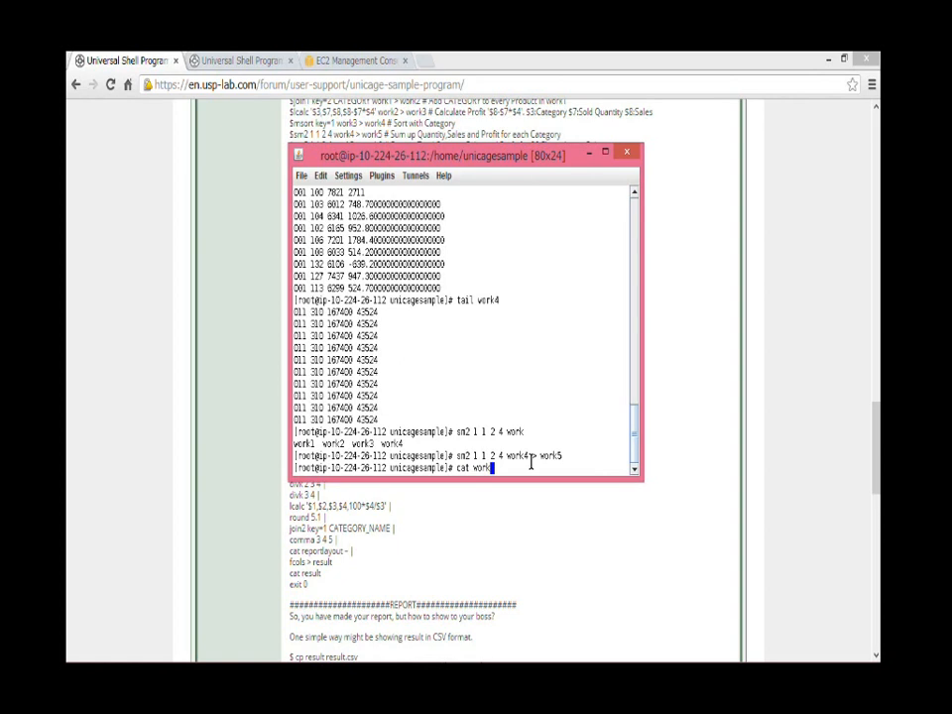
{"action": "key", "text": "Return"}
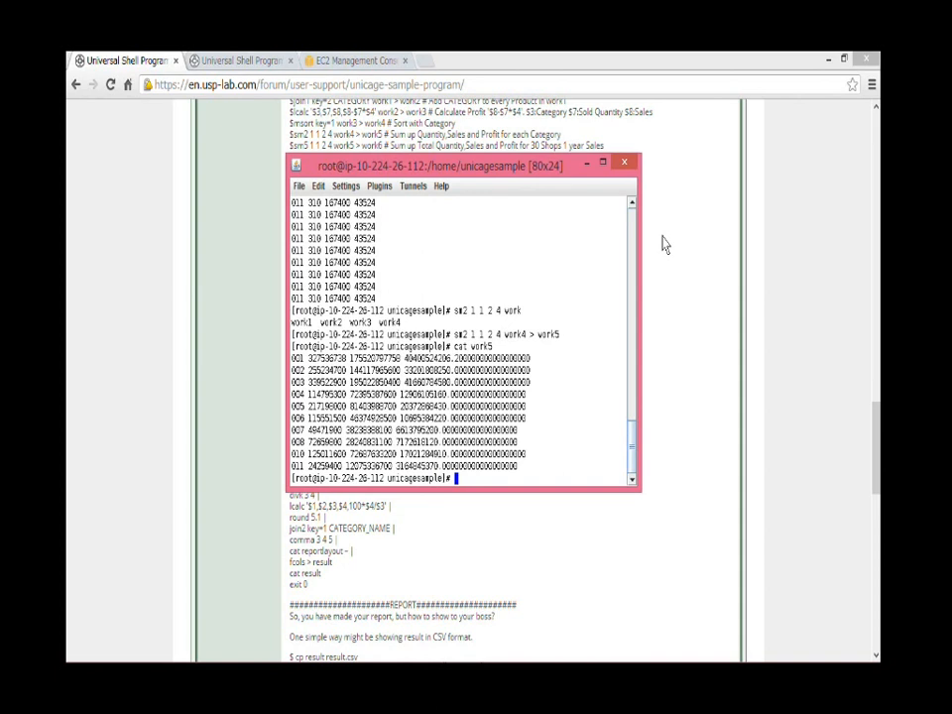
{"action": "type", "text": "sm"}
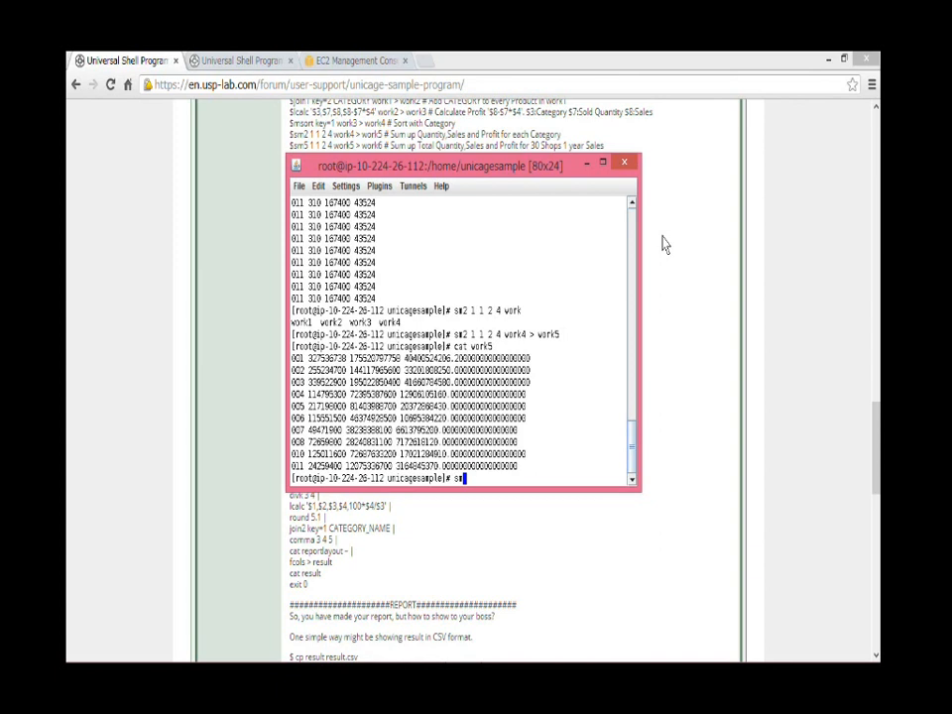
Append a grand-total row with sm5 1 1 2 4 work5 into work6 and display it.
{"action": "type", "text": "5 1 1 2 4"}
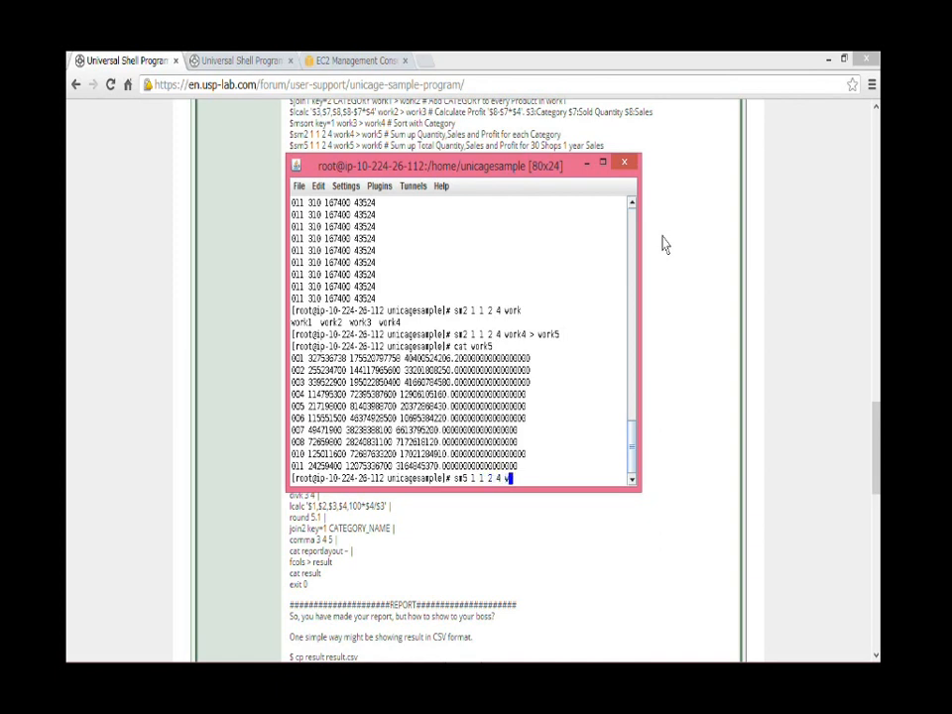
{"action": "type", "text": "work5 > work6"}
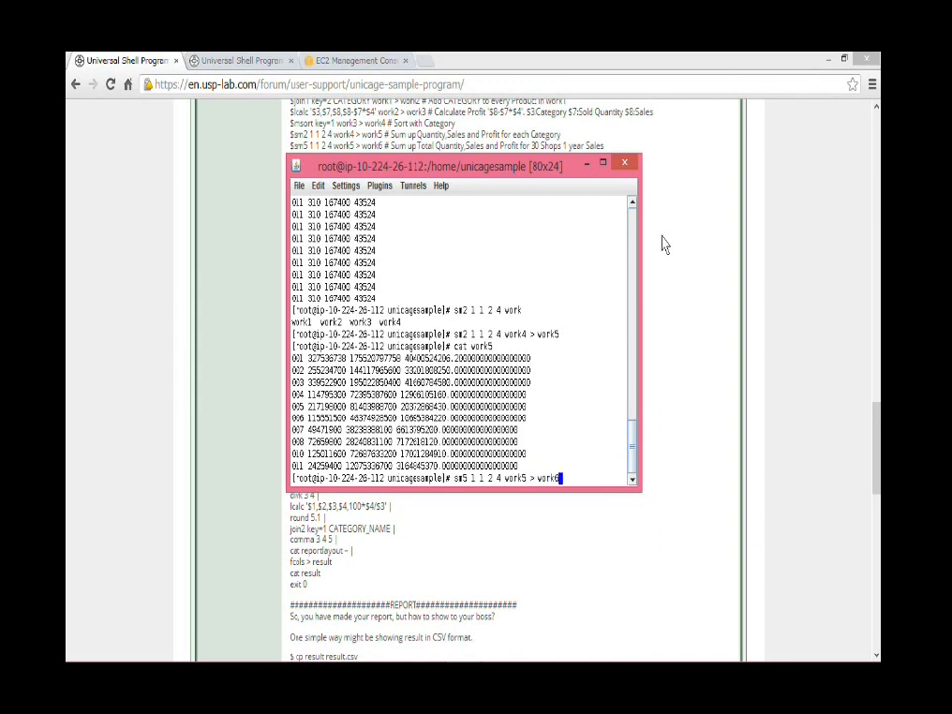
{"action": "key", "text": "Return"}
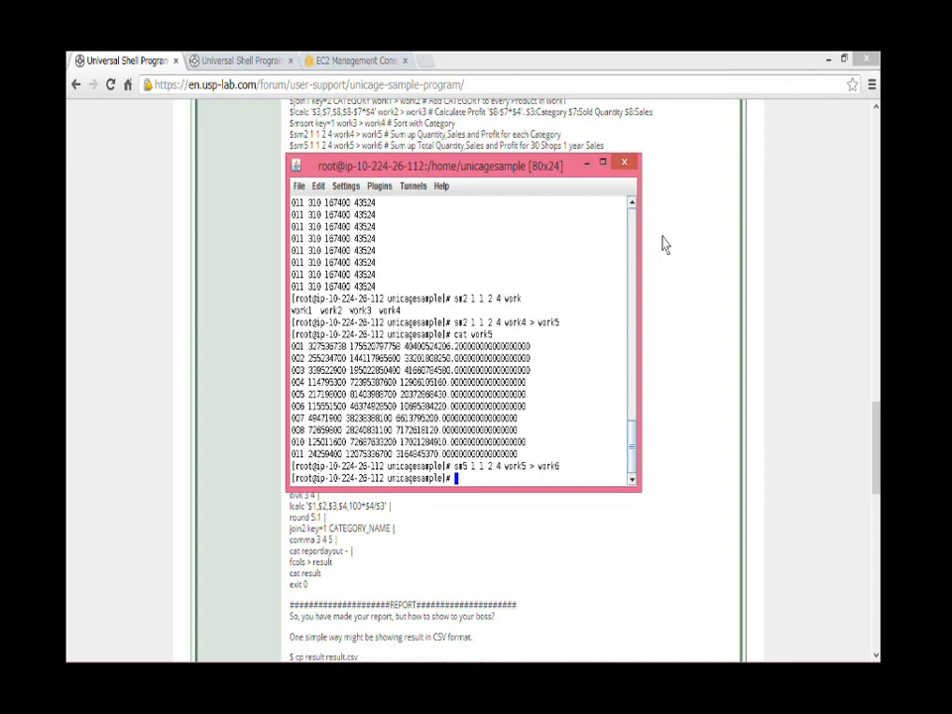
{"action": "type", "text": "cat work"}
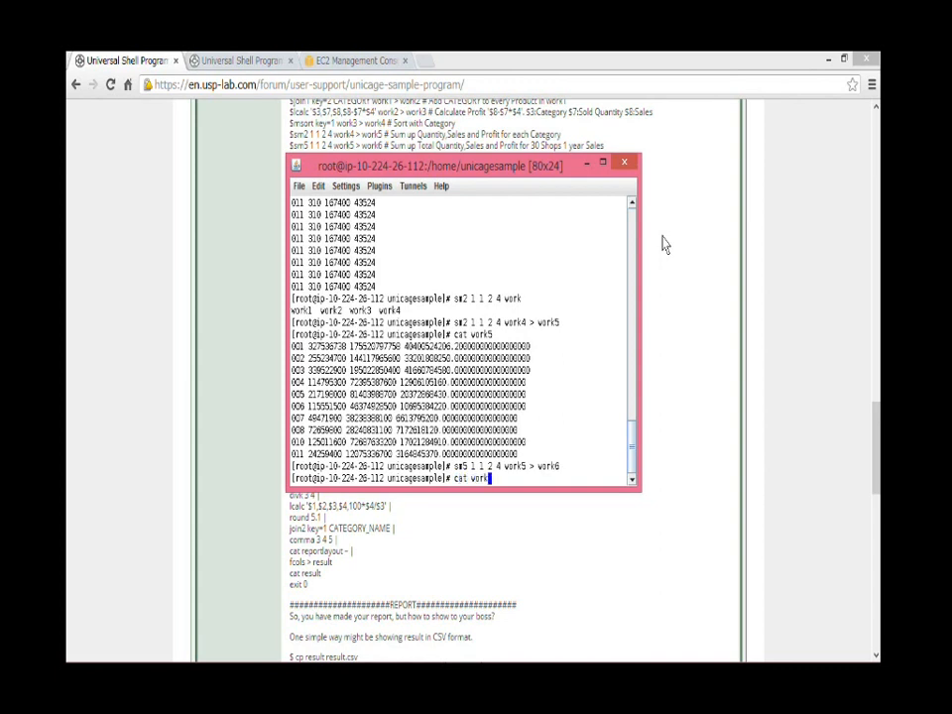
{"action": "key", "text": "Return"}
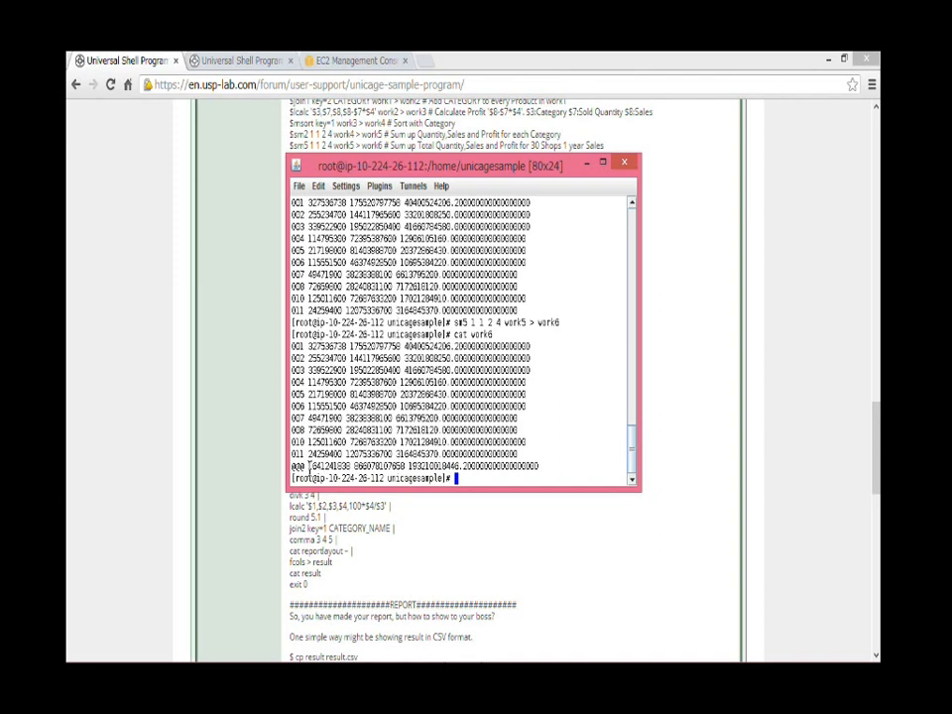
{"action": "double_click", "coordinate": [373, 466]}
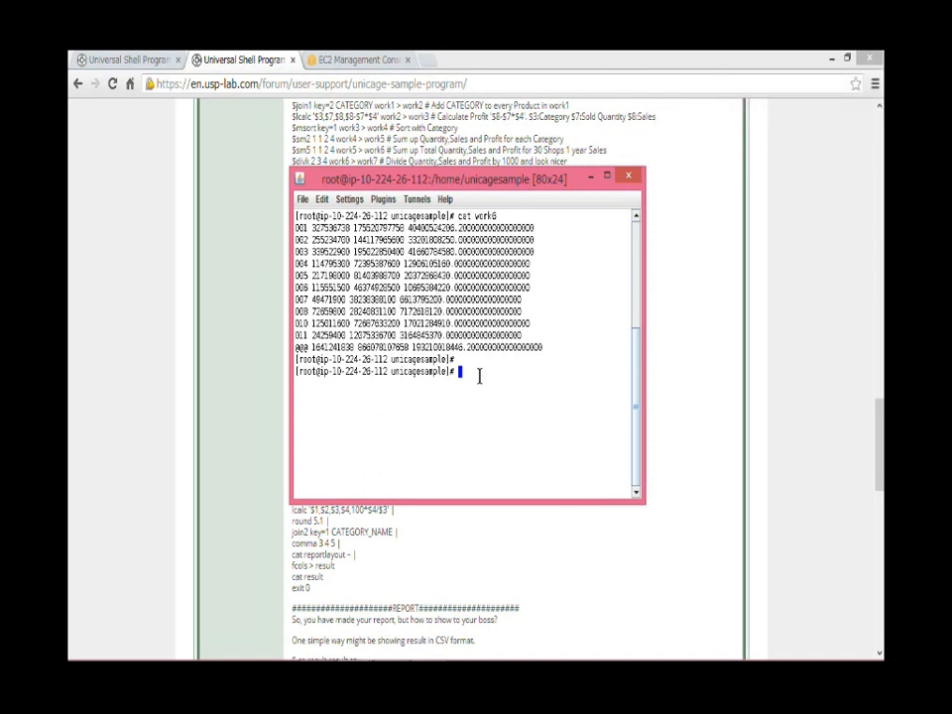
Run a first divk over columns into work7 and display the rescaled totals.
{"action": "type", "text": "divk"}
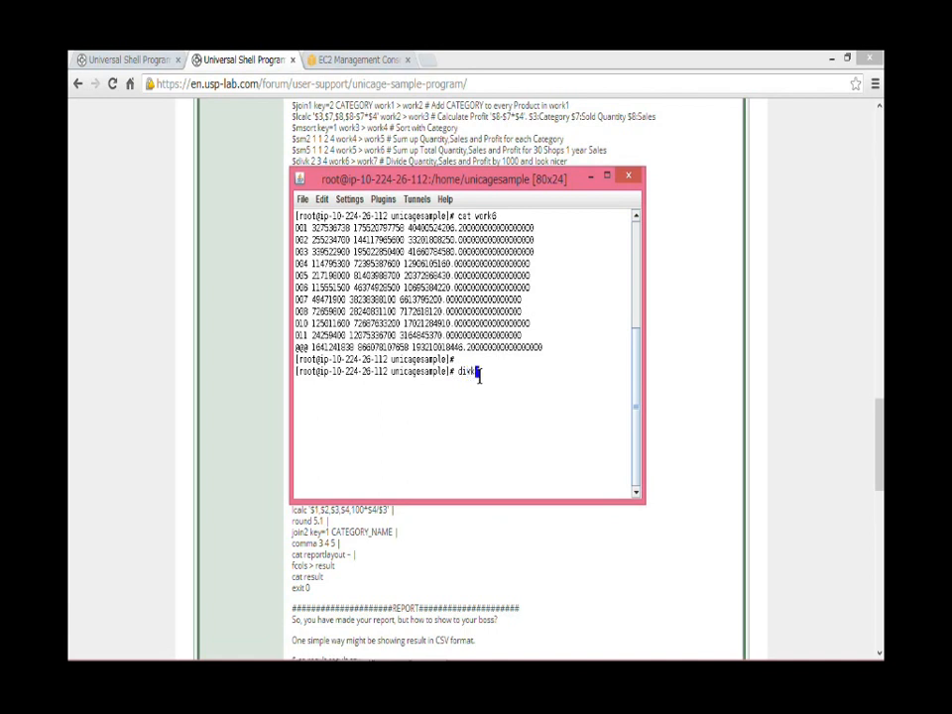
{"action": "mouse_move", "coordinate": [497, 448]}
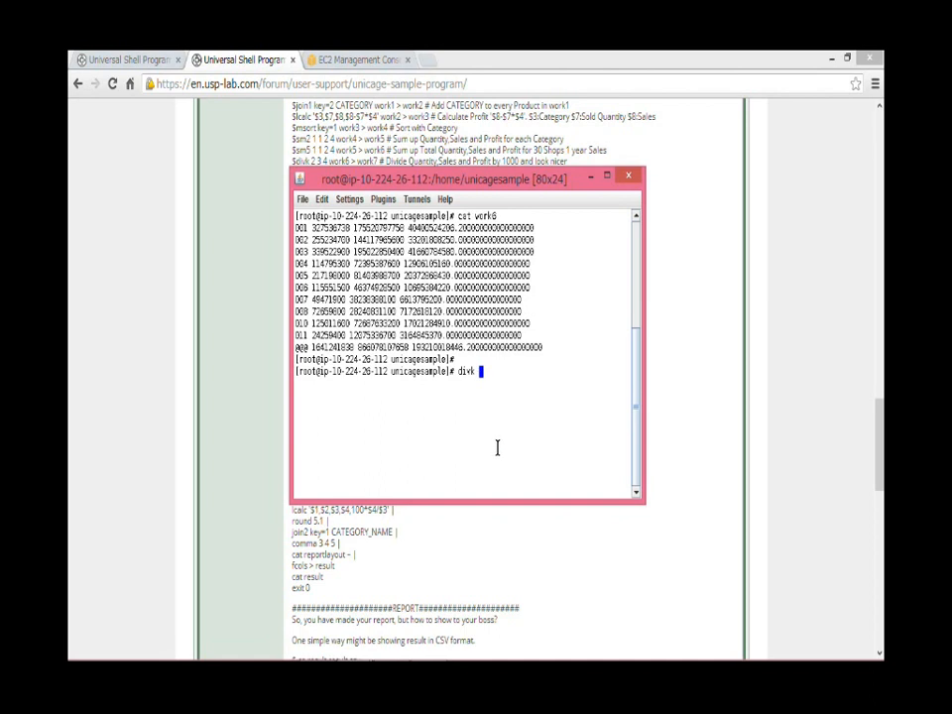
{"action": "type", "text": "2"}
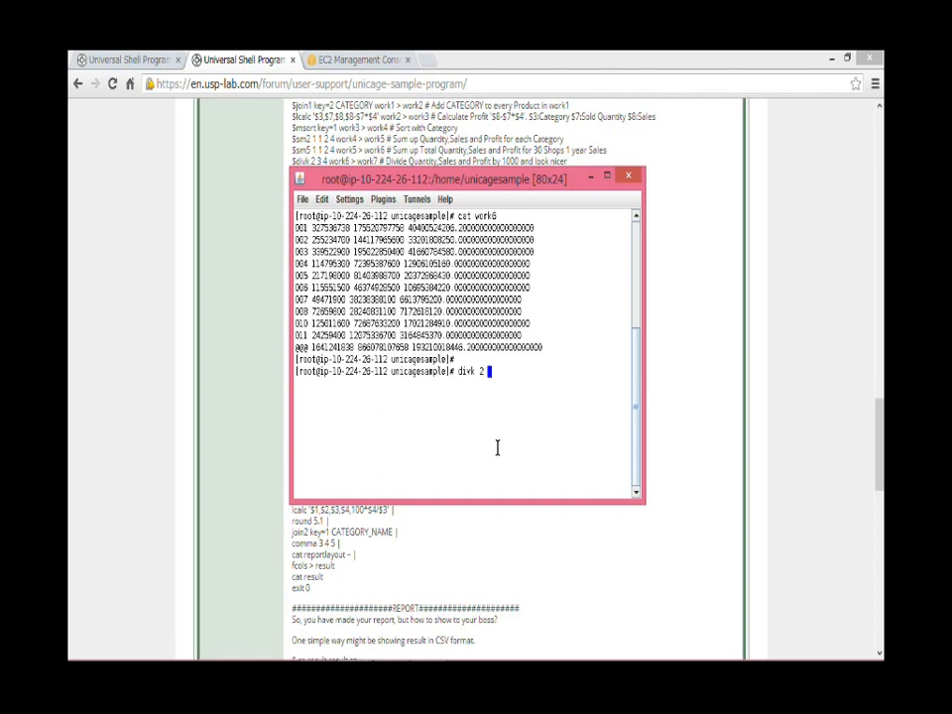
{"action": "type", "text": "3 4"}
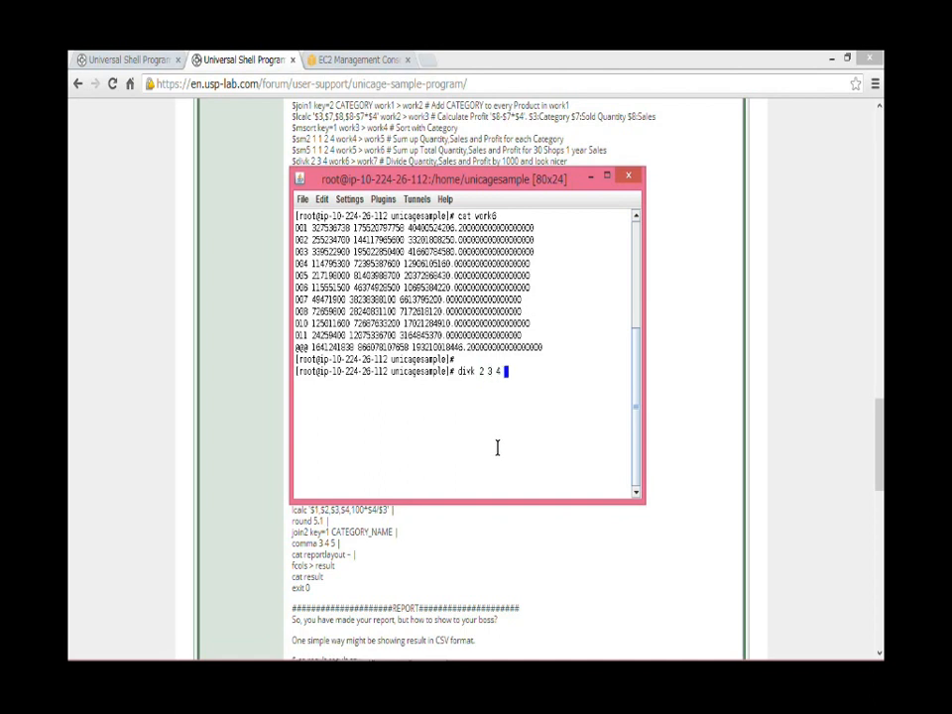
{"action": "type", "text": "work"}
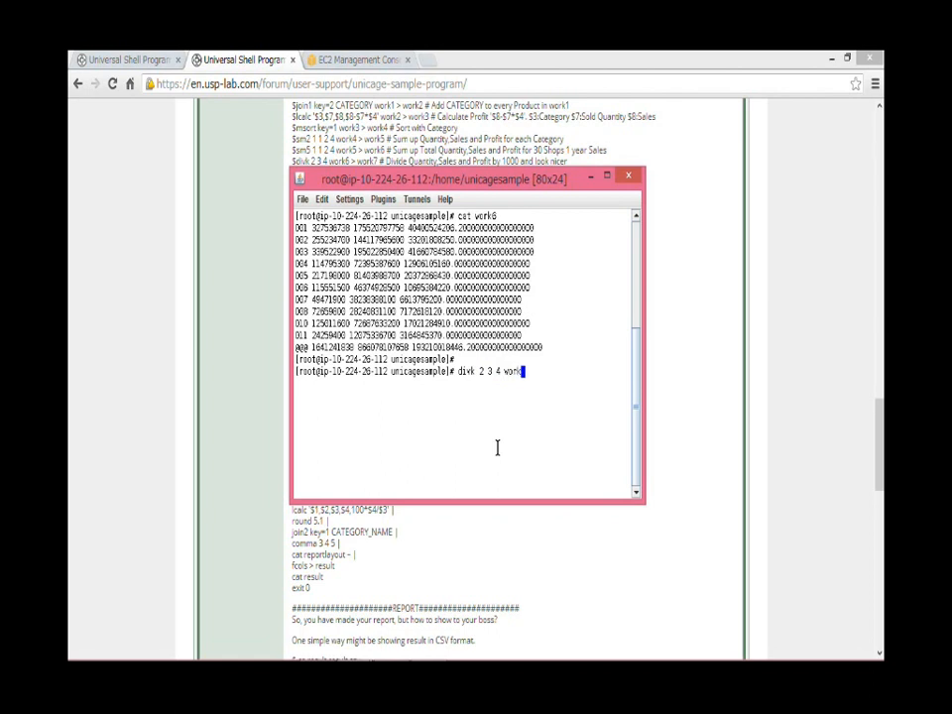
{"action": "type", "text": "> wo"}
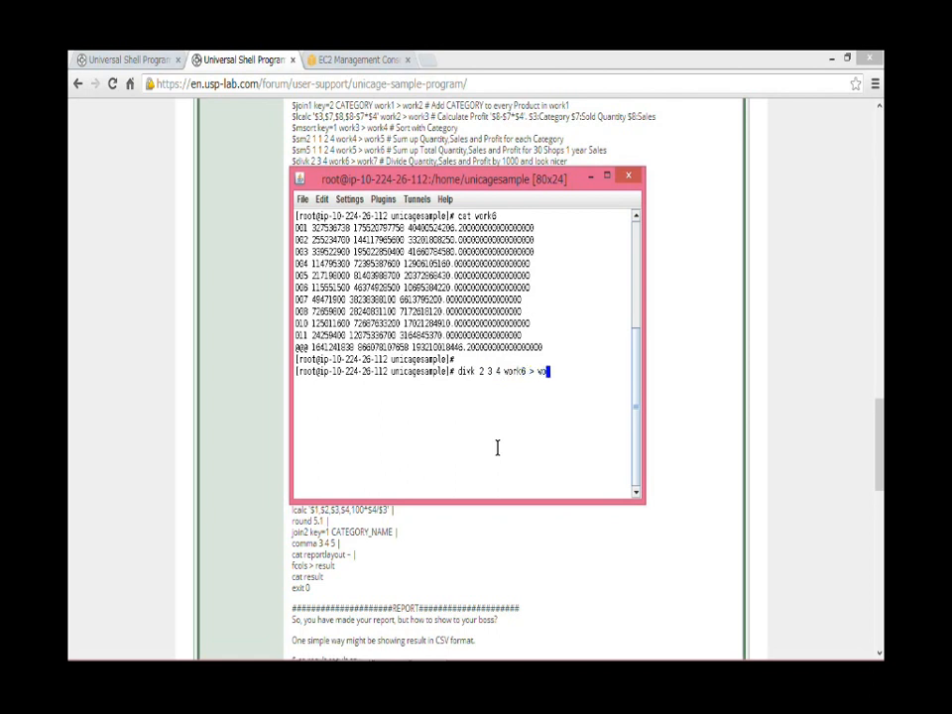
{"action": "type", "text": "rk7"}
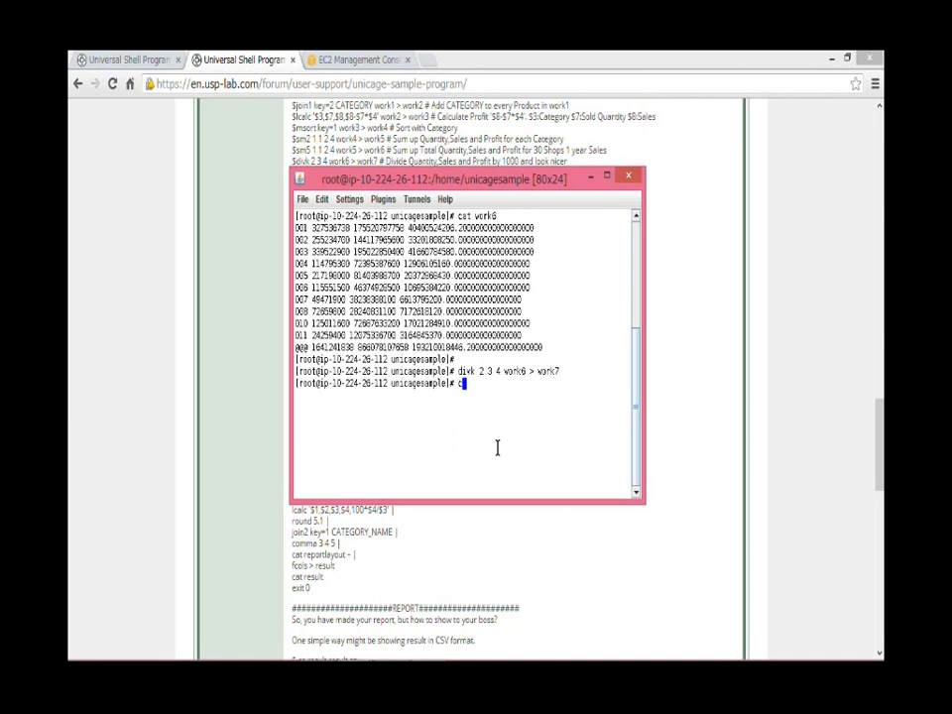
{"action": "type", "text": "cat work"}
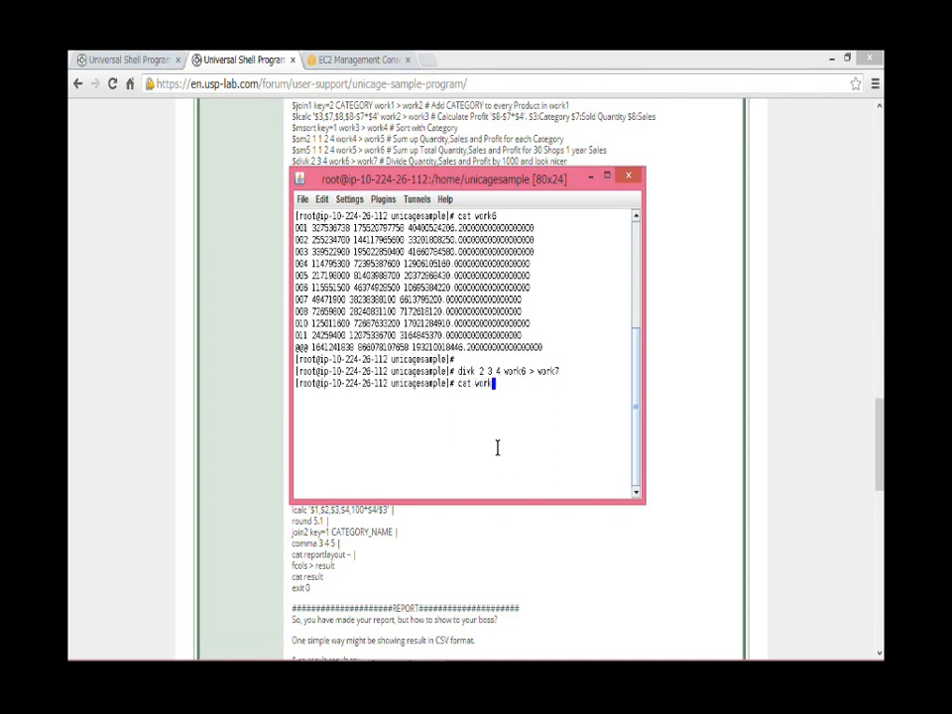
{"action": "key", "text": "Return"}
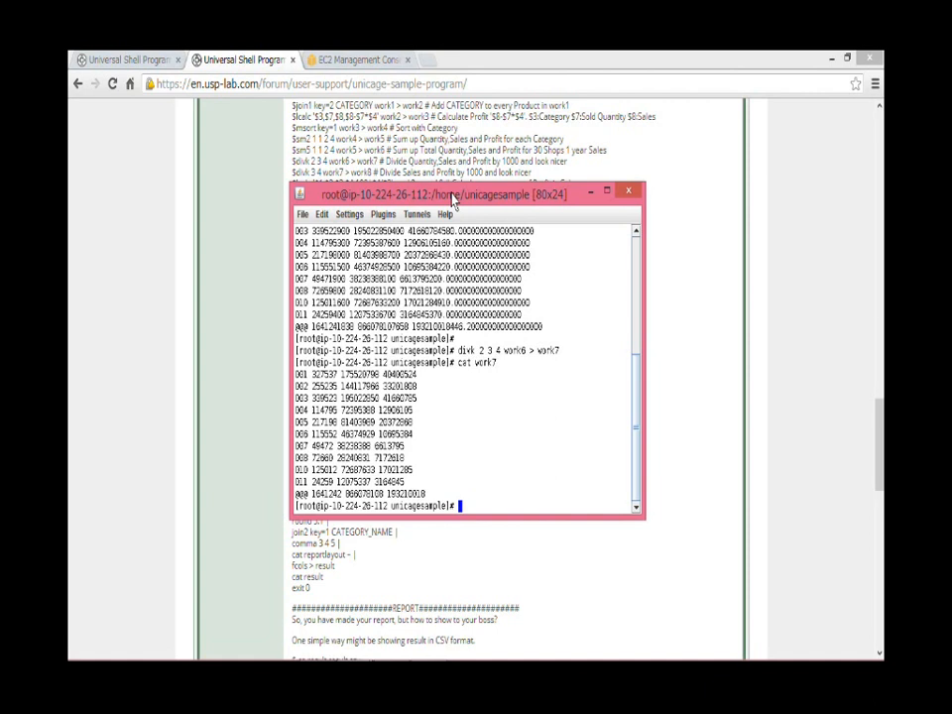
Divide the quantity and sales columns with divk 3 4 work7 into work8 and display it.
{"action": "type", "text": "di"}
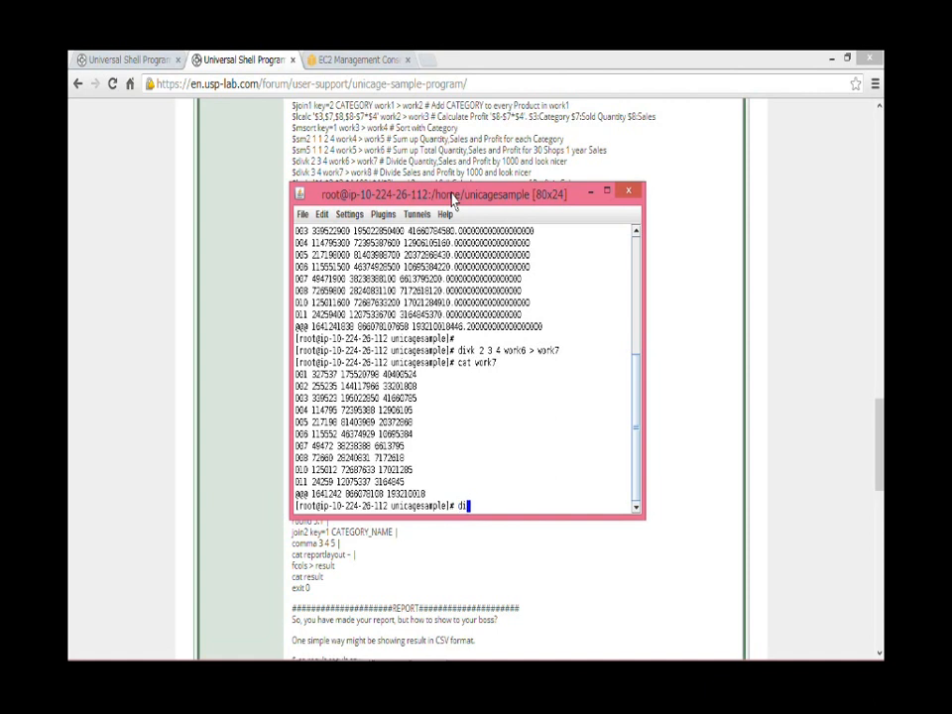
{"action": "type", "text": "vk"}
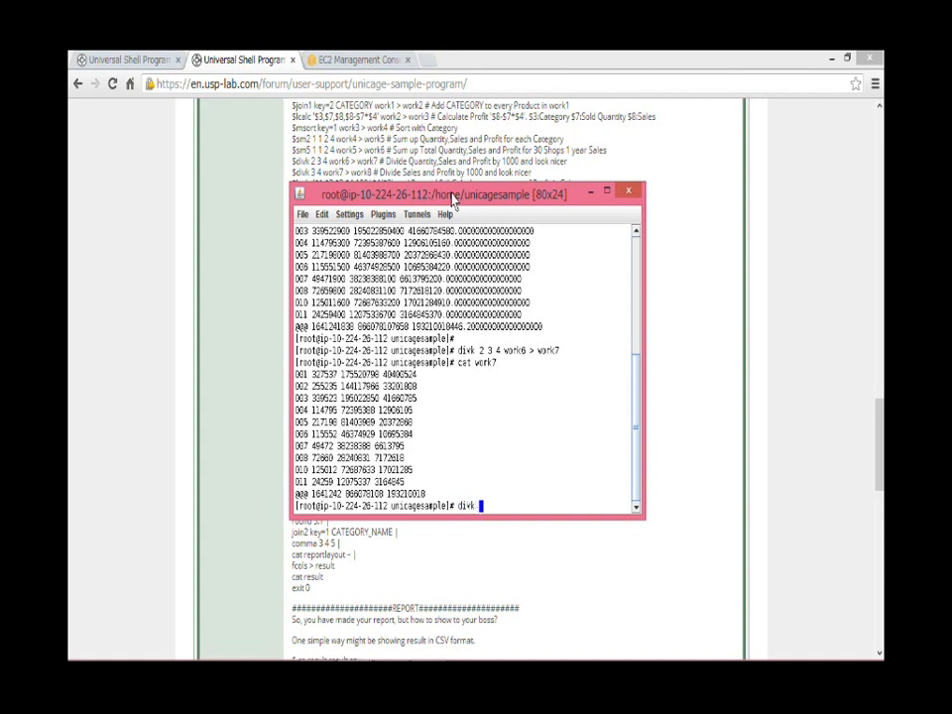
{"action": "type", "text": "3 4 work"}
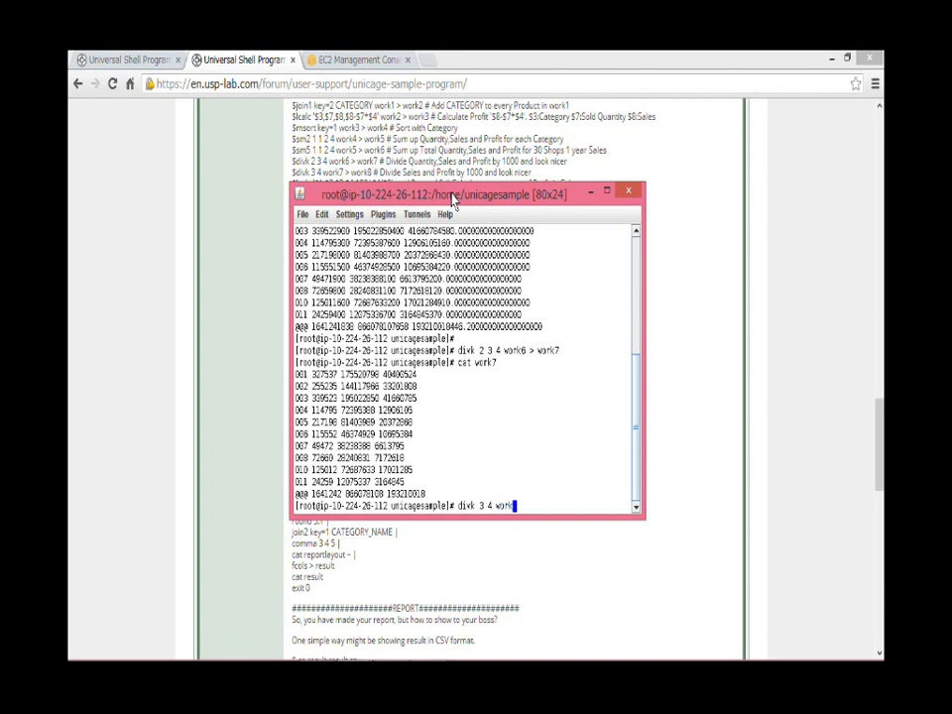
{"action": "type", "text": "> work7"}
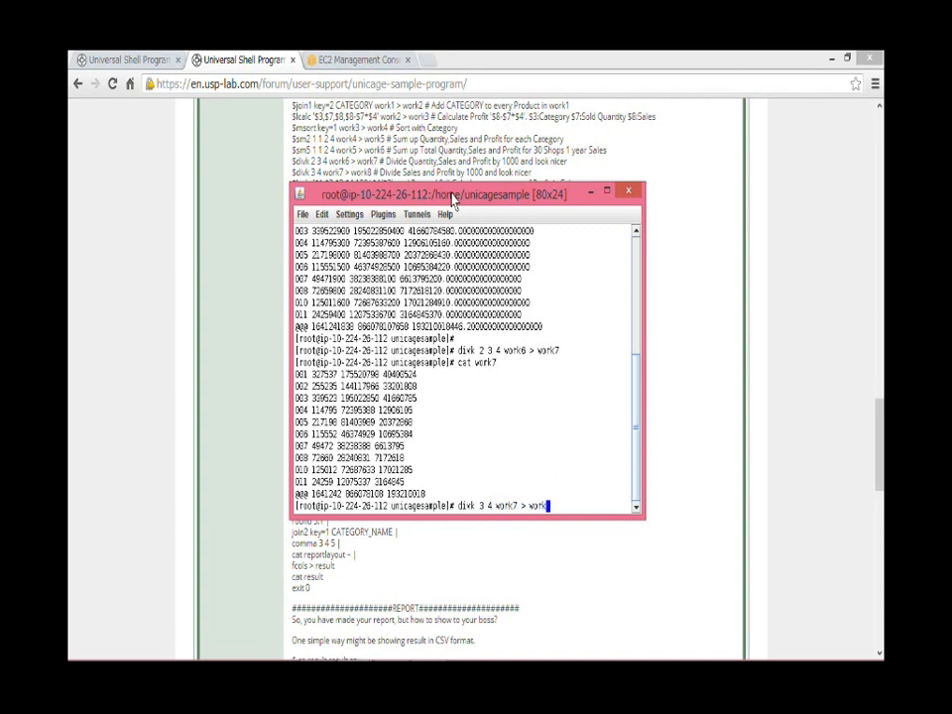
{"action": "type", "text": "8"}
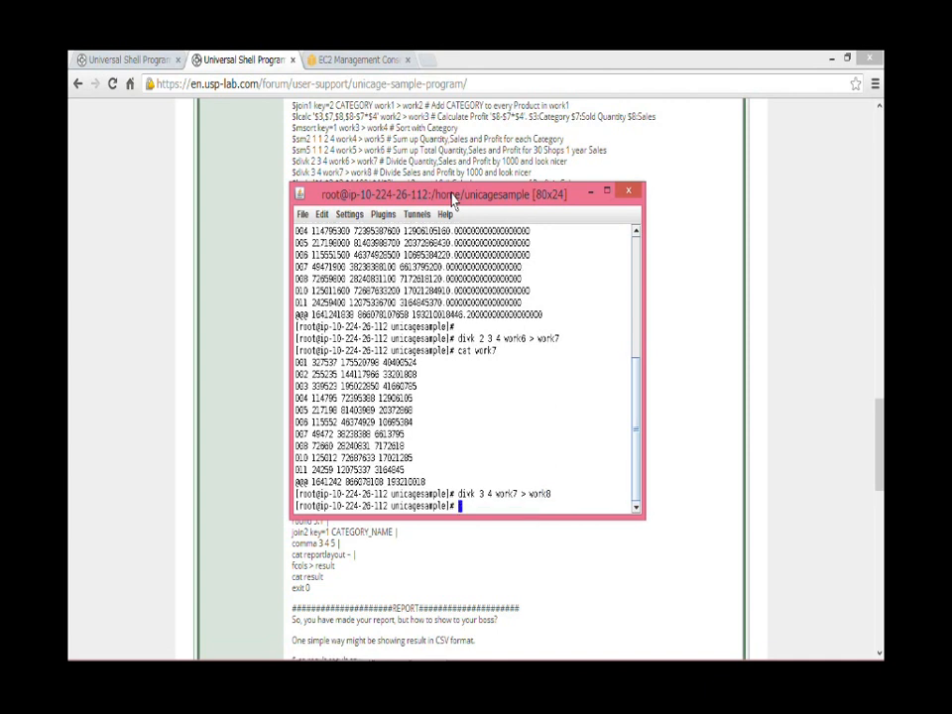
{"action": "type", "text": "cat"}
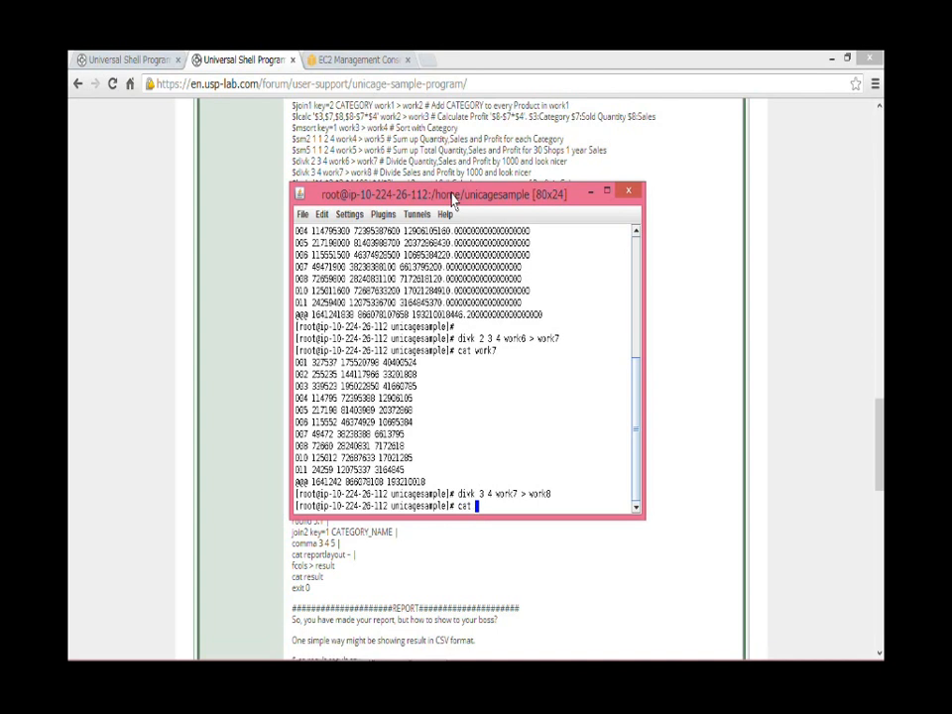
{"action": "type", "text": "work"}
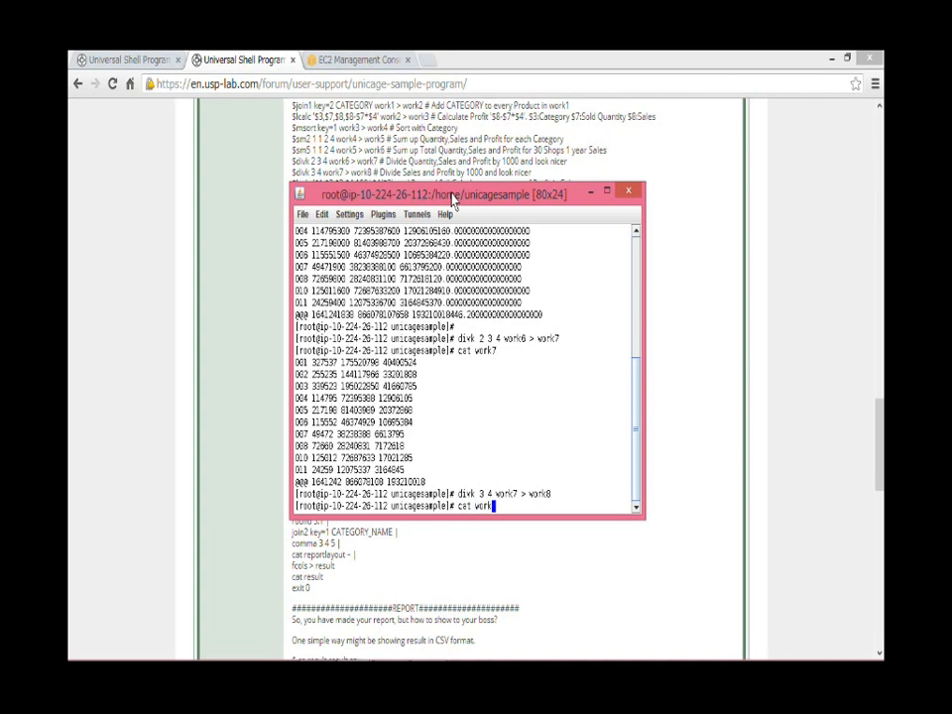
{"action": "type", "text": "8"}
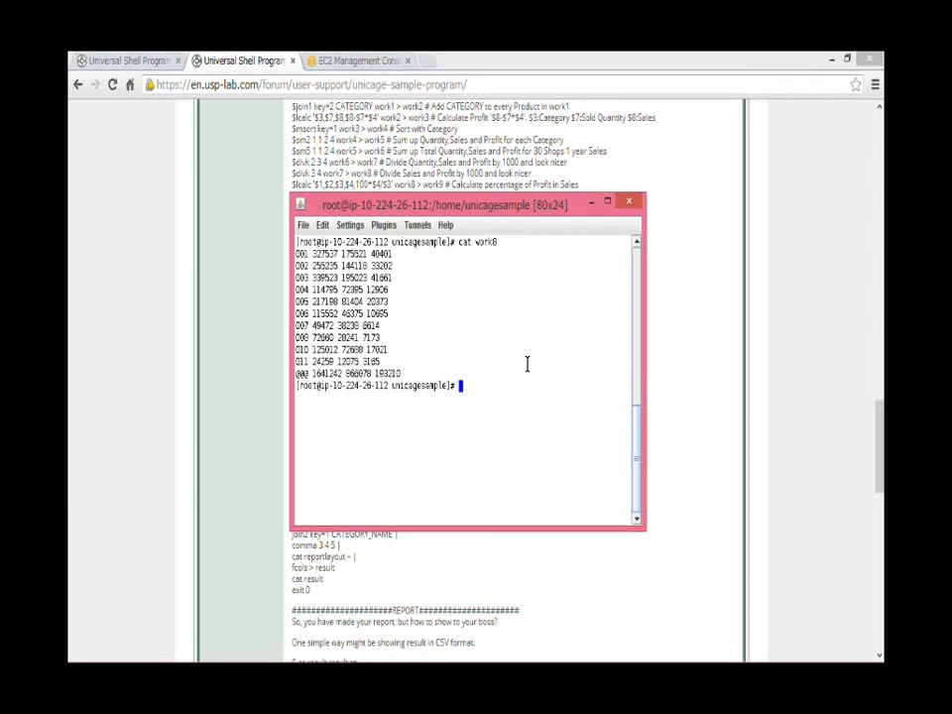
Add a profit-percentage column with lcalc '$1,$2,$3,$4,100*$4/$3' work8 into work9 and display it.
{"action": "type", "text": "ld"}
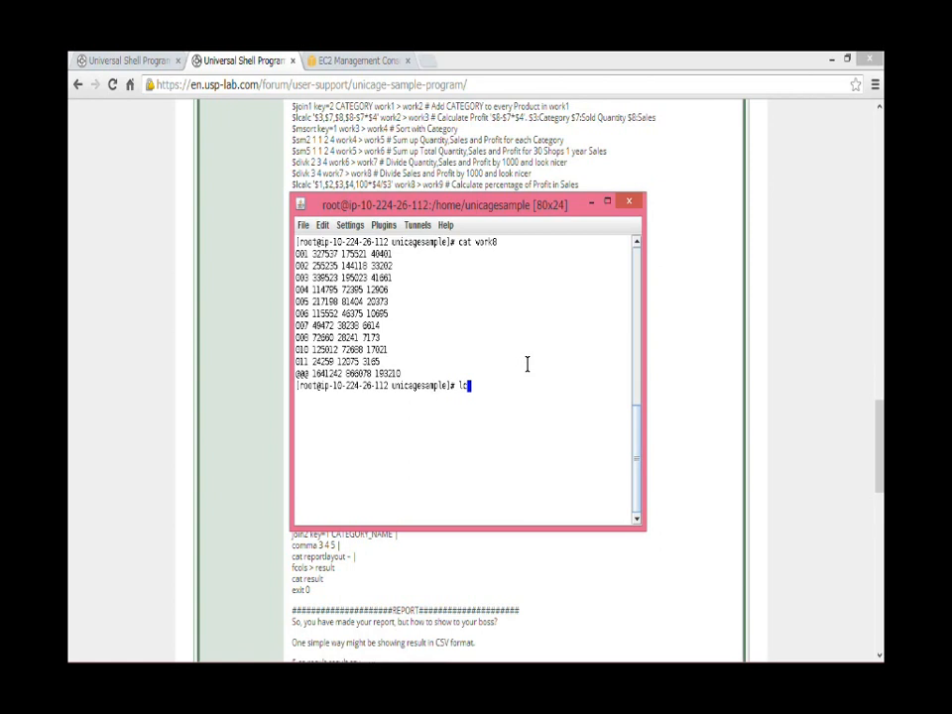
{"action": "type", "text": "calc"}
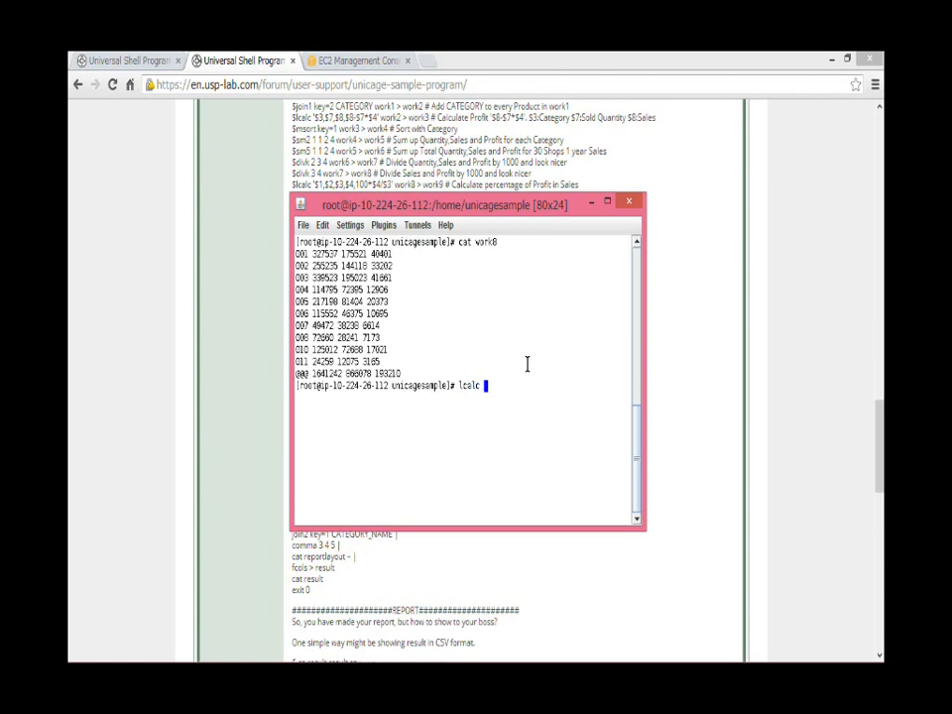
{"action": "type", "text": "'4"}
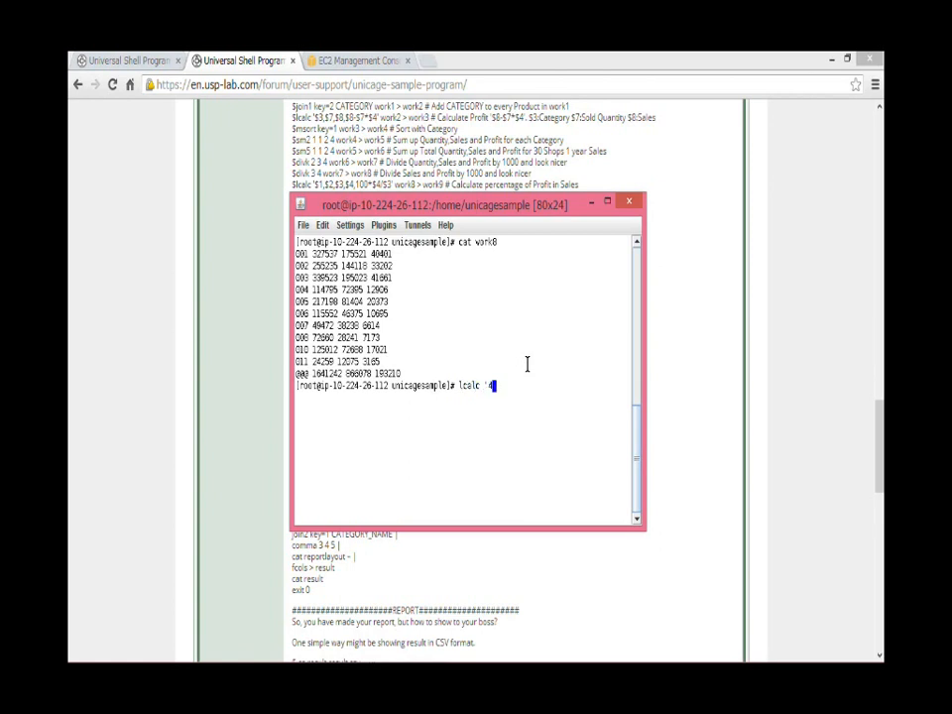
{"action": "type", "text": "$1,$2,"}
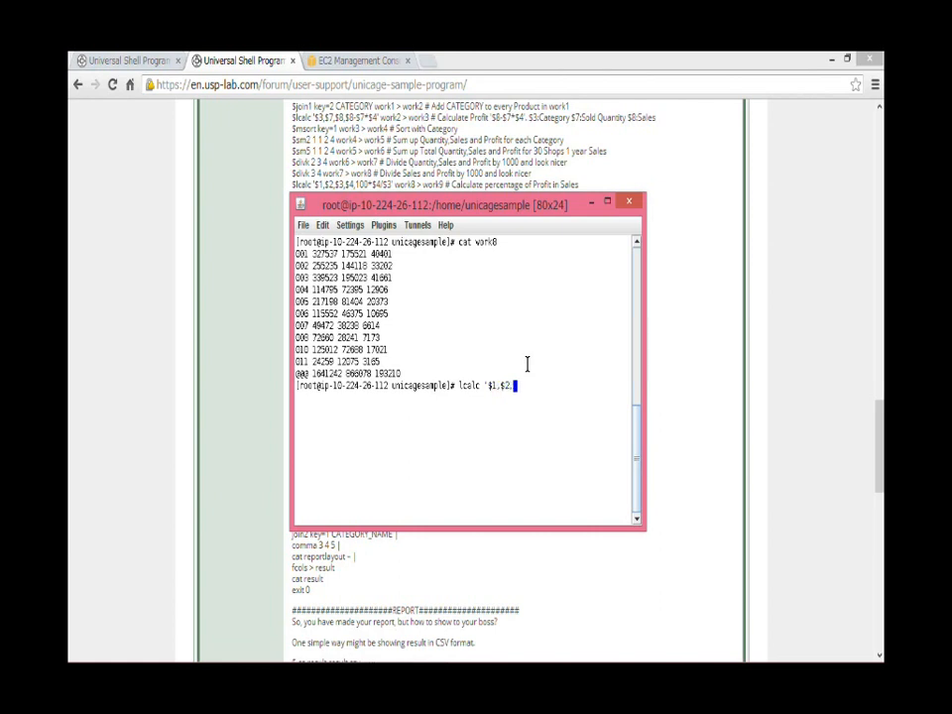
{"action": "type", "text": "$3,$4,"}
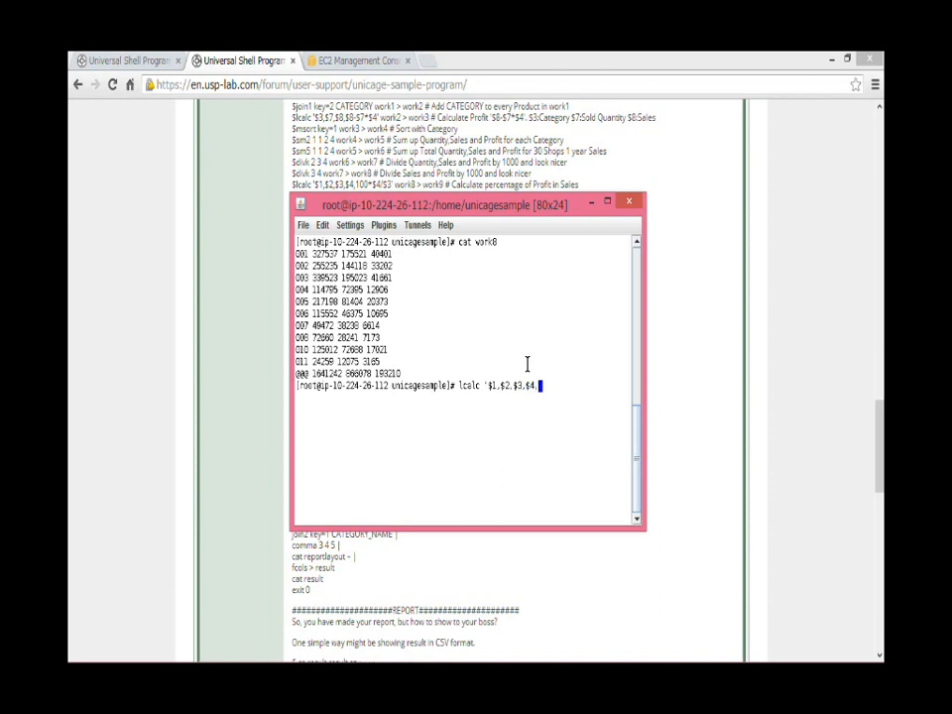
{"action": "type", "text": "100*$"}
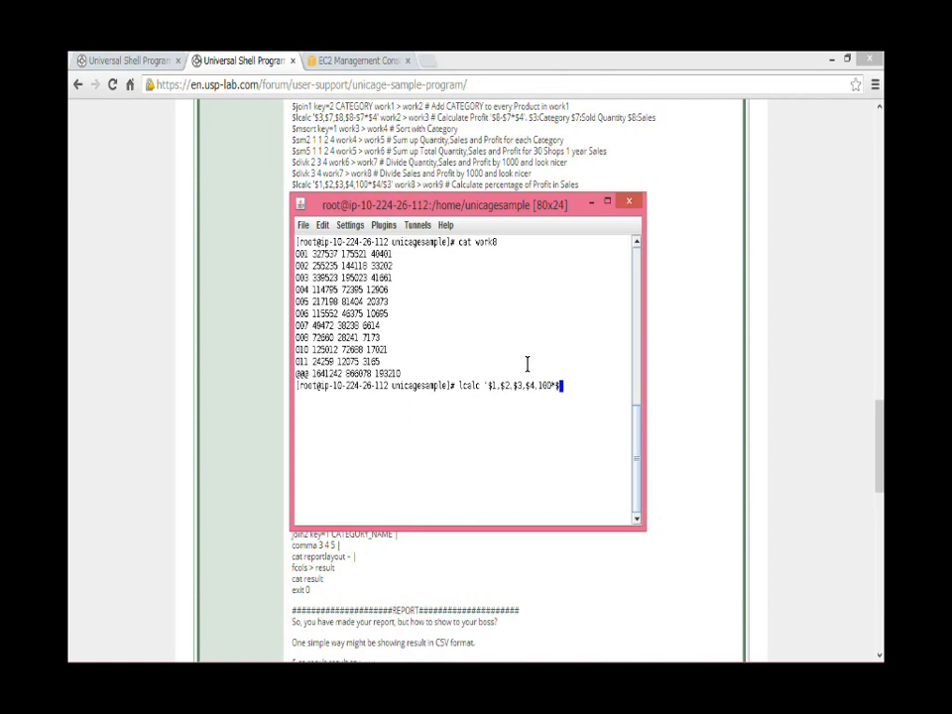
{"action": "type", "text": "4/"}
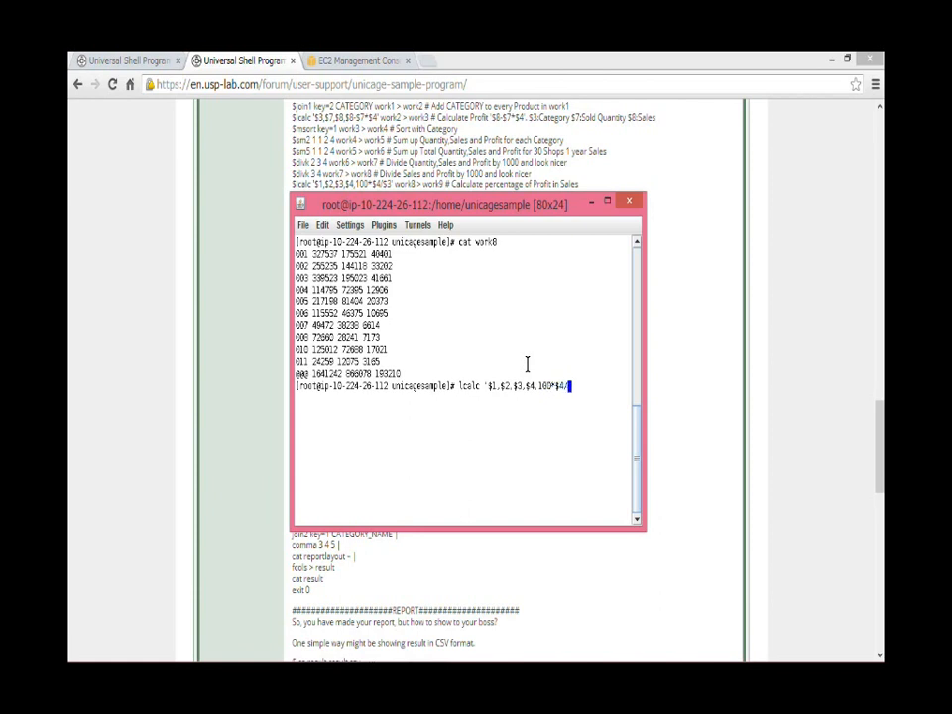
{"action": "type", "text": "$"}
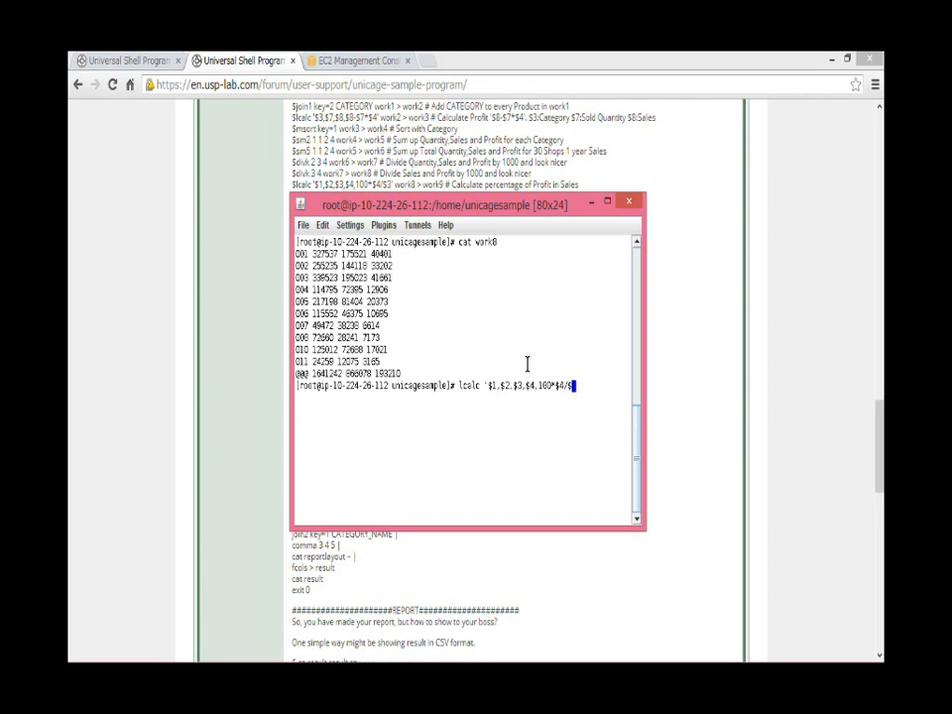
{"action": "type", "text": "$3"}
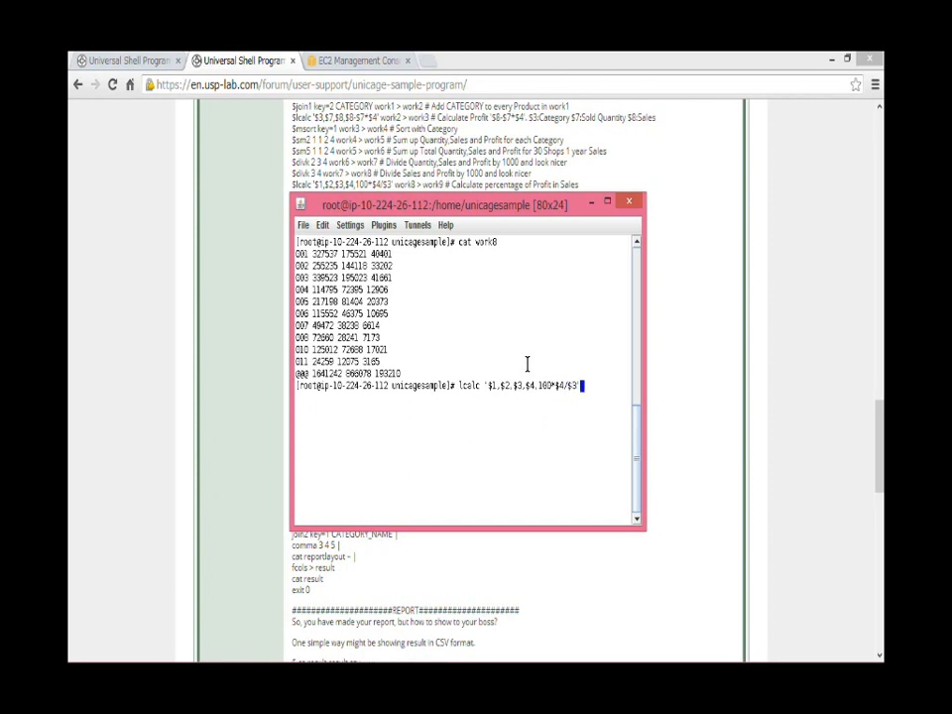
{"action": "type", "text": "work"}
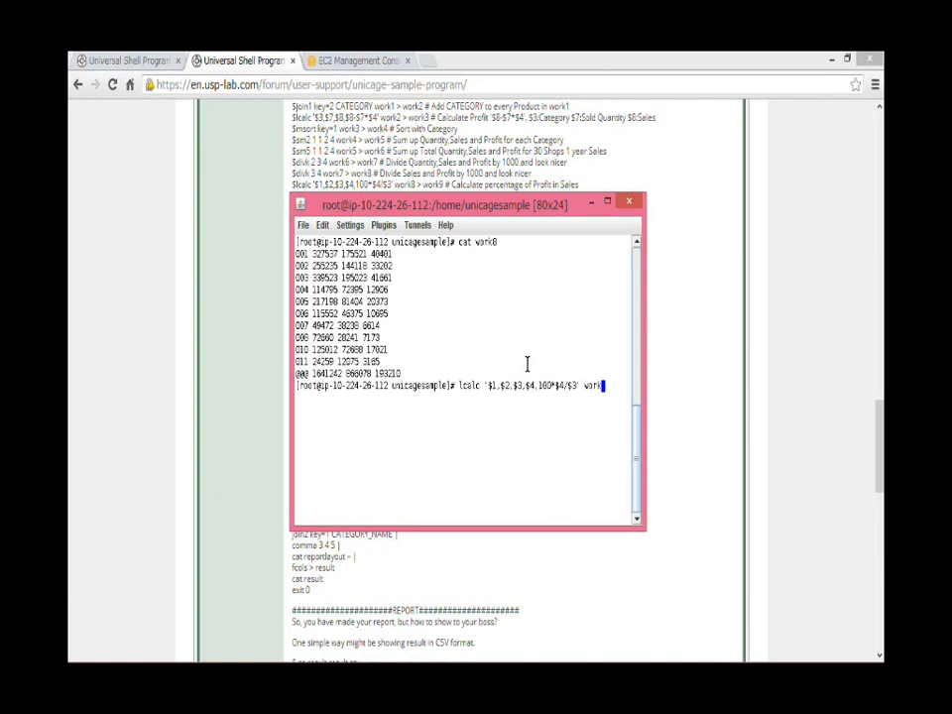
{"action": "type", "text": "> work9"}
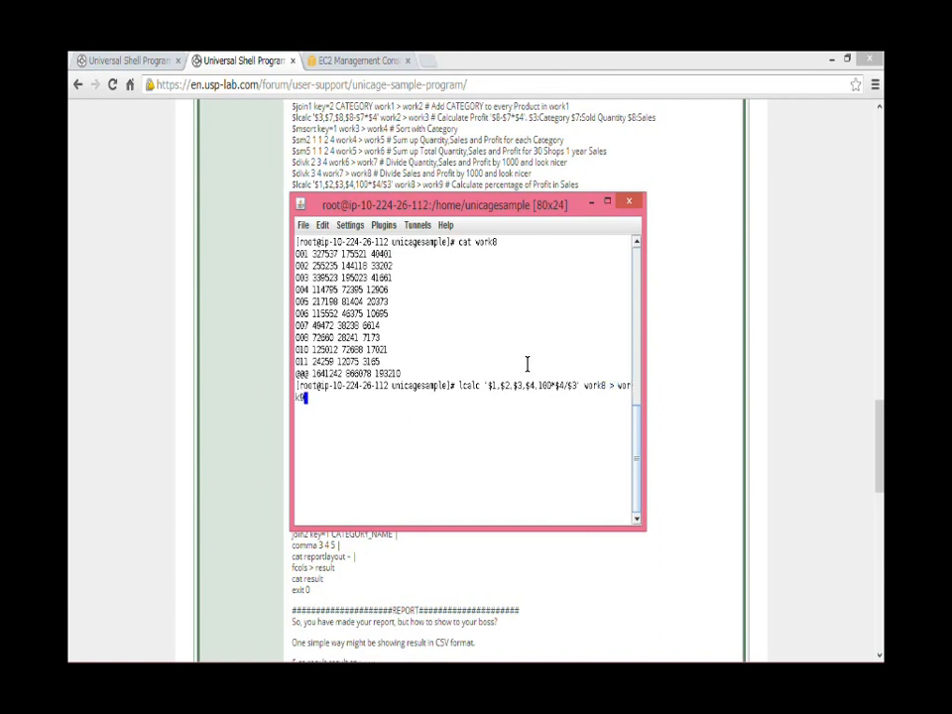
{"action": "type", "text": "cat"}
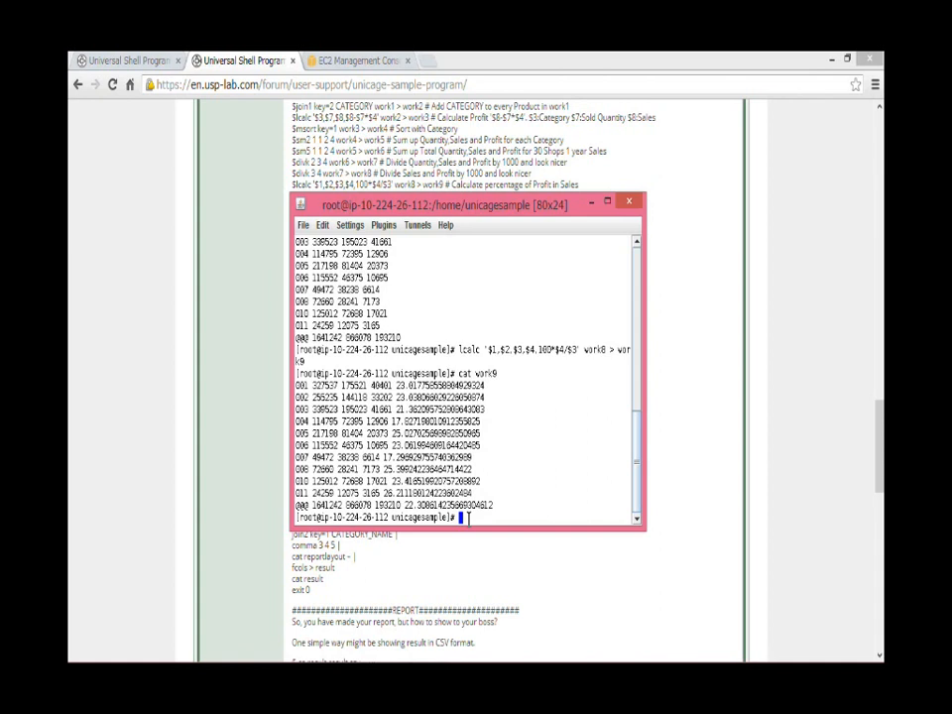
{"action": "mouse_move", "coordinate": [480, 258]}
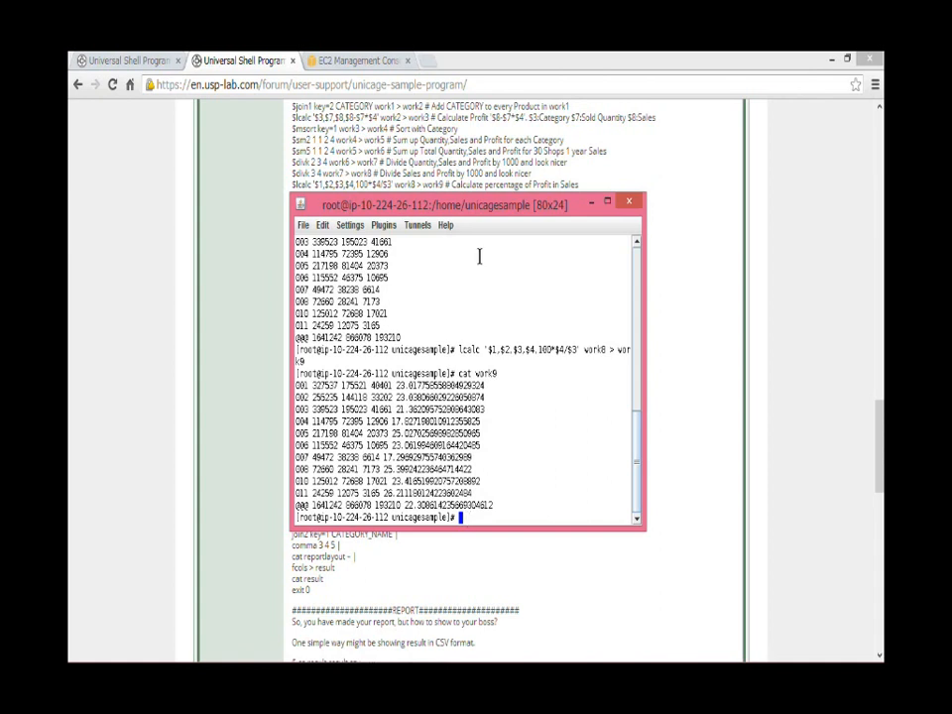
Round the percentage column with round 5.1 work9 into work10 and display it.
{"action": "left_click_drag", "start_coordinate": [480, 205], "coordinate": [472, 214]}
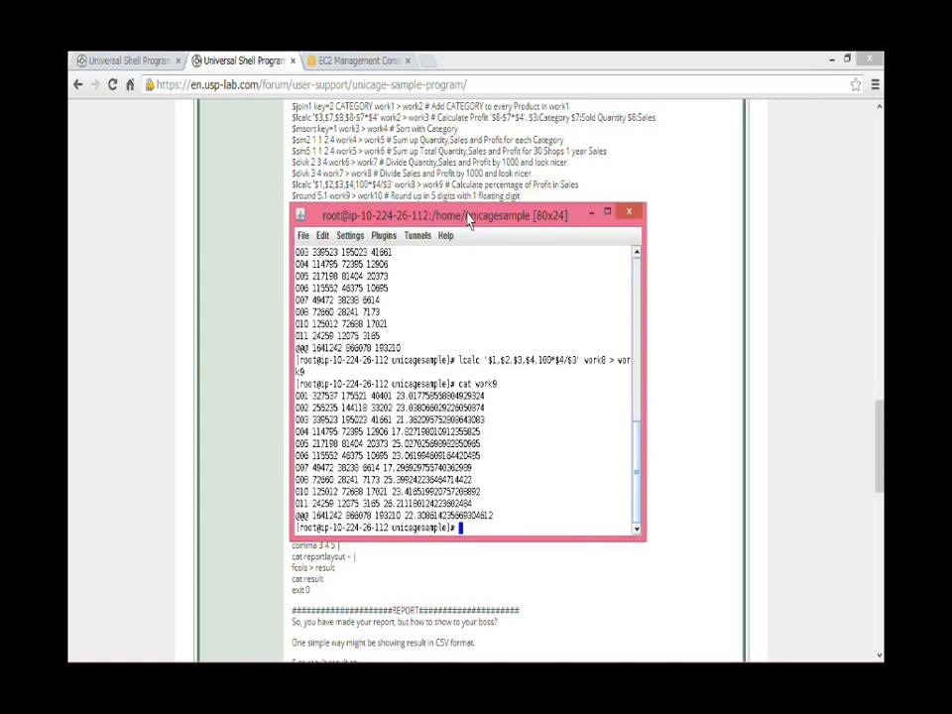
{"action": "type", "text": "rou"}
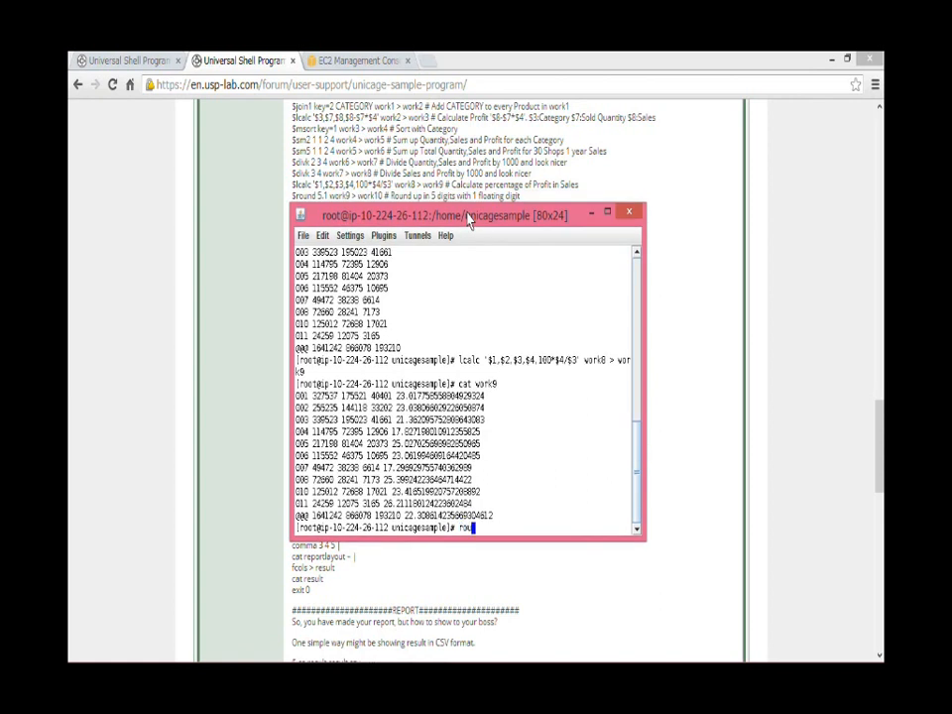
{"action": "type", "text": "round 5."}
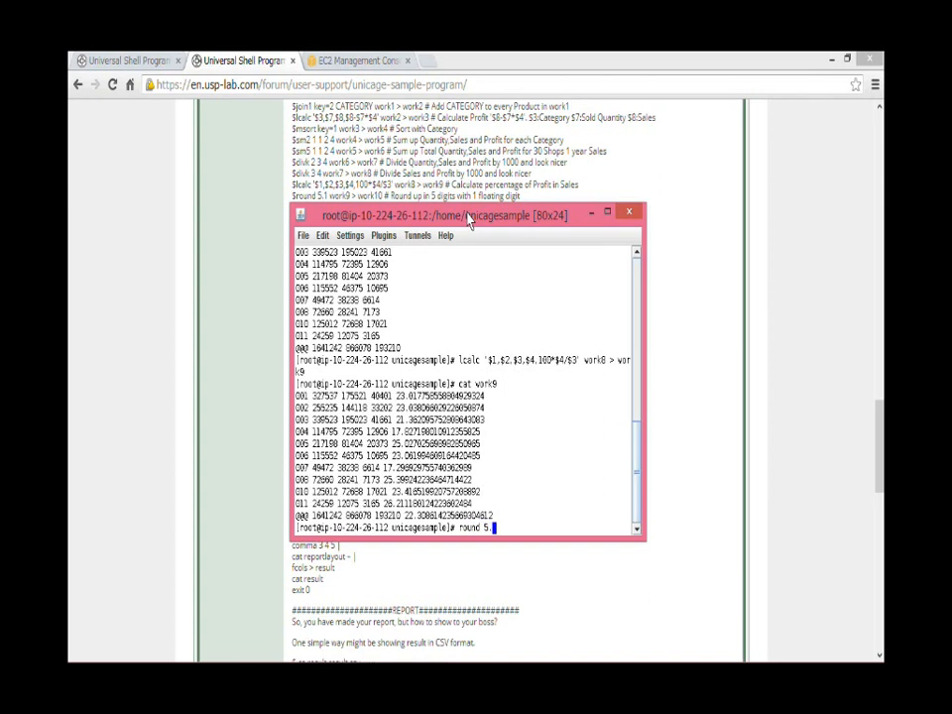
{"action": "type", "text": "1"}
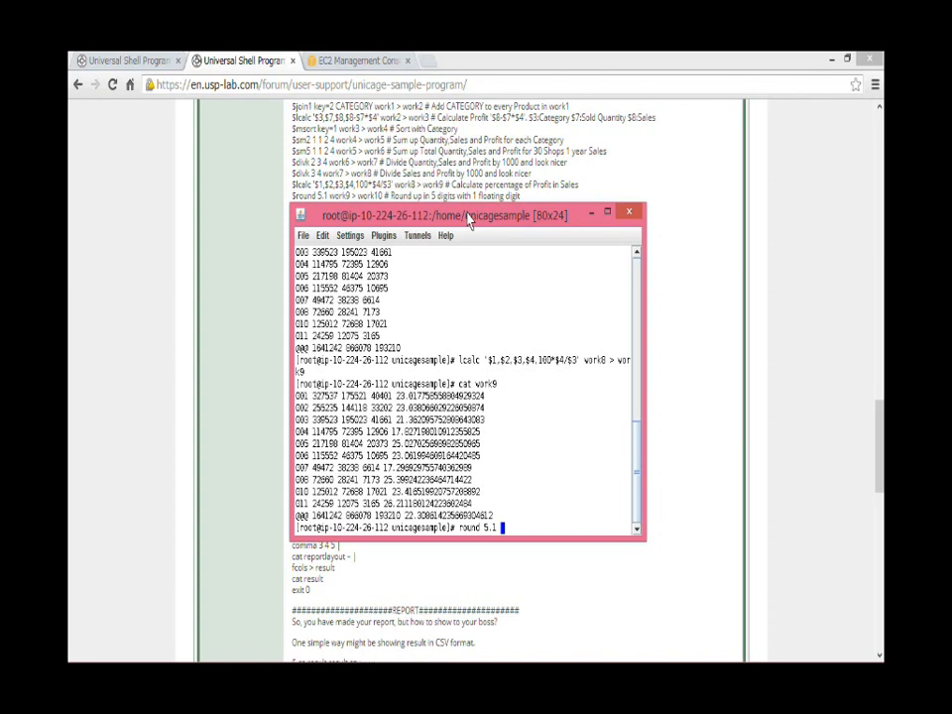
{"action": "type", "text": "work9"}
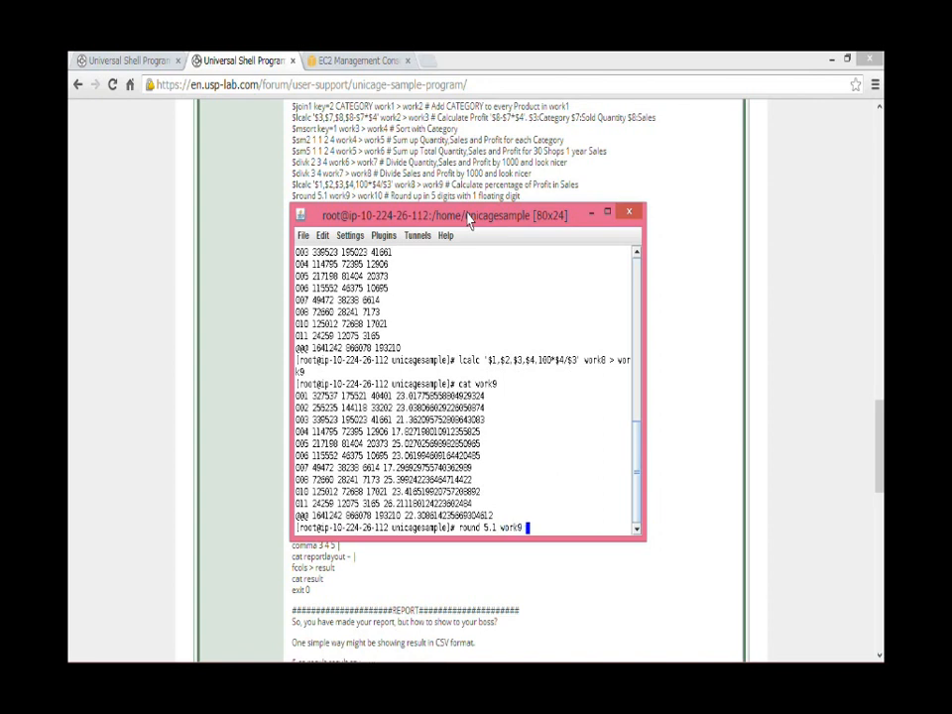
{"action": "type", "text": "> work10"}
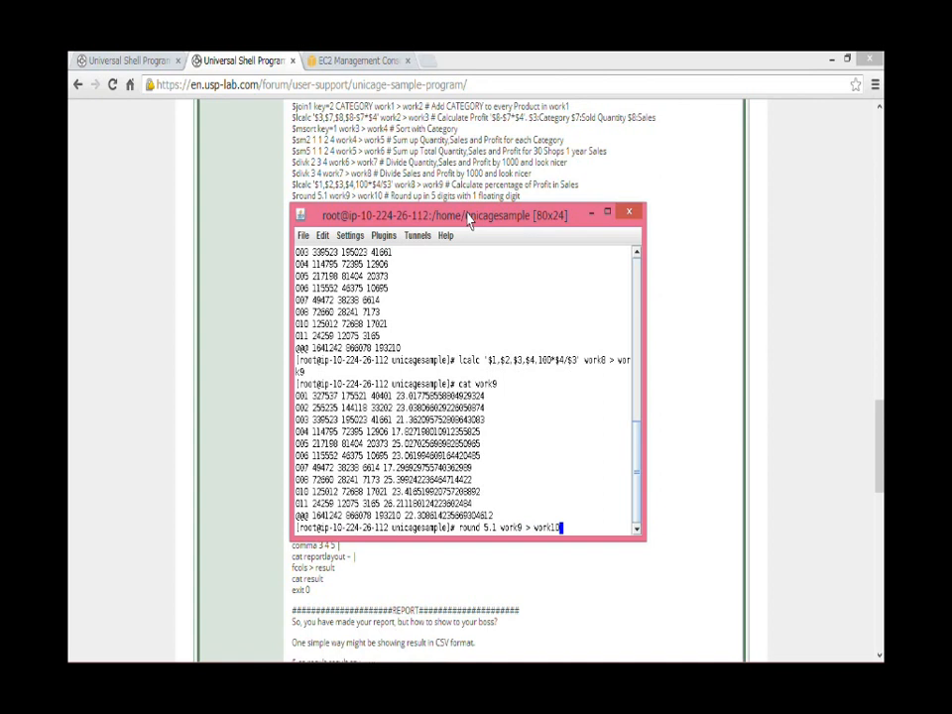
{"action": "key", "text": "Return"}
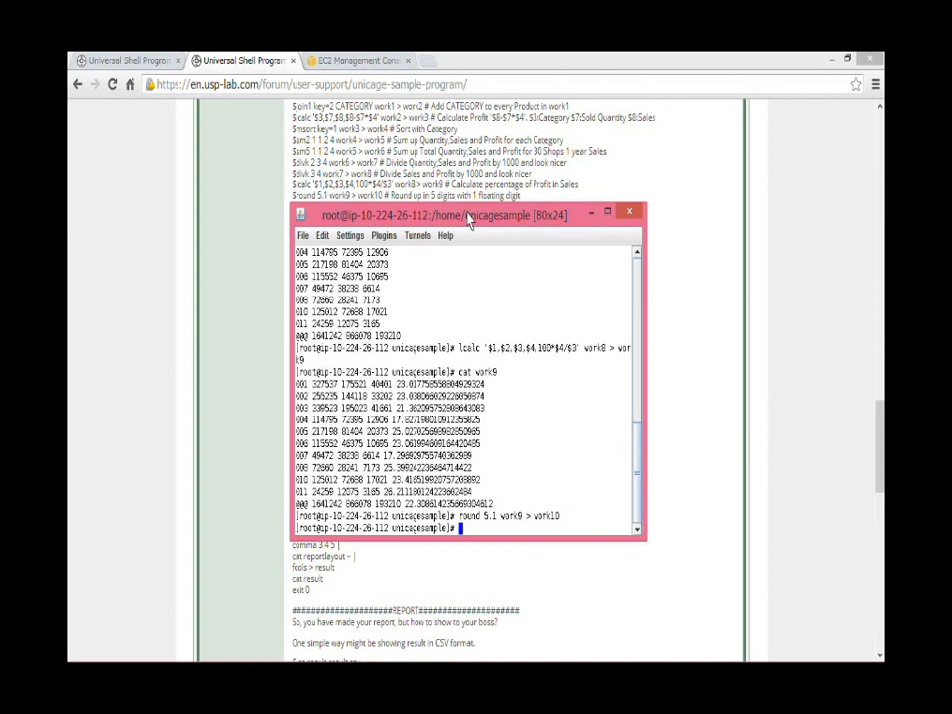
{"action": "type", "text": "cat wo"}
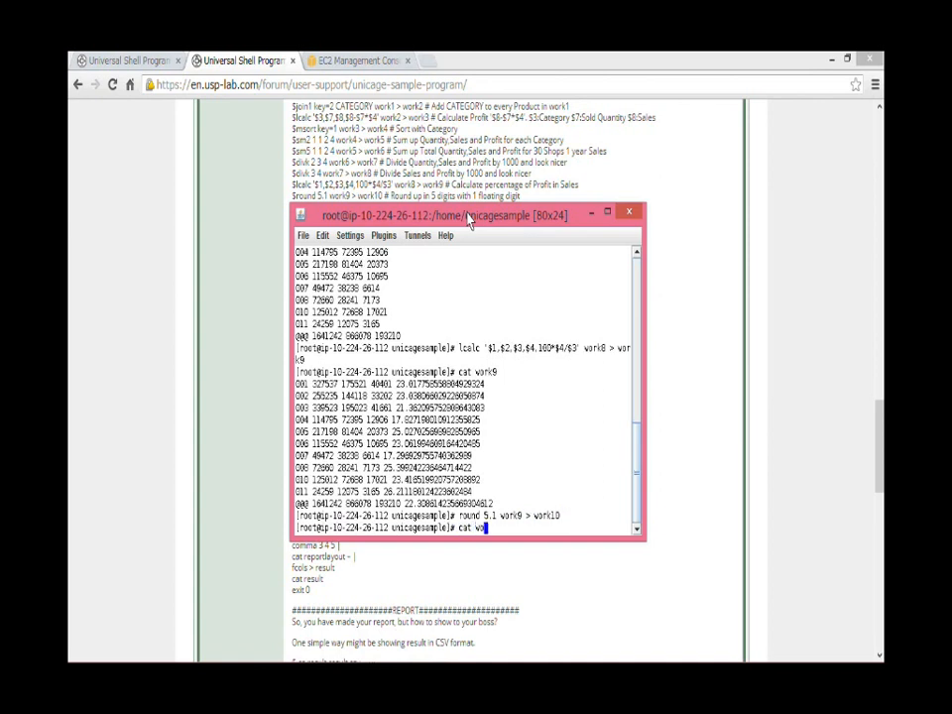
{"action": "key", "text": "Return"}
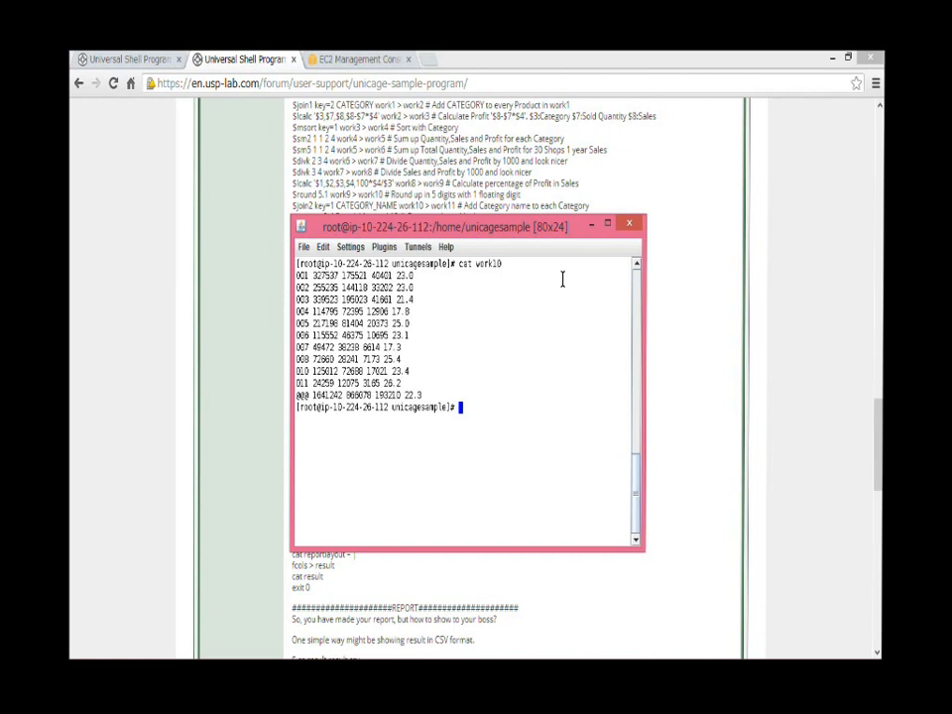
List the category names in the CATEGORY_NAME file.
{"action": "type", "text": "cat CATEGORY"}
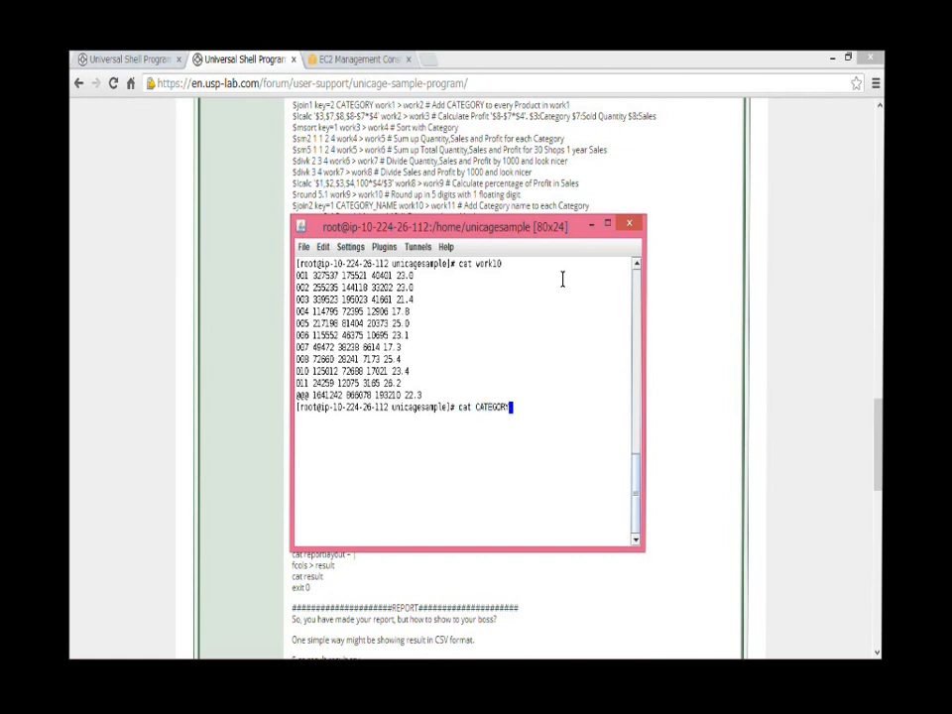
{"action": "type", "text": "_N"}
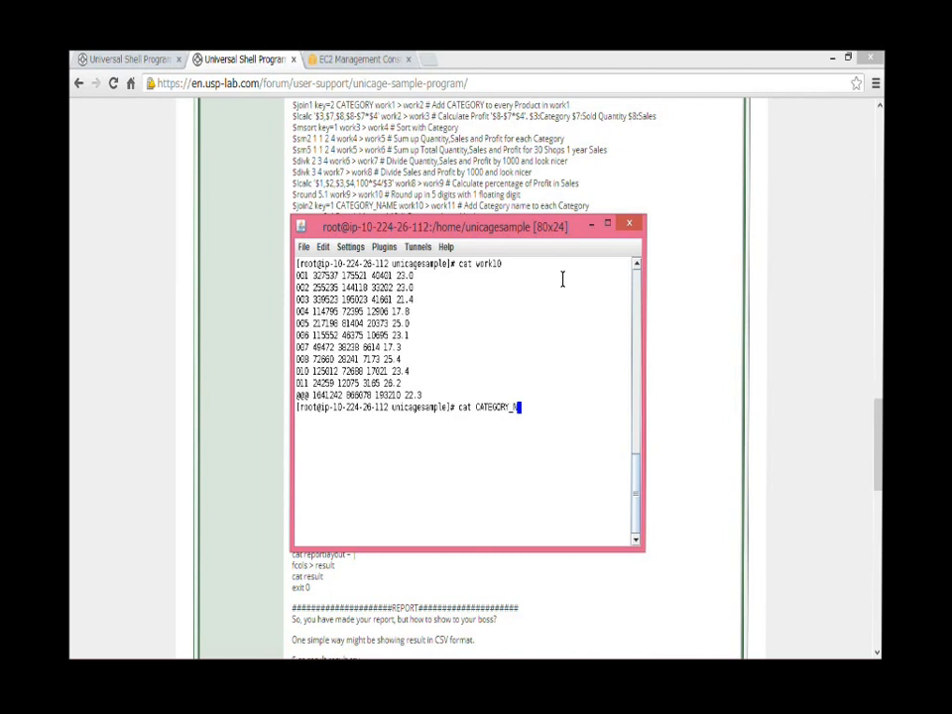
{"action": "key", "text": "Return"}
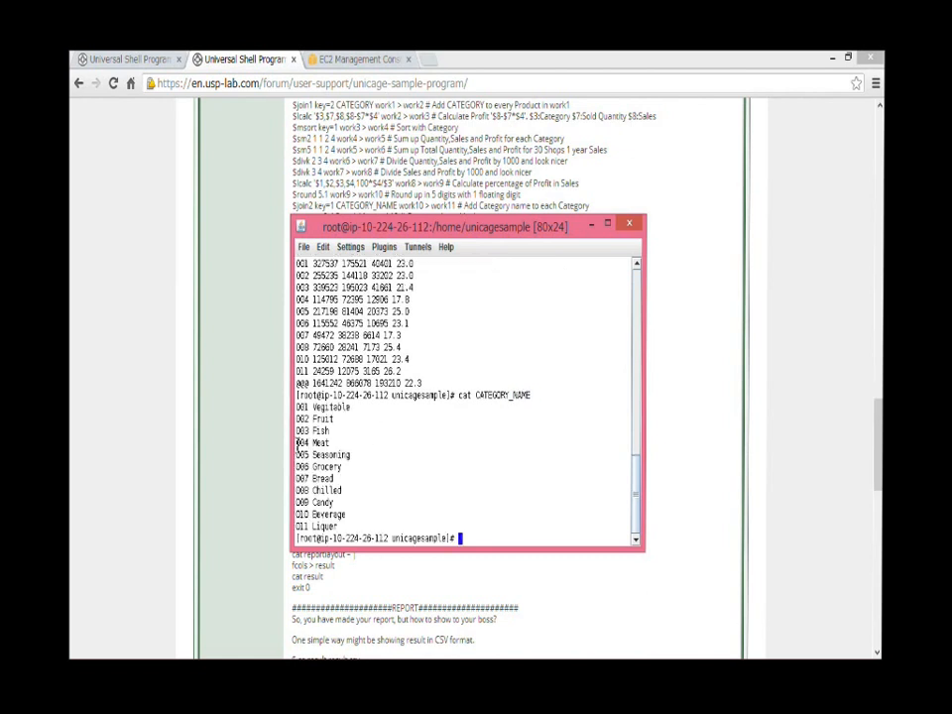
{"action": "mouse_move", "coordinate": [392, 516]}
{"action": "type", "text": "join"}
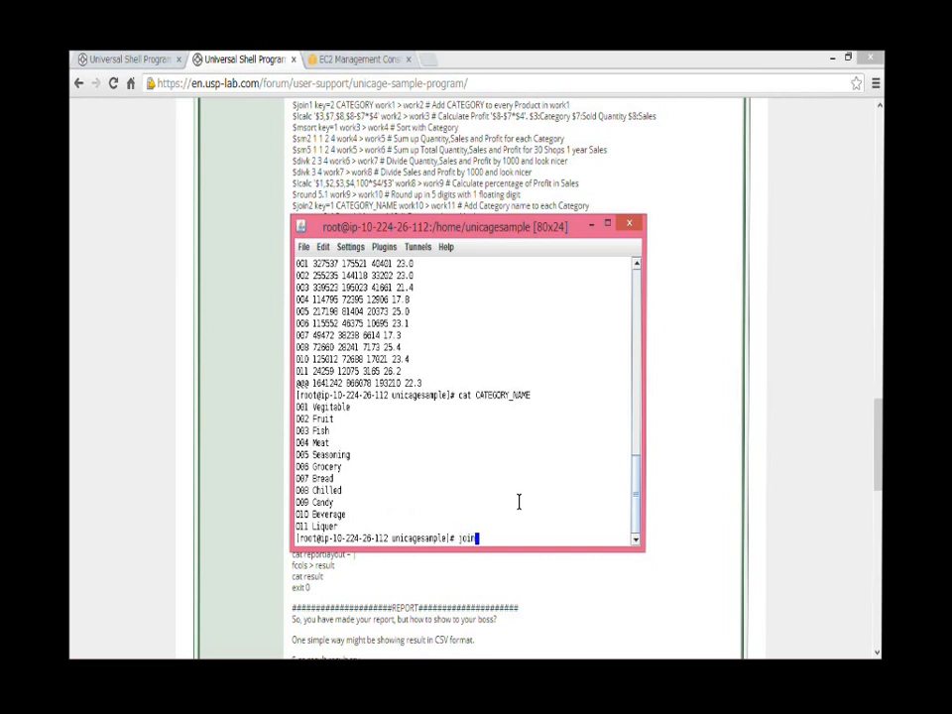
Join CATEGORY_NAME onto work10 by key 1 with join2, producing work11.
{"action": "type", "text": "2 key="}
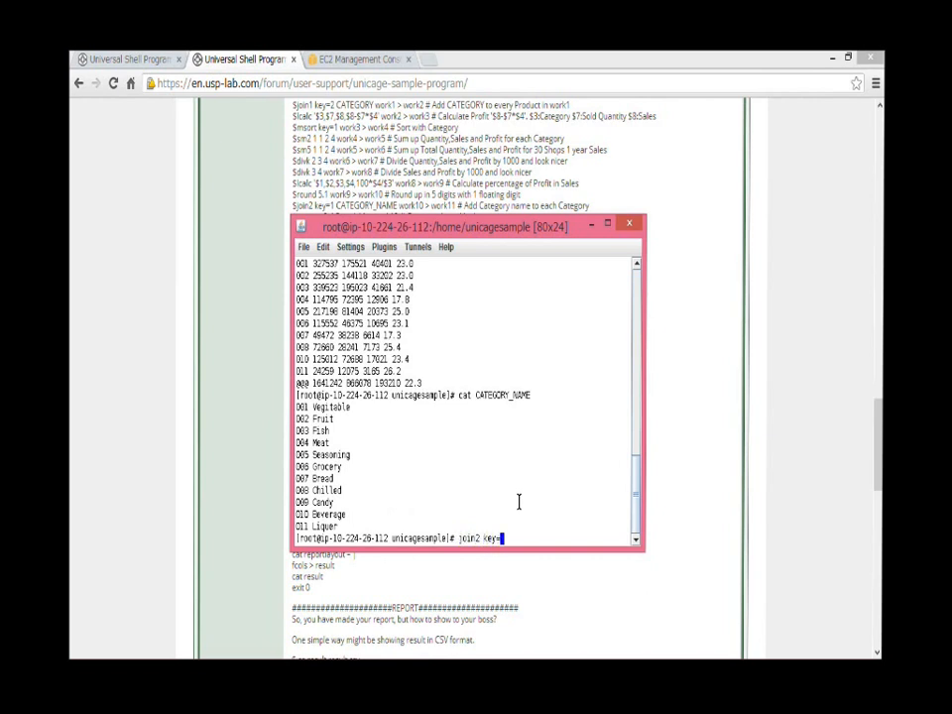
{"action": "type", "text": "1 CATEGORY"}
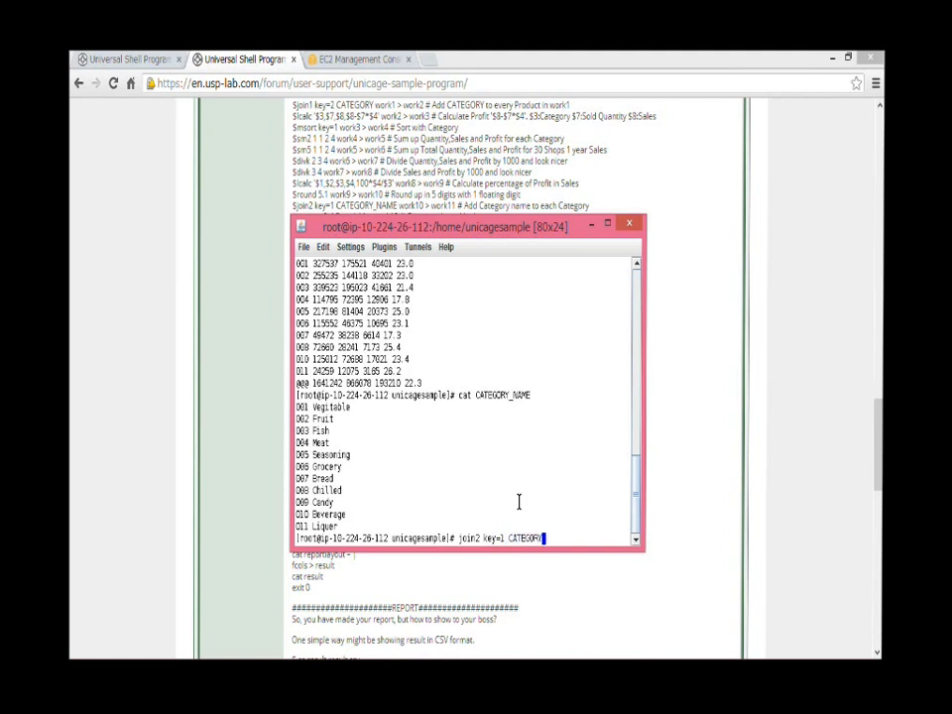
{"action": "type", "text": "_NAME"}
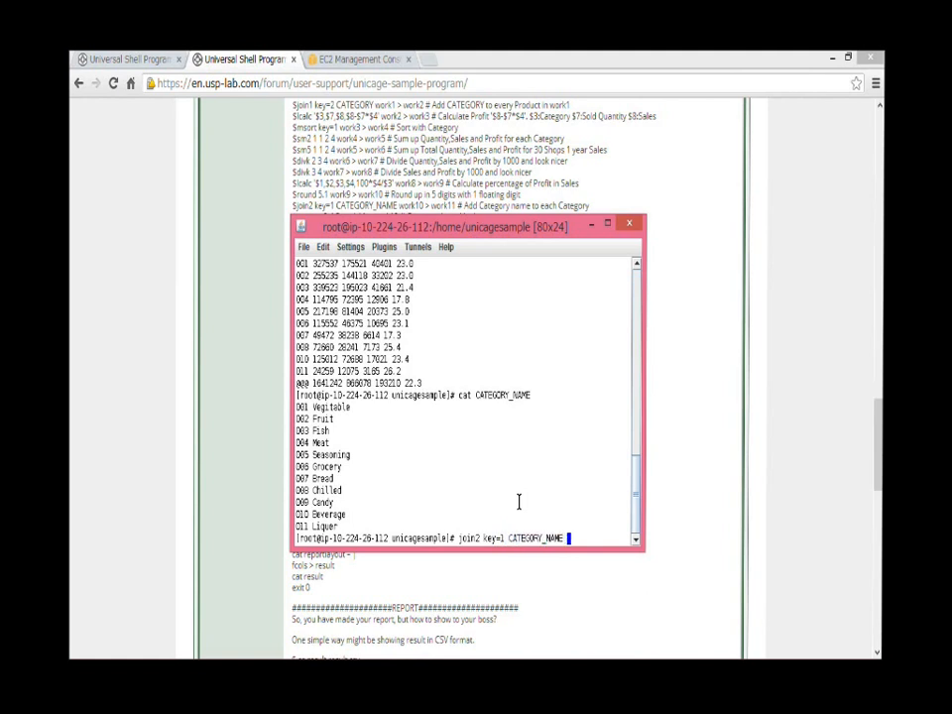
{"action": "type", "text": "work10 > work11"}
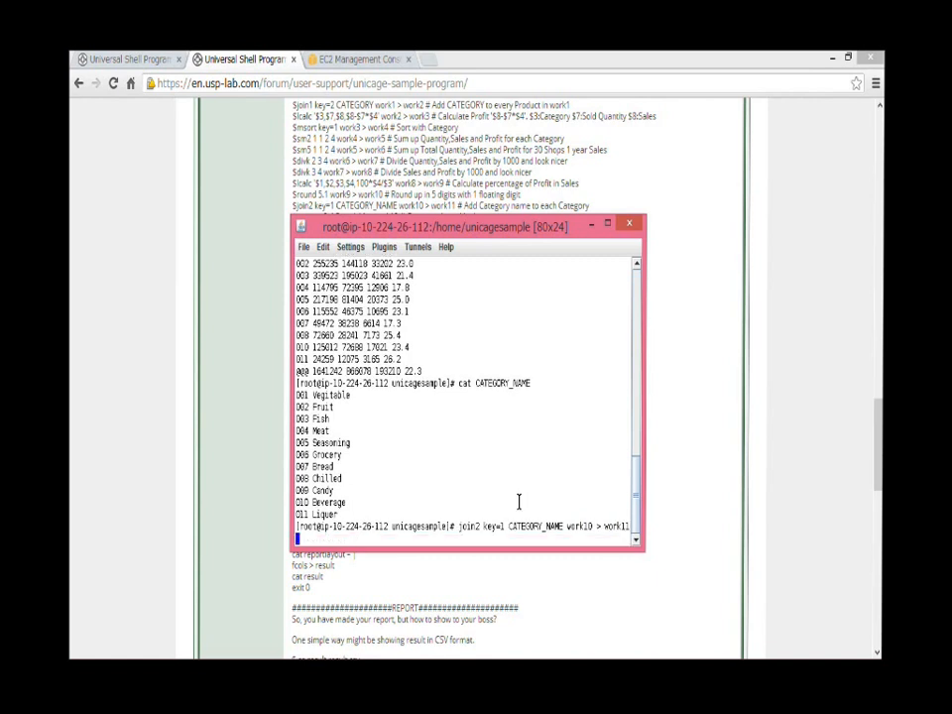
{"action": "key", "text": "Return"}
{"action": "type", "text": "cat work11"}
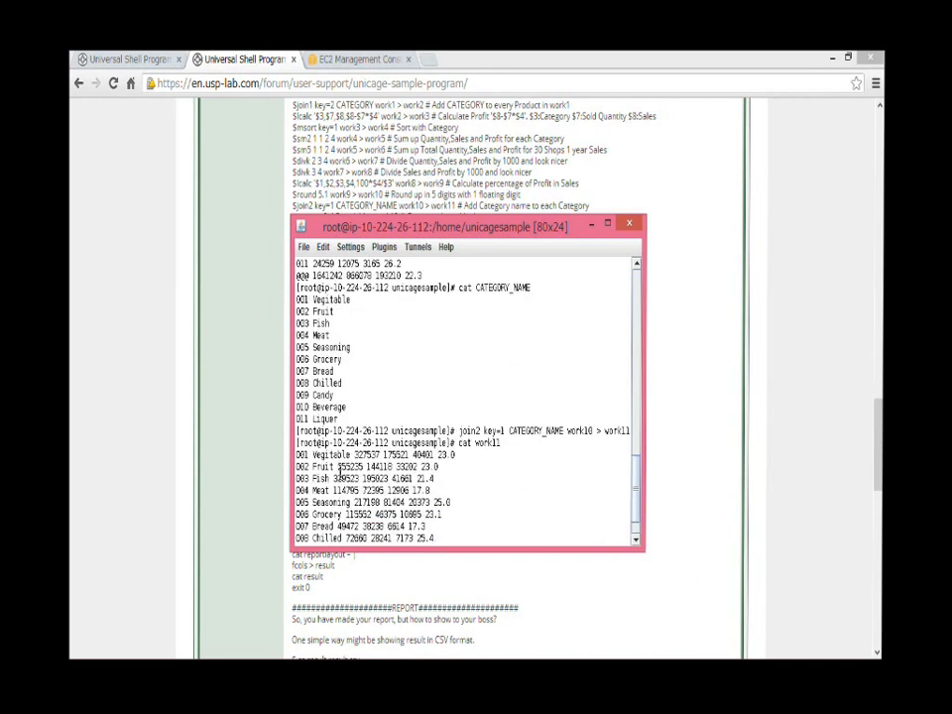
{"action": "mouse_move", "coordinate": [528, 547]}
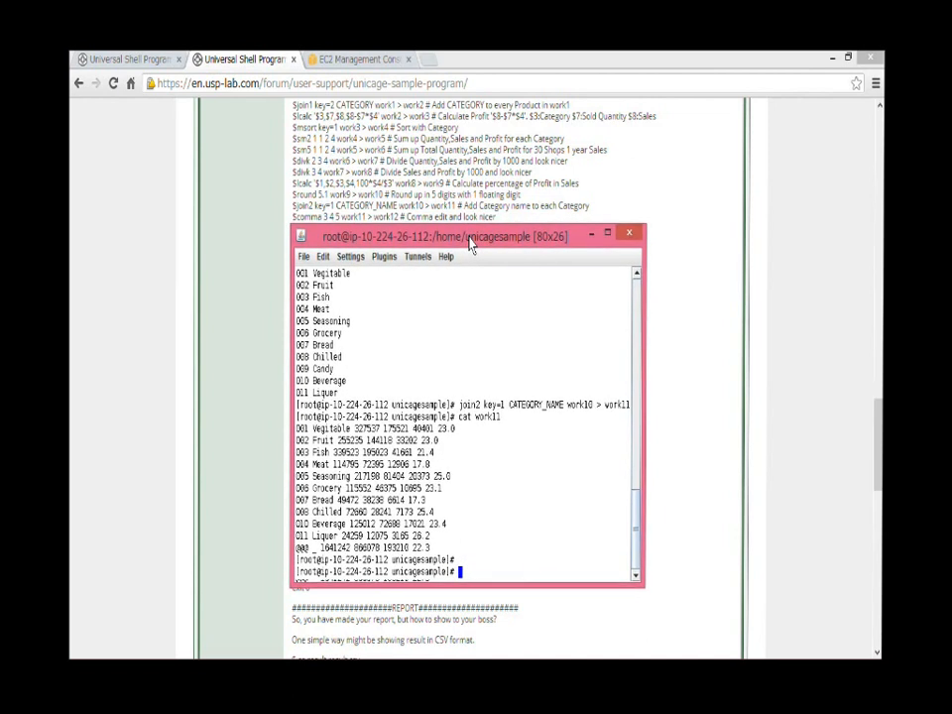
Add thousands separators to columns 3 4 5 with comma work11 into work12 and display it.
{"action": "type", "text": "comma"}
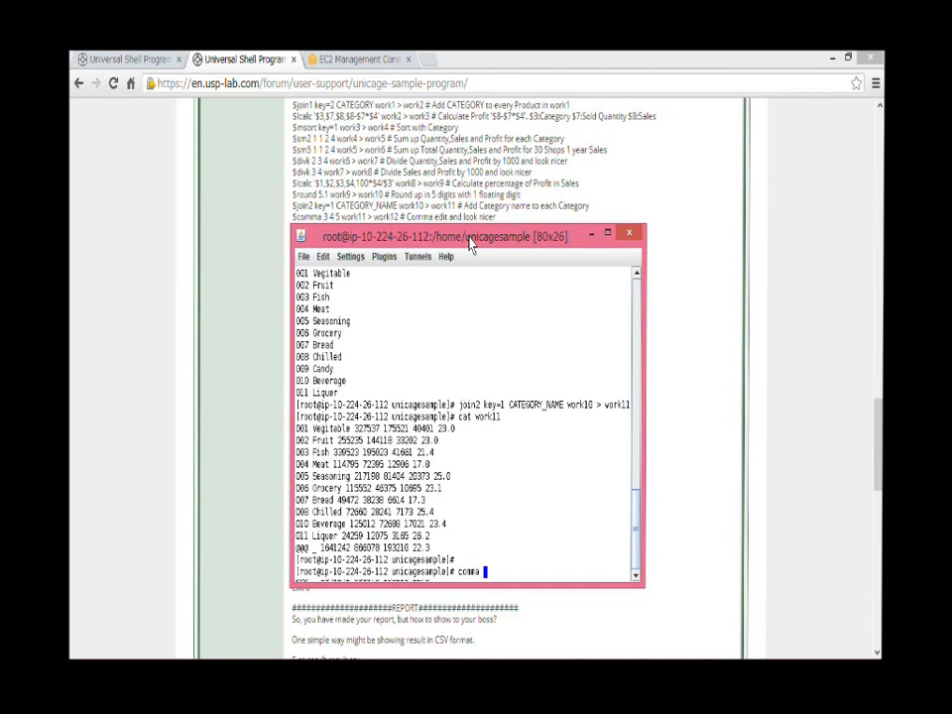
{"action": "type", "text": "3 4 5 work11 > work"}
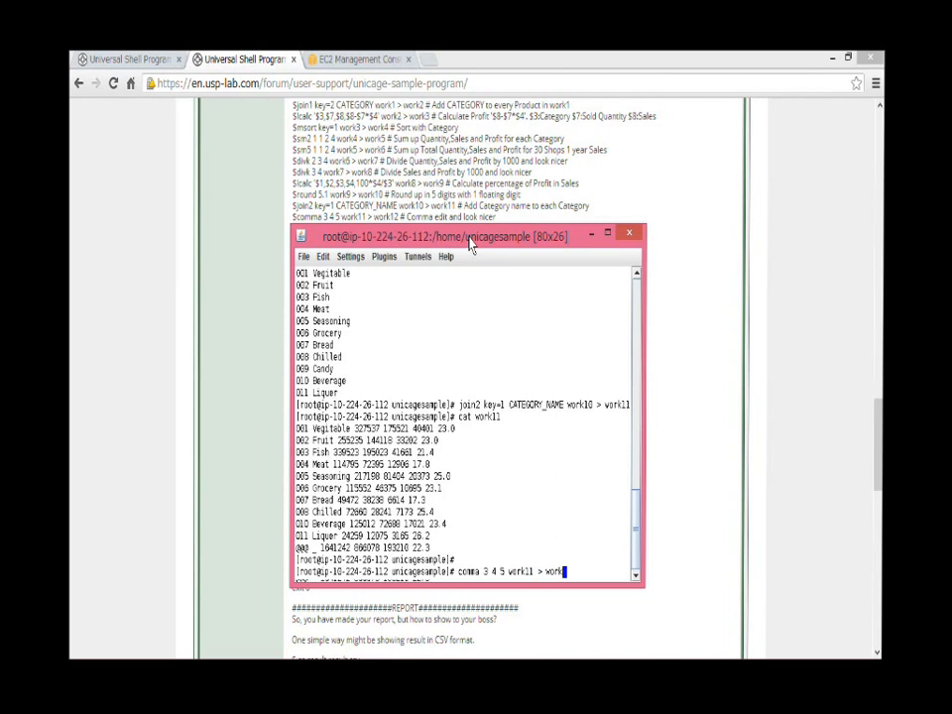
{"action": "key", "text": "Return"}
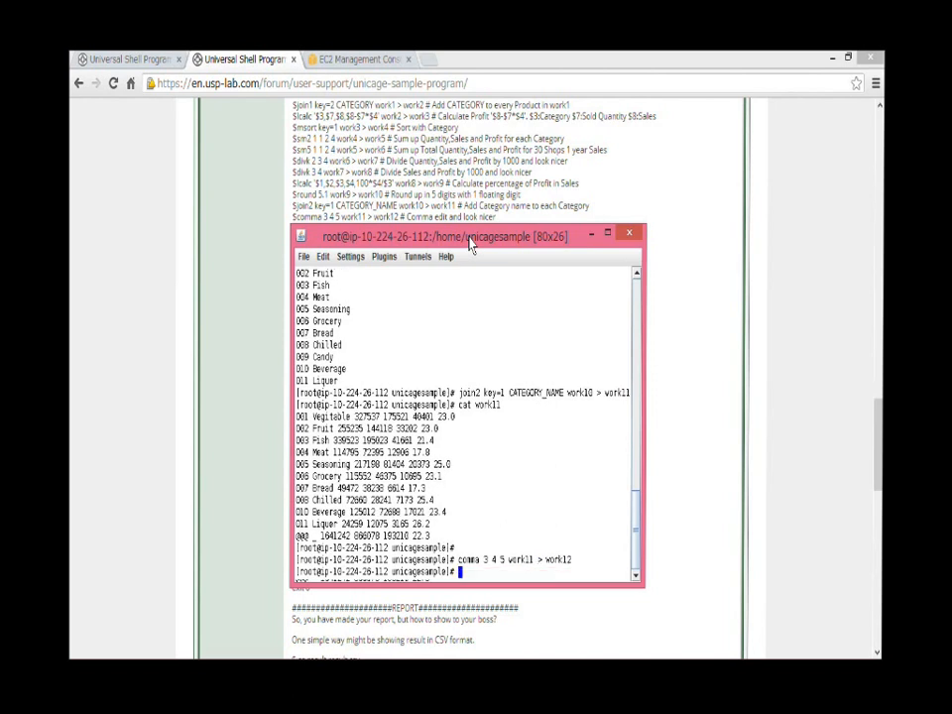
{"action": "type", "text": "cat work12"}
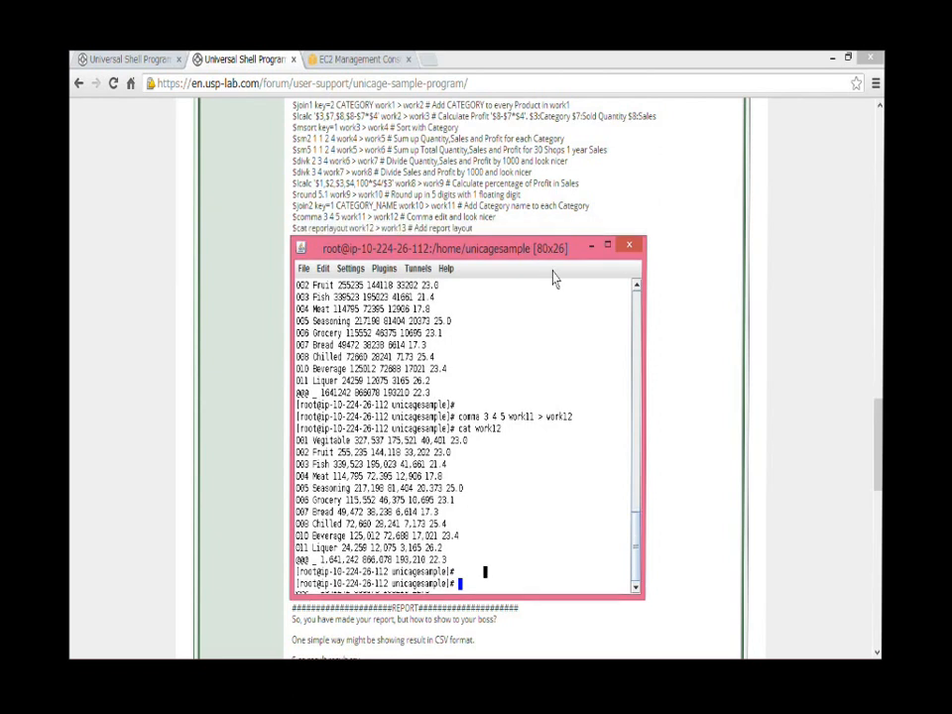
Concatenate reportlayout above work12 into work13 and display the headed report.
{"action": "type", "text": "cat r"}
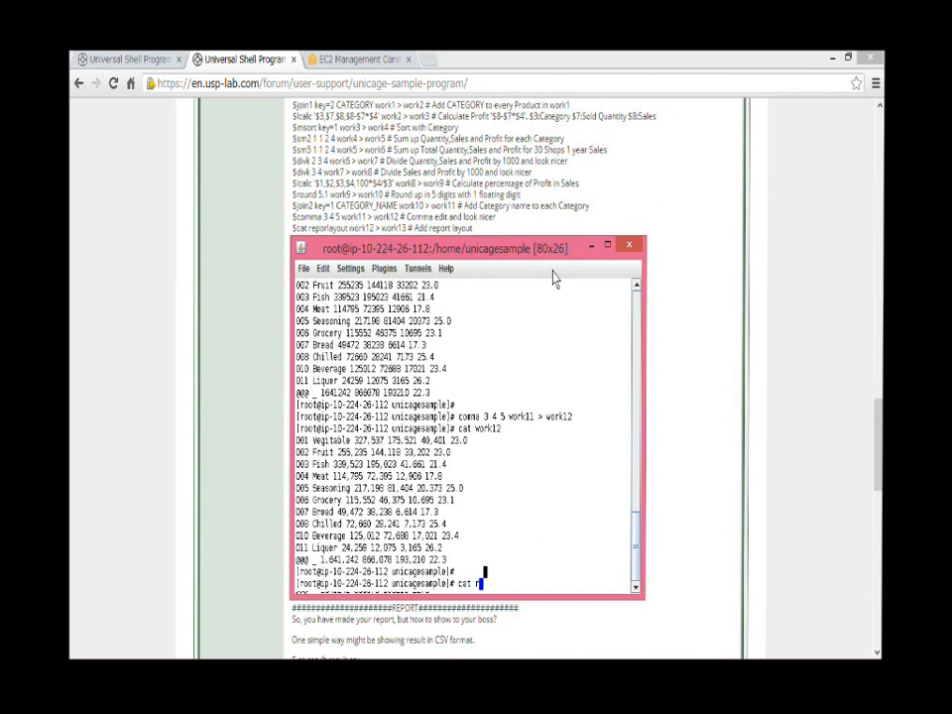
{"action": "type", "text": "reportlayout"}
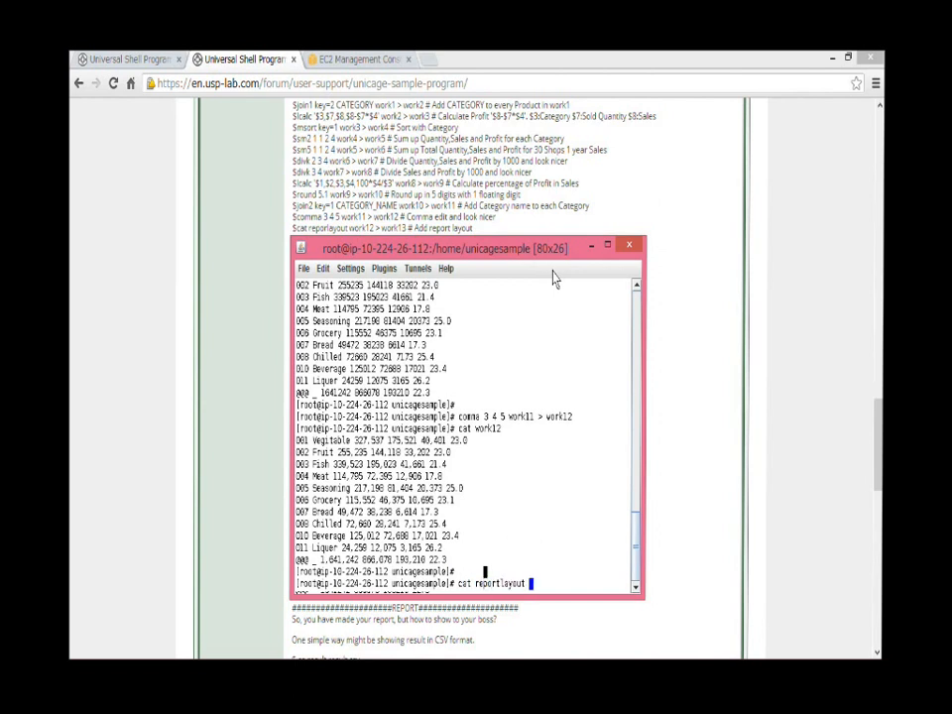
{"action": "type", "text": "work12 > work"}
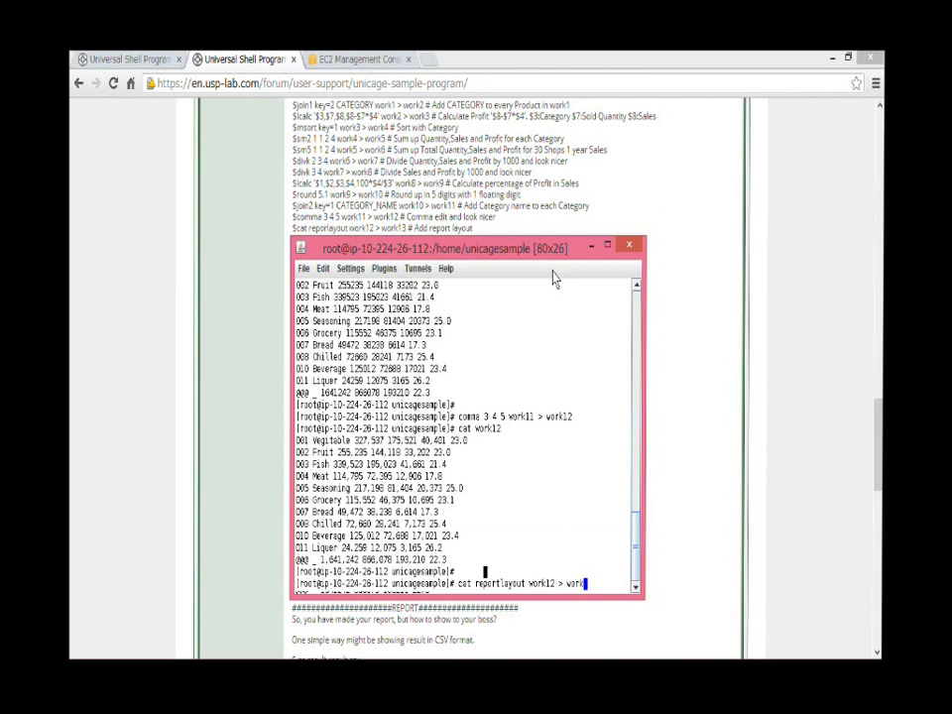
{"action": "type", "text": "3"}
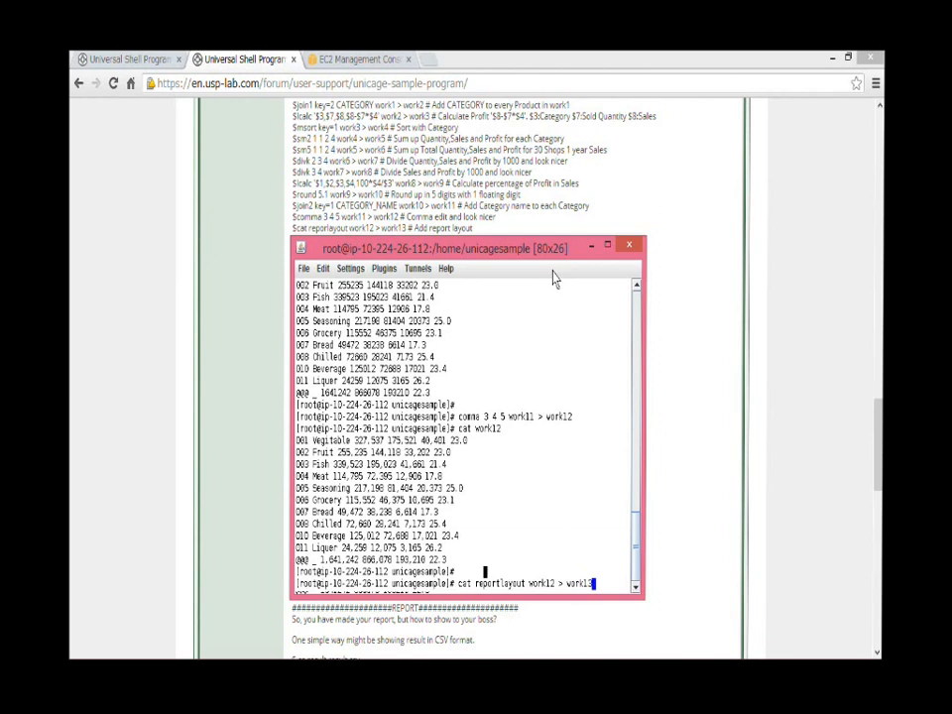
{"action": "key", "text": "Return"}
{"action": "type", "text": "cat work"}
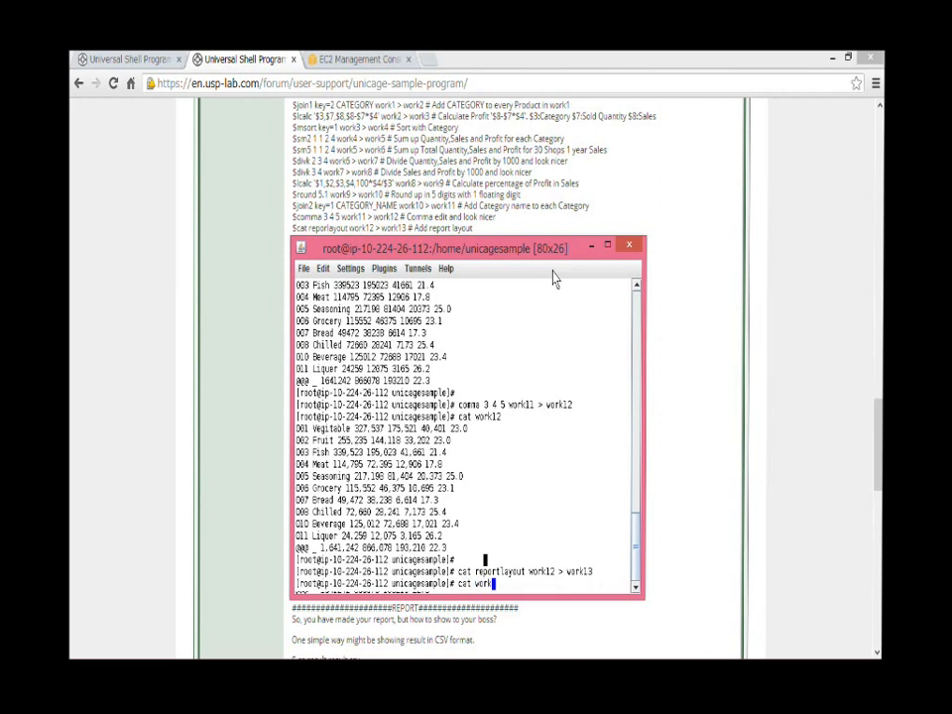
{"action": "key", "text": "Return"}
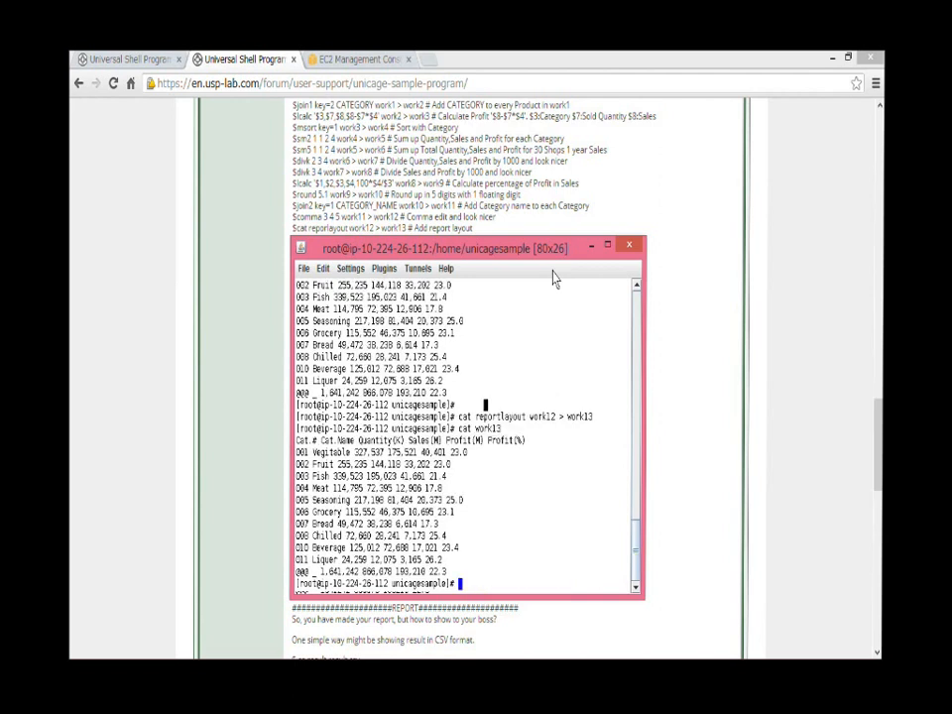
{"action": "double_click", "coordinate": [308, 441]}
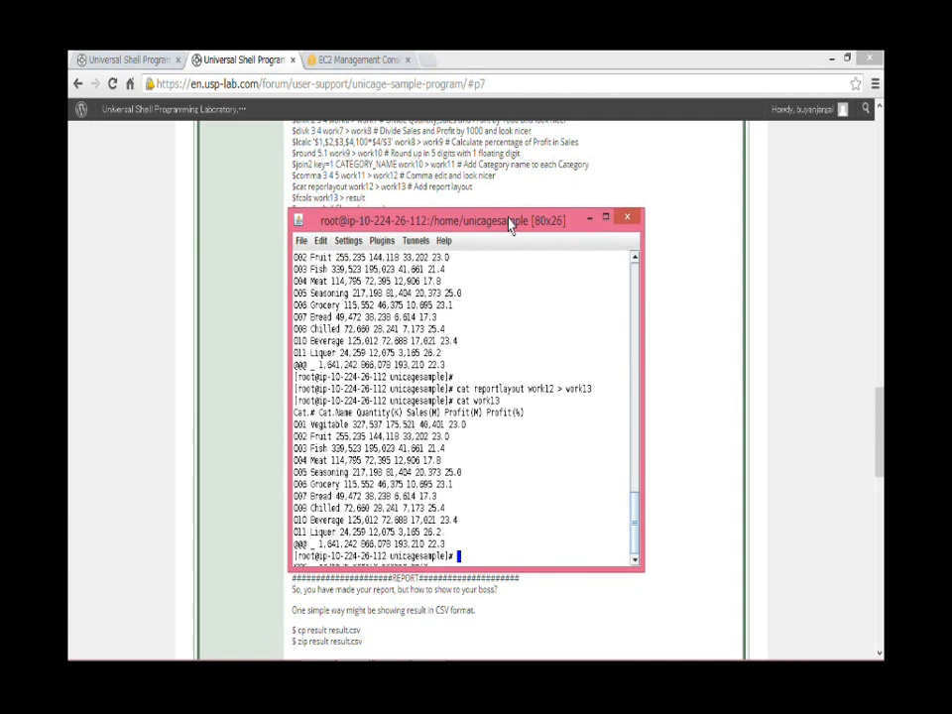
Align the columns of work13 with fcols and save the report as the result file.
{"action": "type", "text": "fcols"}
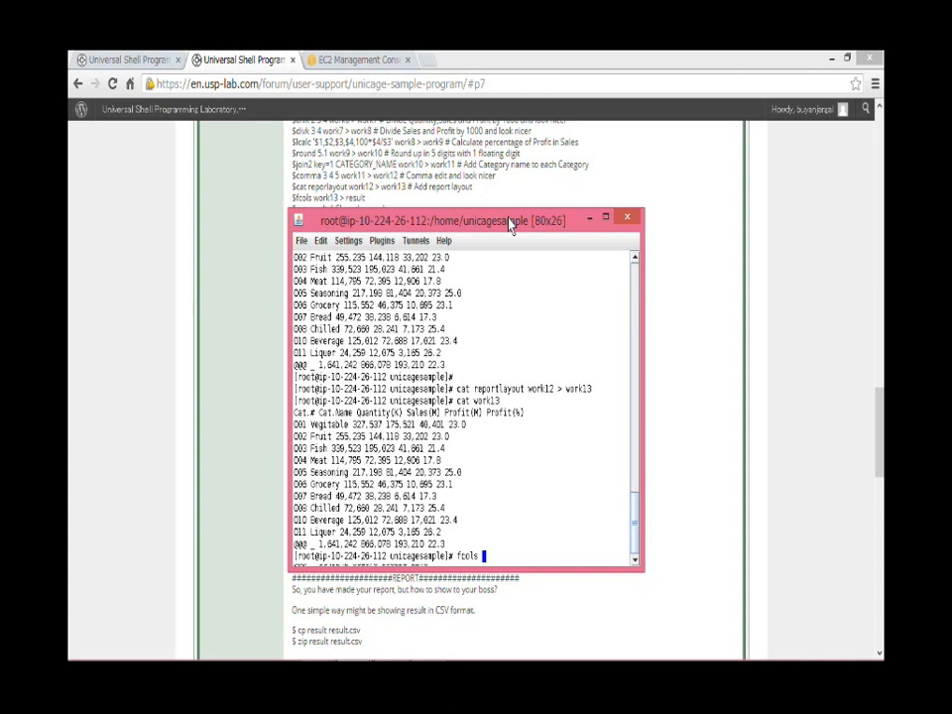
{"action": "type", "text": "work13 >"}
{"action": "type", "text": "cat"}
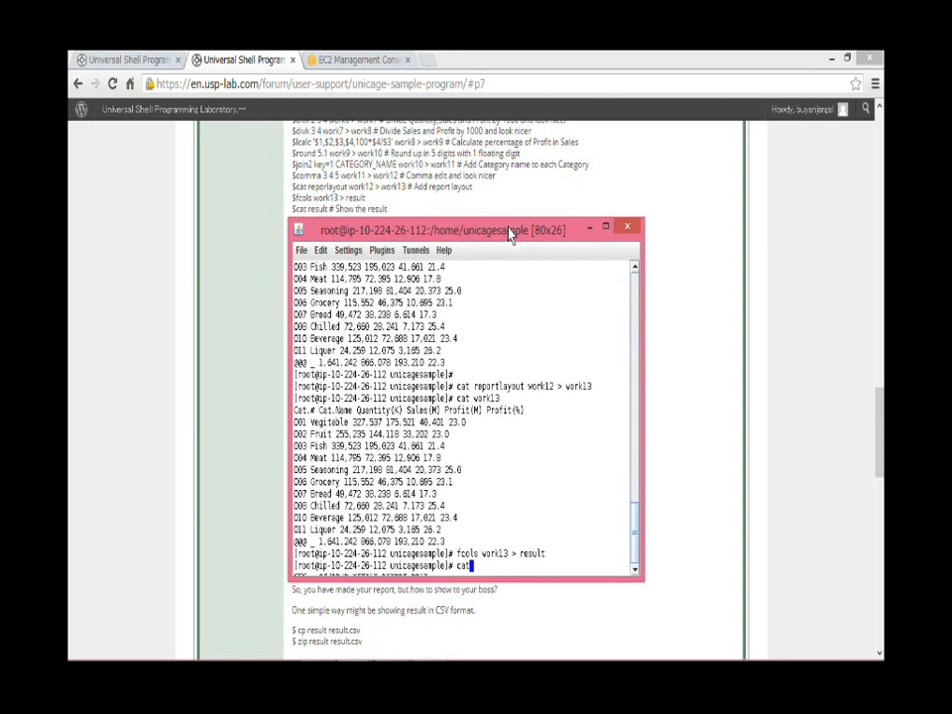
{"action": "type", "text": "result"}
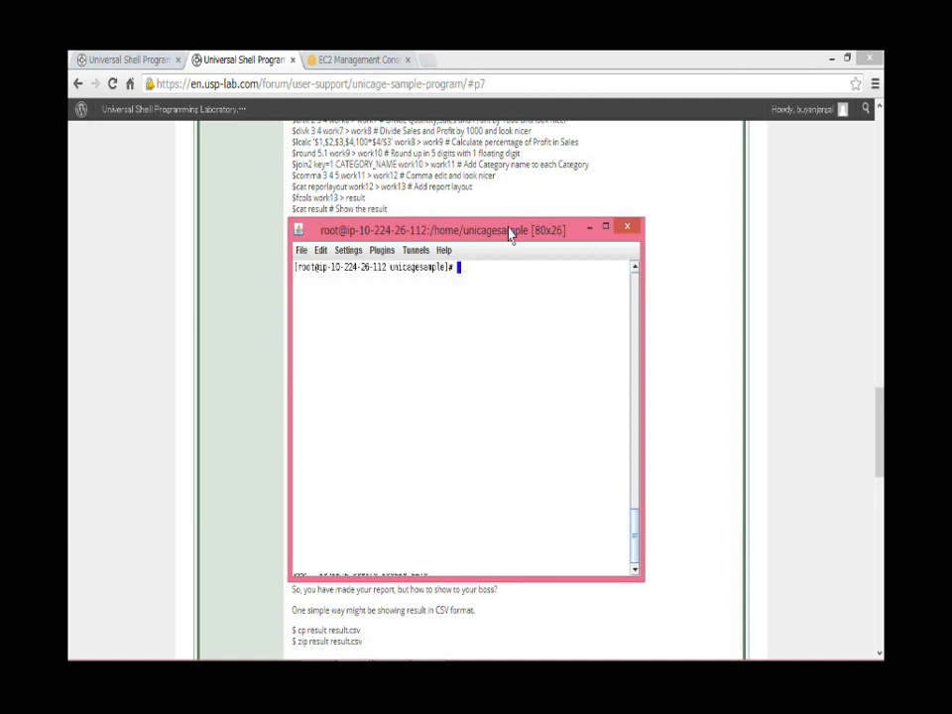
View the result report with cat, then copy result to result.csv with cp.
{"action": "type", "text": "cat result"}
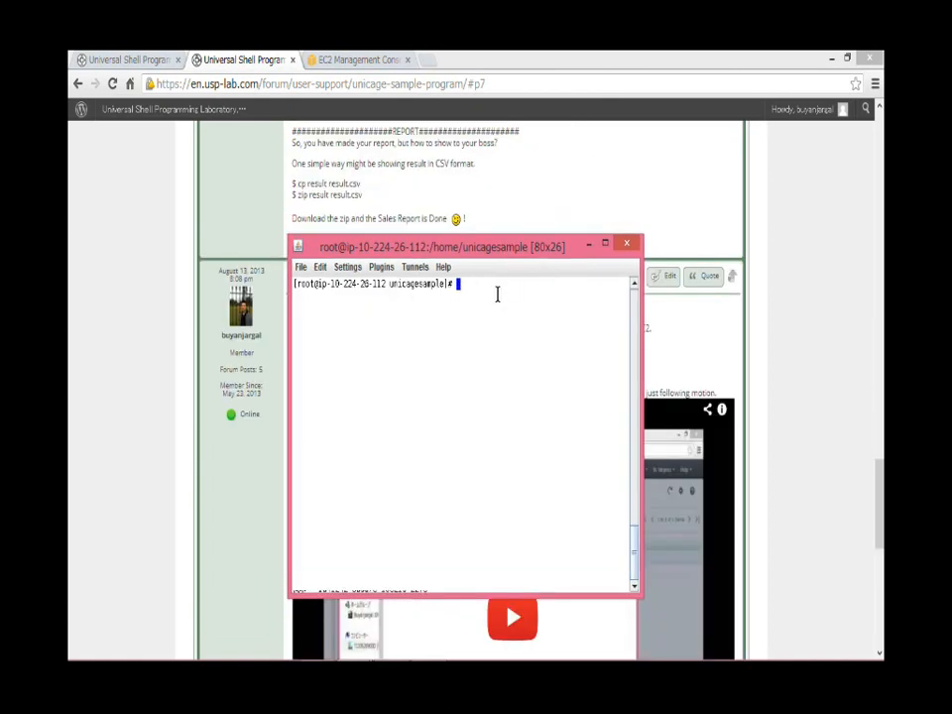
{"action": "type", "text": "cp"}
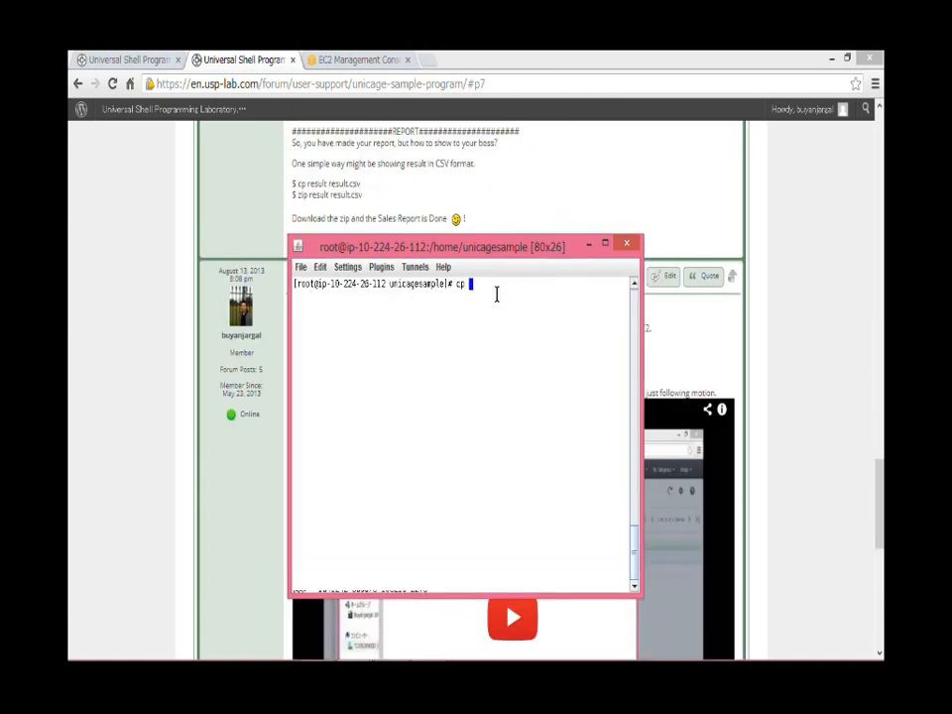
{"action": "type", "text": "result."}
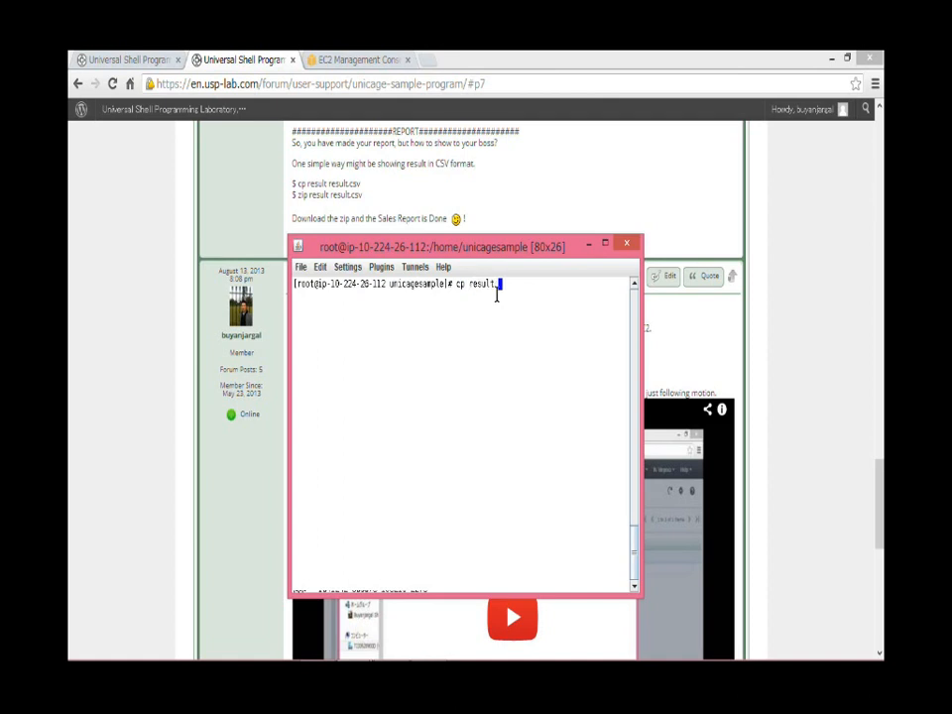
{"action": "type", "text": "result"}
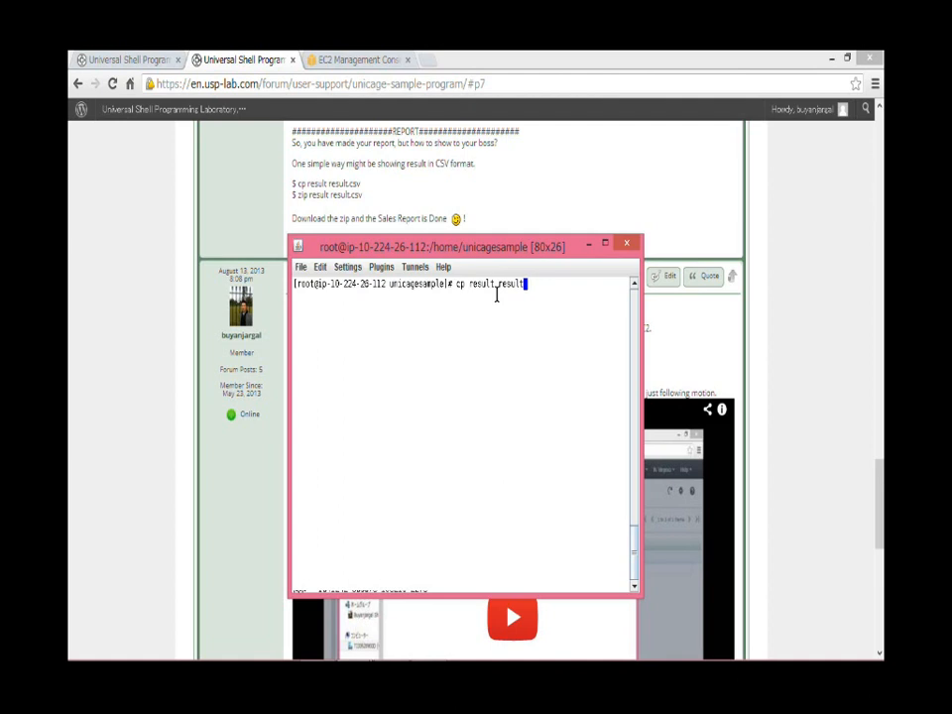
{"action": "type", "text": ".csv"}
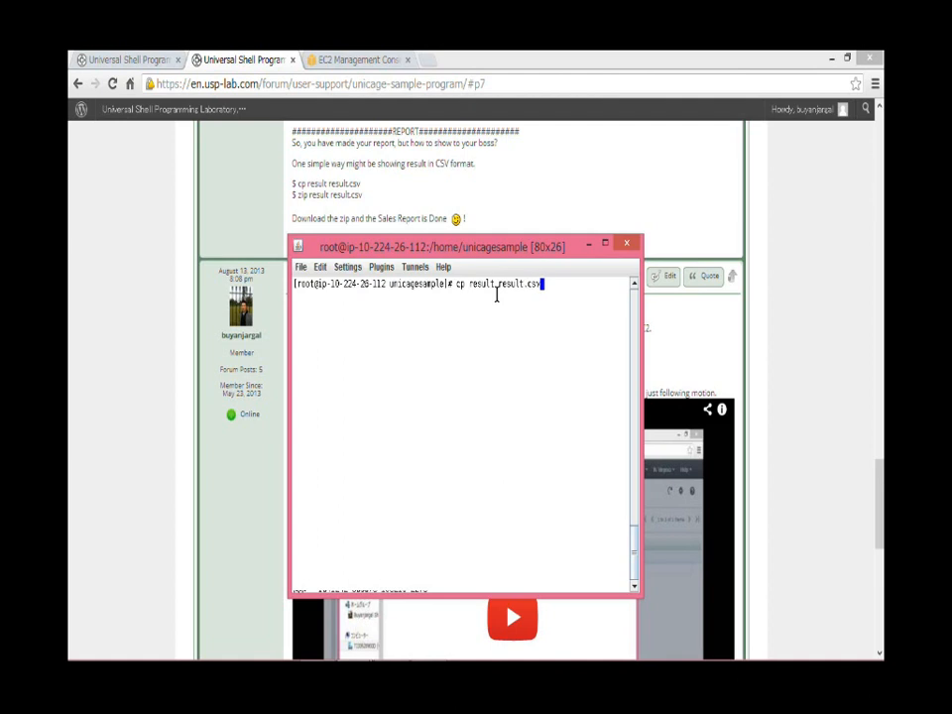
{"action": "key", "text": "Return"}
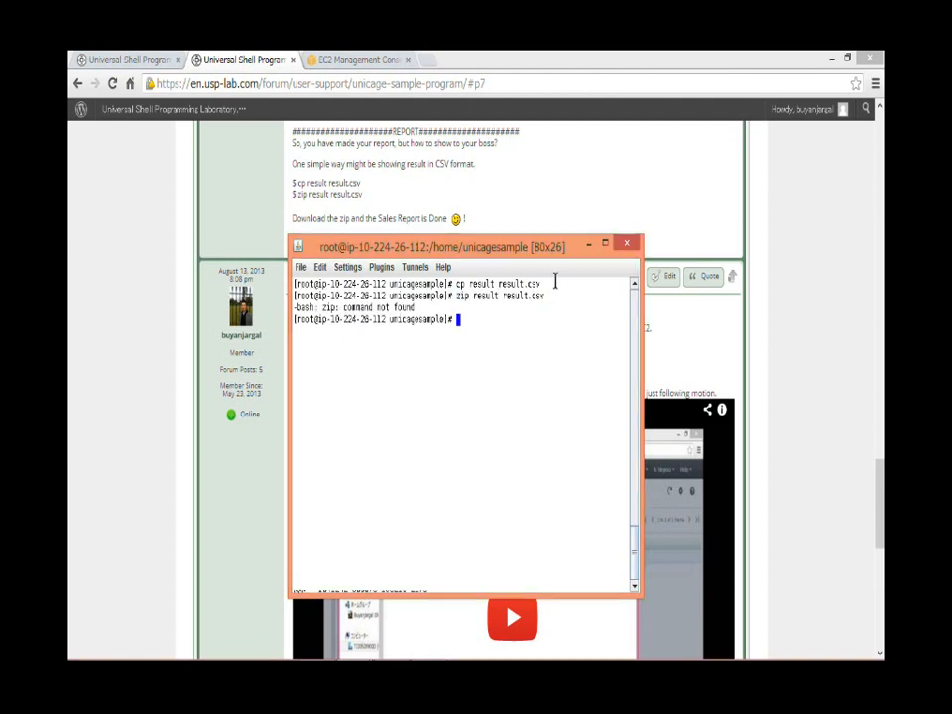
{"action": "mouse_move", "coordinate": [450, 432]}
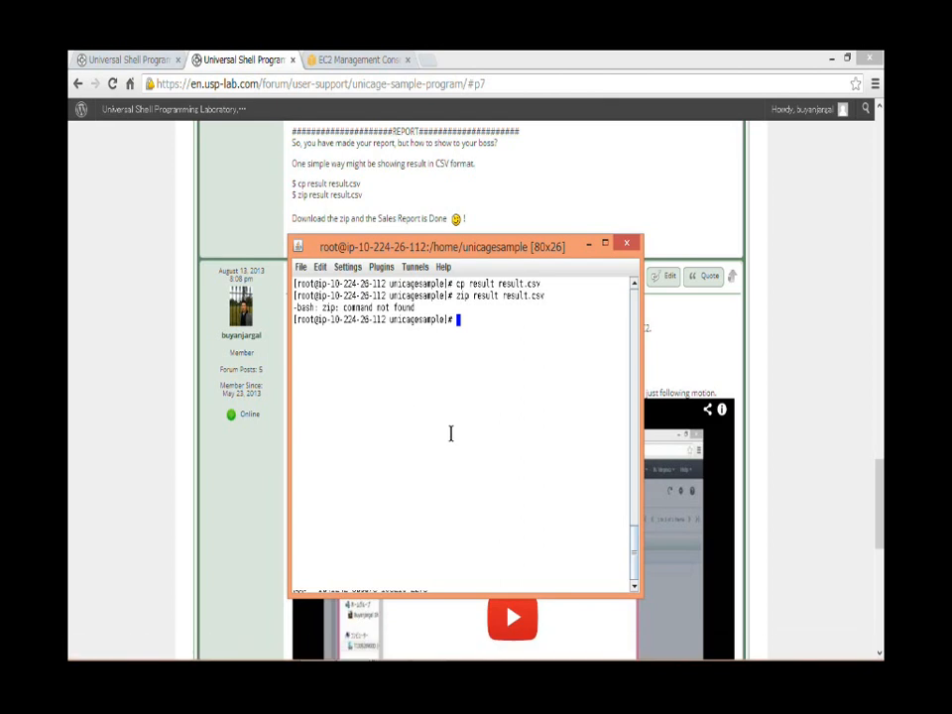
Run 'yum install zip' and let the zip package installation complete.
{"action": "type", "text": "yum"}
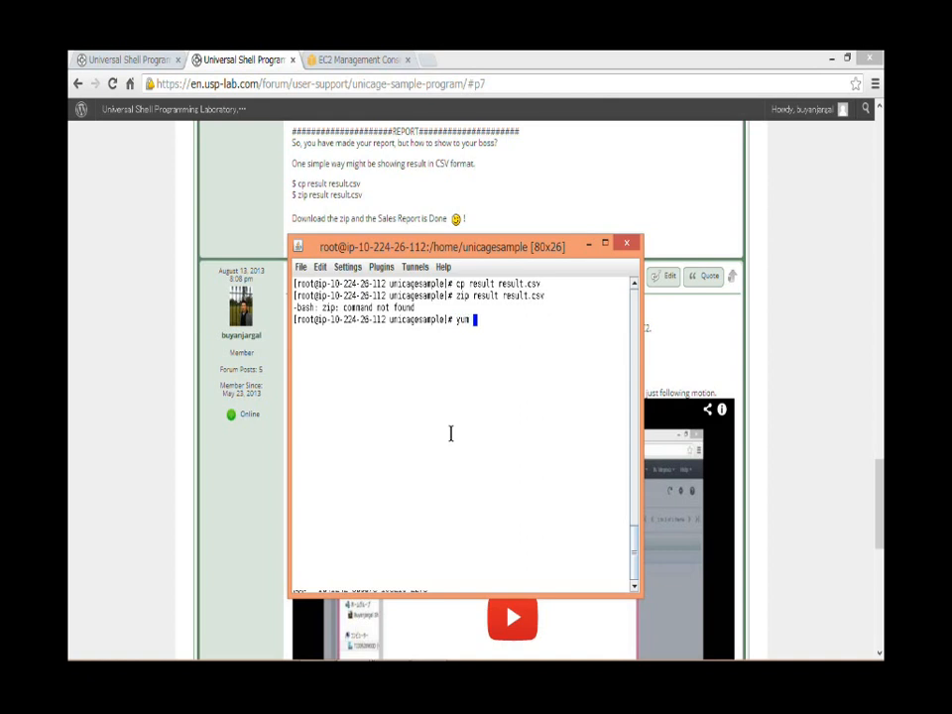
{"action": "type", "text": "insta"}
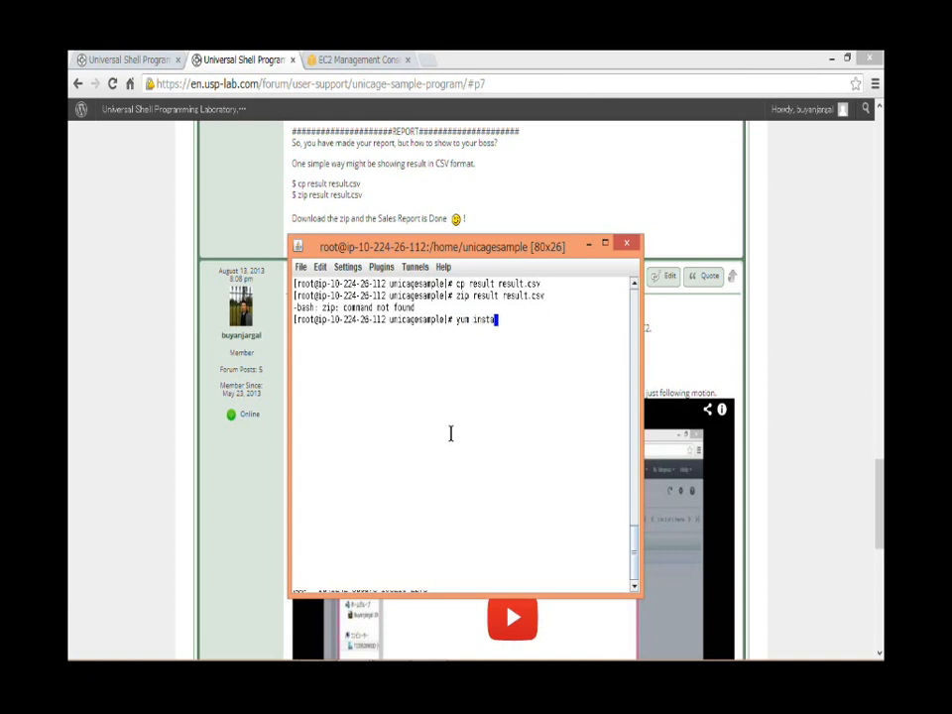
{"action": "type", "text": "ll zip"}
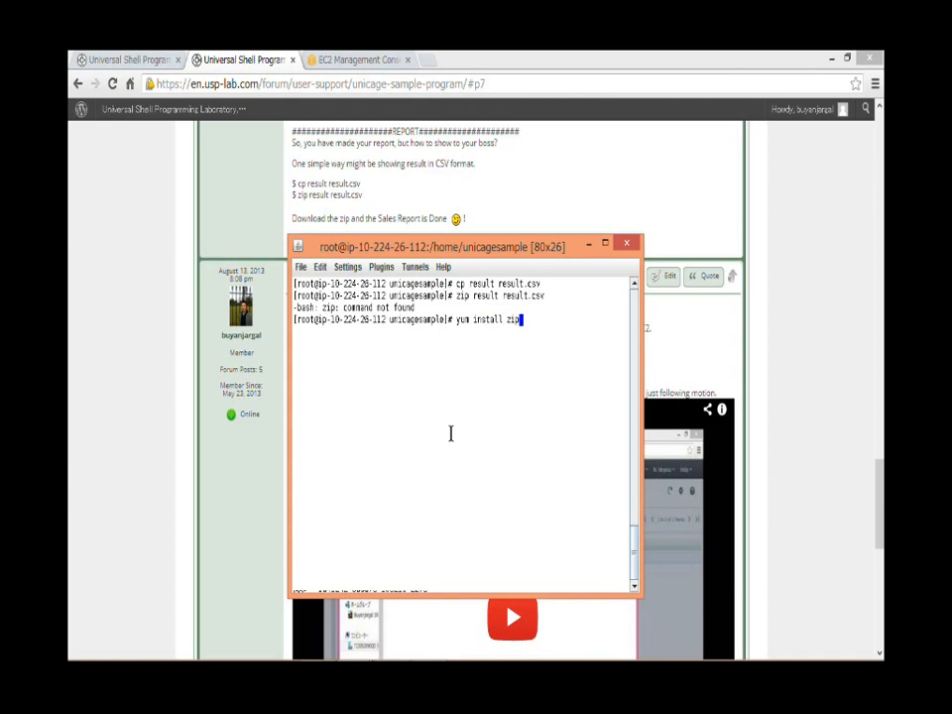
{"action": "key", "text": "Return"}
{"action": "type", "text": "y"}
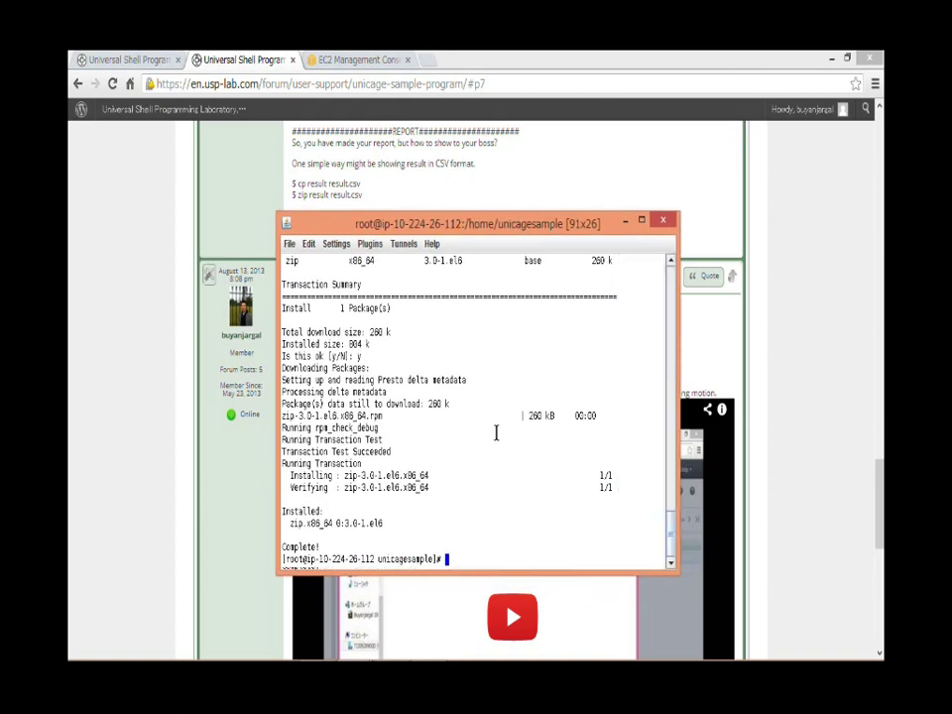
Run 'zip result result.csv', adding result.csv to the result archive (deflated 47%).
{"action": "type", "text": "zip"}
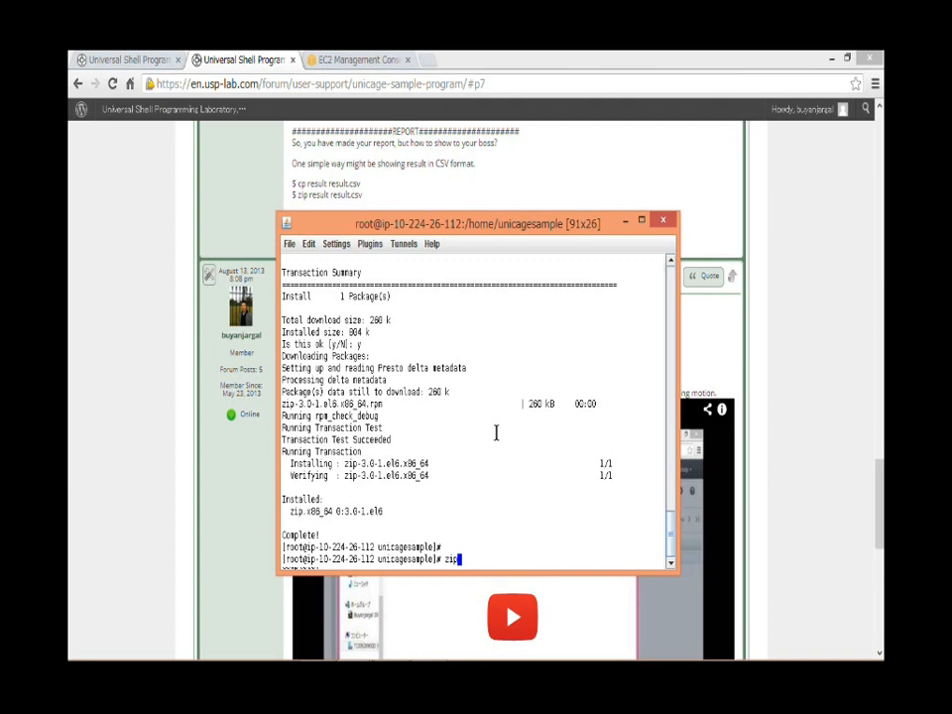
{"action": "type", "text": "result result"}
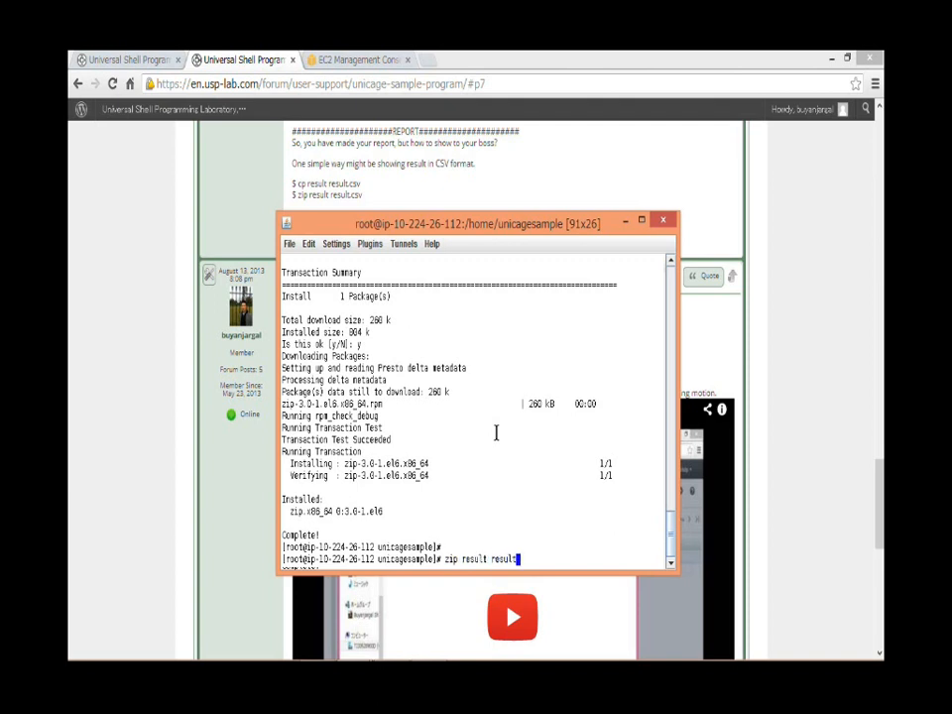
{"action": "type", "text": "sv"}
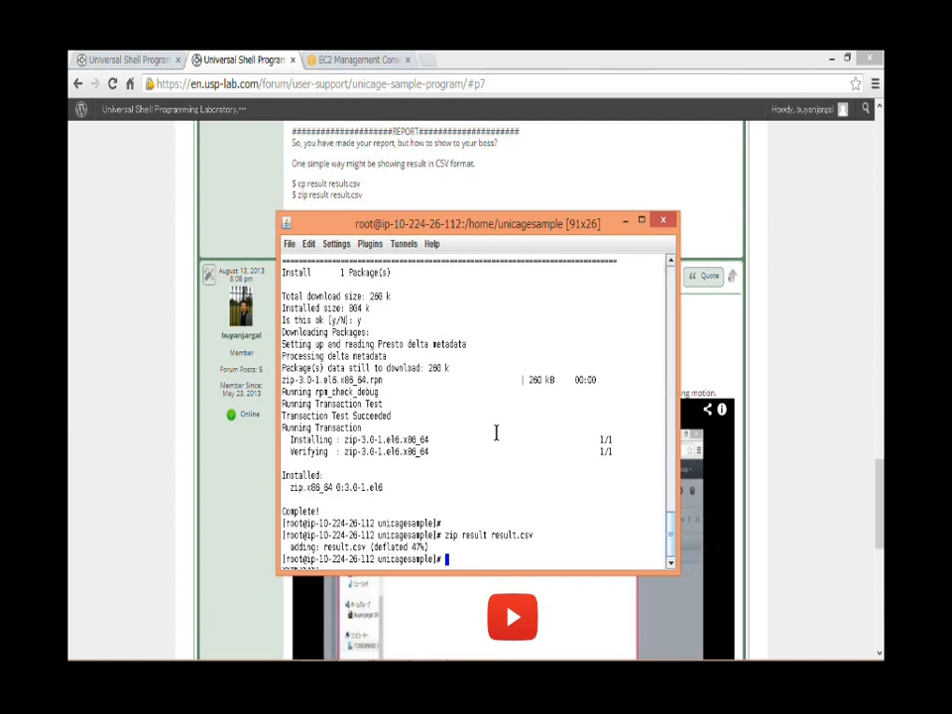
{"action": "mouse_move", "coordinate": [369, 248]}
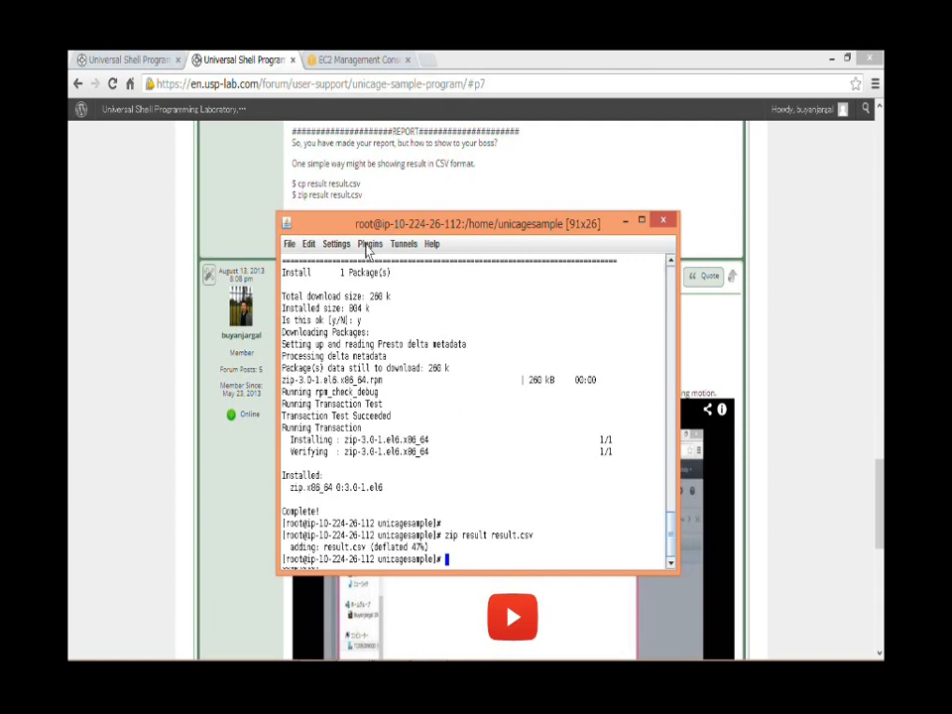
Via Plugins > SCP File Transfer, copy result.zip from the server into local Downloads.
{"action": "left_click", "coordinate": [369, 244]}
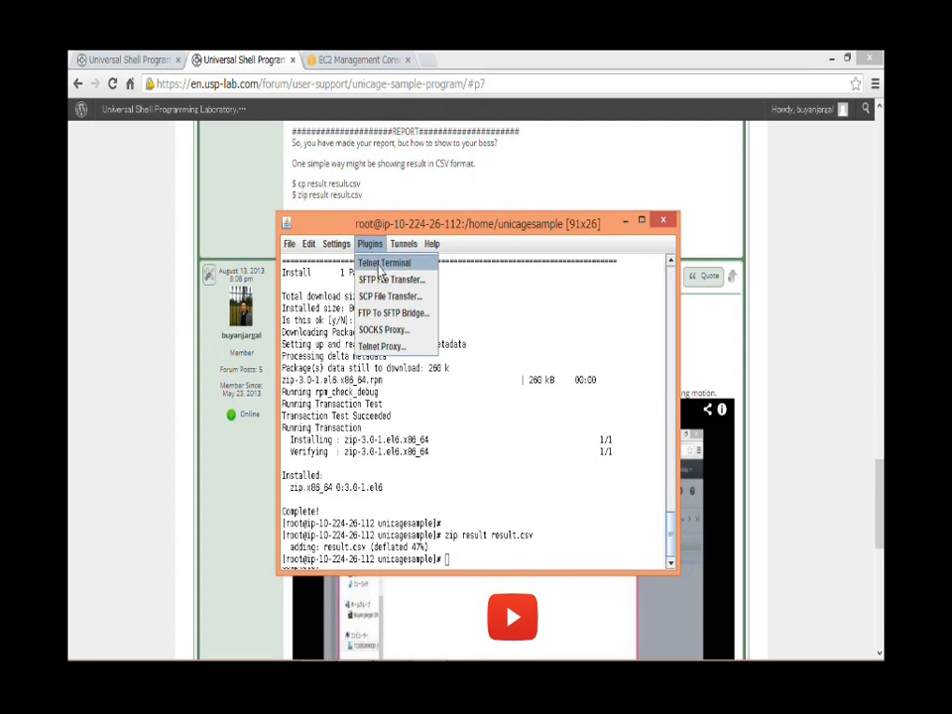
{"action": "mouse_move", "coordinate": [387, 298]}
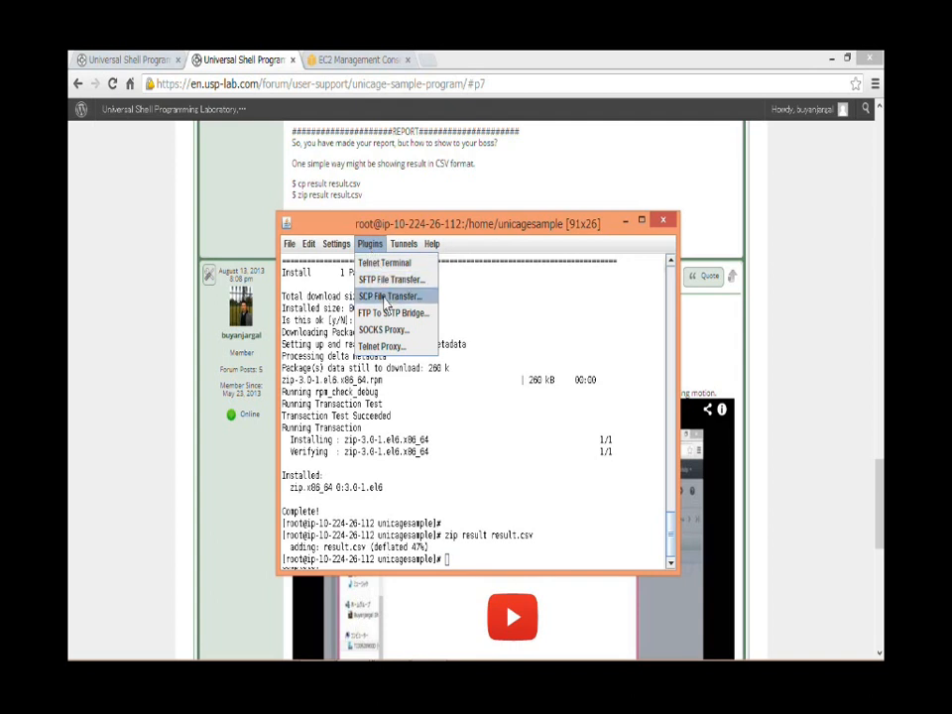
{"action": "left_click", "coordinate": [389, 295]}
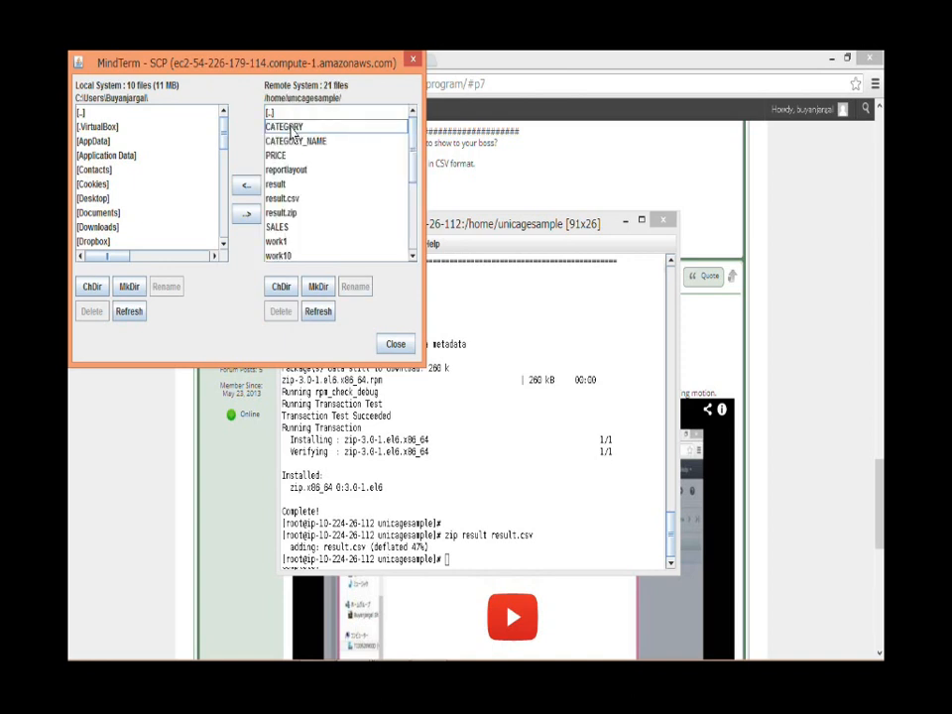
{"action": "left_click", "coordinate": [281, 212]}
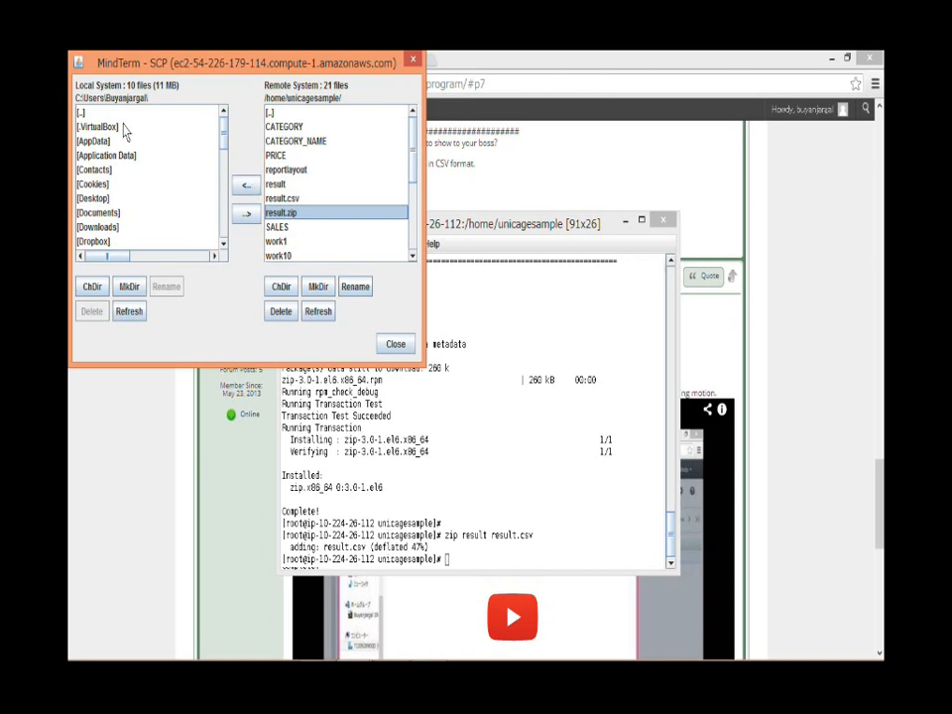
{"action": "mouse_move", "coordinate": [111, 223]}
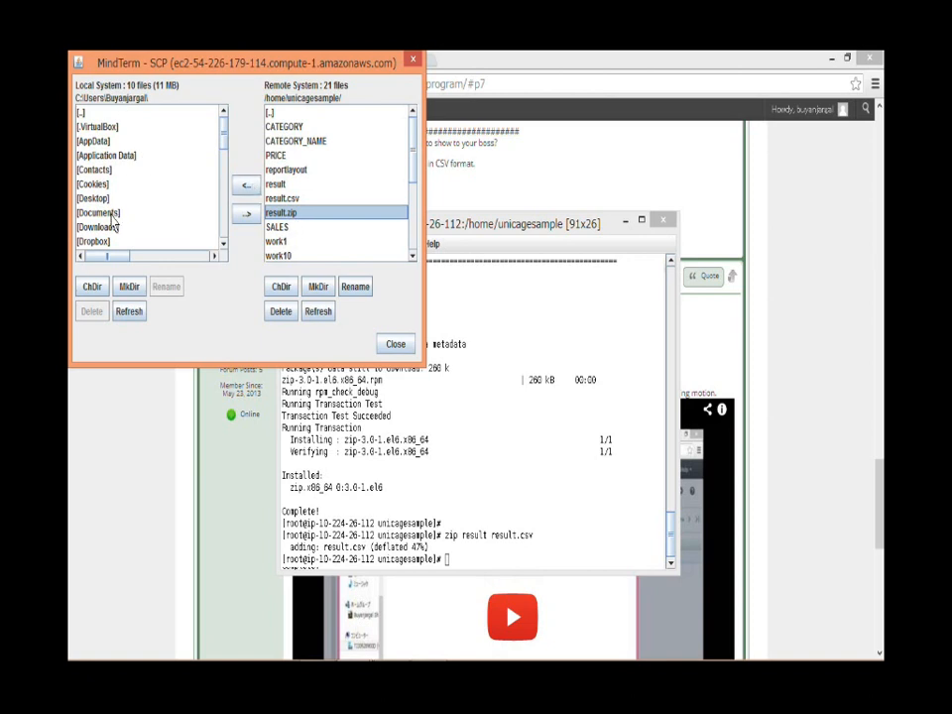
{"action": "double_click", "coordinate": [99, 213]}
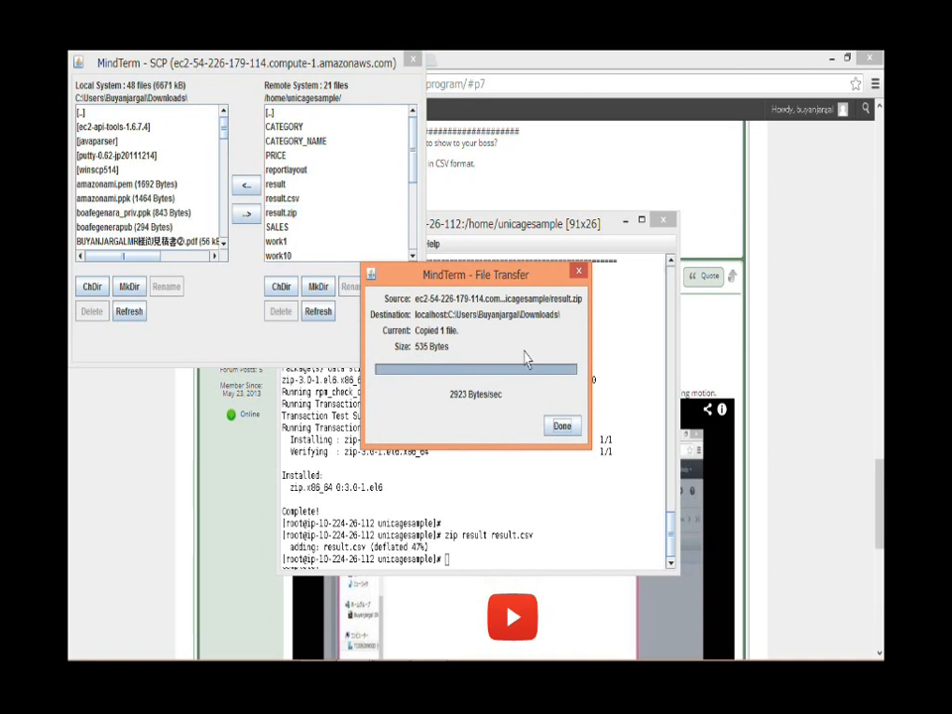
Dismiss the transfer notice, close the SCP window and reposition the terminal.
{"action": "left_click", "coordinate": [563, 425]}
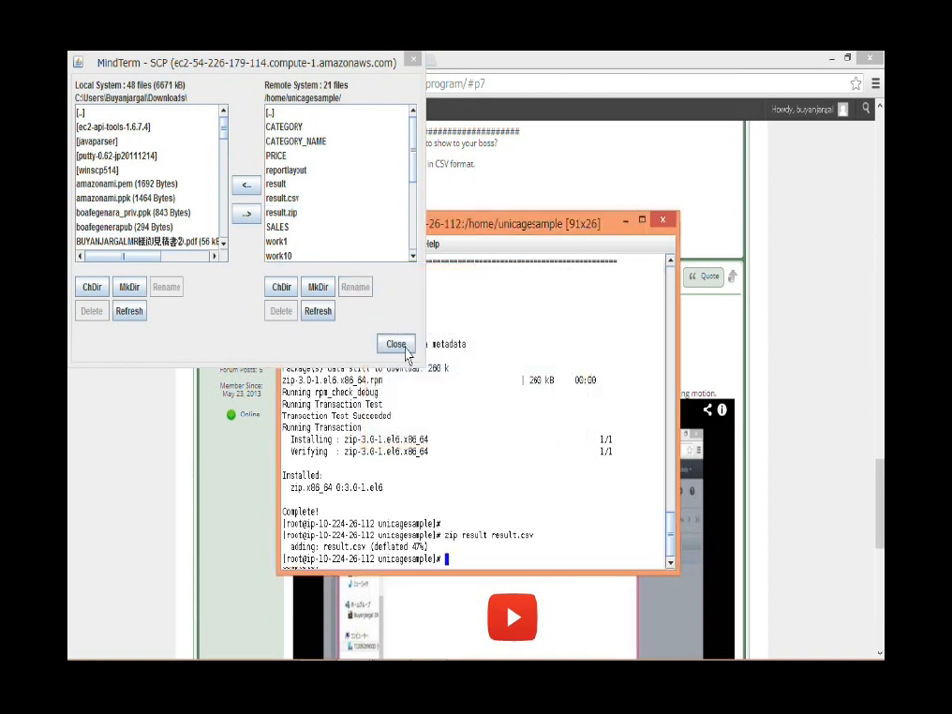
{"action": "left_click", "coordinate": [396, 345]}
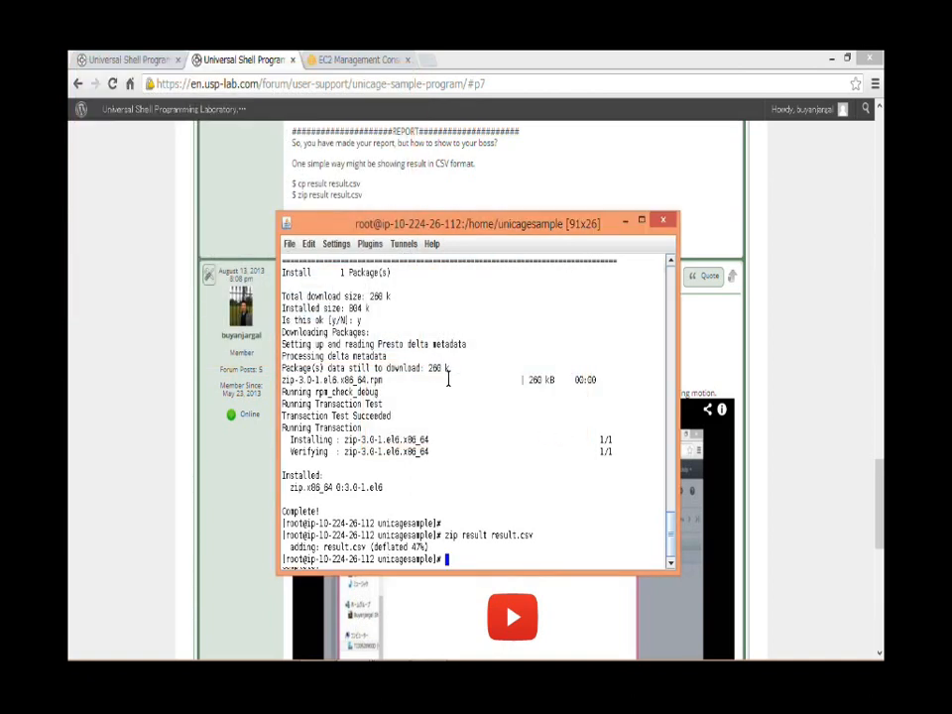
{"action": "left_click_drag", "start_coordinate": [480, 222], "coordinate": [480, 187]}
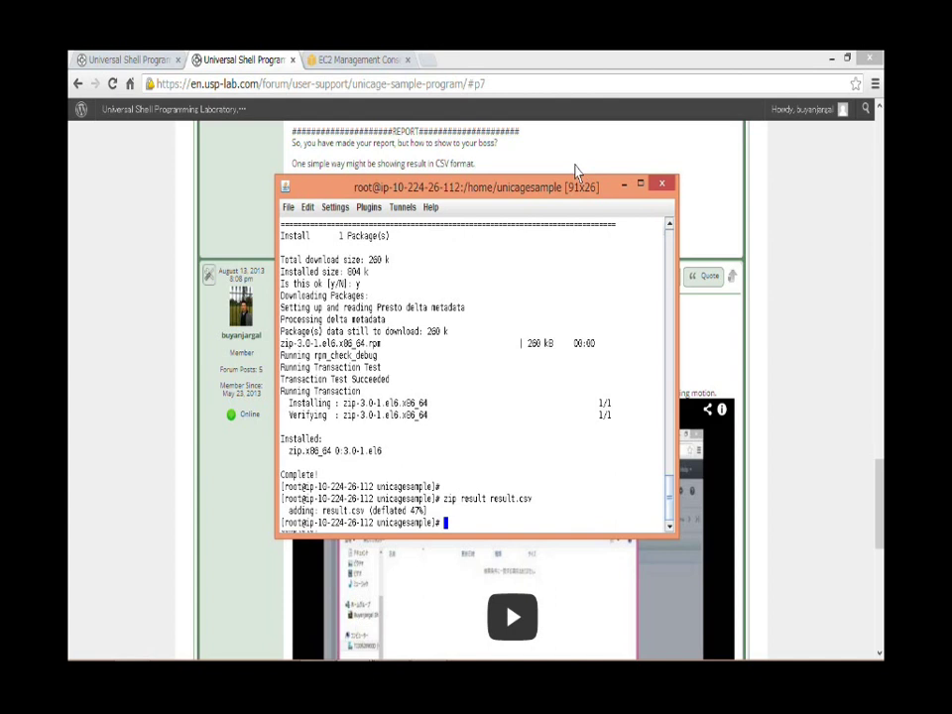
Run 'exit' to log out of the server and close the MindTerm window.
{"action": "type", "text": "exit"}
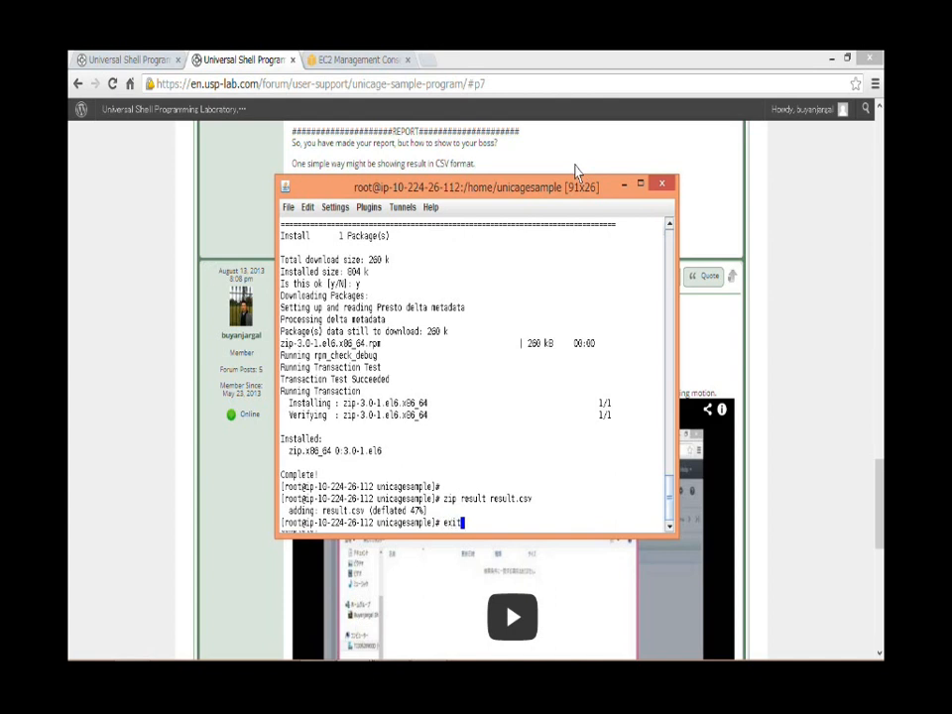
{"action": "key", "text": "Return"}
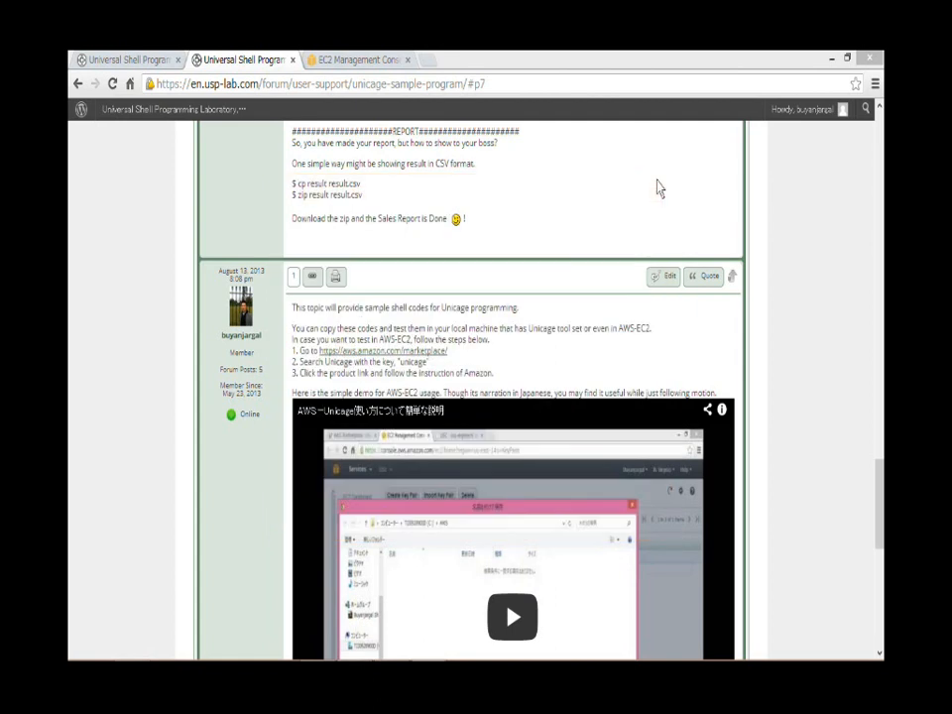
In the EC2 console, choose Actions > Stop to reach the Stop Instances confirmation.
{"action": "left_click", "coordinate": [358, 59]}
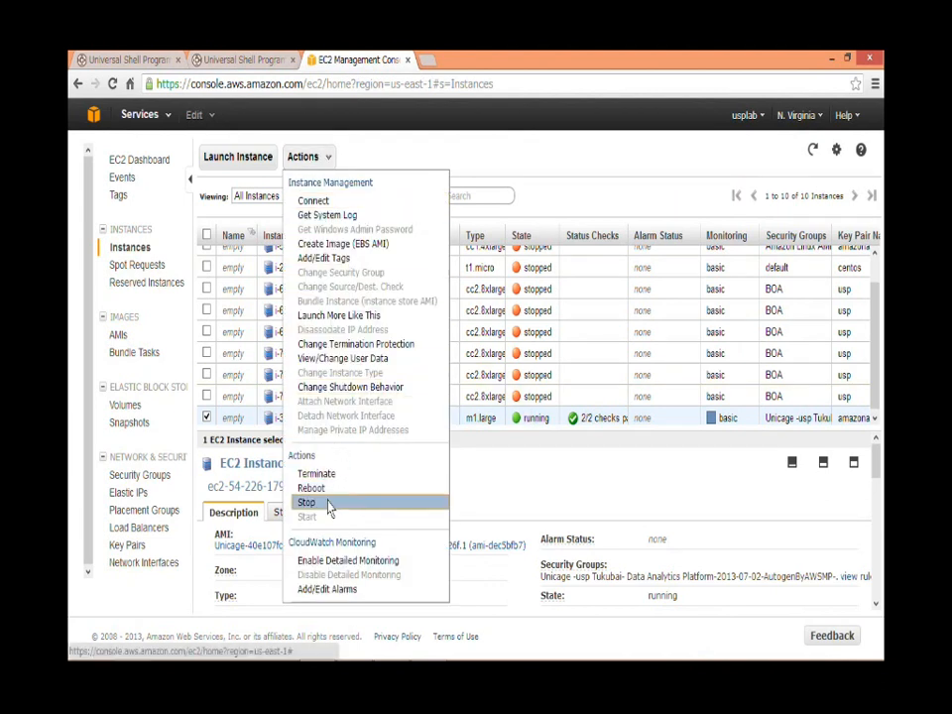
{"action": "left_click", "coordinate": [306, 504]}
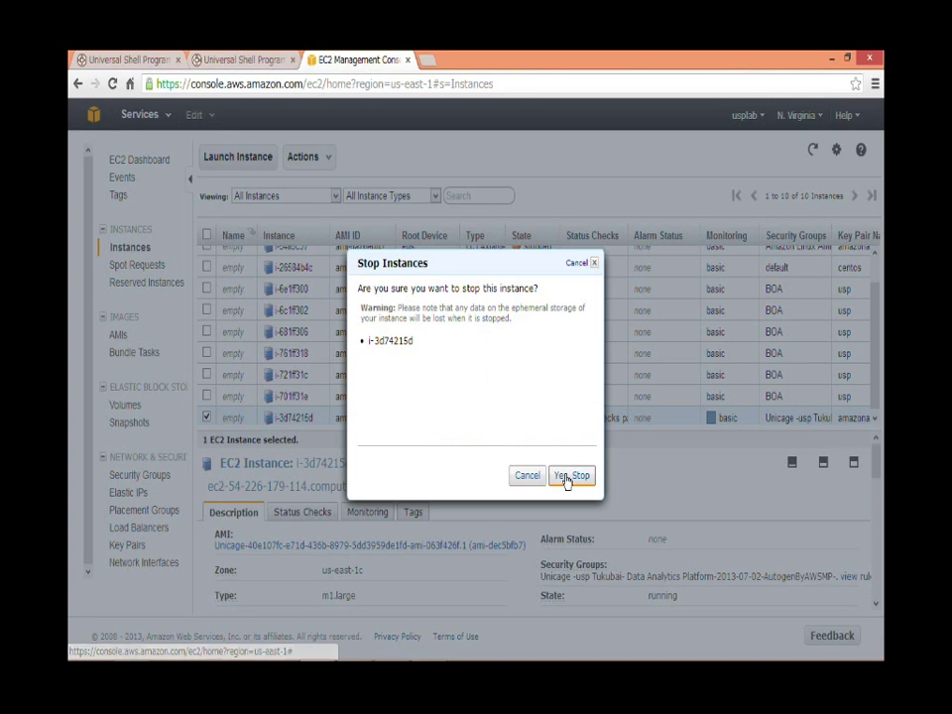